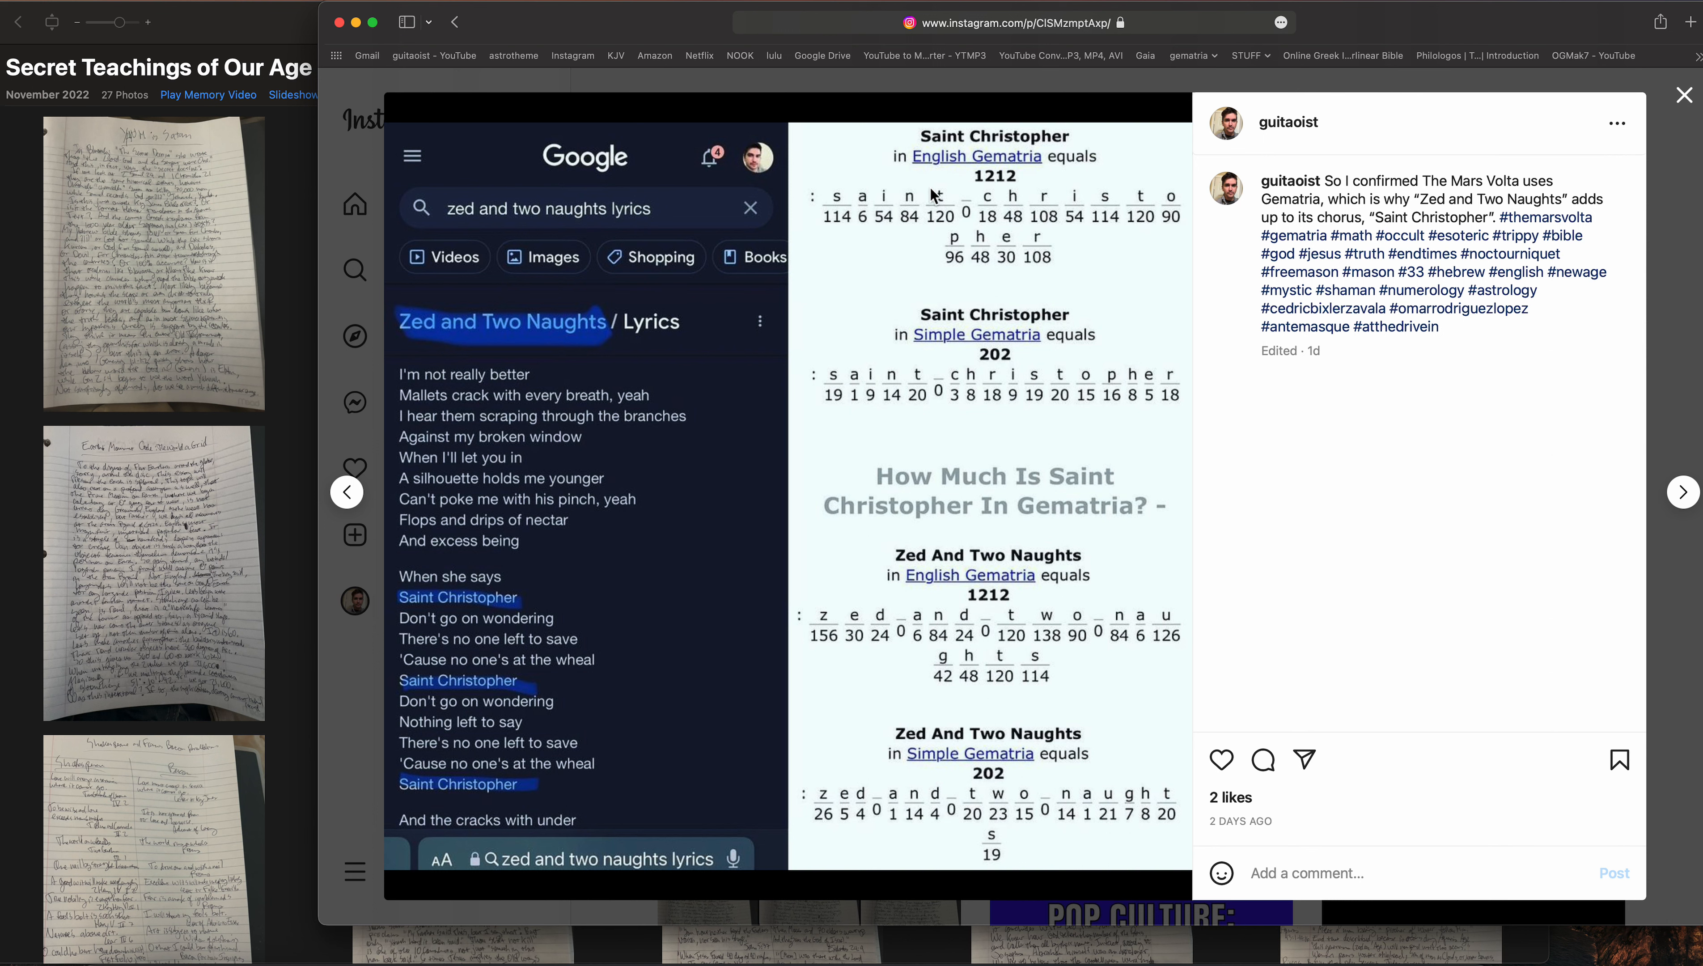
{"action": "mouse_move", "coordinate": [483, 353]}
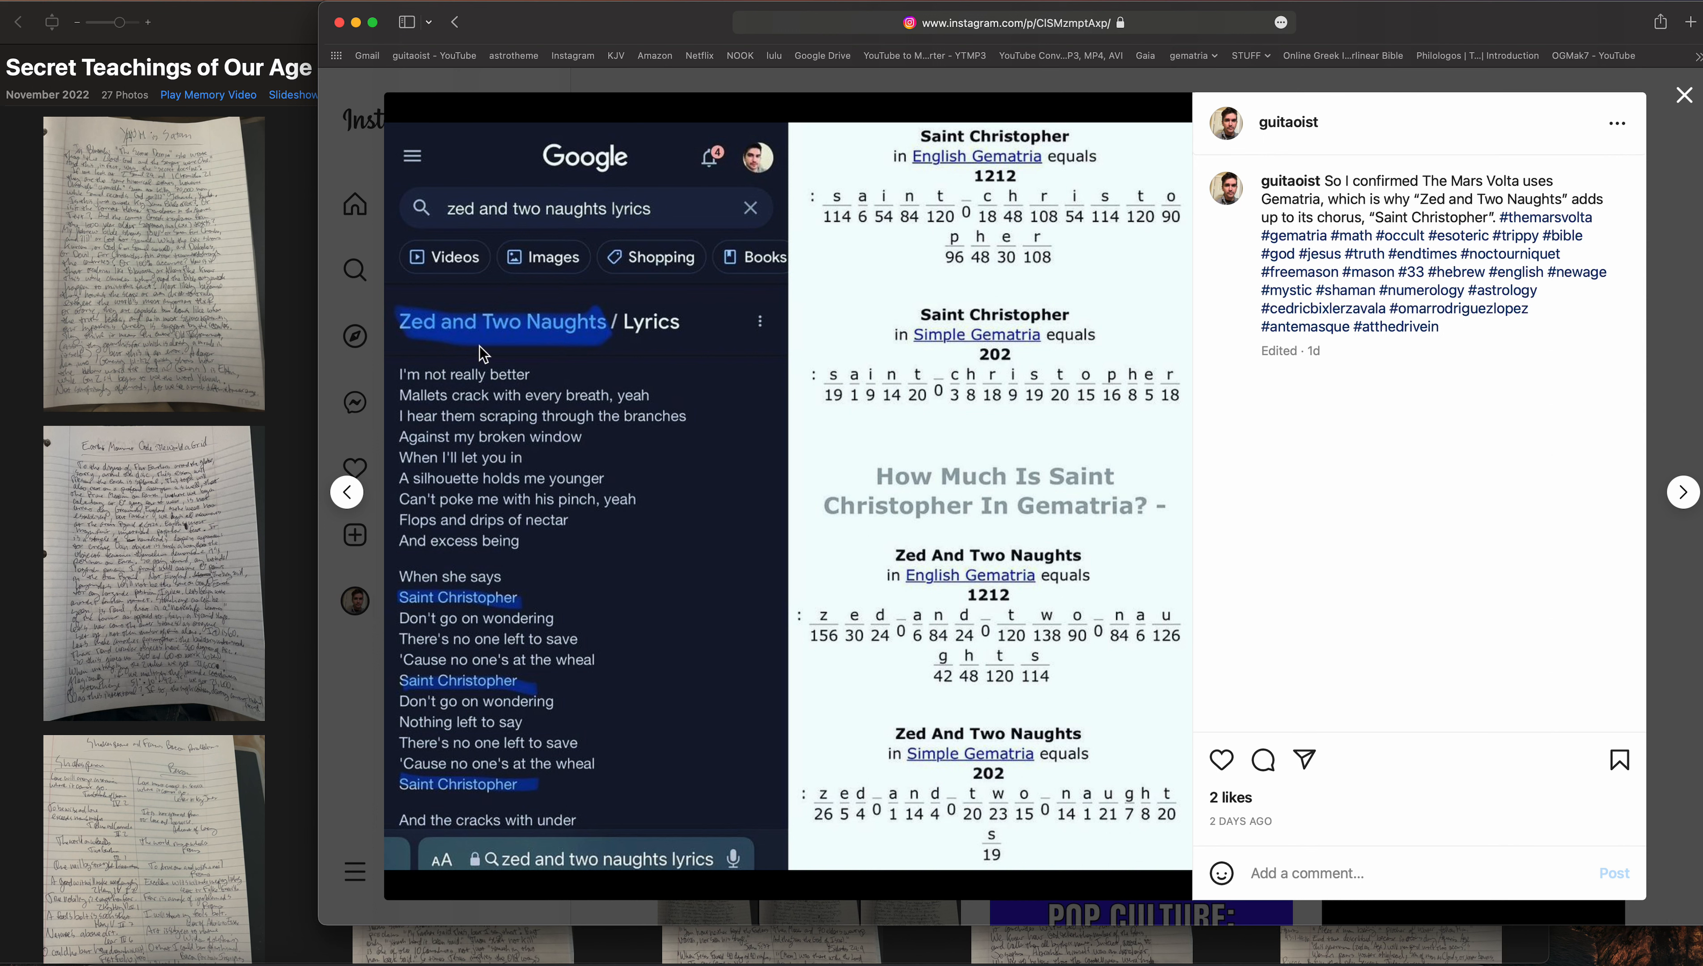
{"action": "mouse_move", "coordinate": [572, 340]}
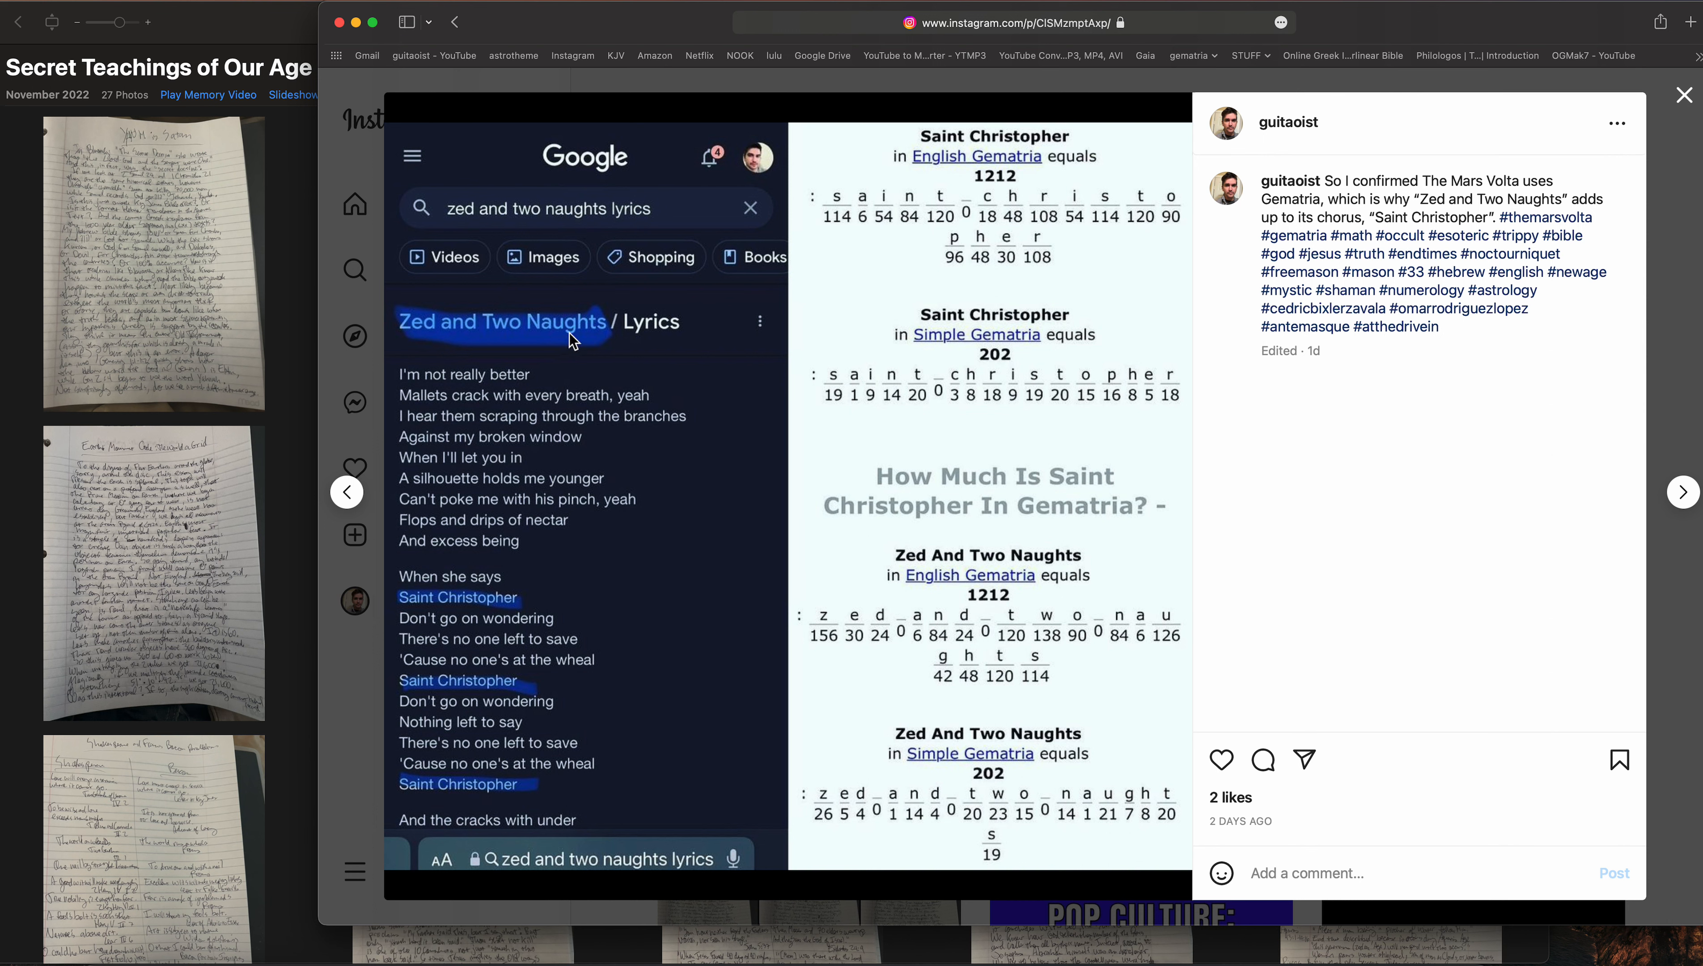
{"action": "mouse_move", "coordinate": [552, 348]}
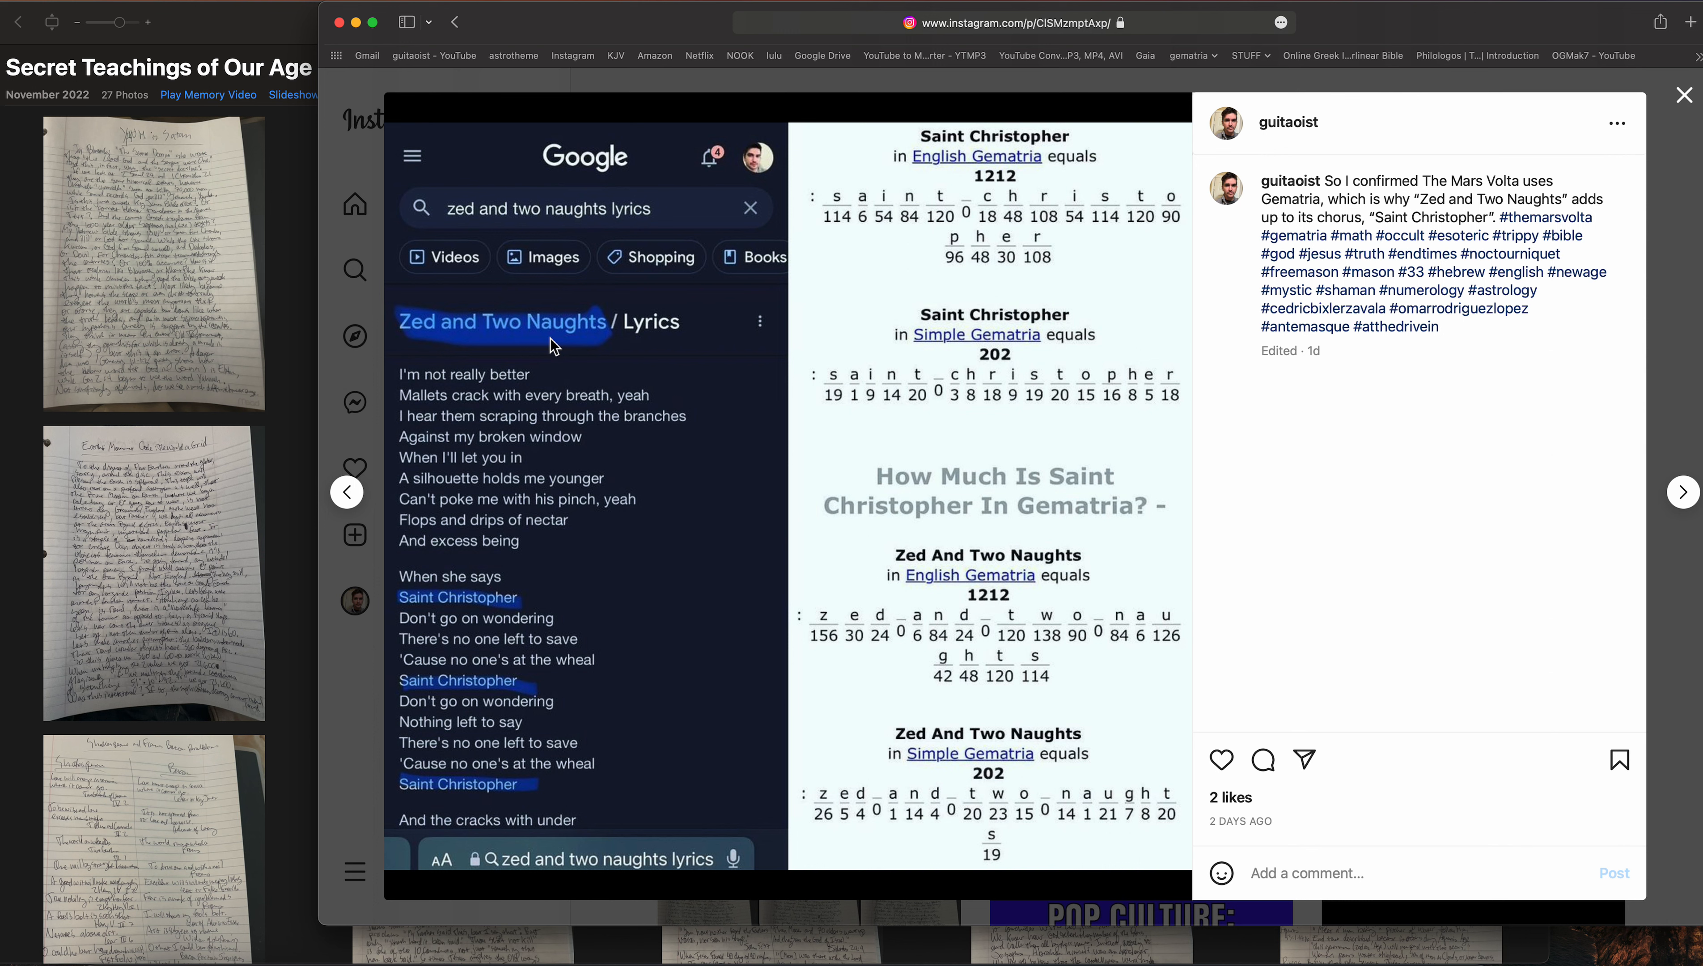
{"action": "mouse_move", "coordinate": [478, 541]}
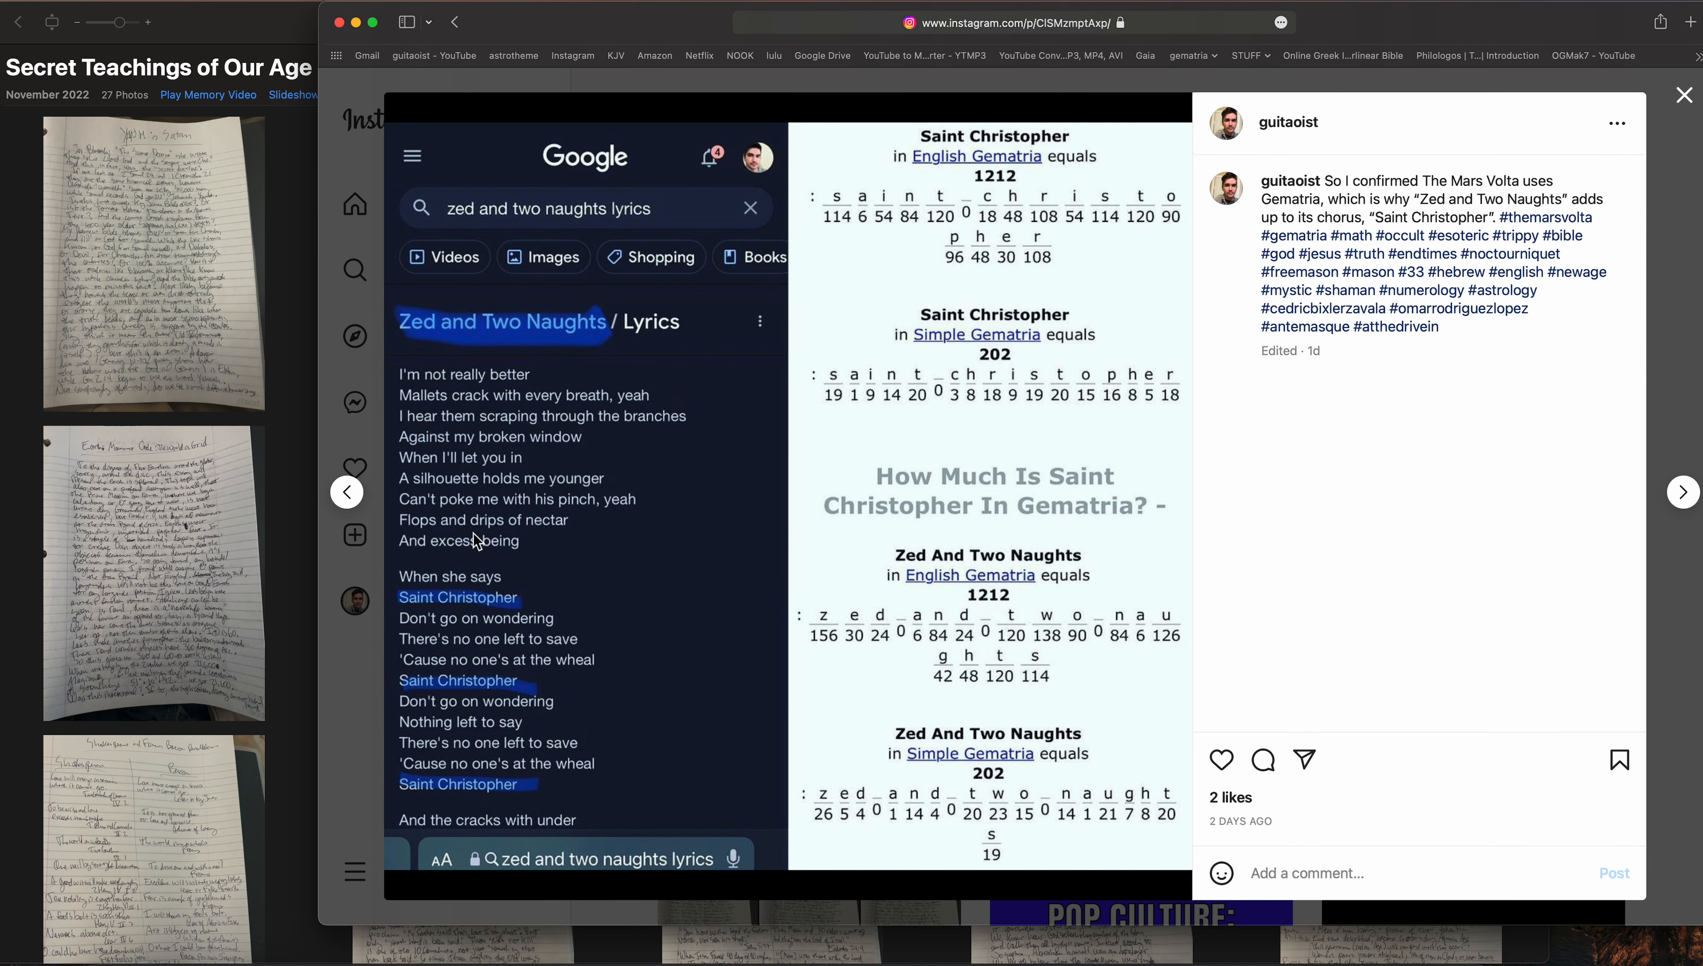
{"action": "mouse_move", "coordinate": [456, 615]}
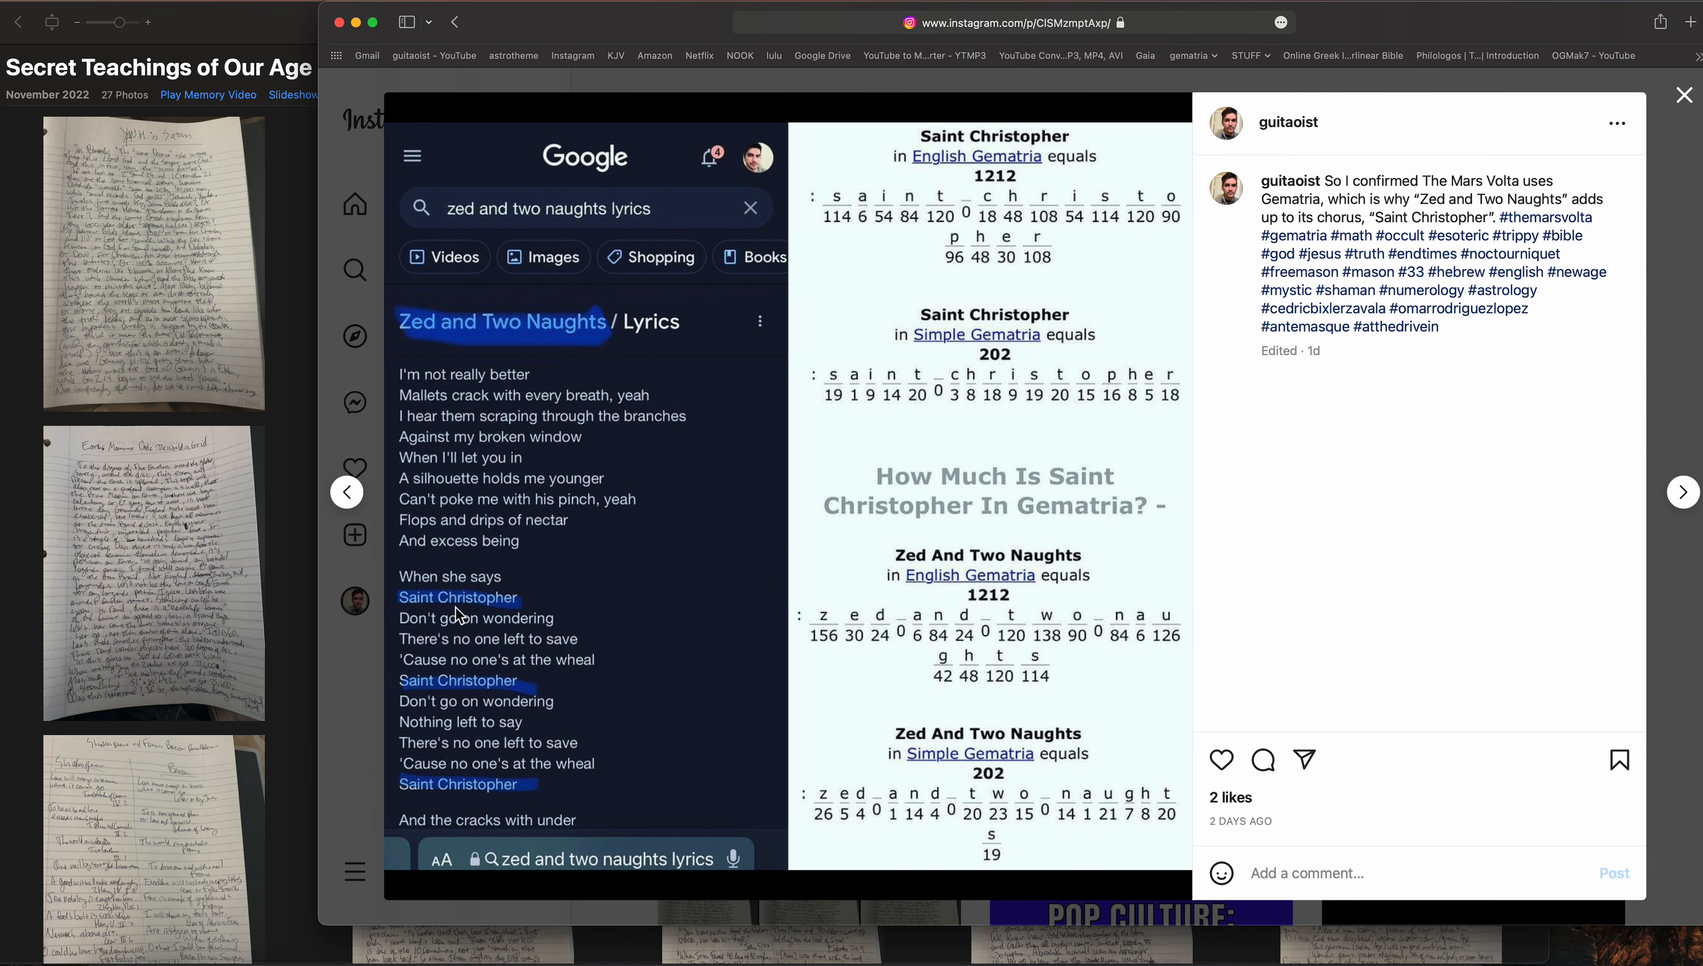
{"action": "mouse_move", "coordinate": [526, 340]}
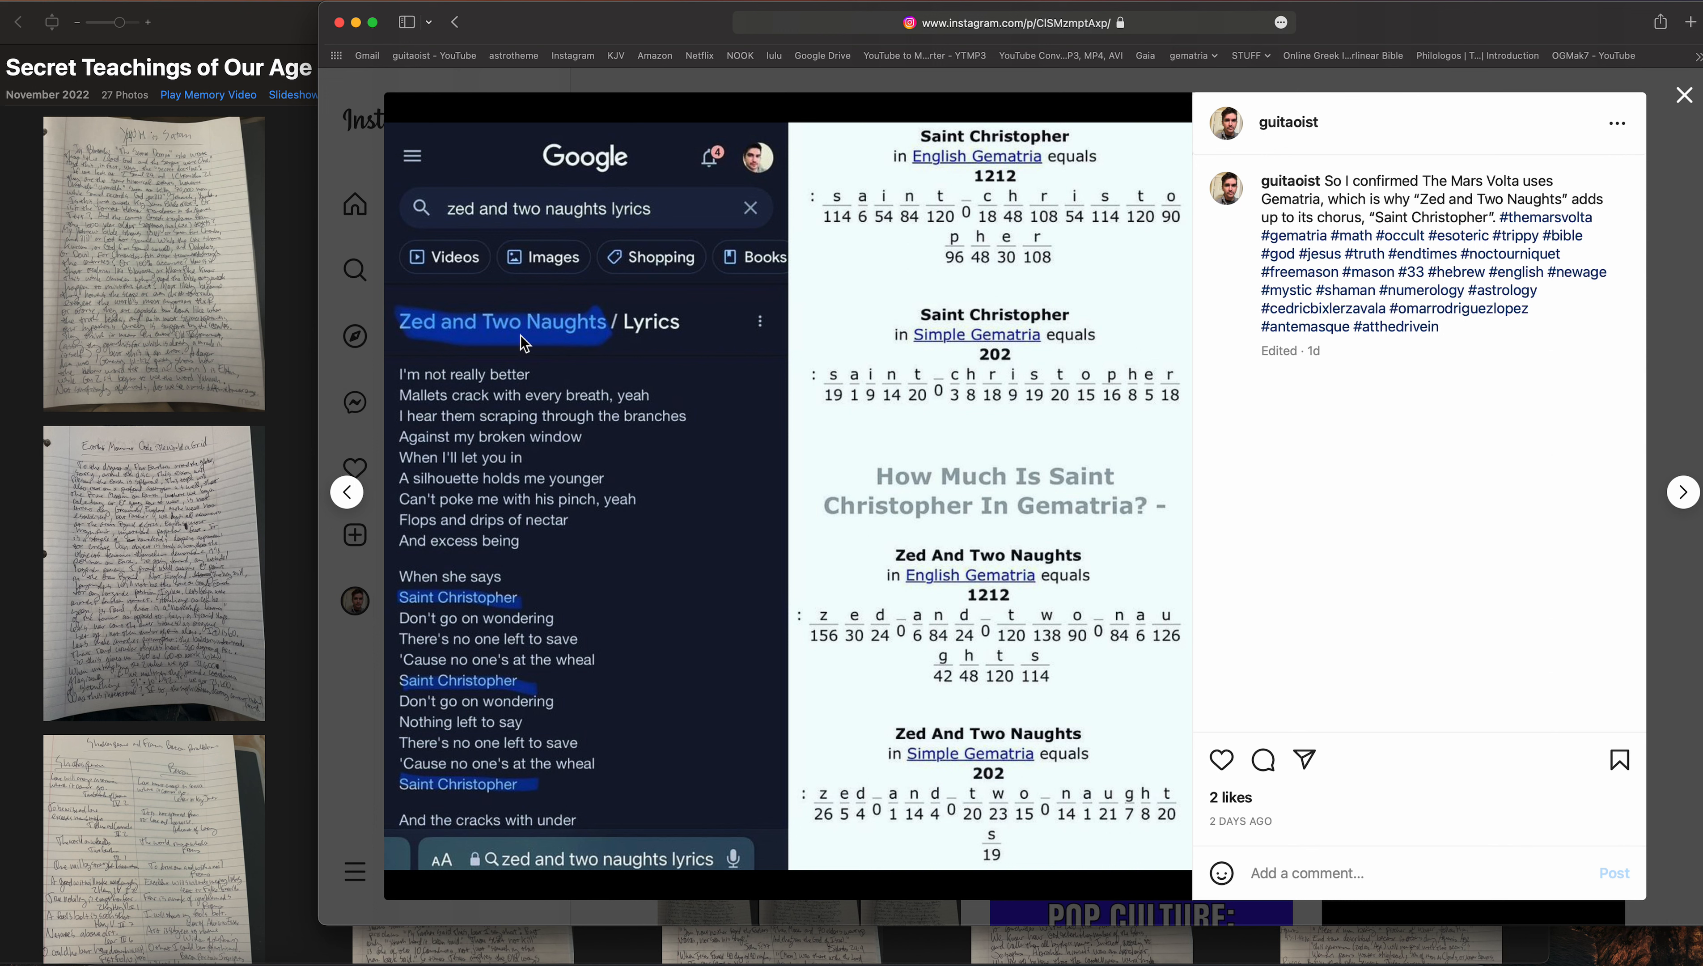
{"action": "mouse_move", "coordinate": [504, 328]}
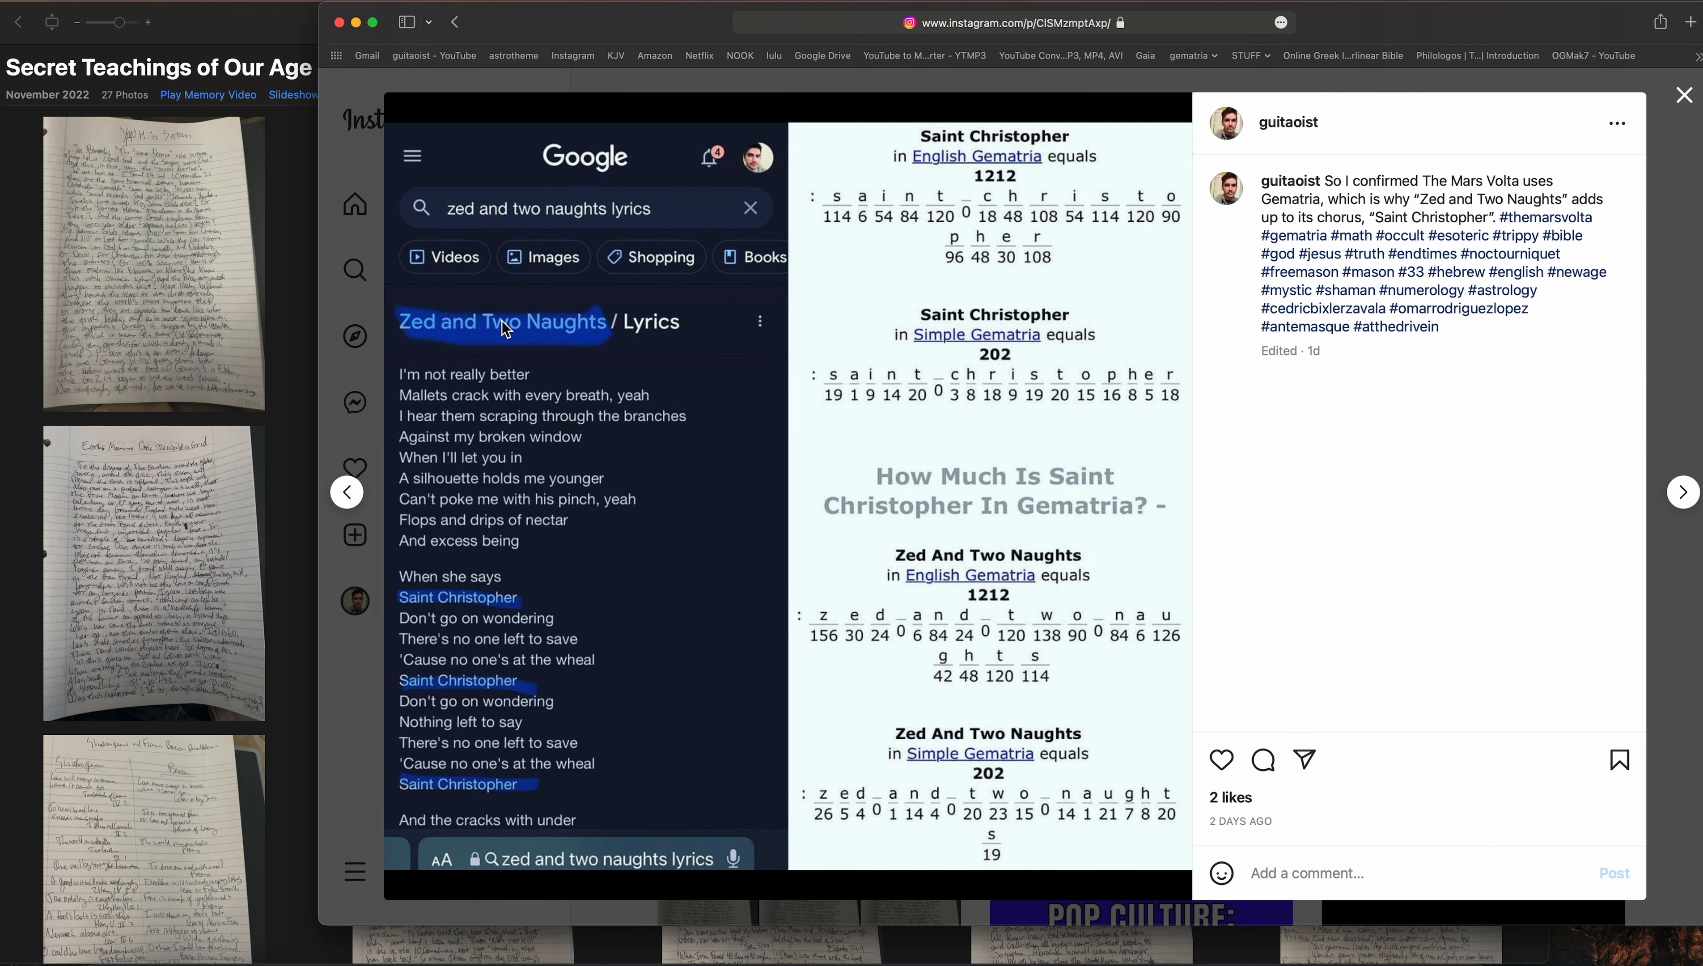
{"action": "mouse_move", "coordinate": [886, 588]}
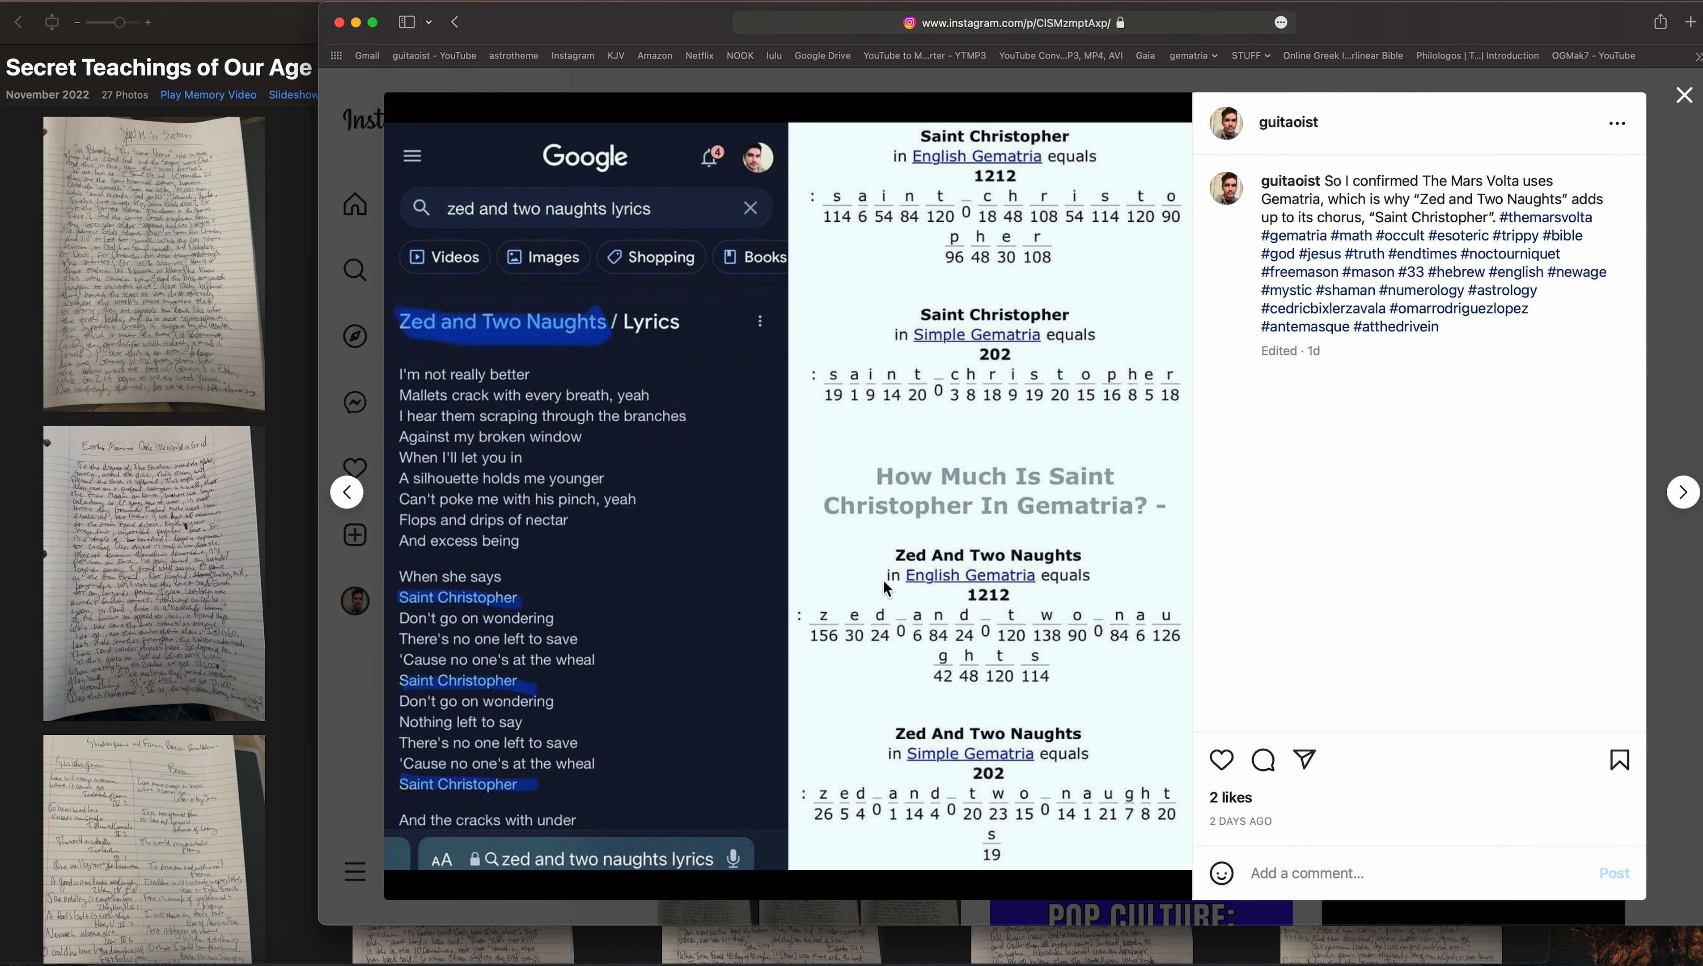
{"action": "mouse_move", "coordinate": [992, 606]}
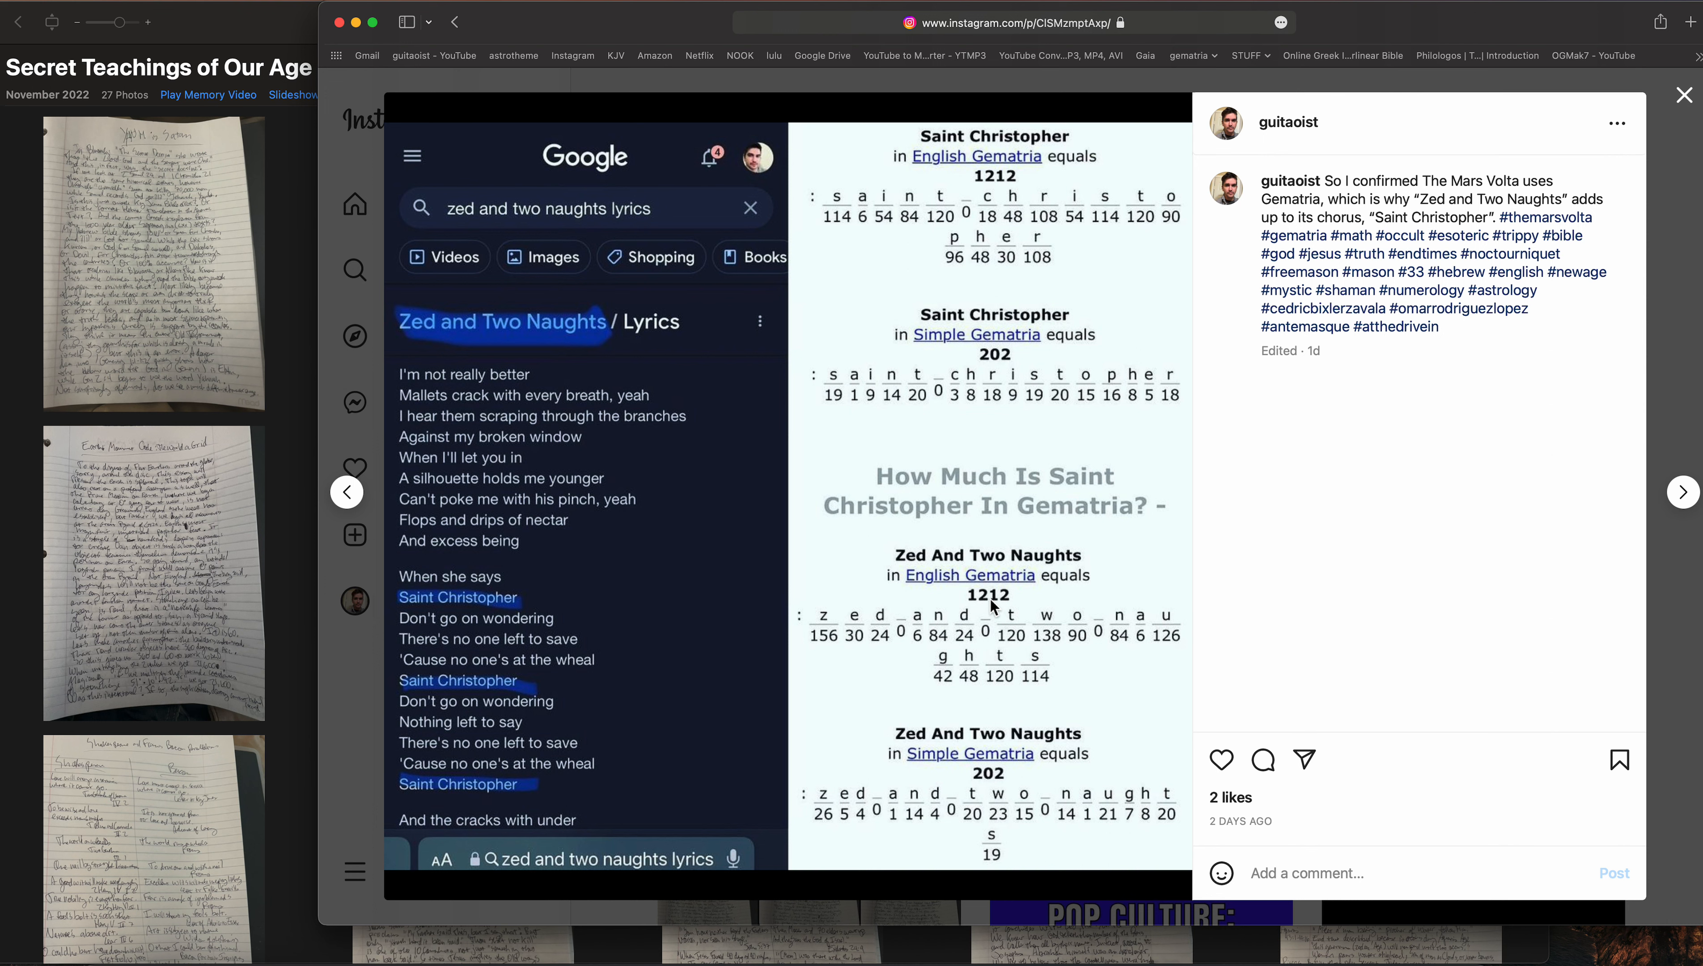
{"action": "mouse_move", "coordinate": [986, 440]}
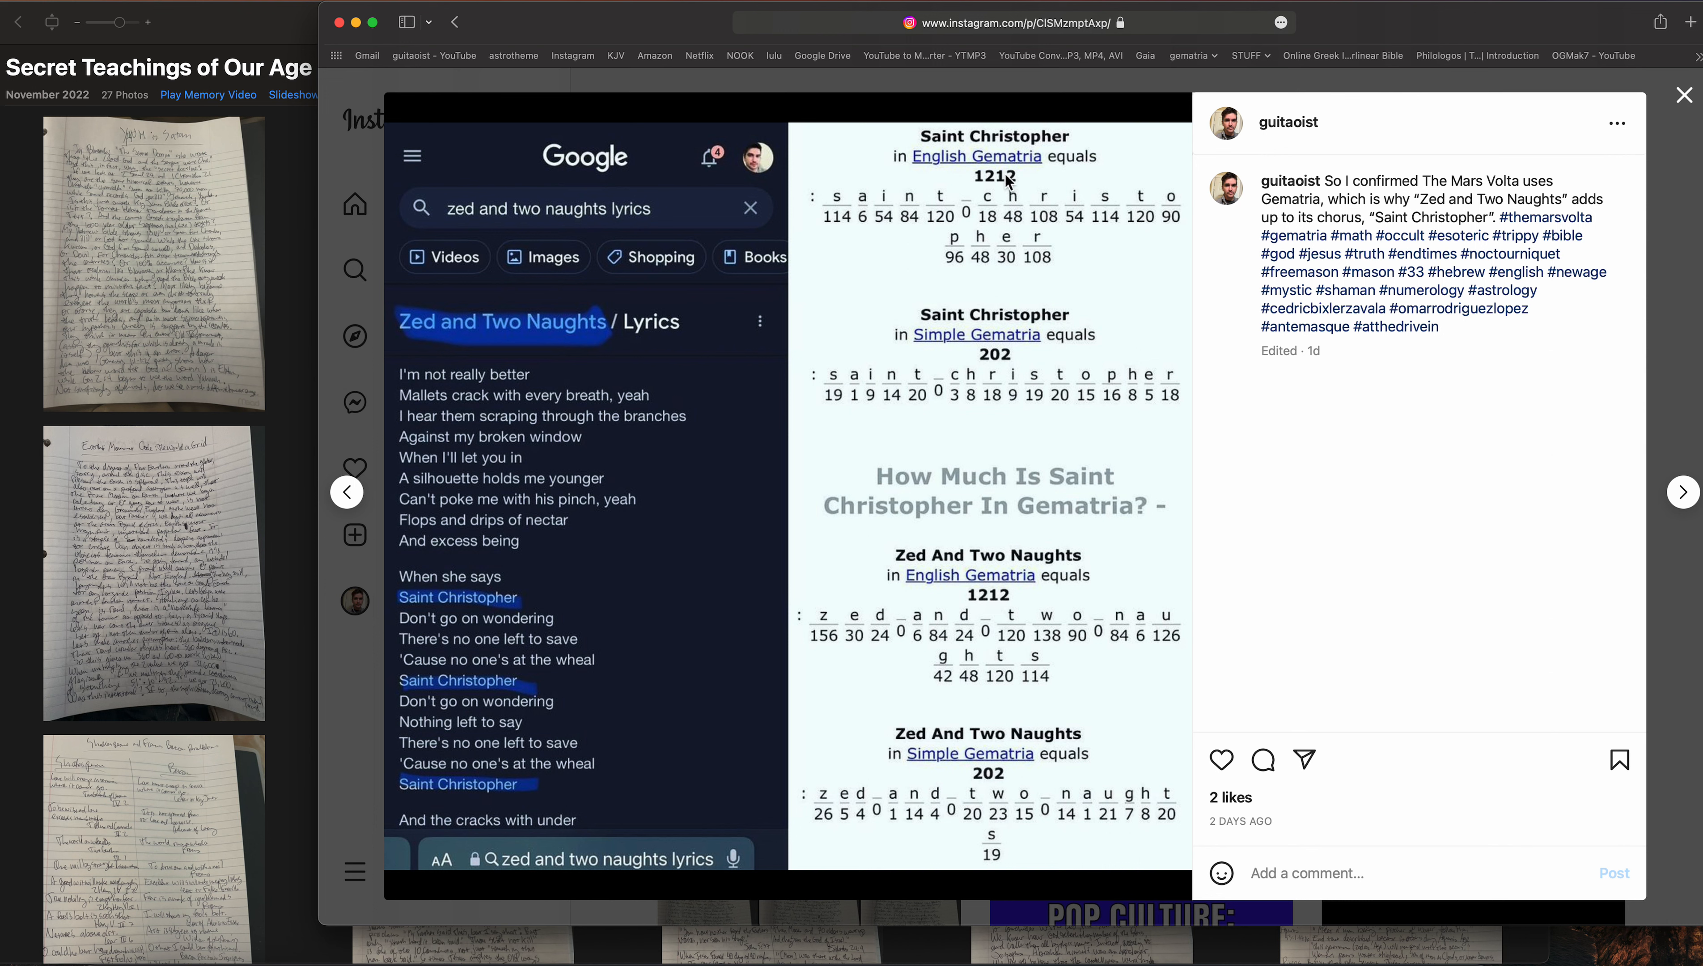
{"action": "mouse_move", "coordinate": [999, 334]}
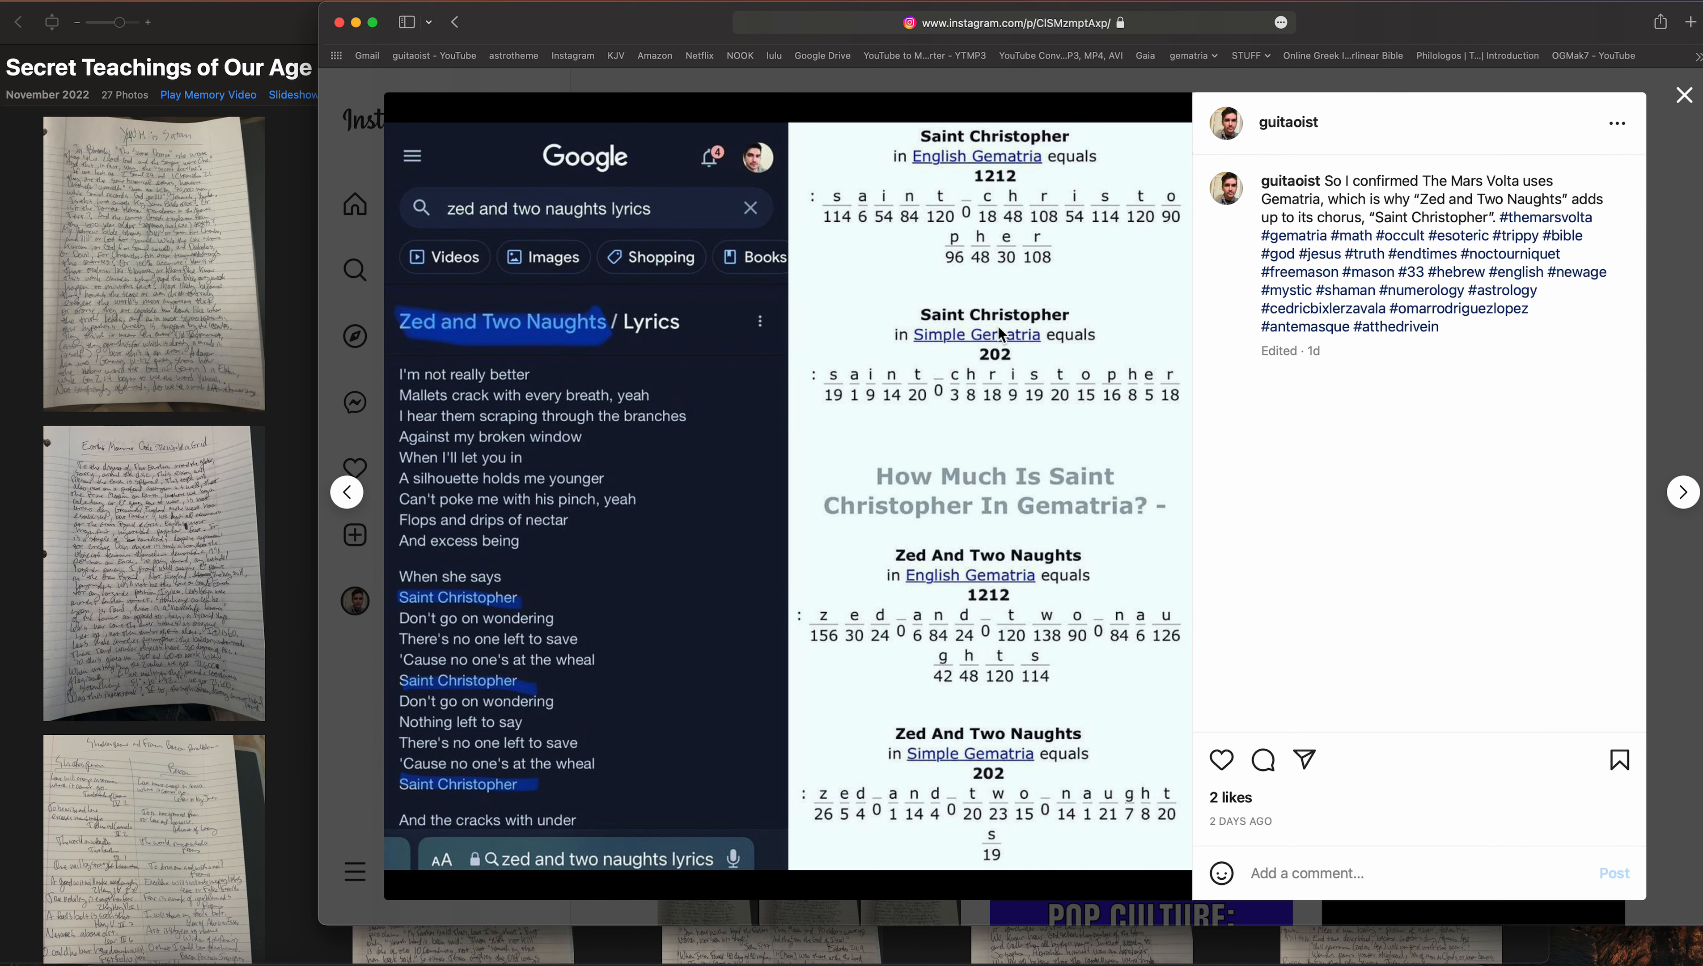
{"action": "mouse_move", "coordinate": [1024, 353]}
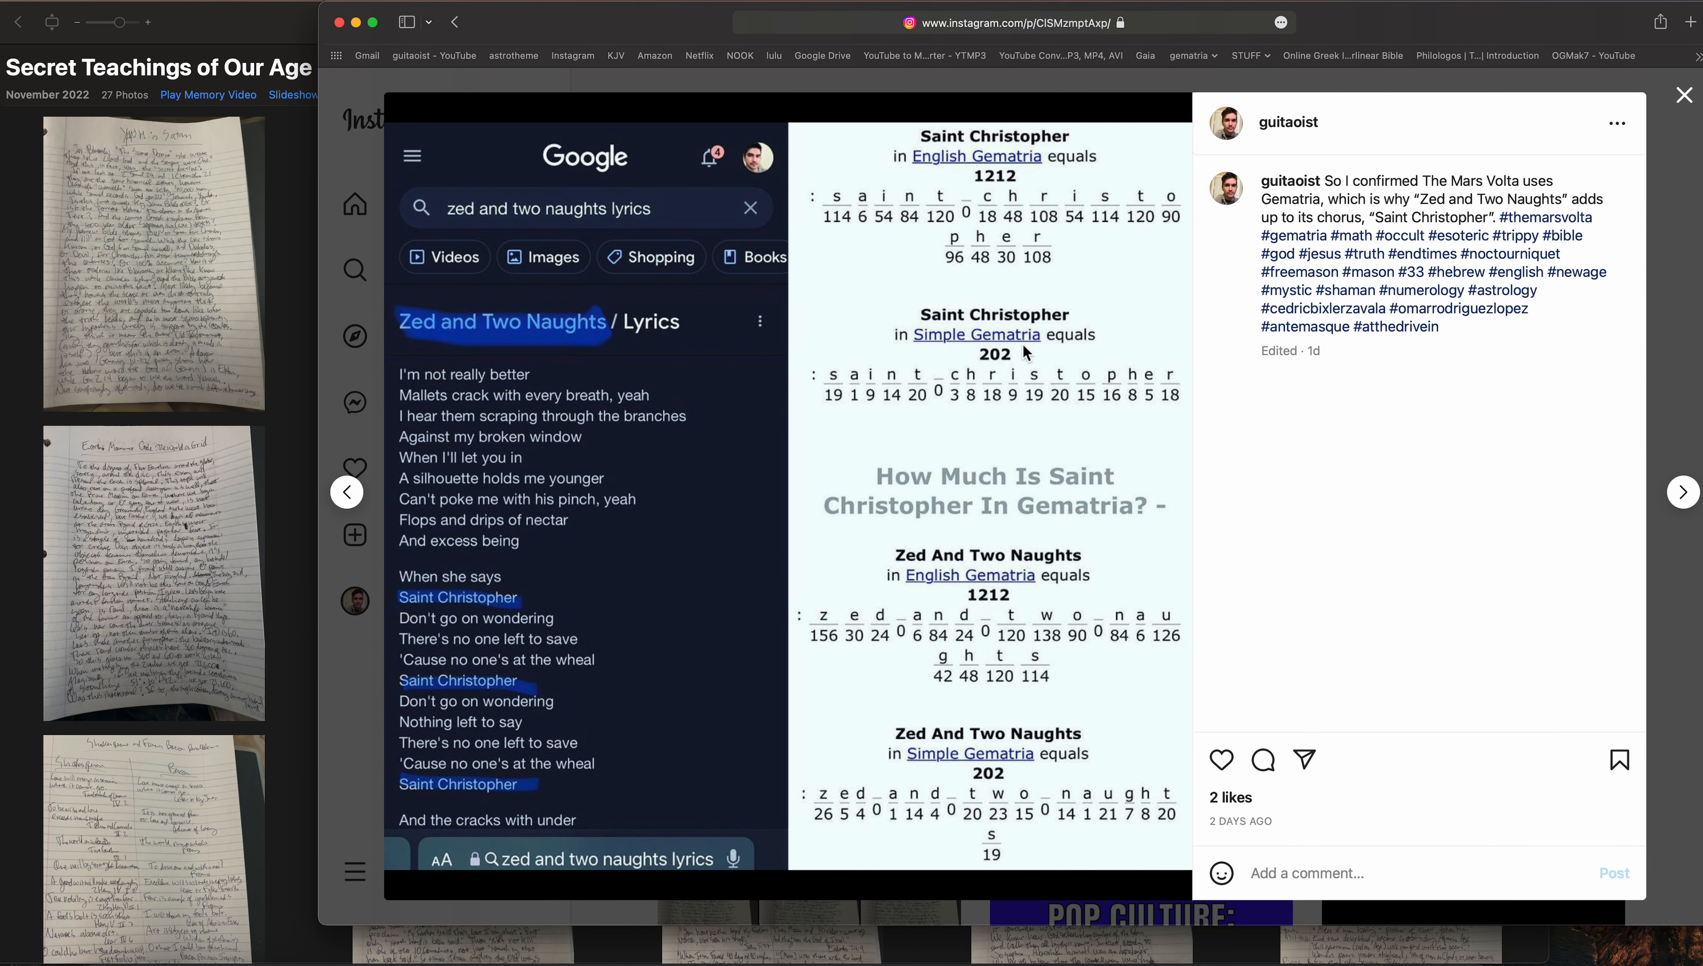
{"action": "mouse_move", "coordinate": [1009, 489]}
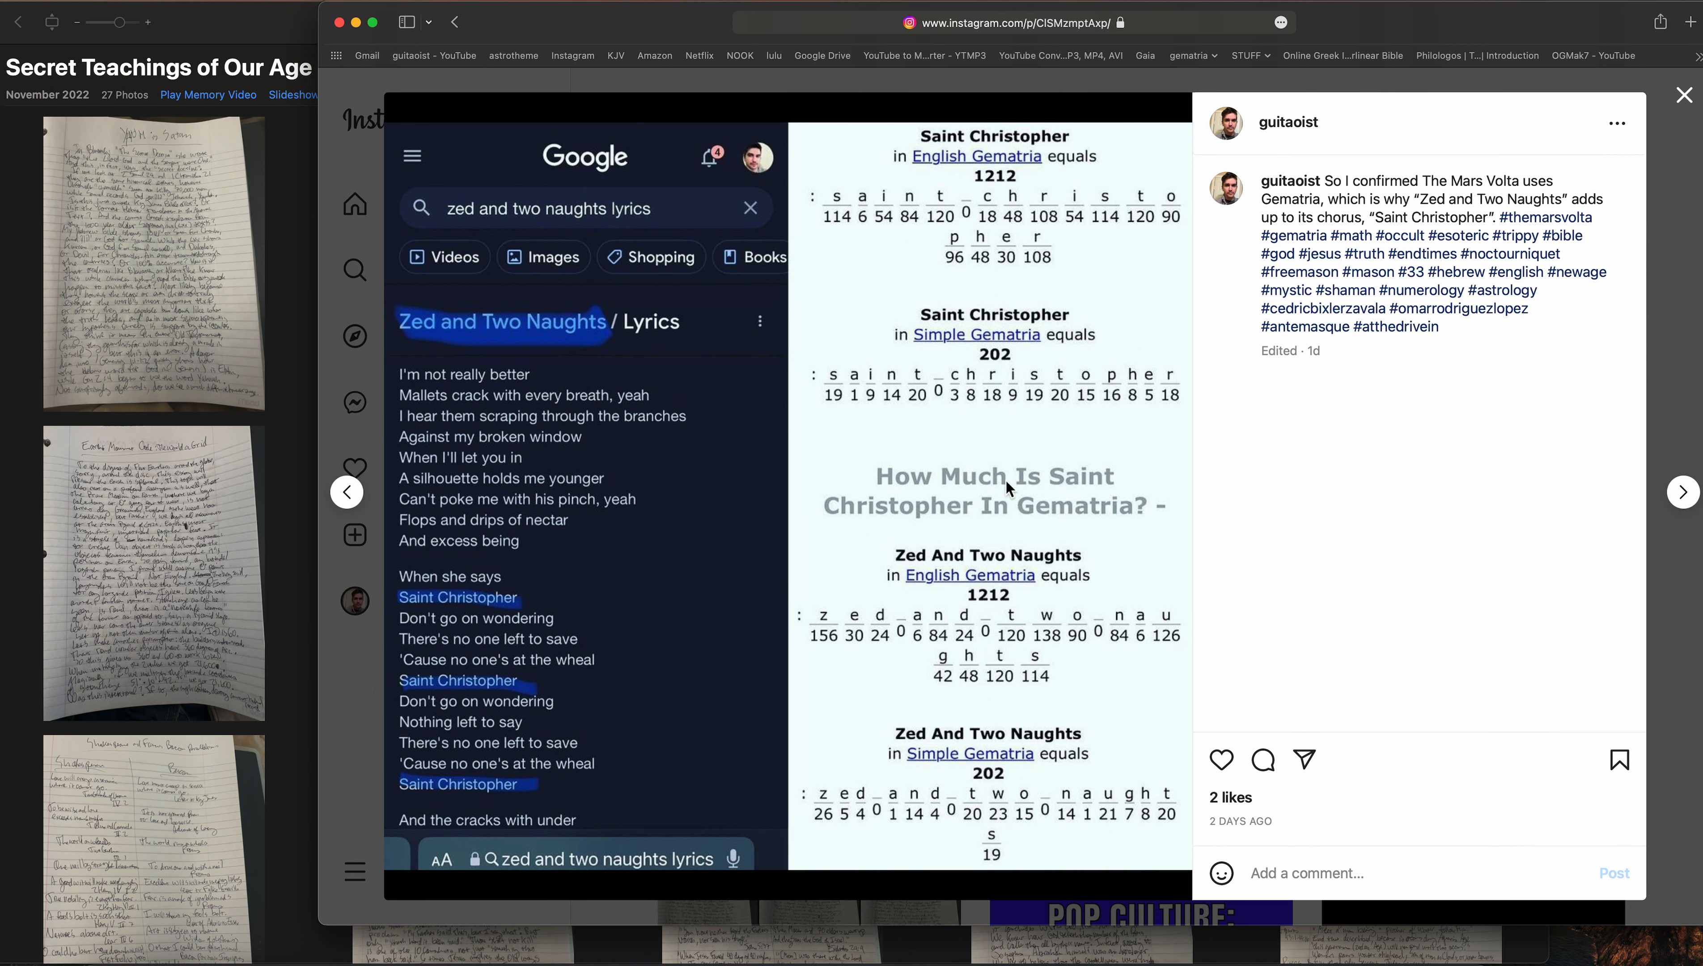
{"action": "mouse_move", "coordinate": [988, 357]}
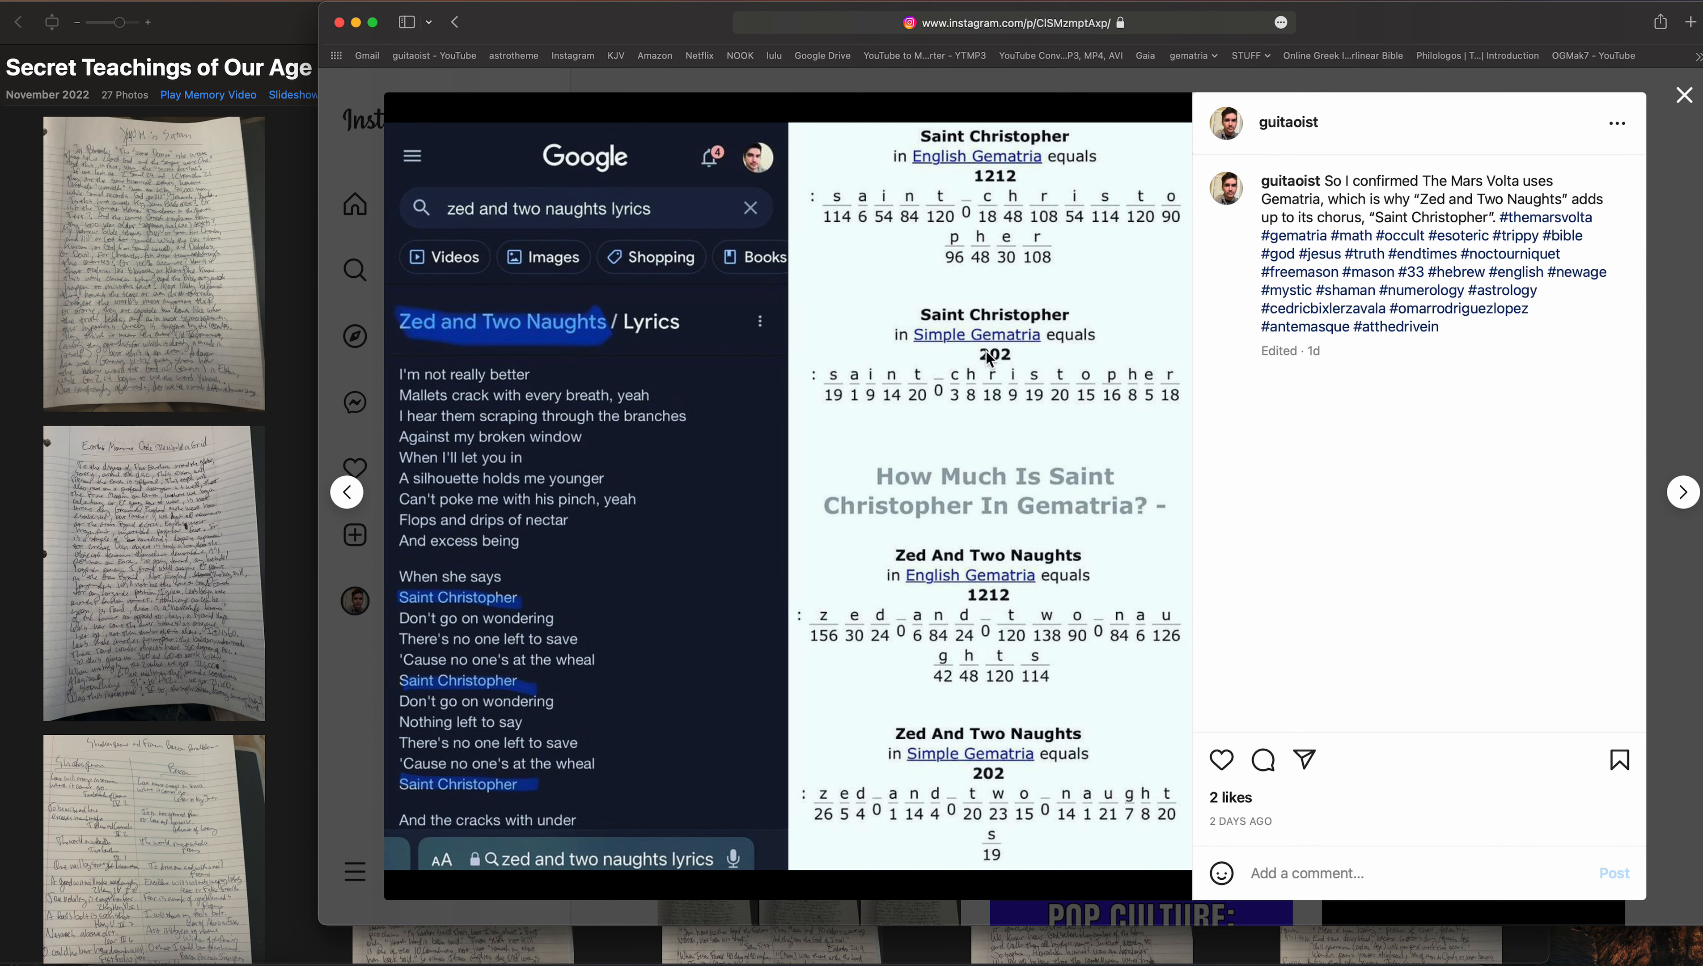
{"action": "mouse_move", "coordinate": [997, 717]}
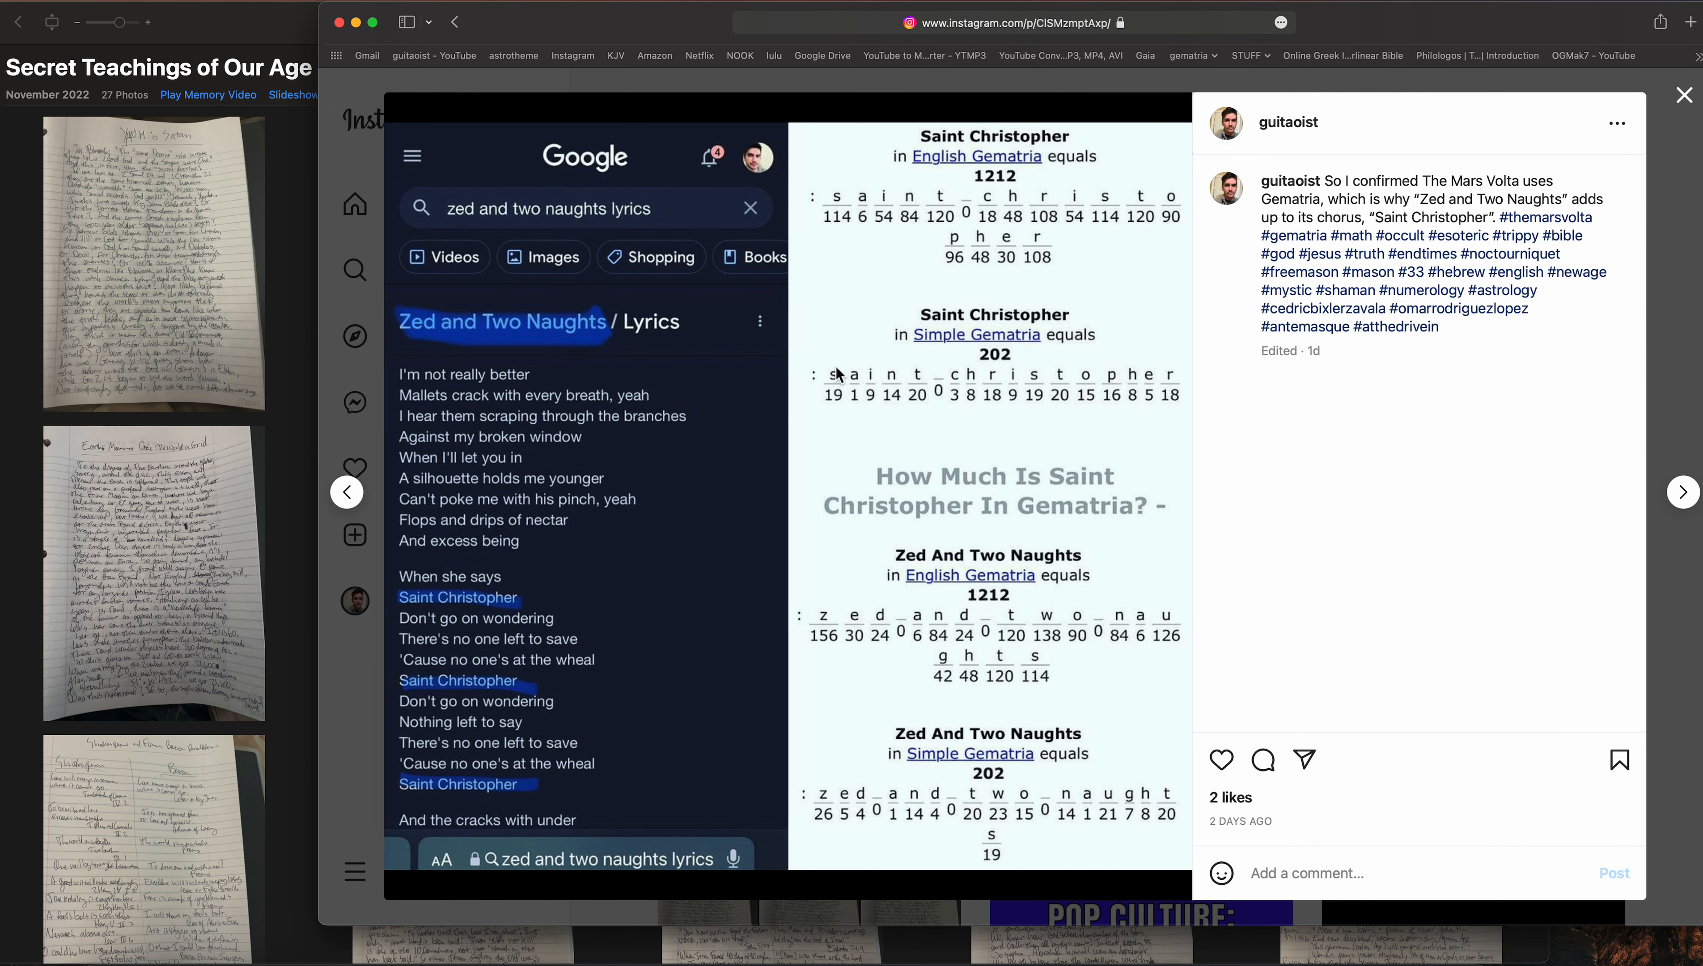
{"action": "mouse_move", "coordinate": [833, 367]}
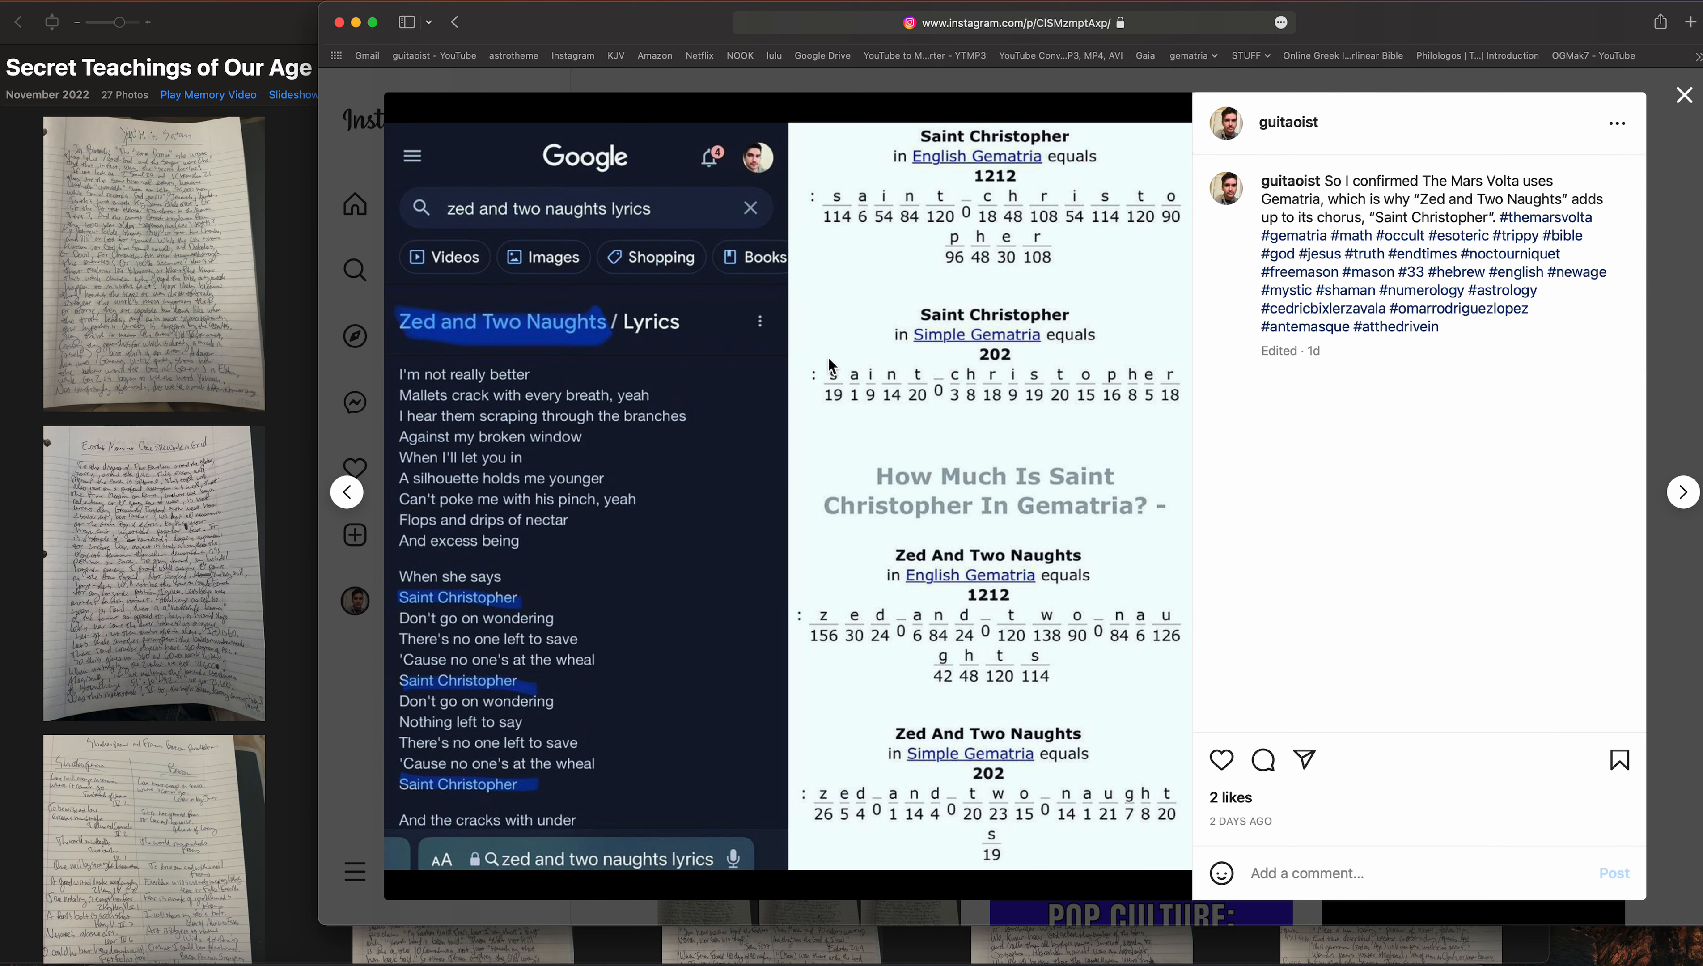
{"action": "mouse_move", "coordinate": [380, 297]}
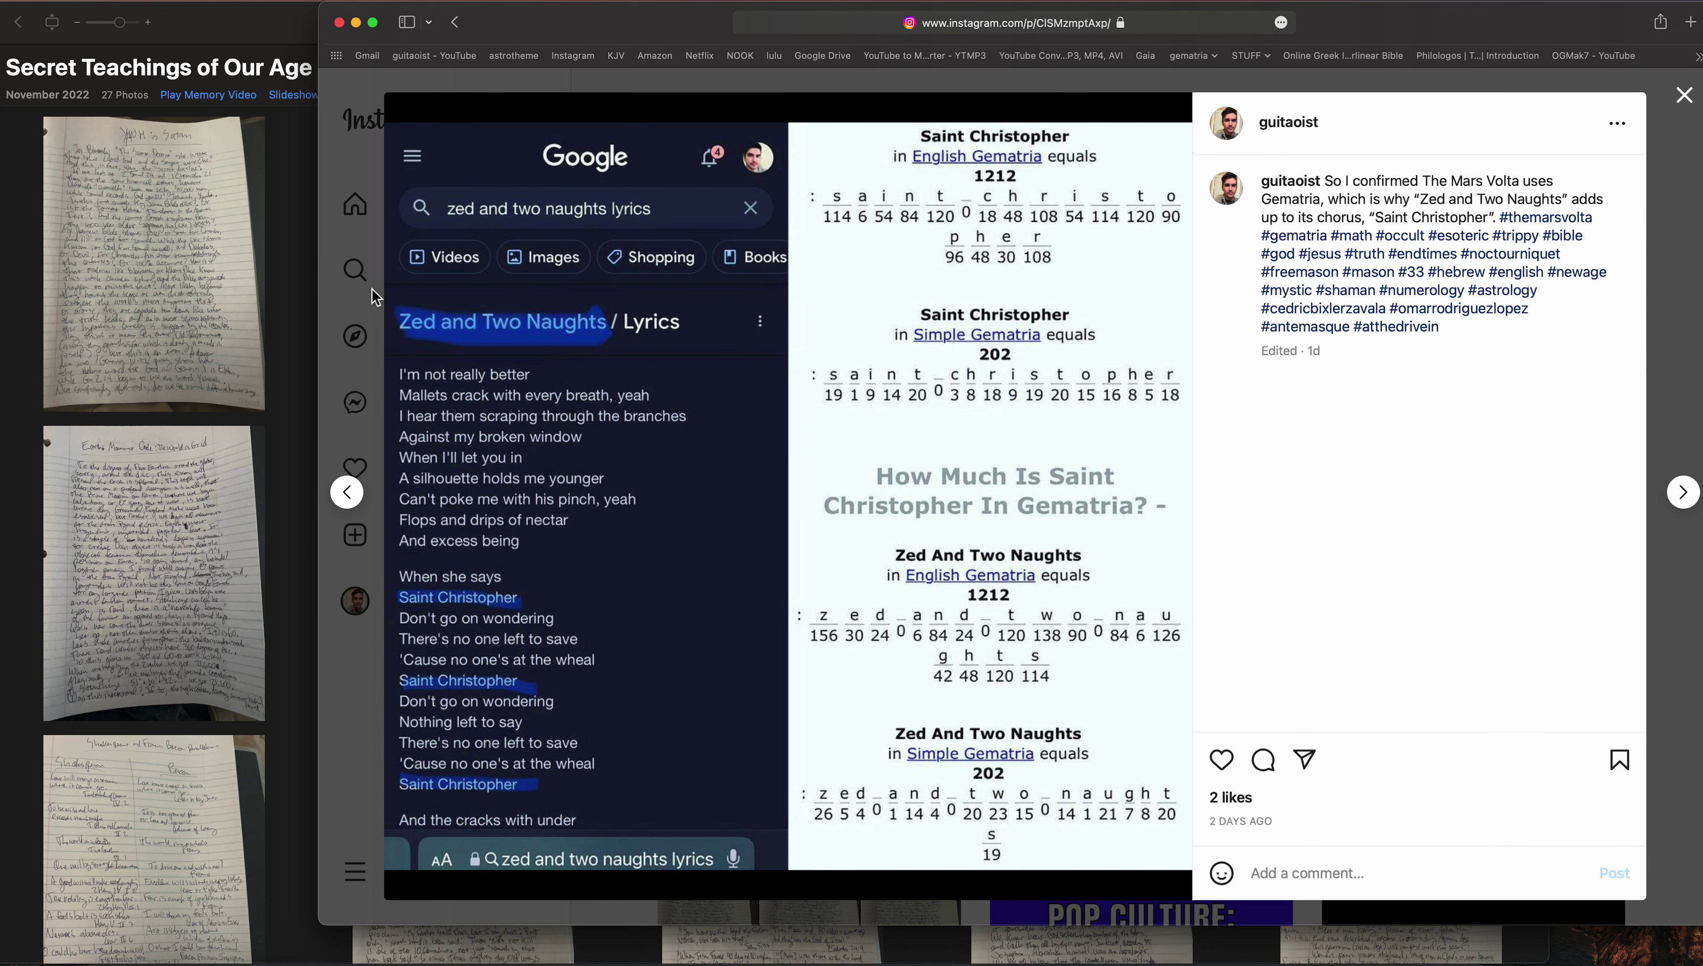
Advance the post viewer to the Pi palindrome 314151413 post with the Nobel peace prize caption
{"action": "left_click", "coordinate": [1287, 121]}
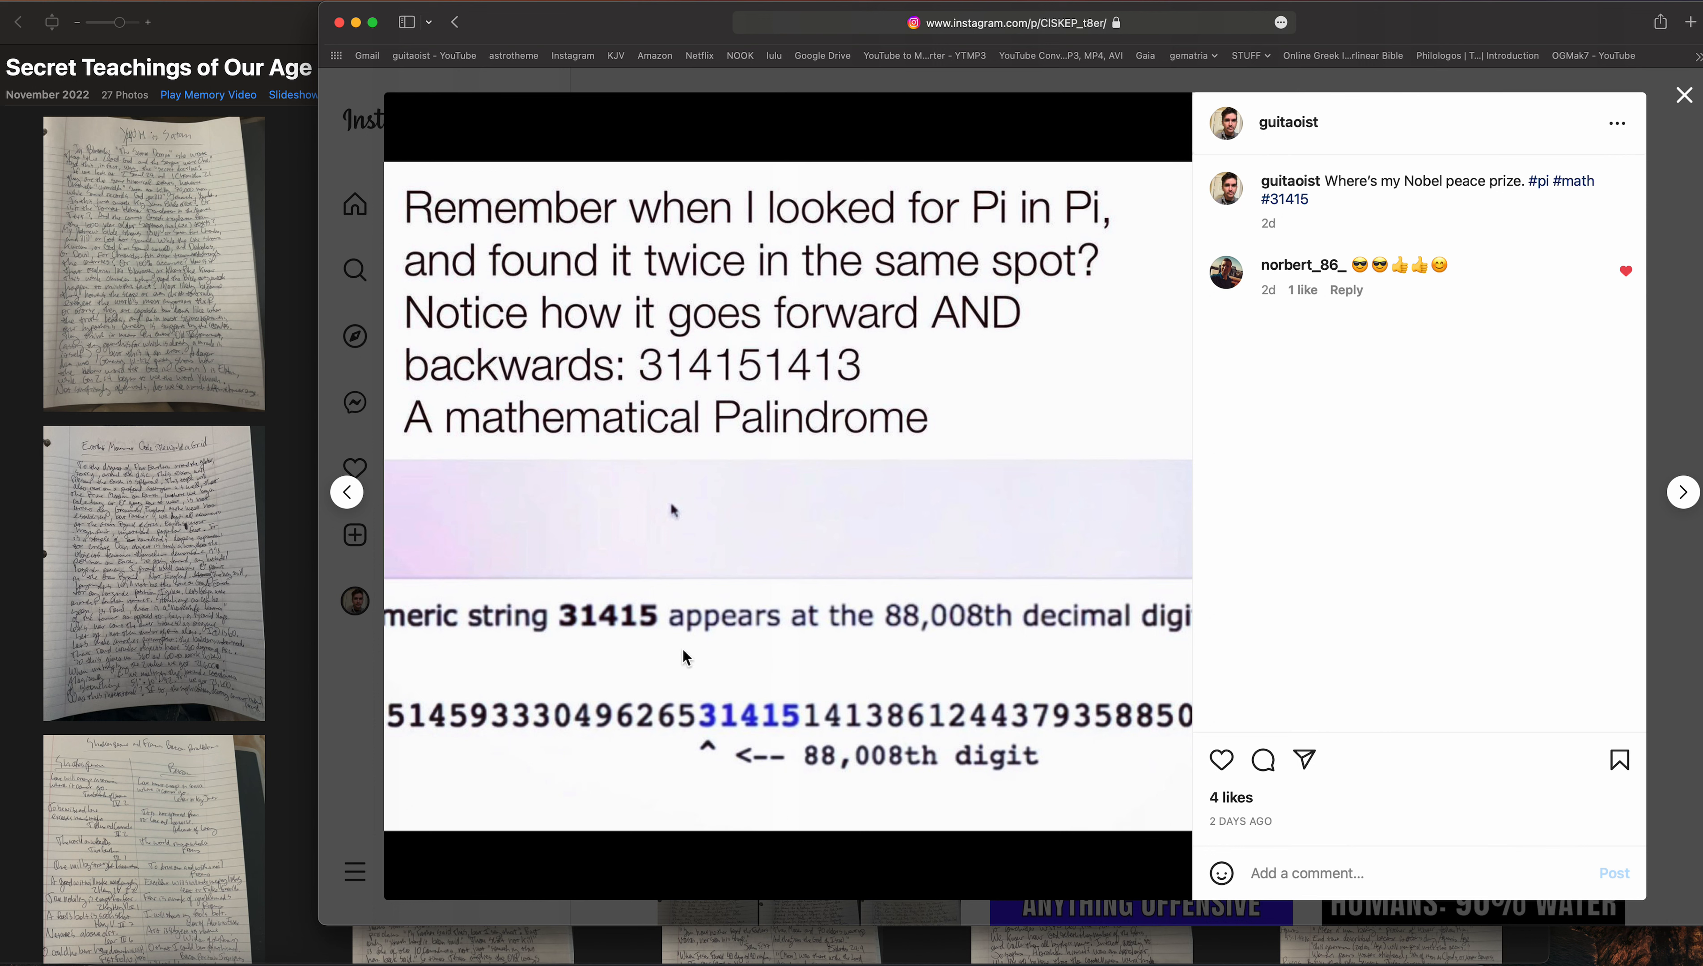
{"action": "mouse_move", "coordinate": [777, 506]}
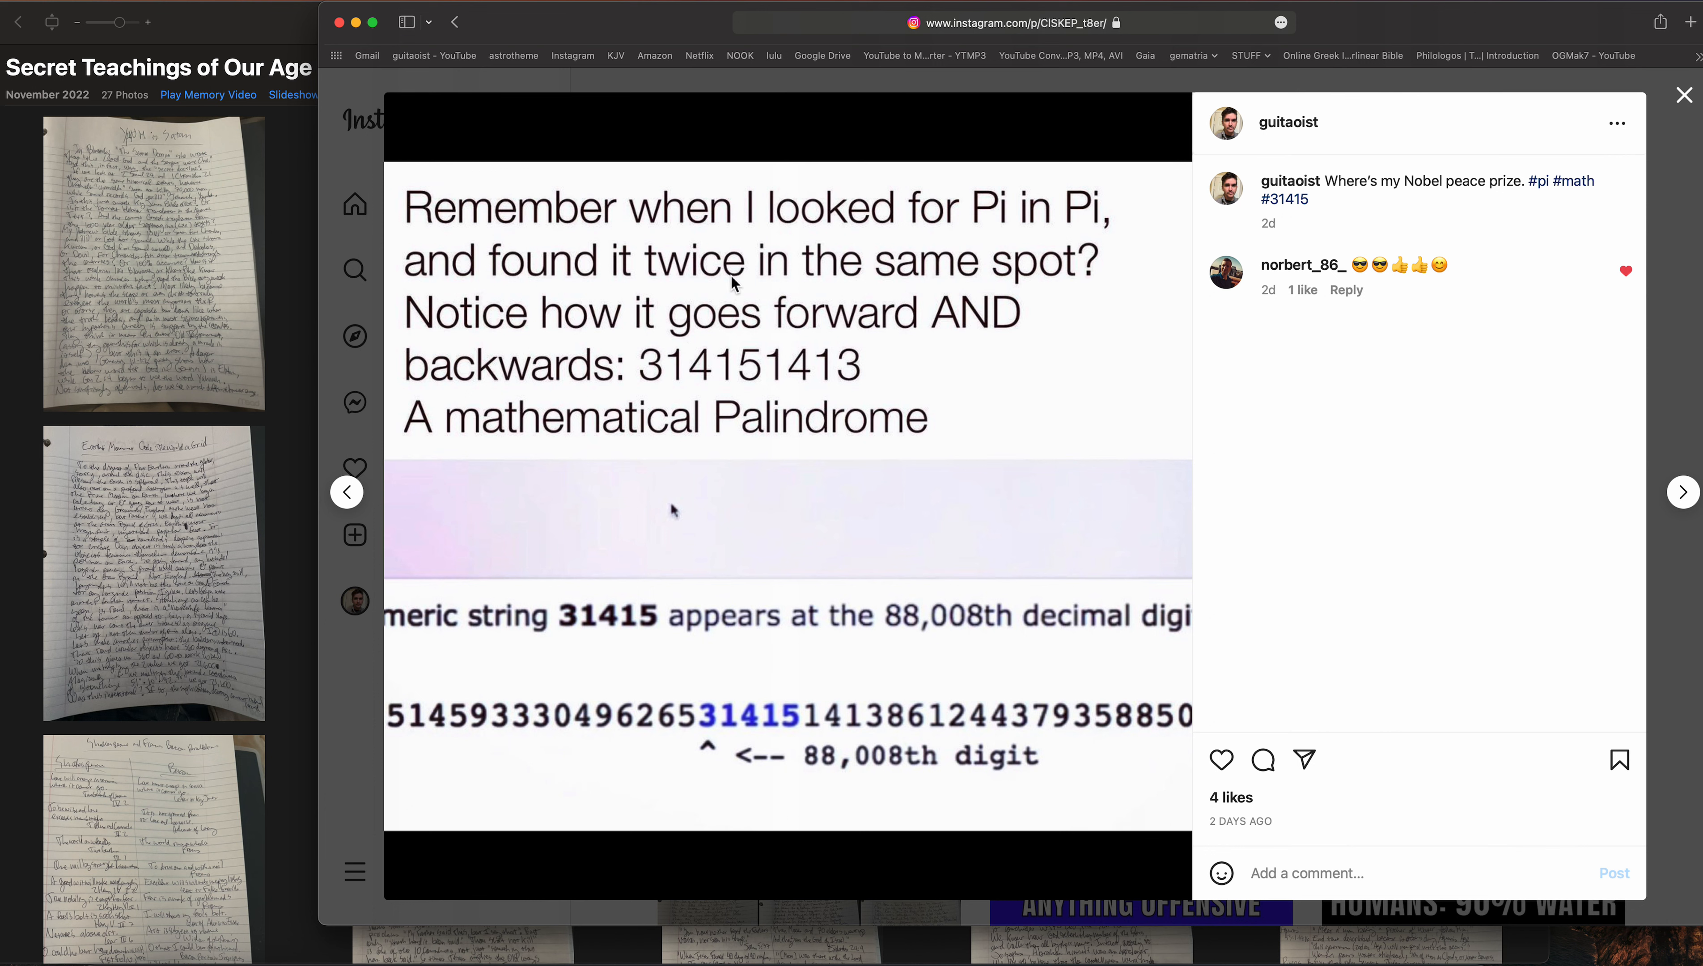
{"action": "mouse_move", "coordinate": [556, 341]}
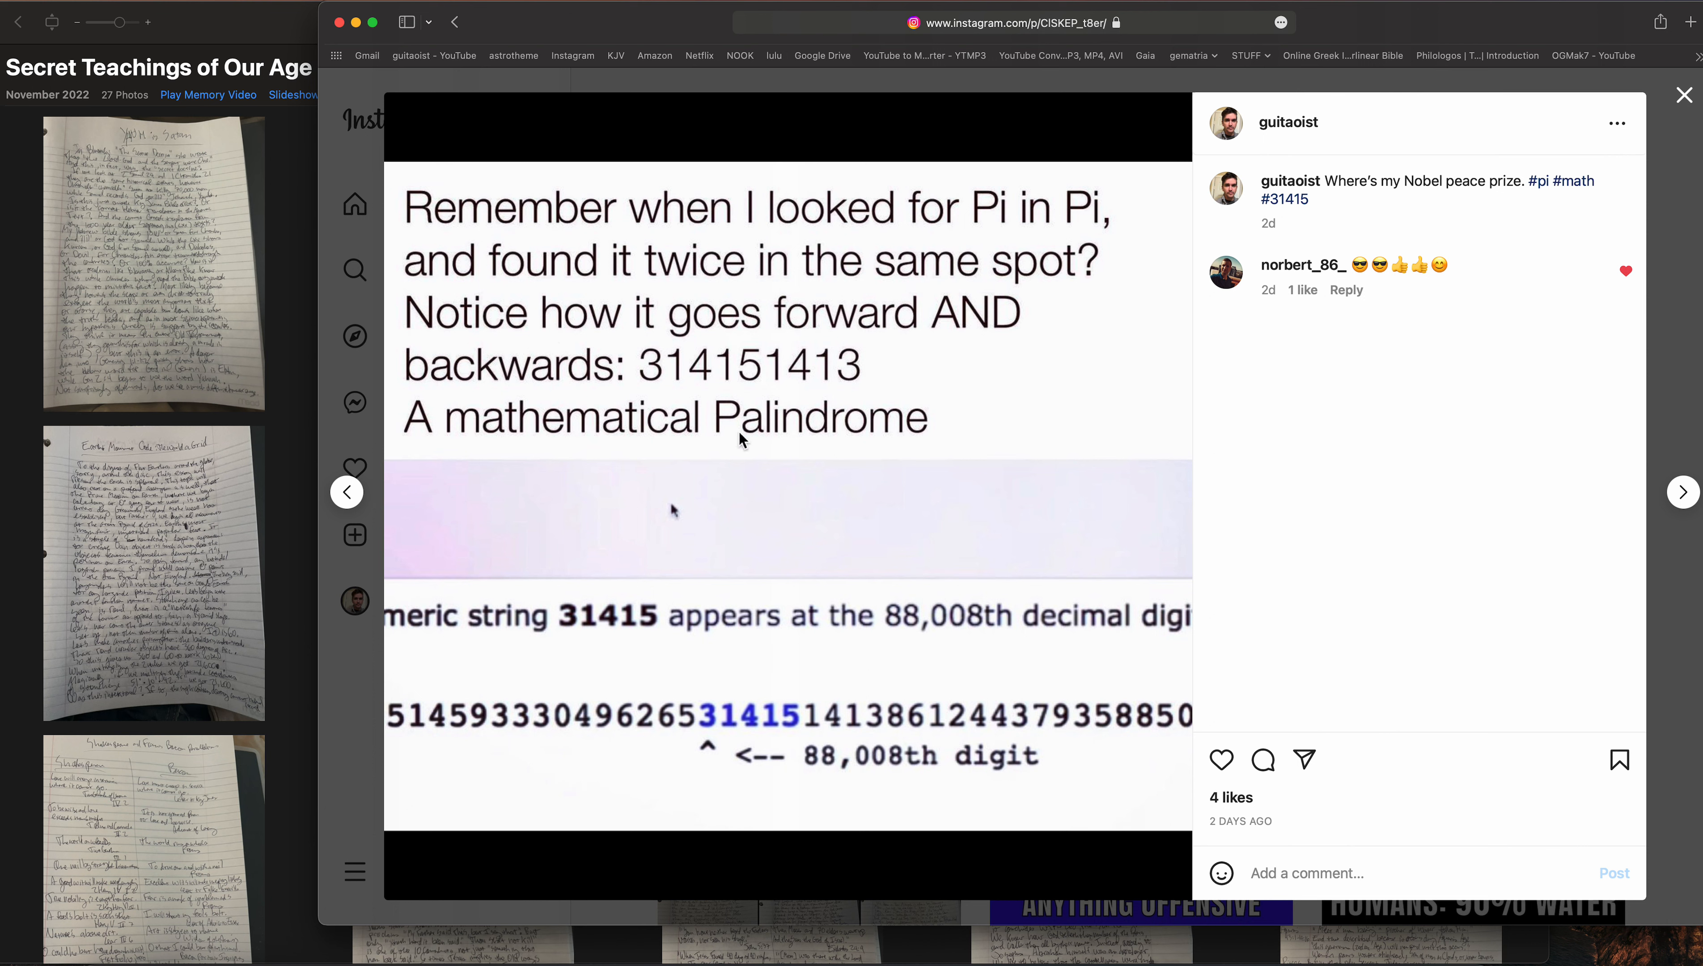
{"action": "mouse_move", "coordinate": [755, 557]}
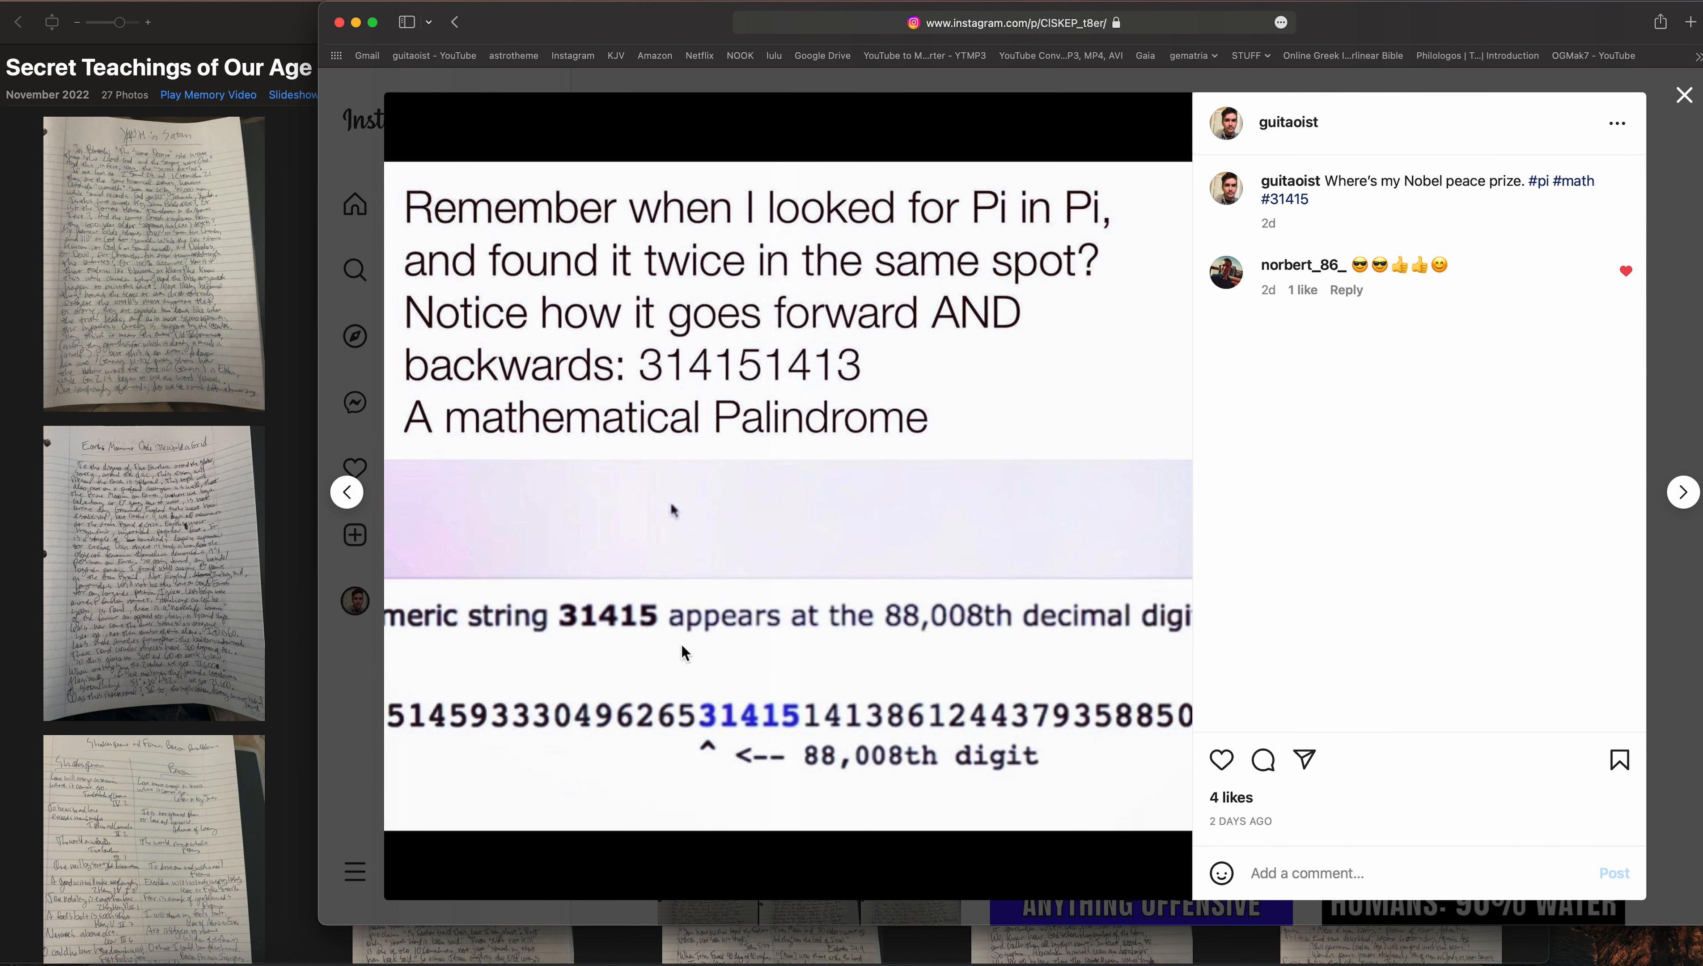
{"action": "mouse_move", "coordinate": [716, 728]}
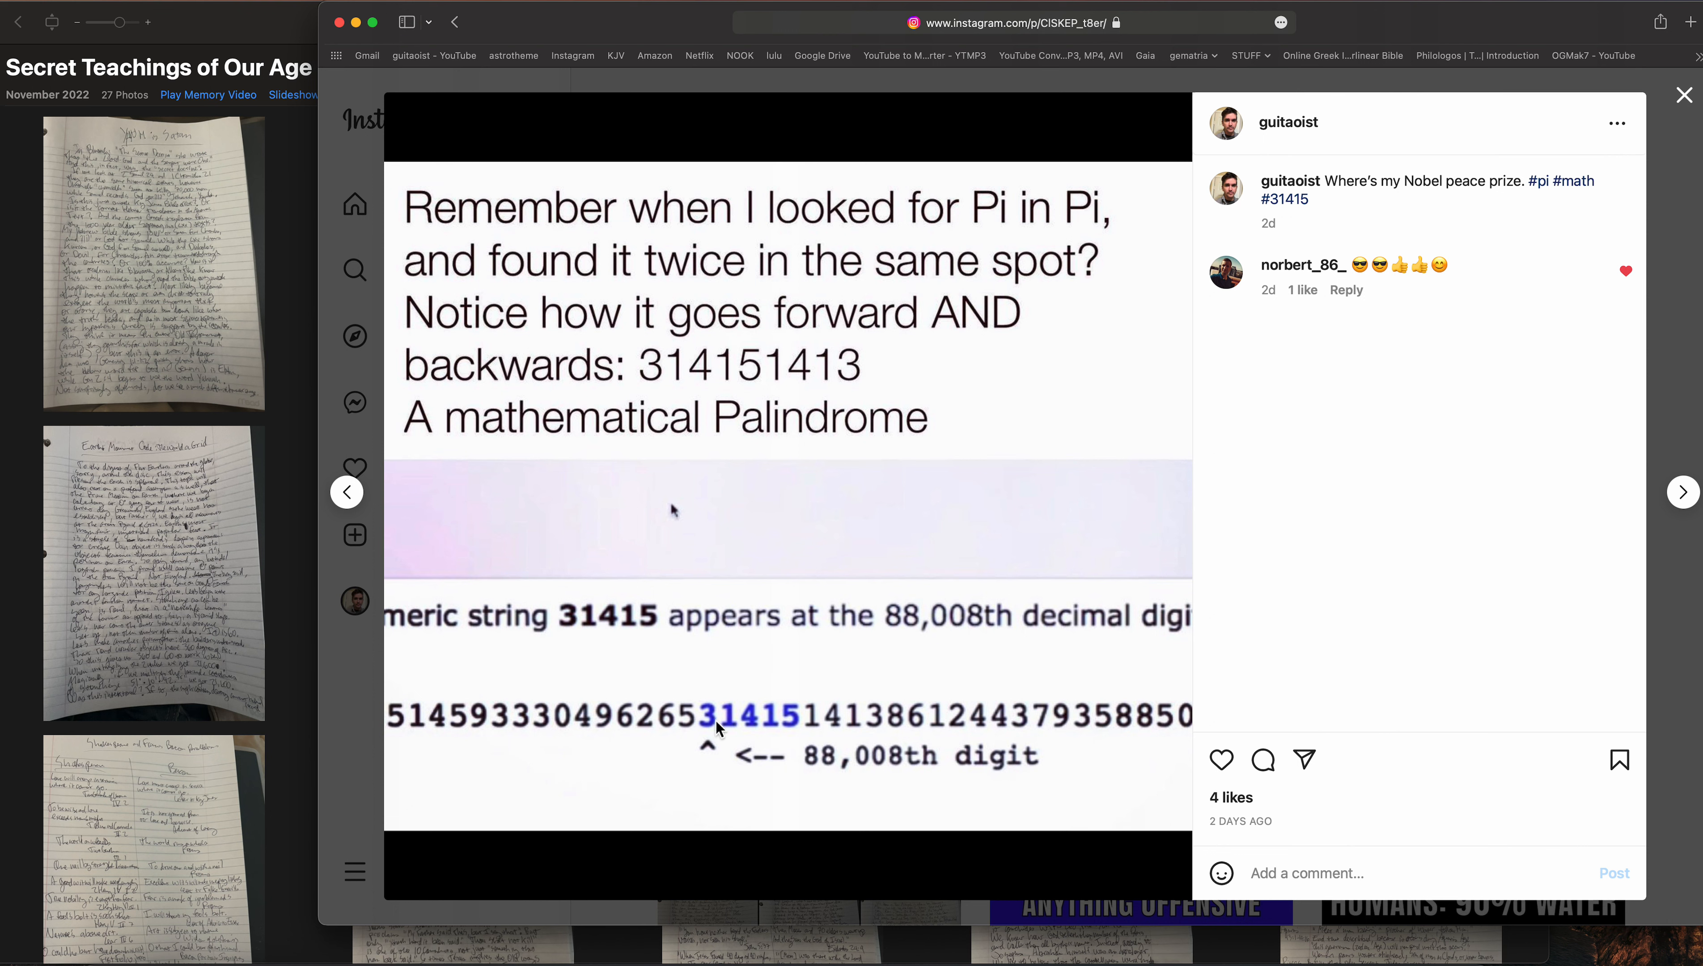
{"action": "mouse_move", "coordinate": [787, 734]}
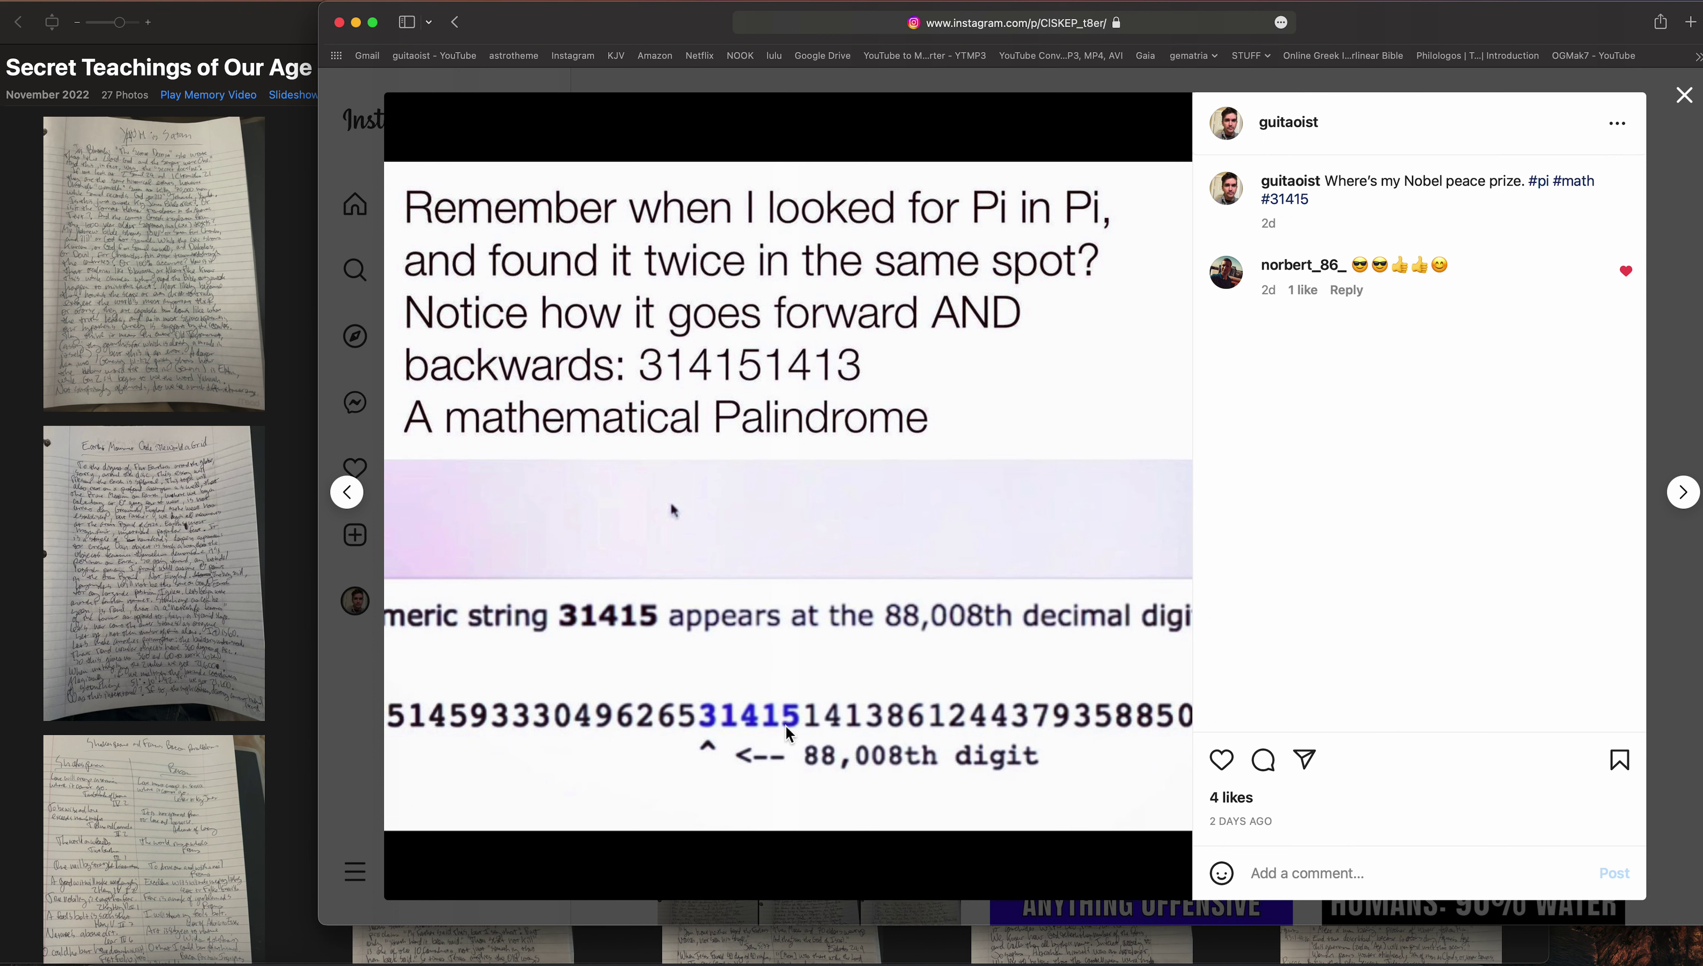
{"action": "mouse_move", "coordinate": [880, 732]}
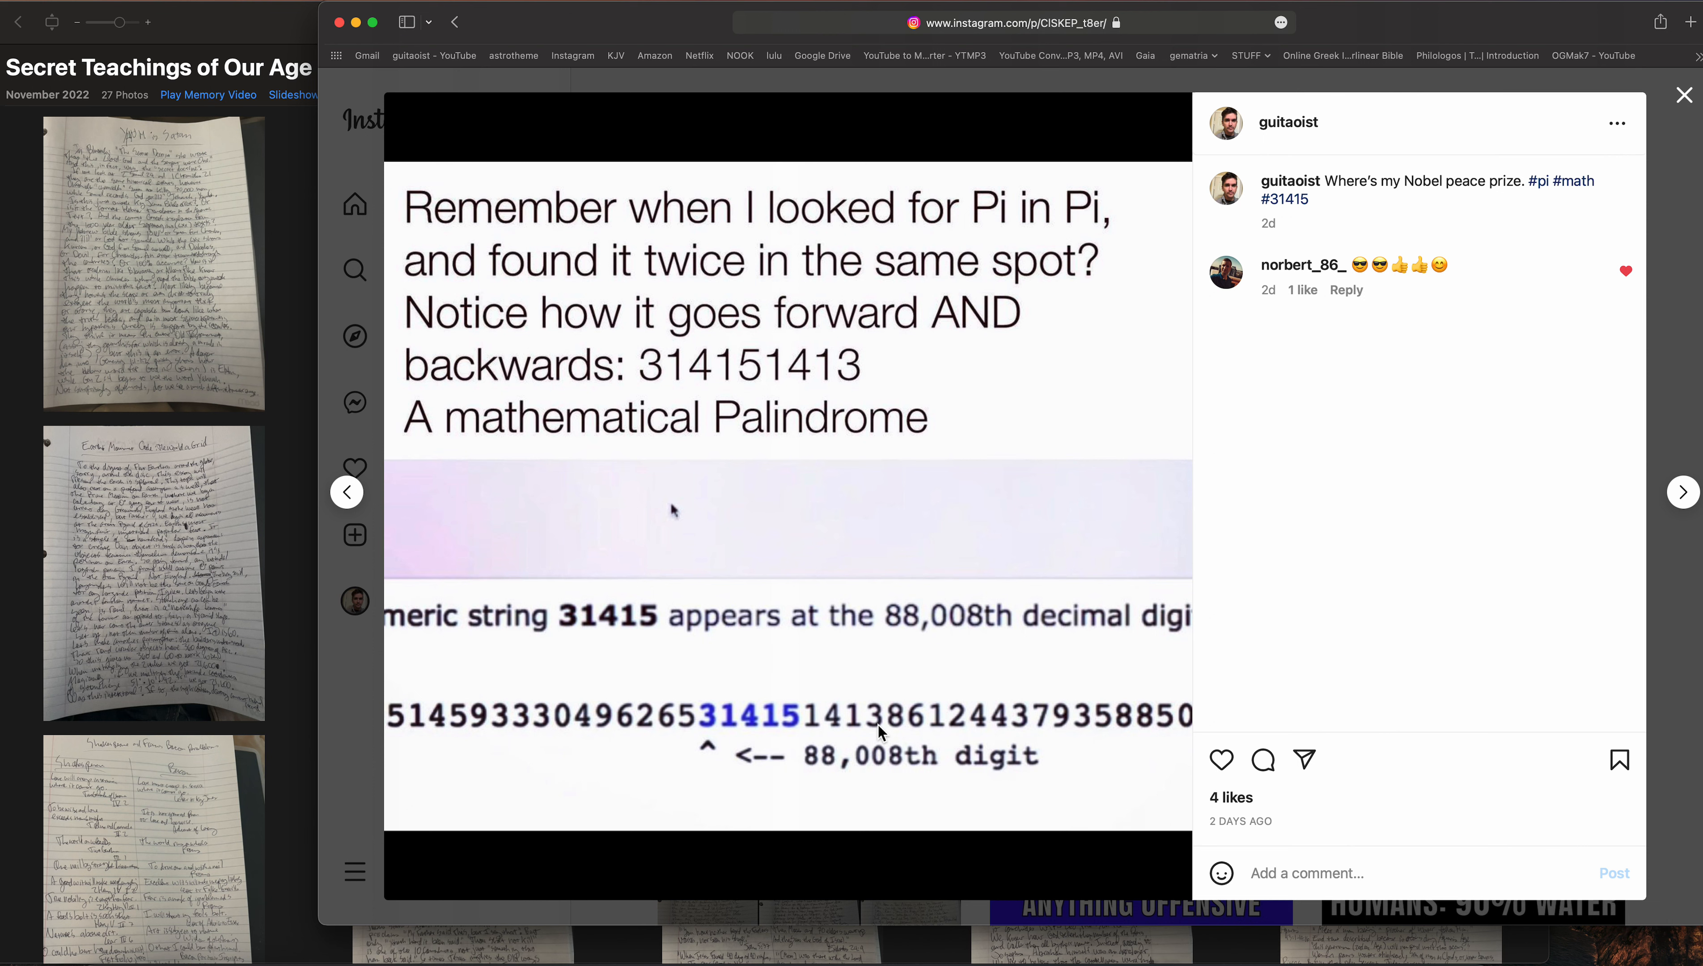
{"action": "mouse_move", "coordinate": [790, 715]}
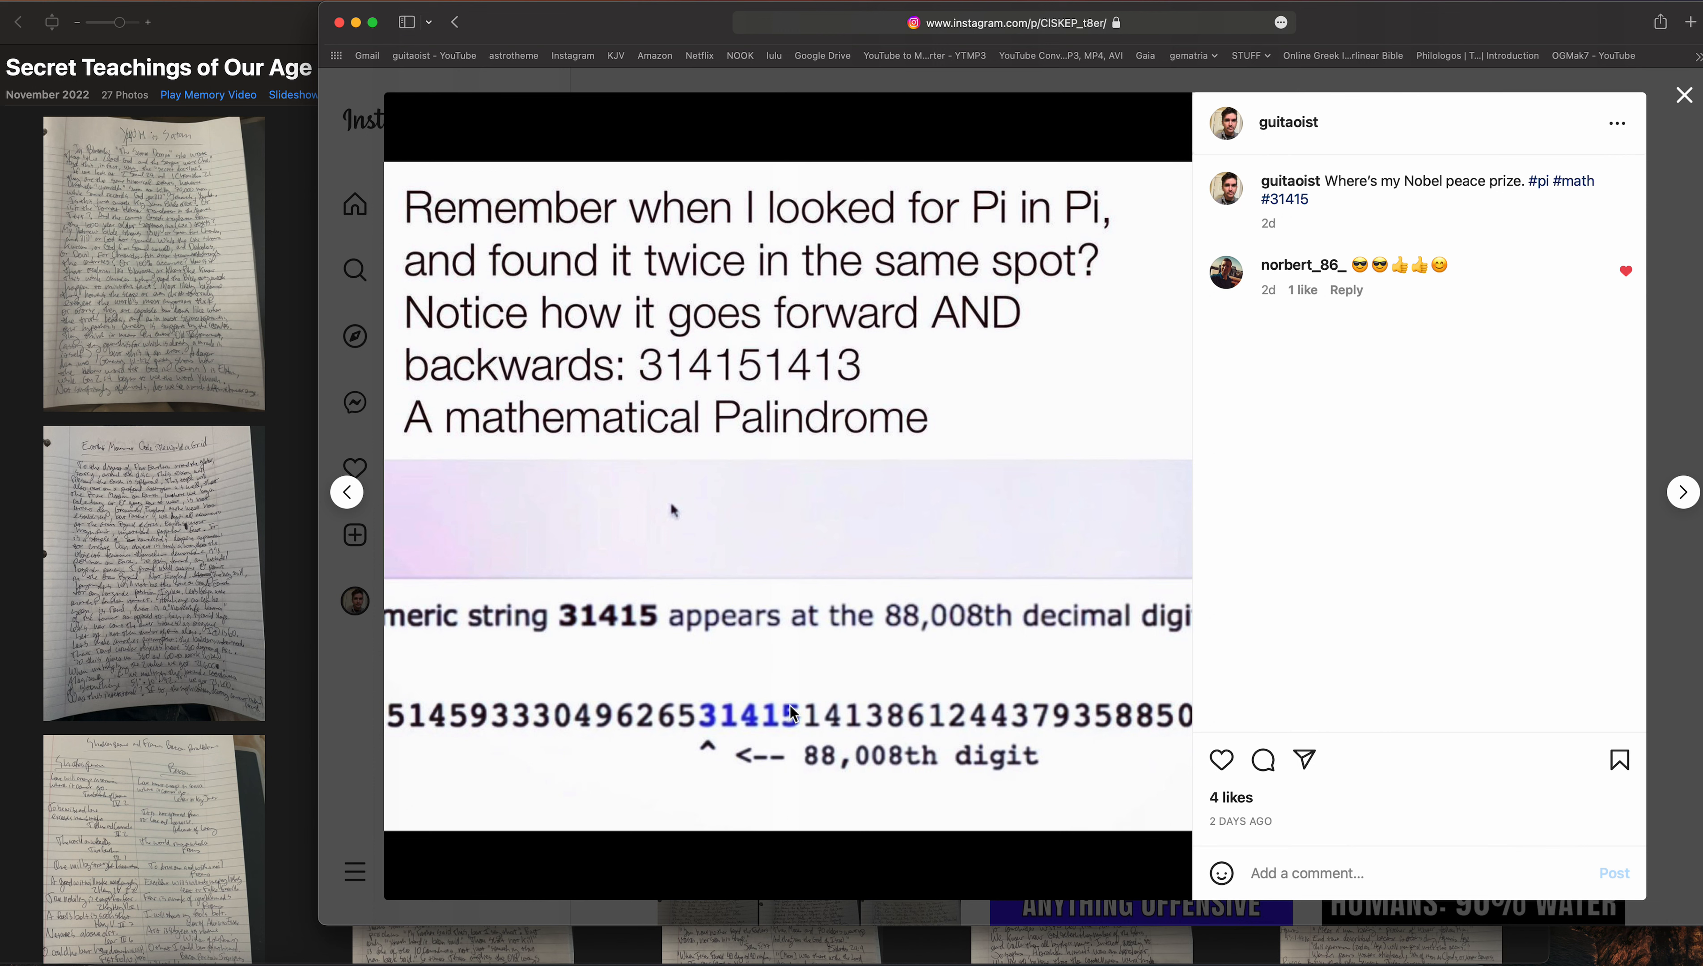
{"action": "mouse_move", "coordinate": [823, 726]}
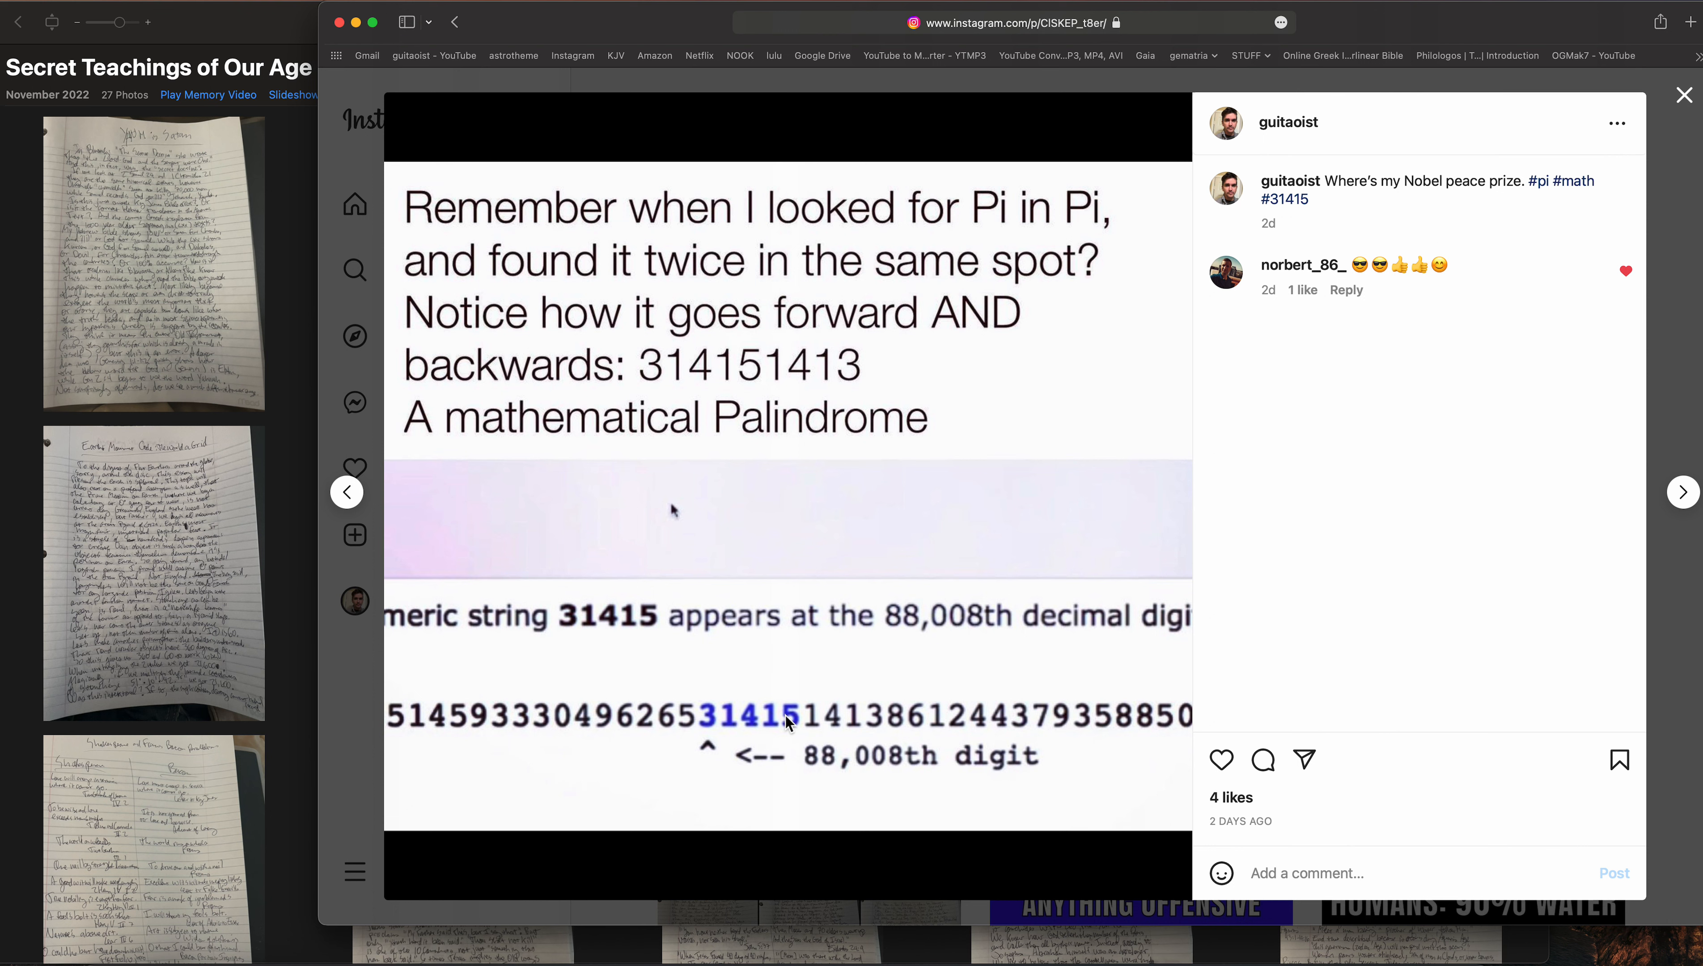
{"action": "mouse_move", "coordinate": [388, 151]}
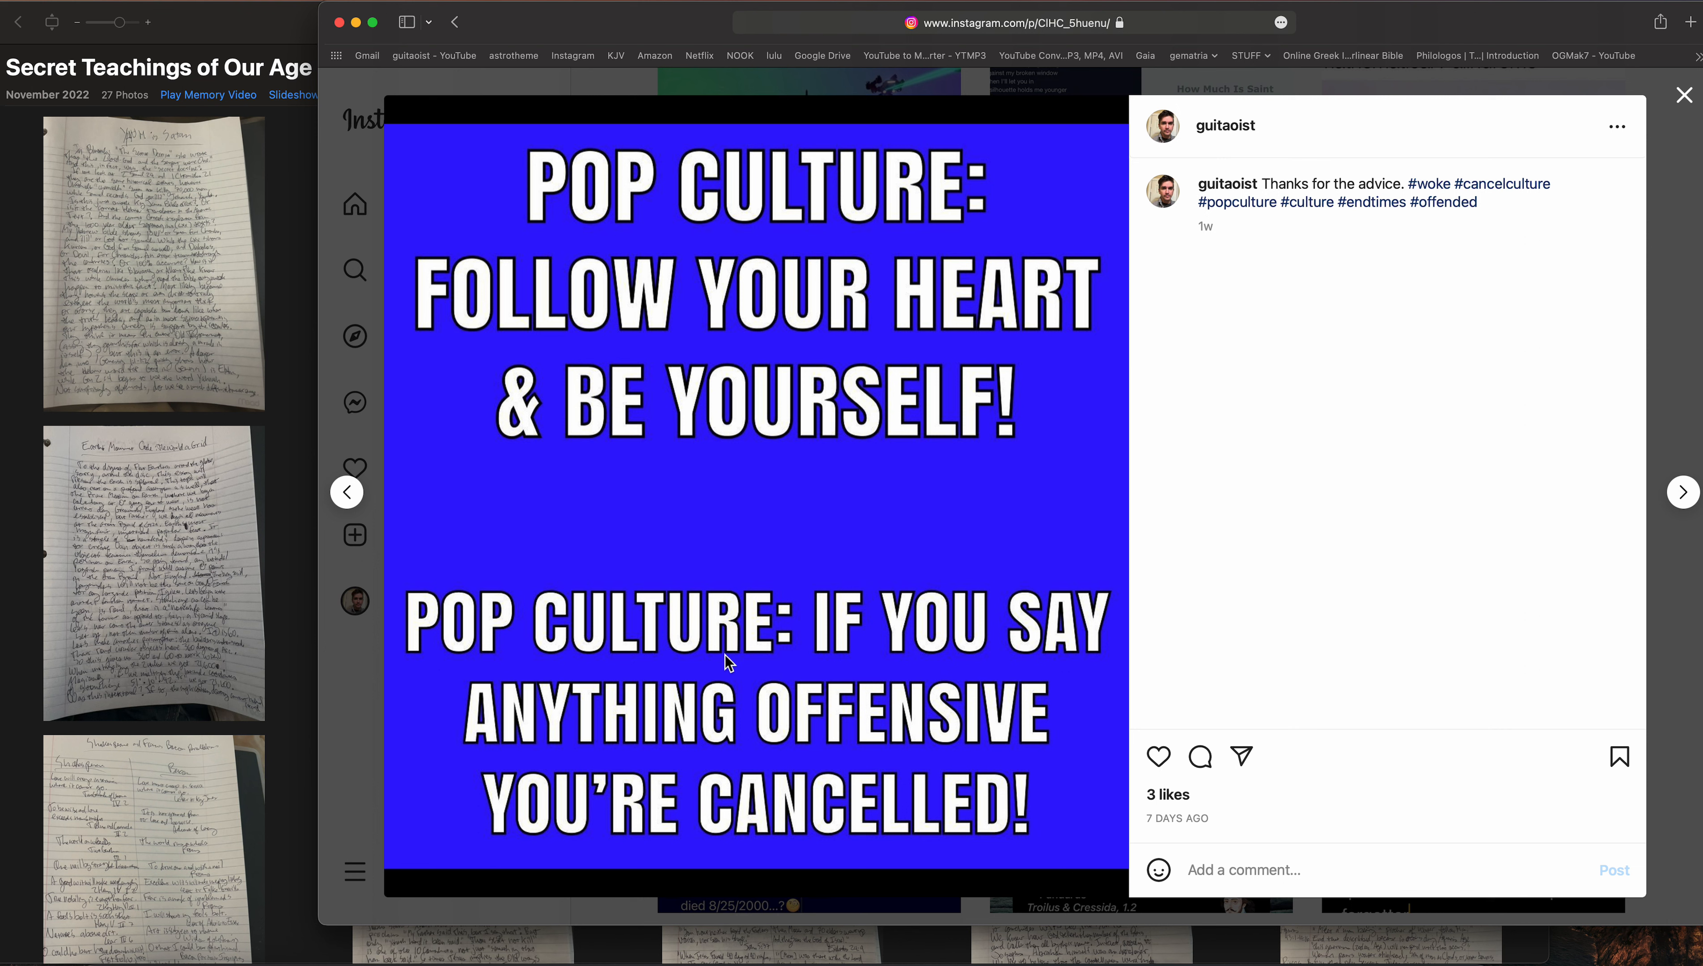
{"action": "mouse_move", "coordinate": [972, 728]}
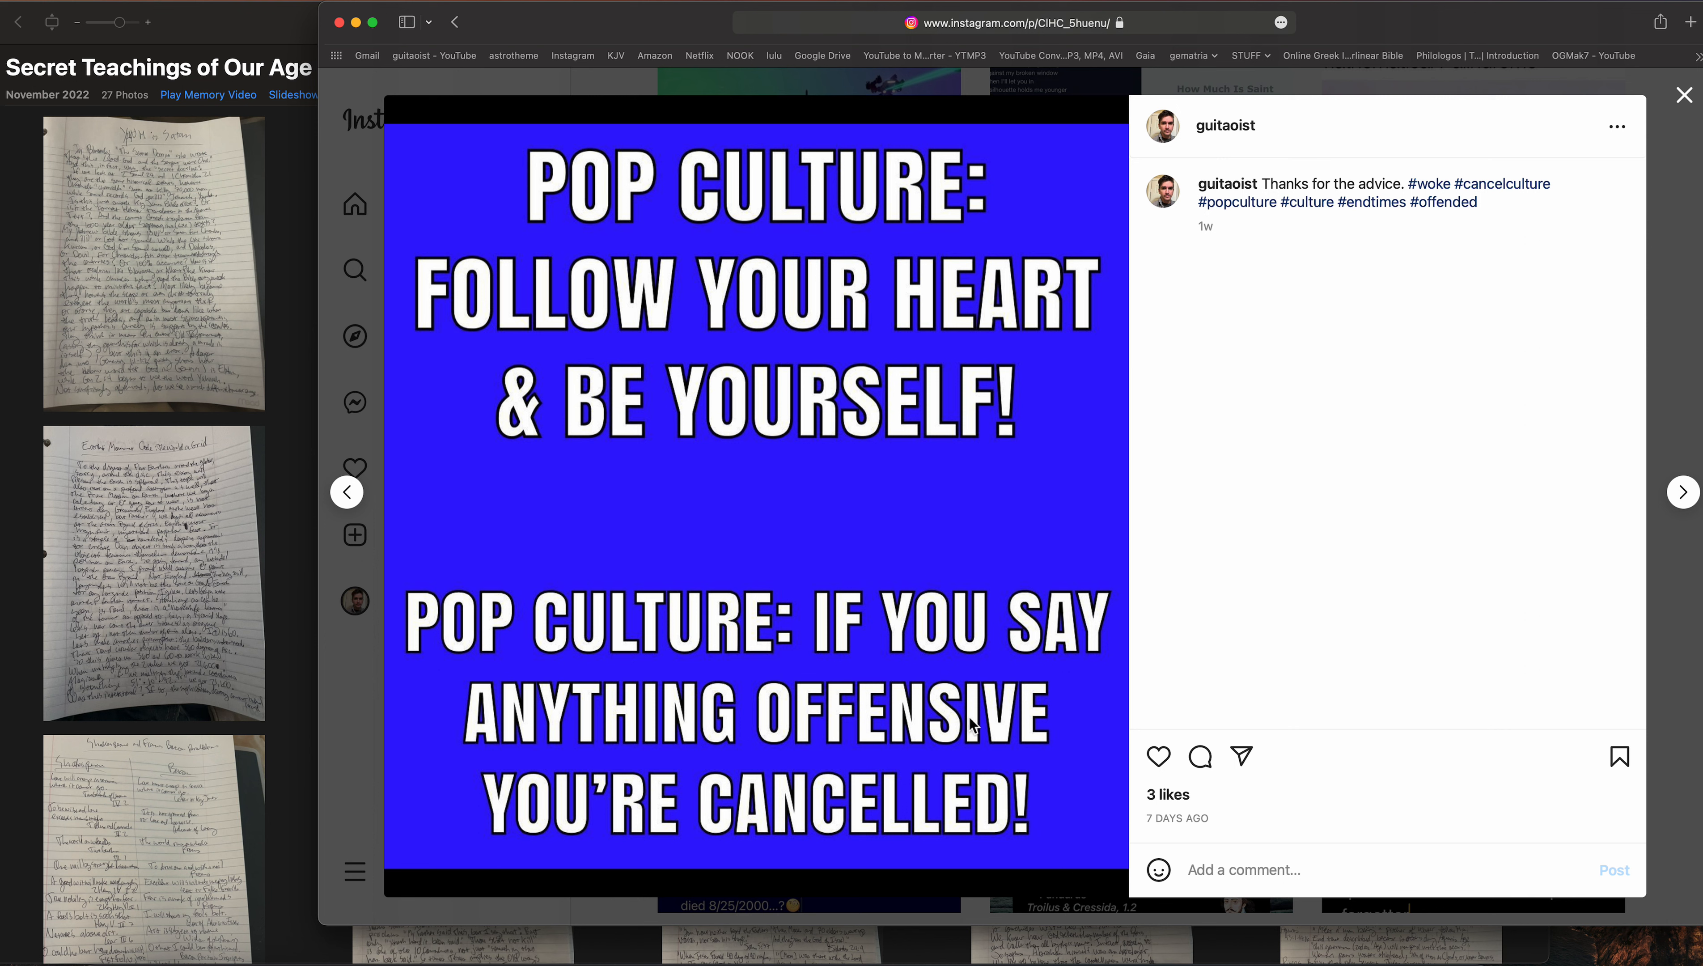
{"action": "mouse_move", "coordinate": [1682, 491]}
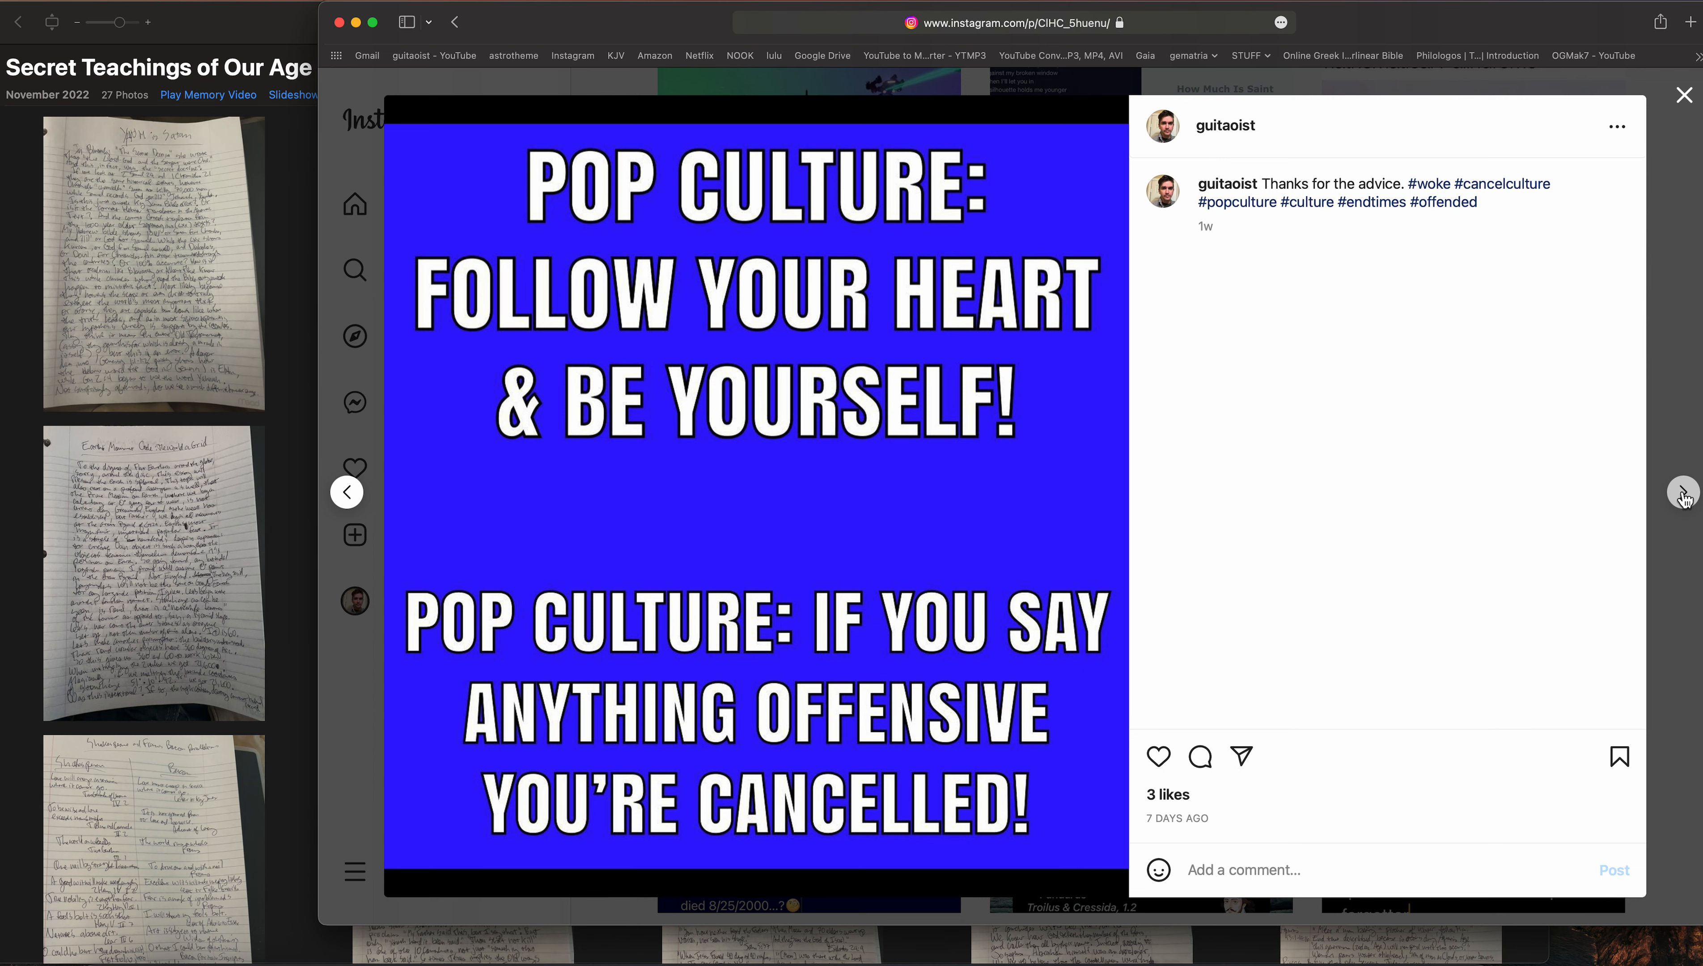
View the moon-and-water astrology meme after the pop culture post, then return to the guitaoist grid
{"action": "left_click", "coordinate": [1681, 491]}
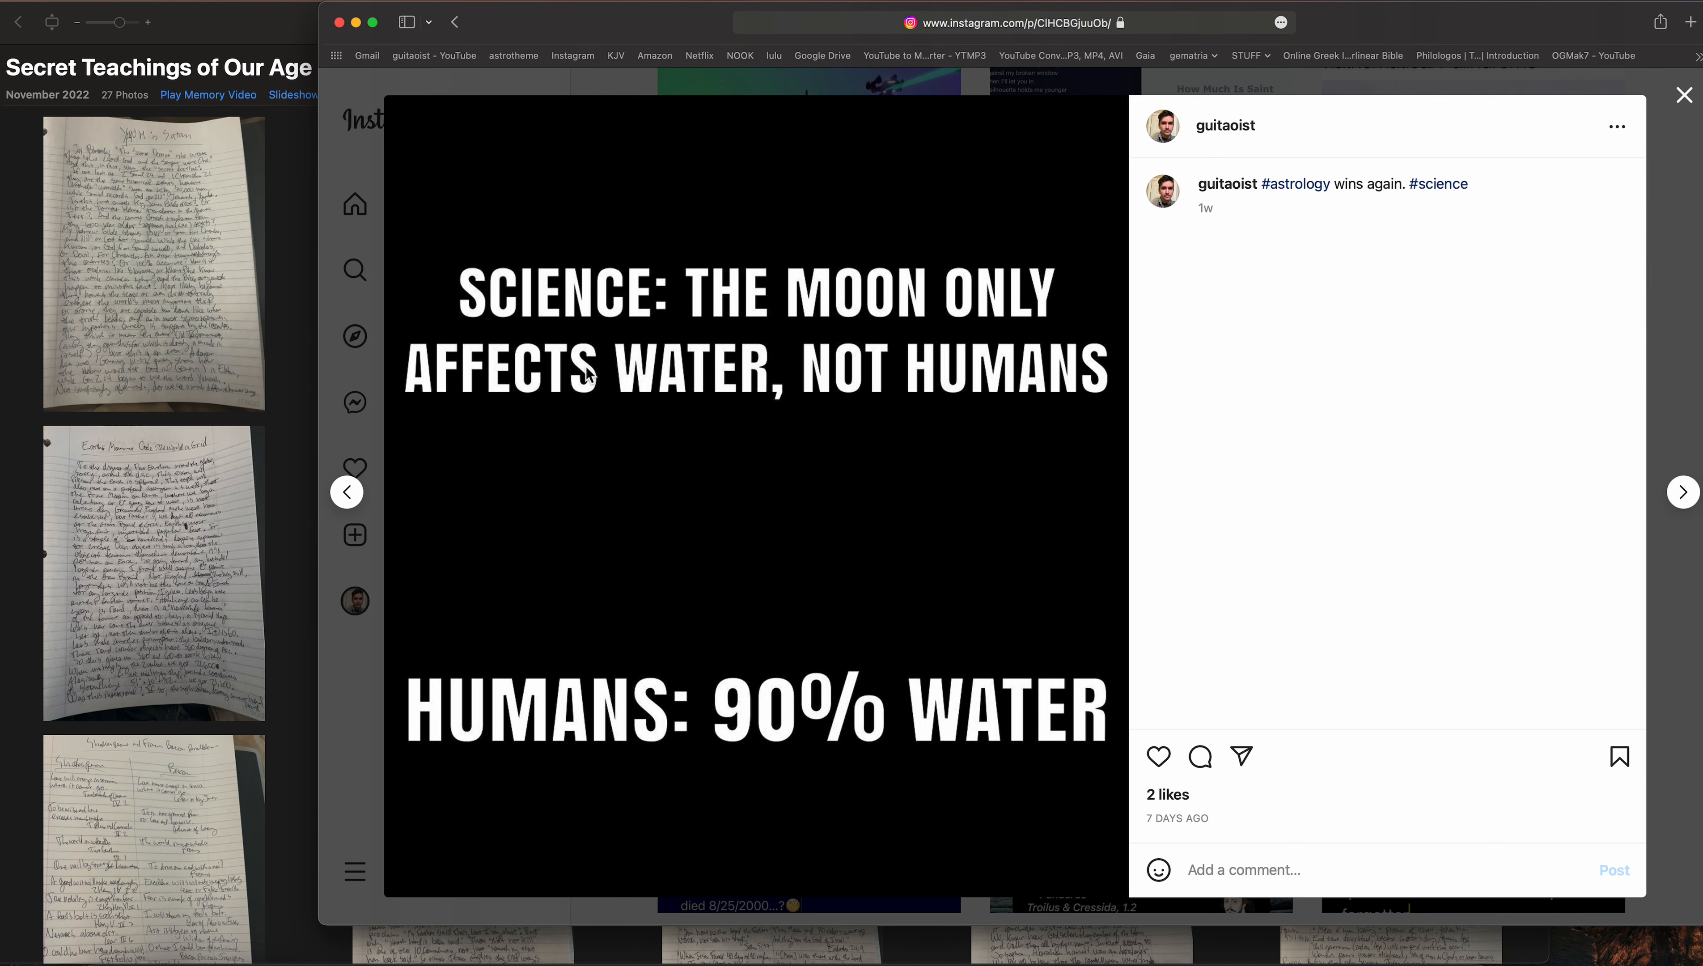
{"action": "mouse_move", "coordinate": [806, 368]}
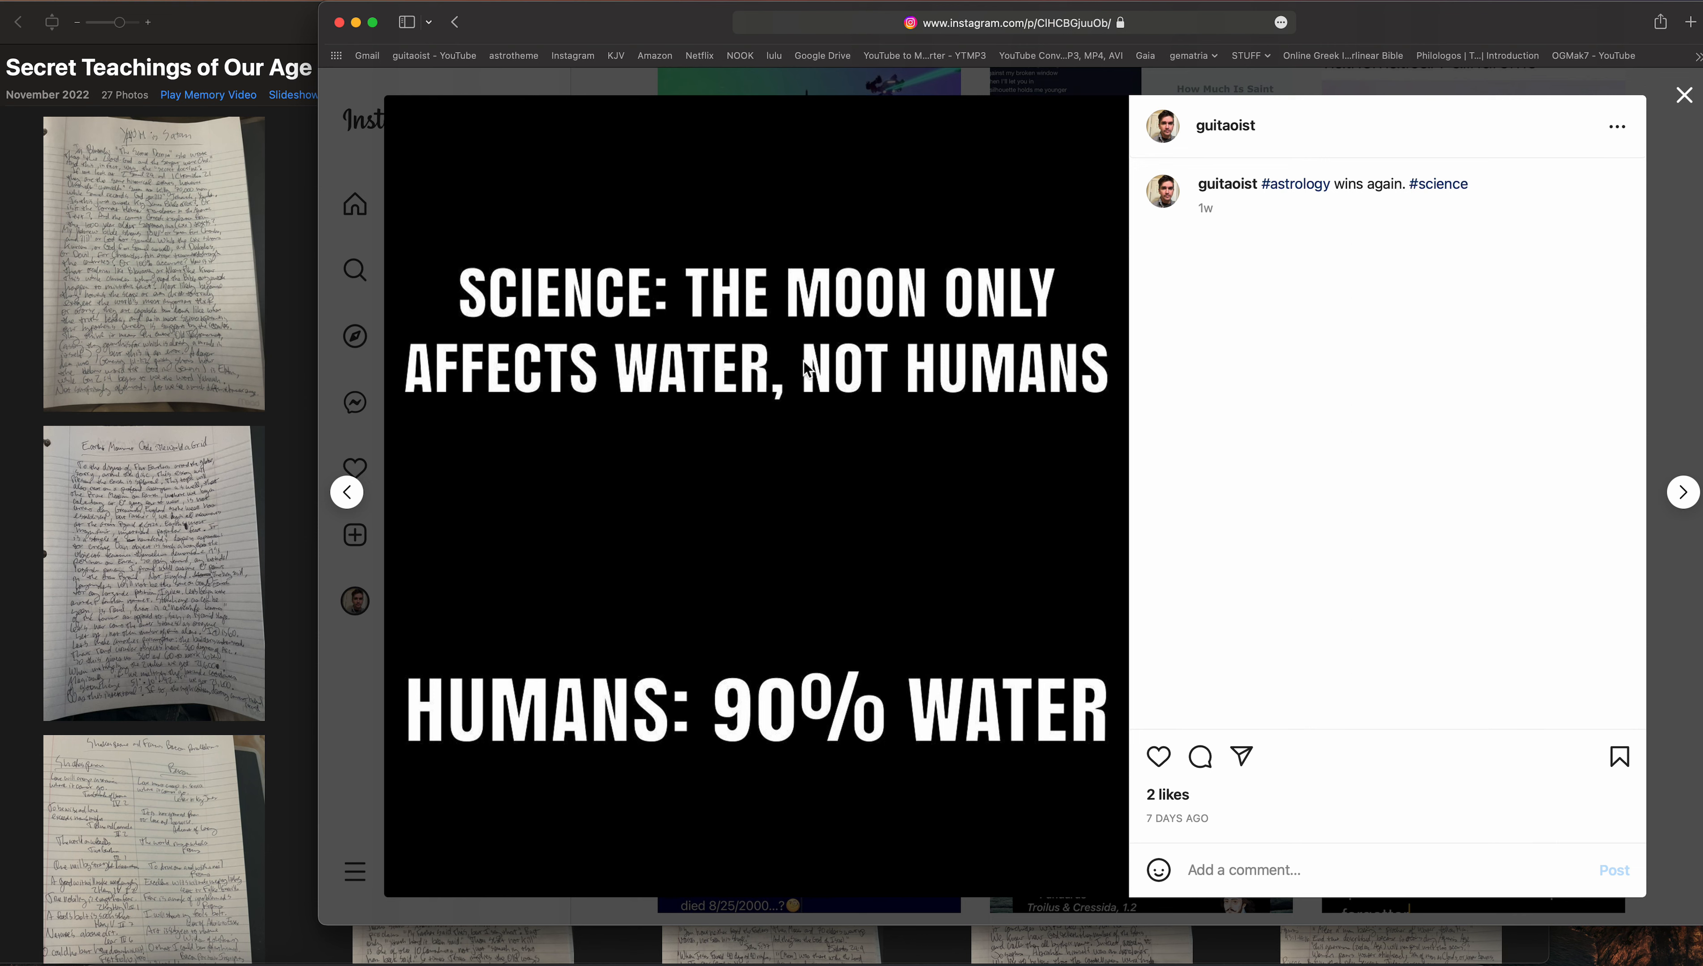
{"action": "mouse_move", "coordinate": [980, 97]}
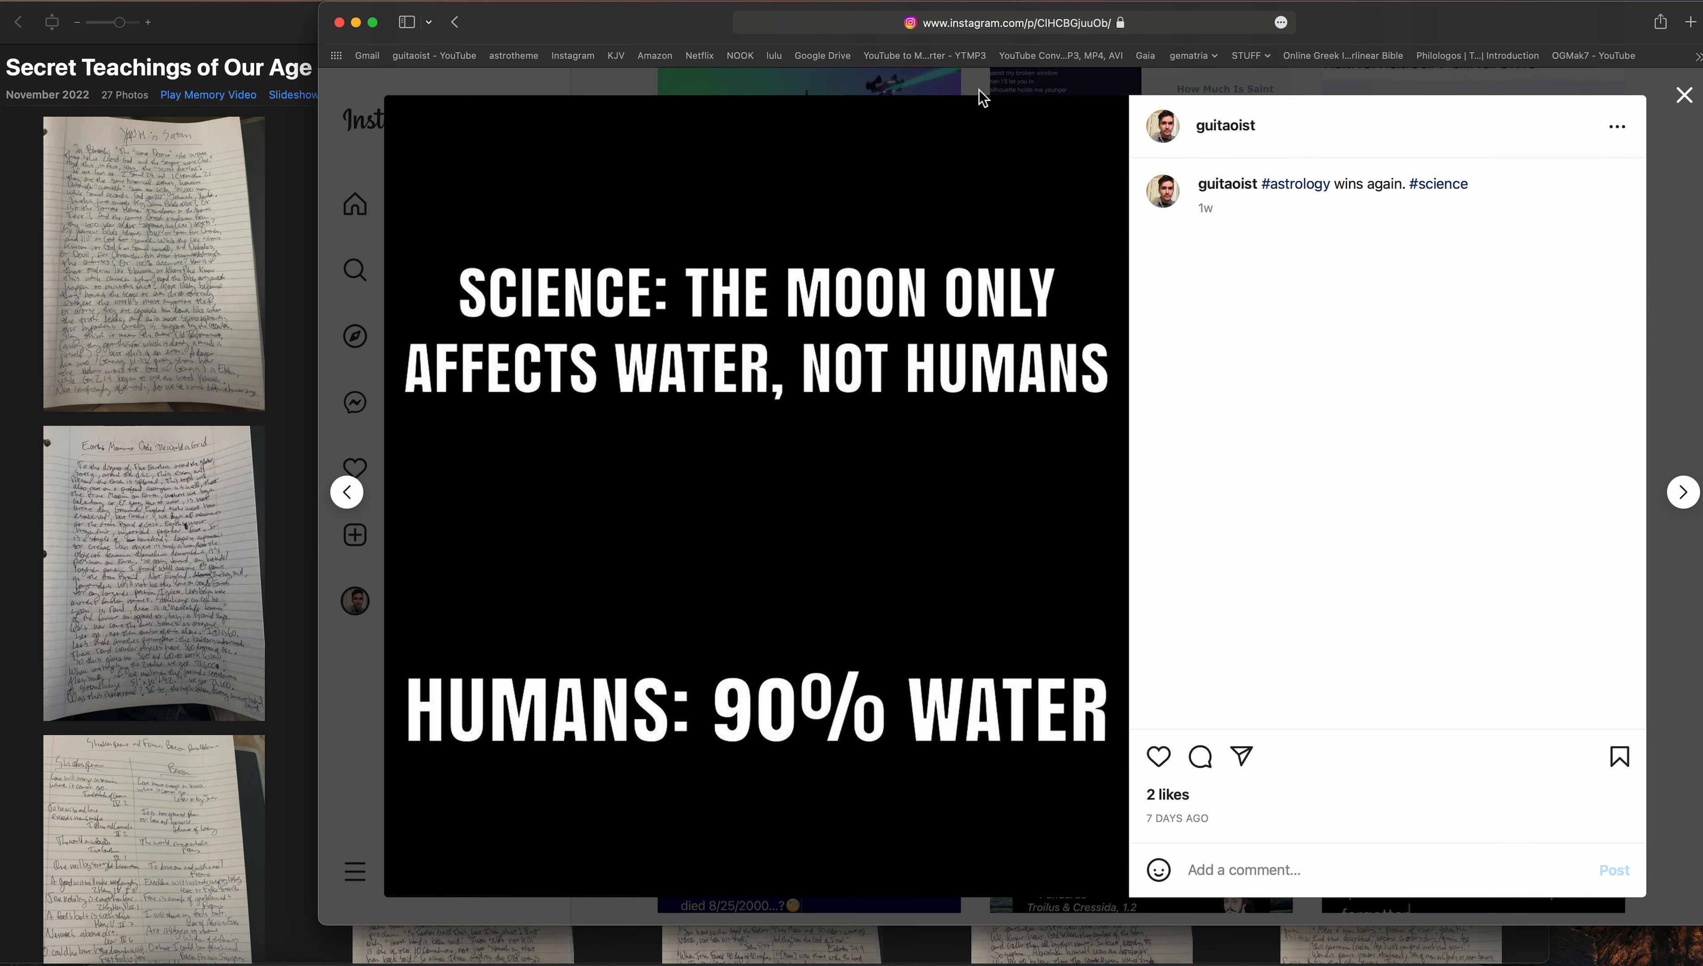
{"action": "left_click", "coordinate": [1683, 95]}
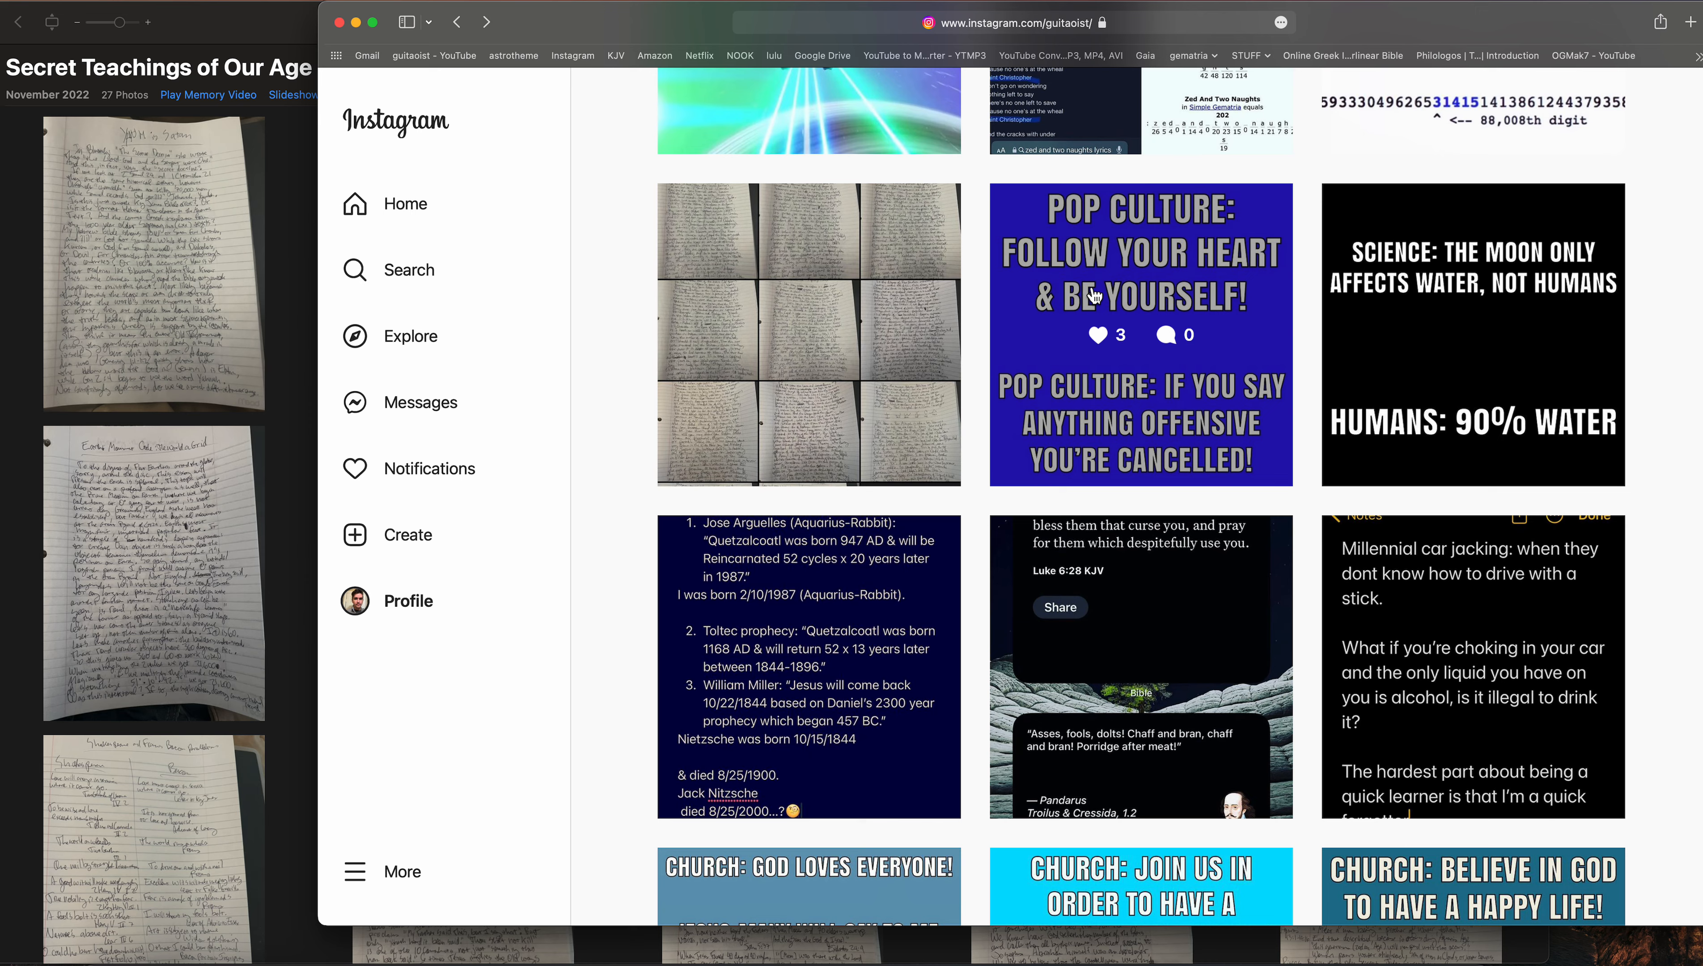
Scroll through the 27 thumbnails of the Secret Teachings of Our Age notebook-page album
{"action": "scroll", "scroll_direction": "up", "scroll_amount": 3}
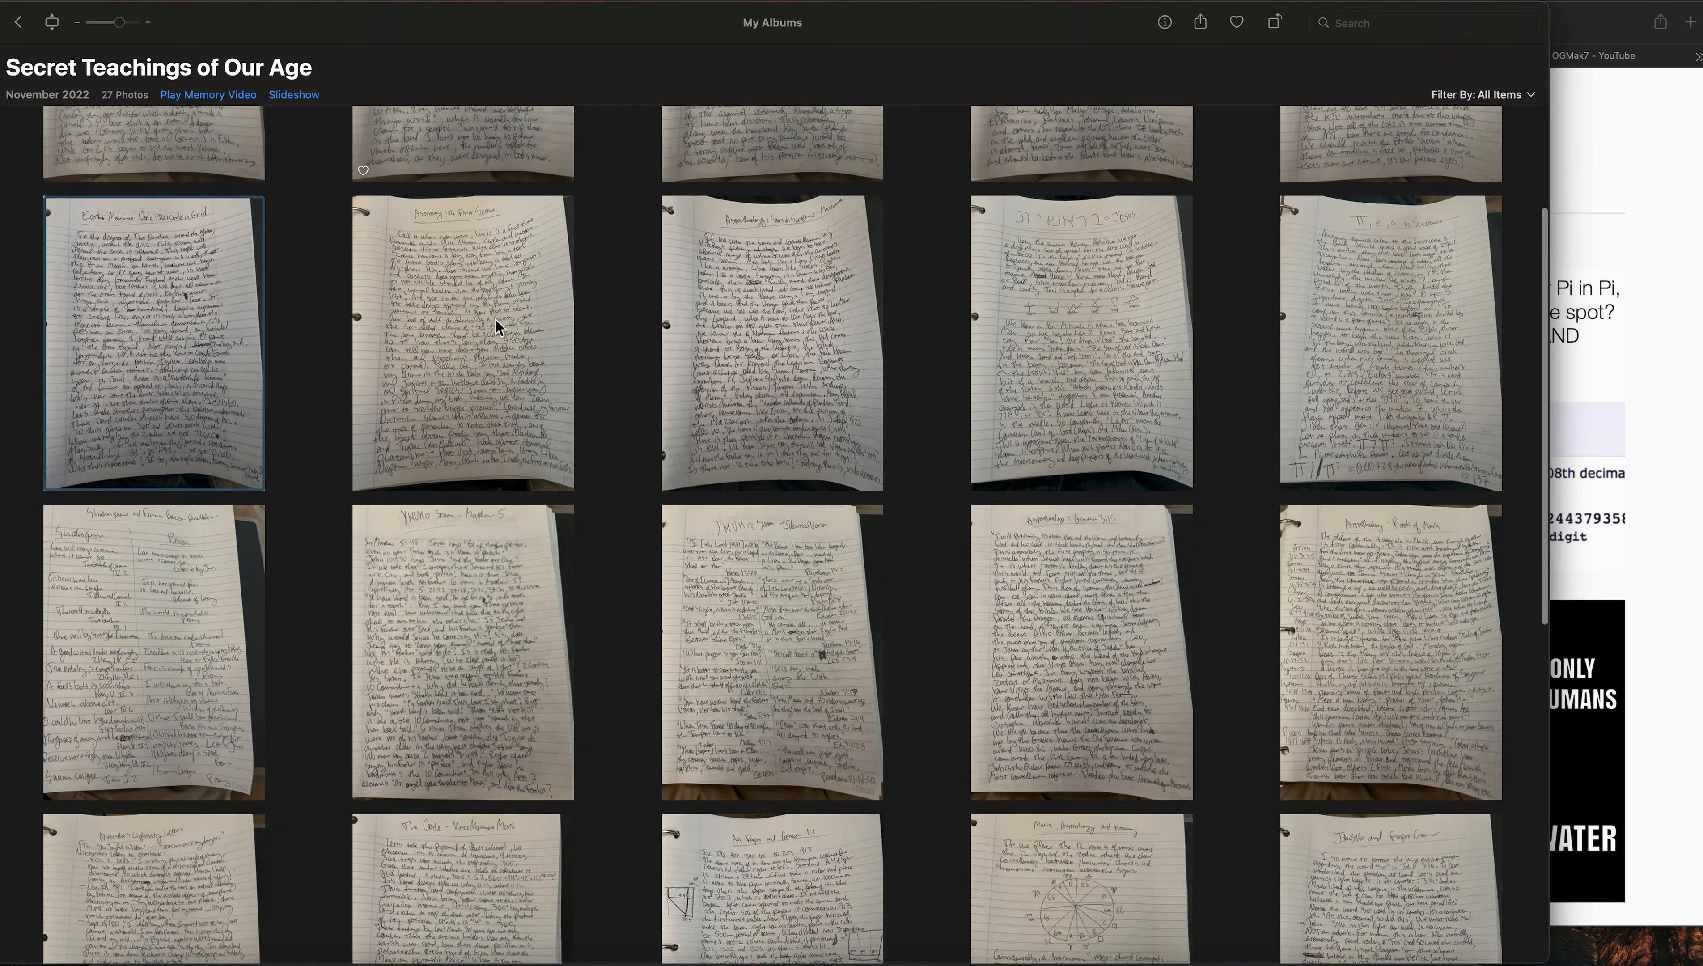
{"action": "scroll", "scroll_direction": "up", "scroll_amount": 3}
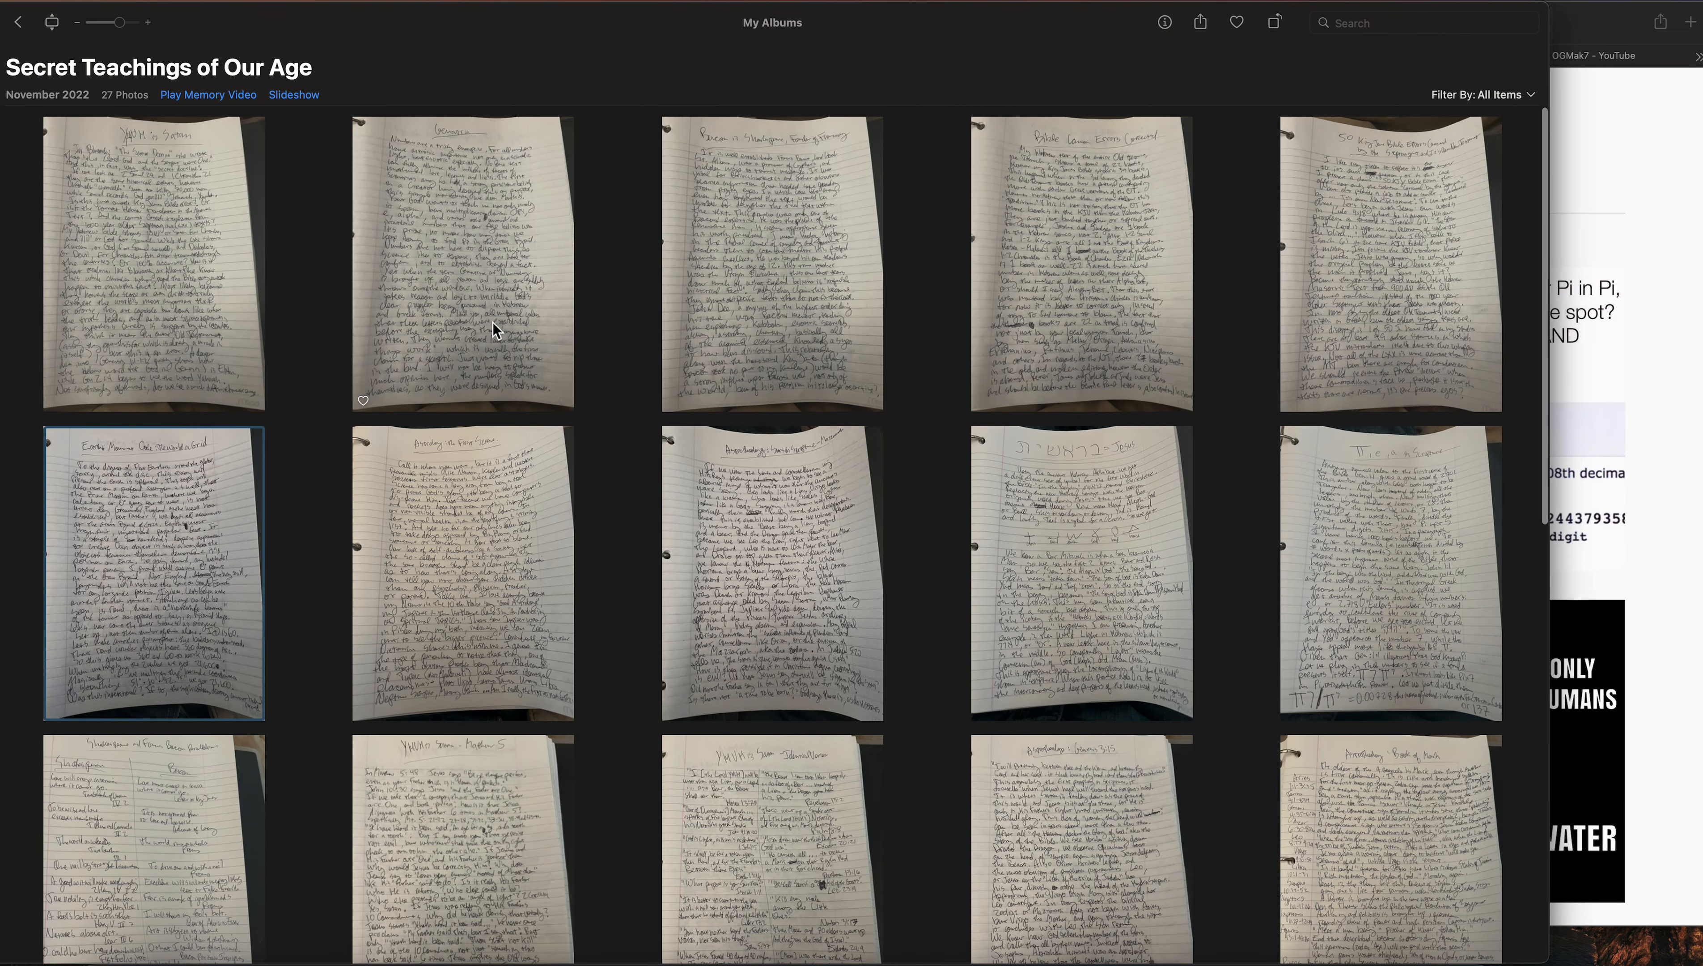
{"action": "scroll", "scroll_direction": "down", "scroll_amount": 3}
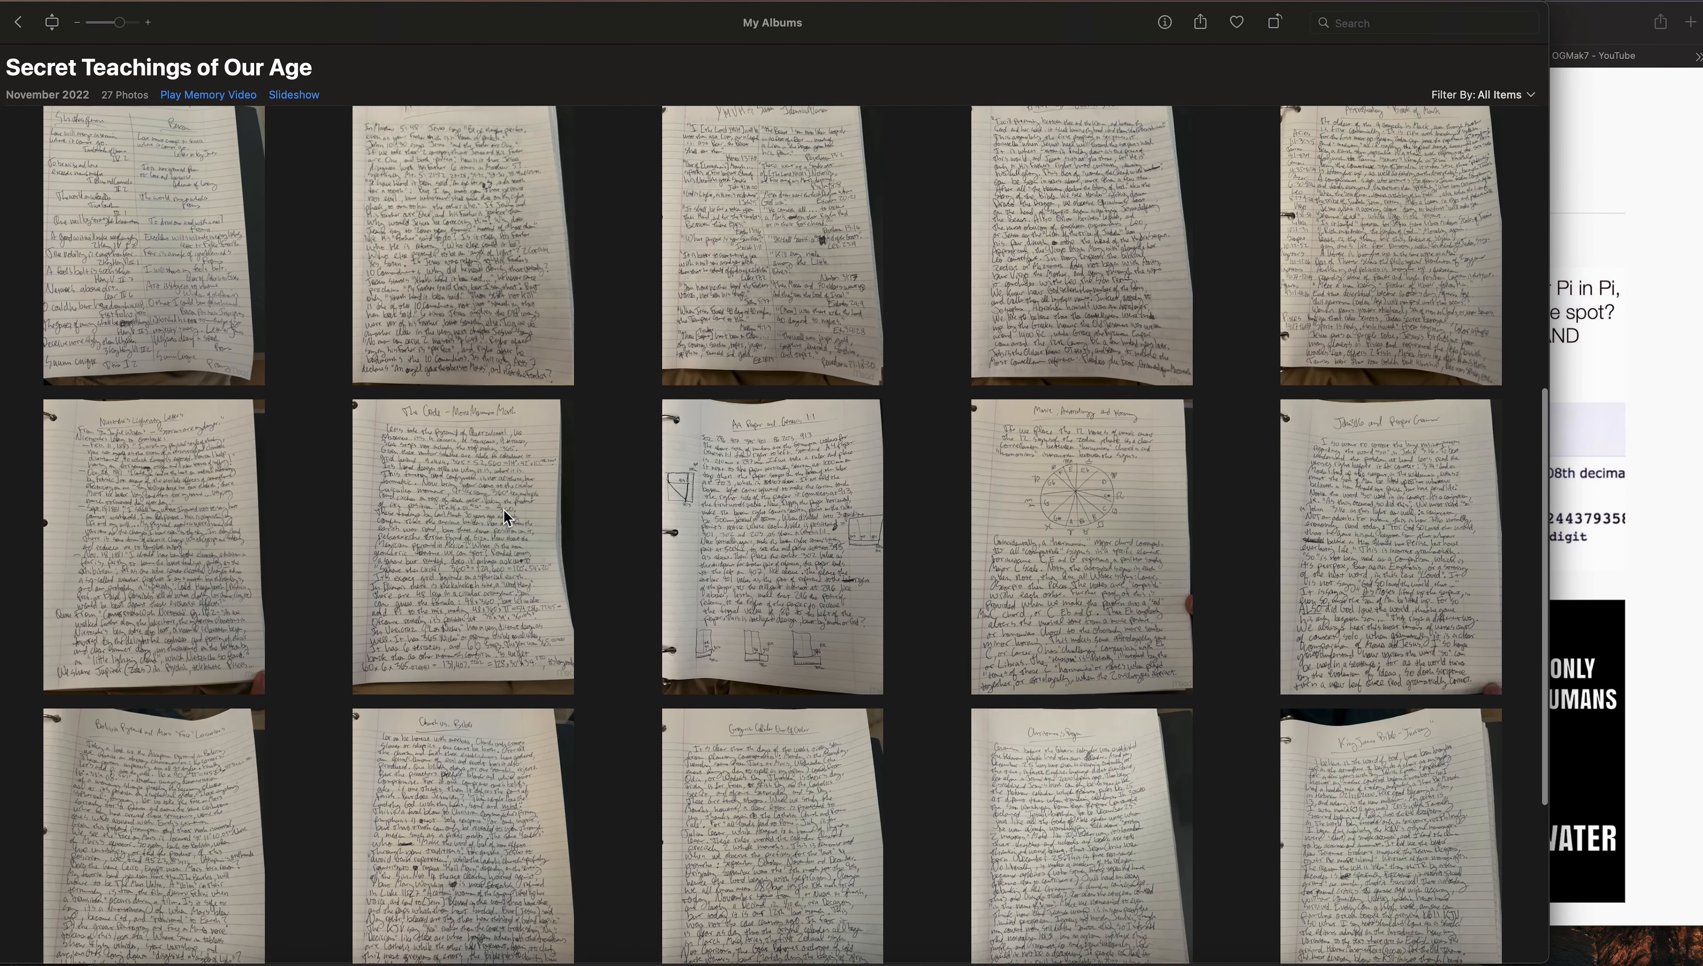
{"action": "scroll", "scroll_direction": "up", "scroll_amount": 3}
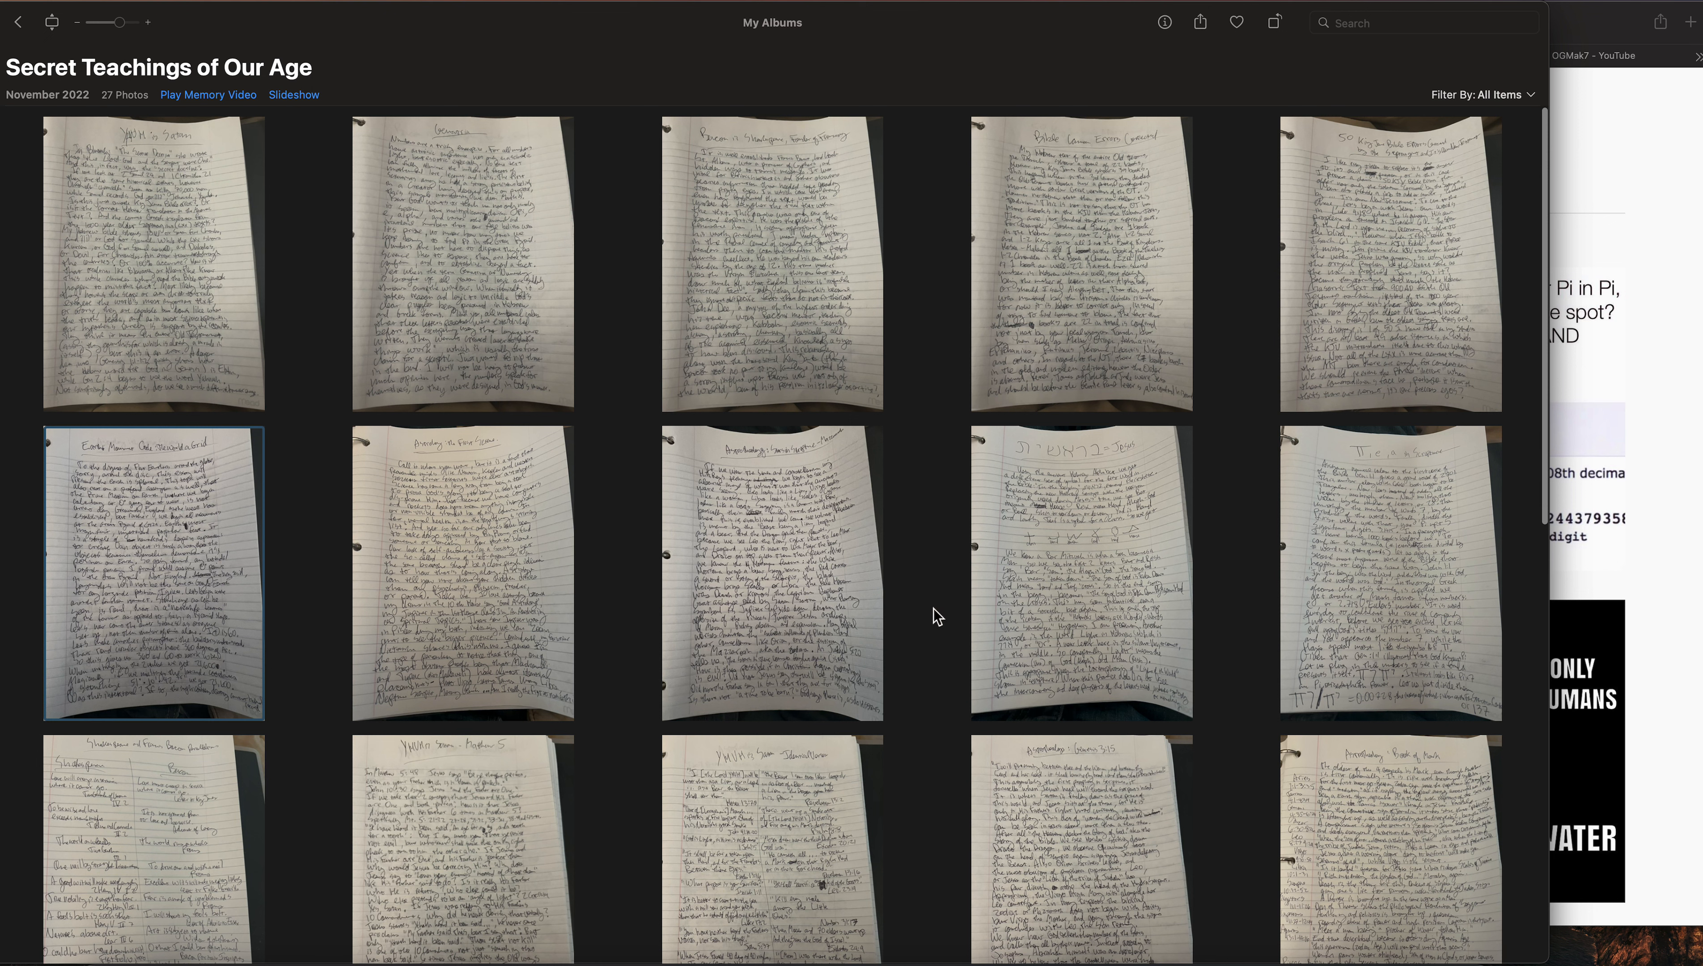
{"action": "mouse_move", "coordinate": [249, 290]}
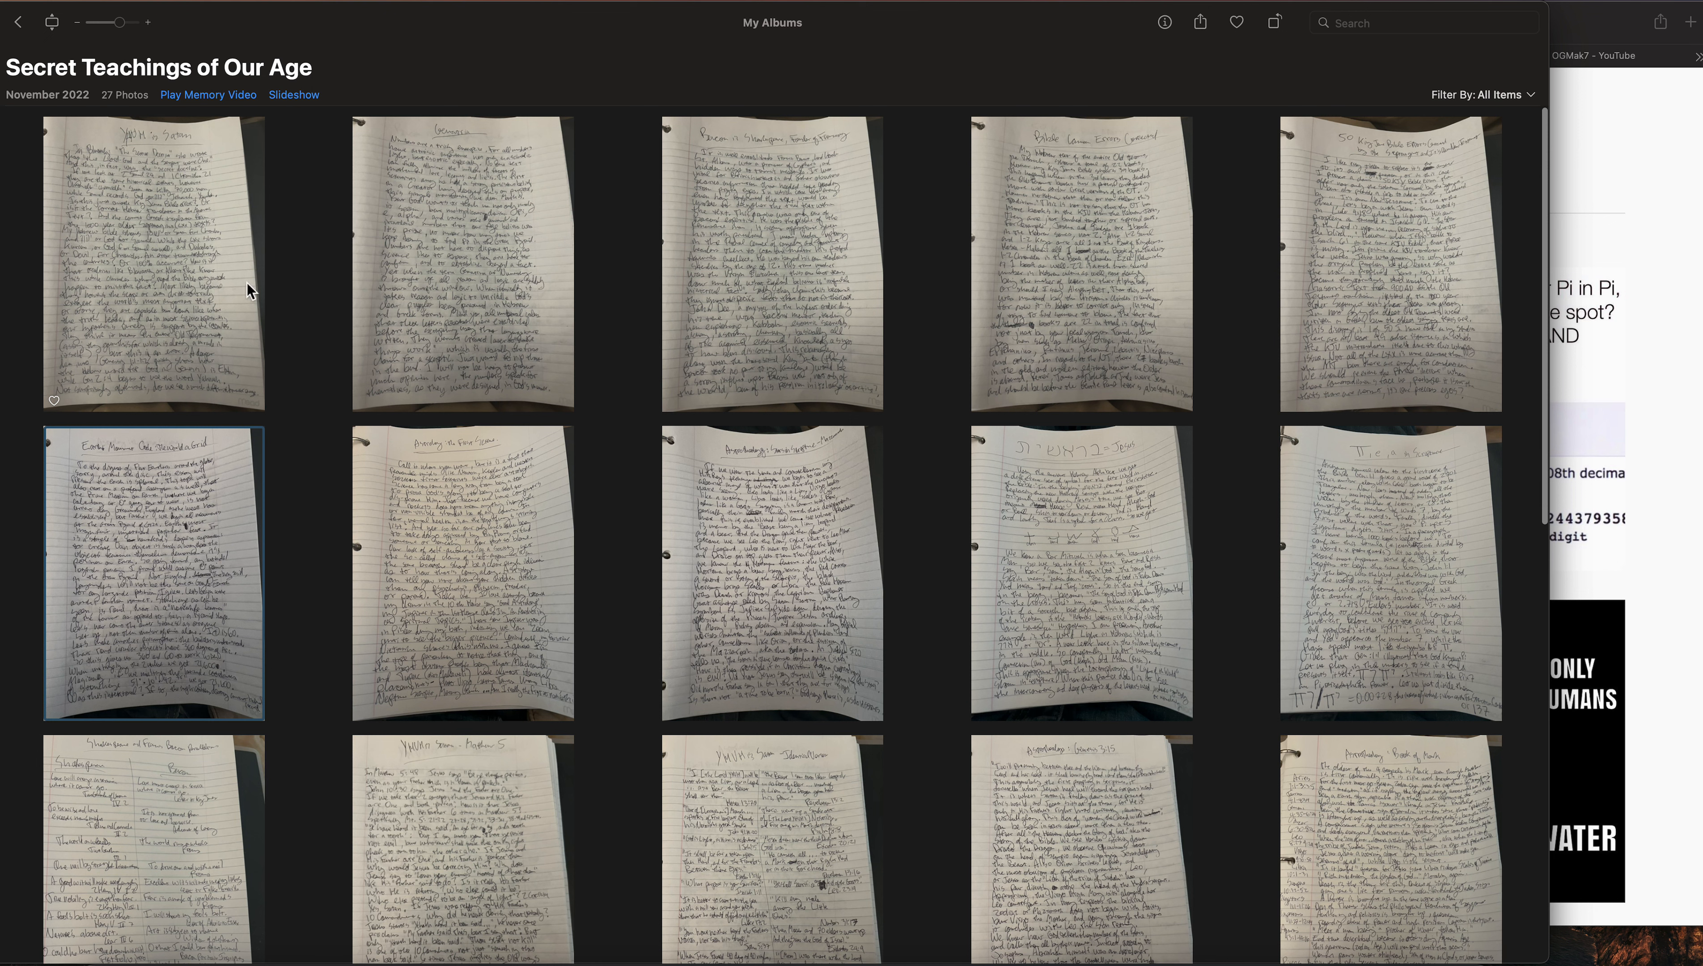
{"action": "mouse_move", "coordinate": [144, 140]}
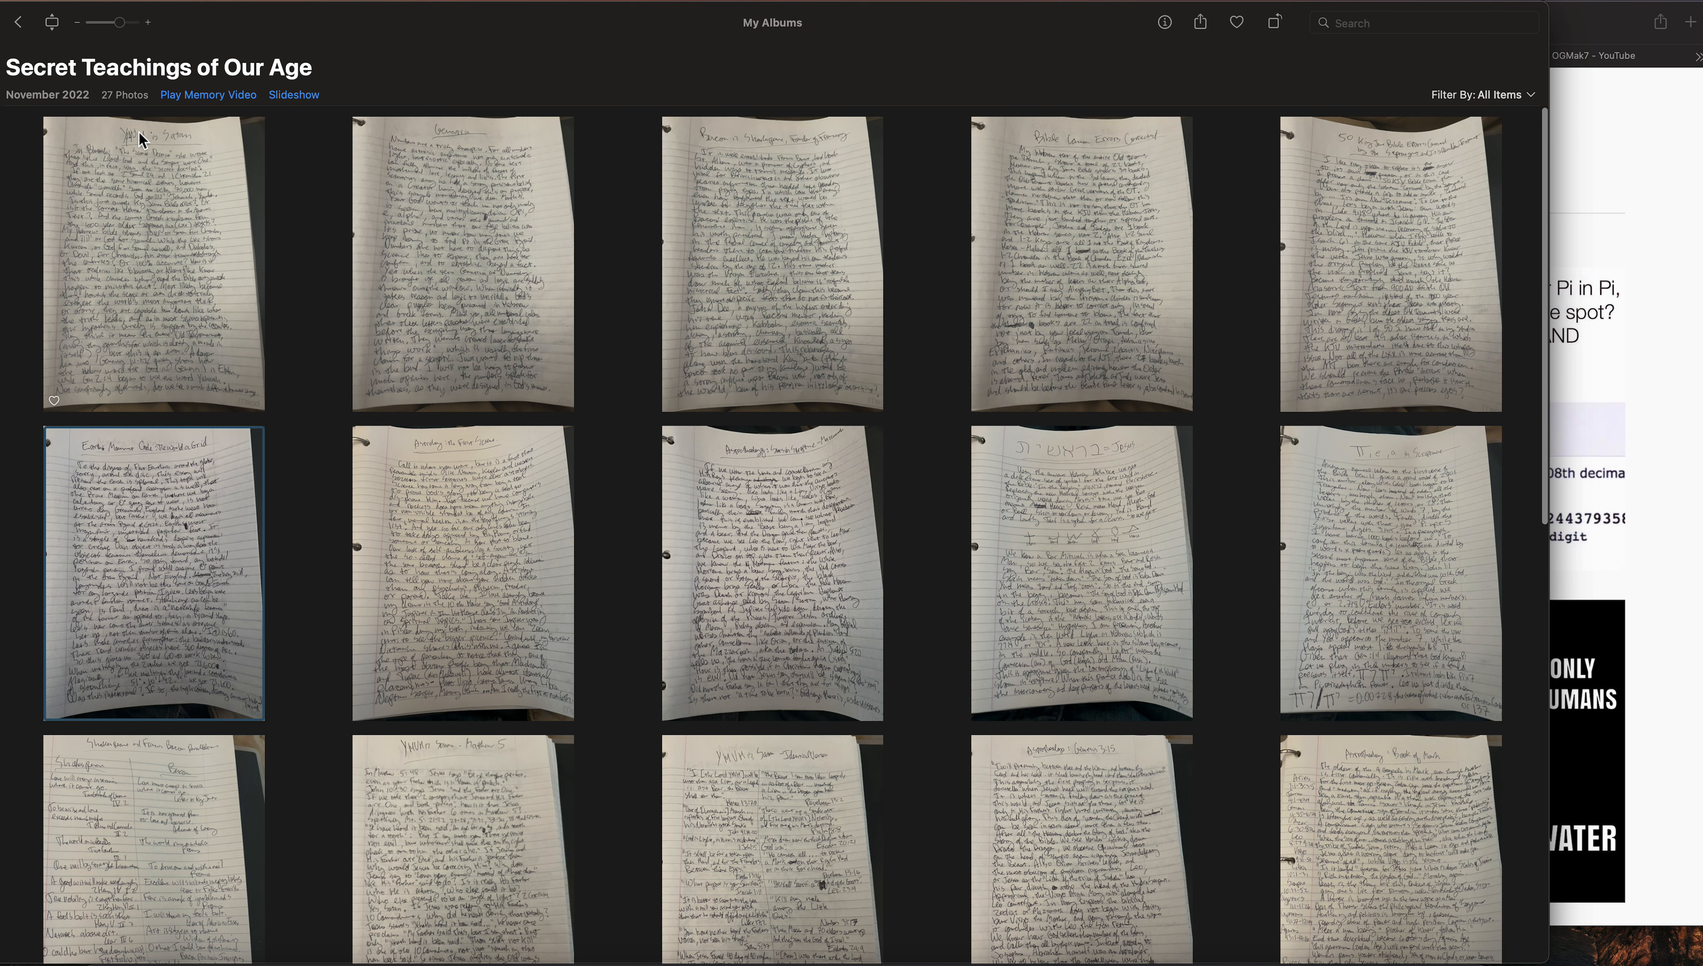
{"action": "mouse_move", "coordinate": [426, 172]}
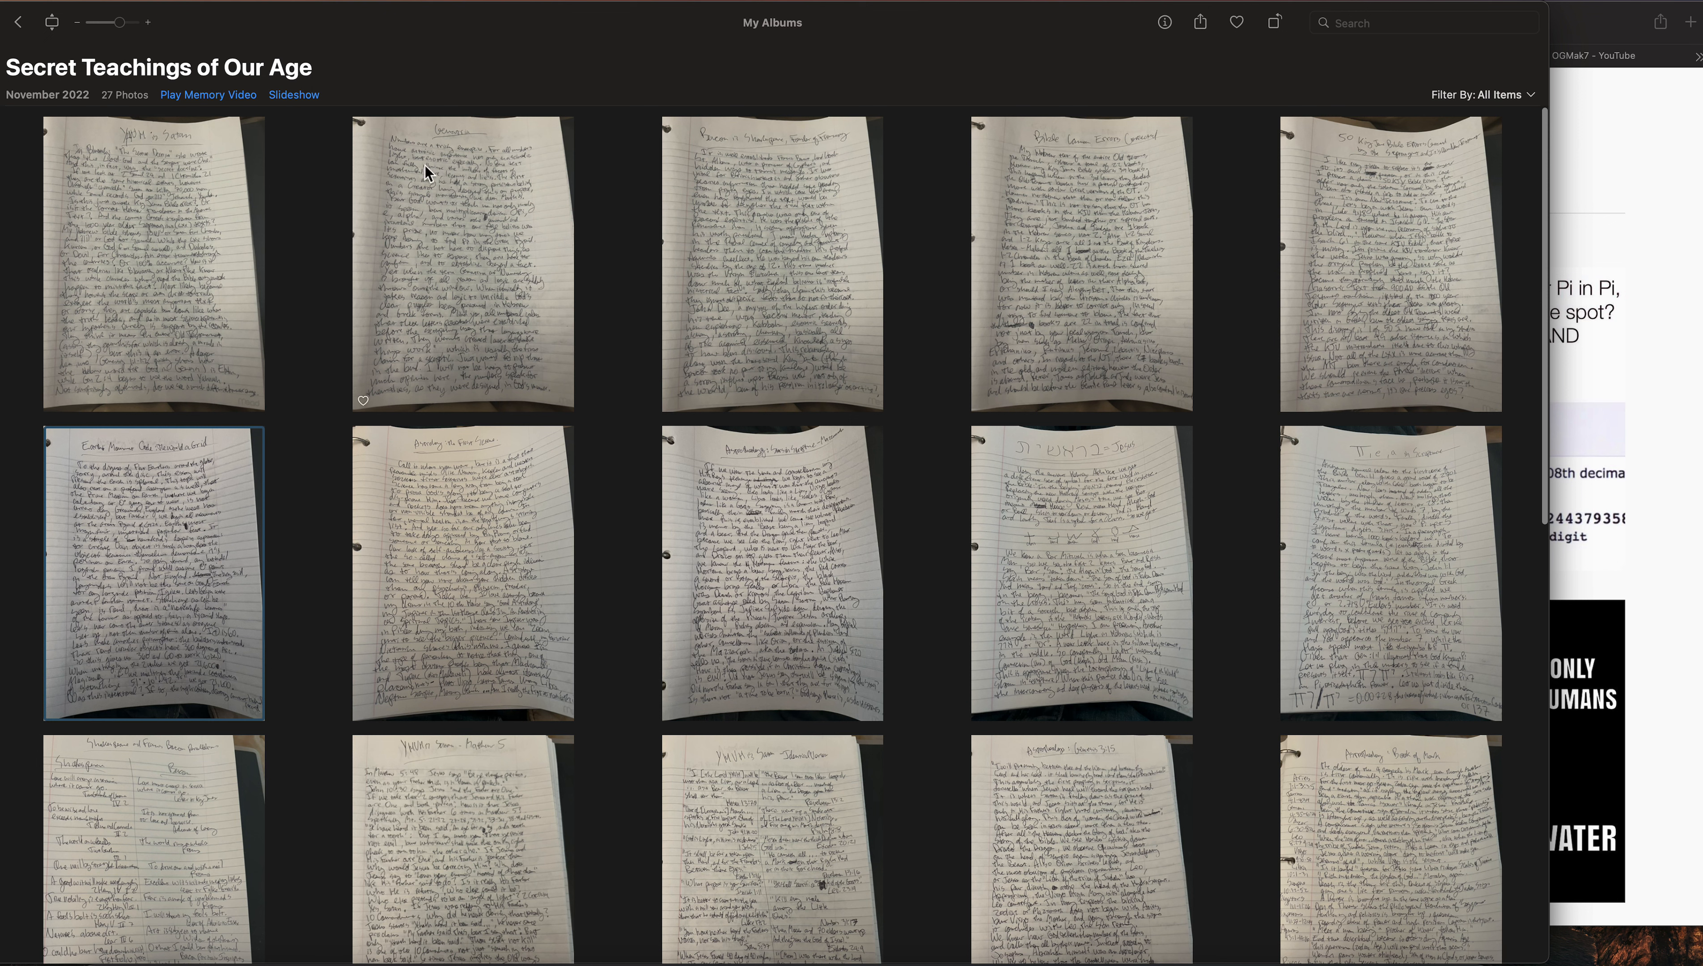
{"action": "mouse_move", "coordinate": [751, 145]}
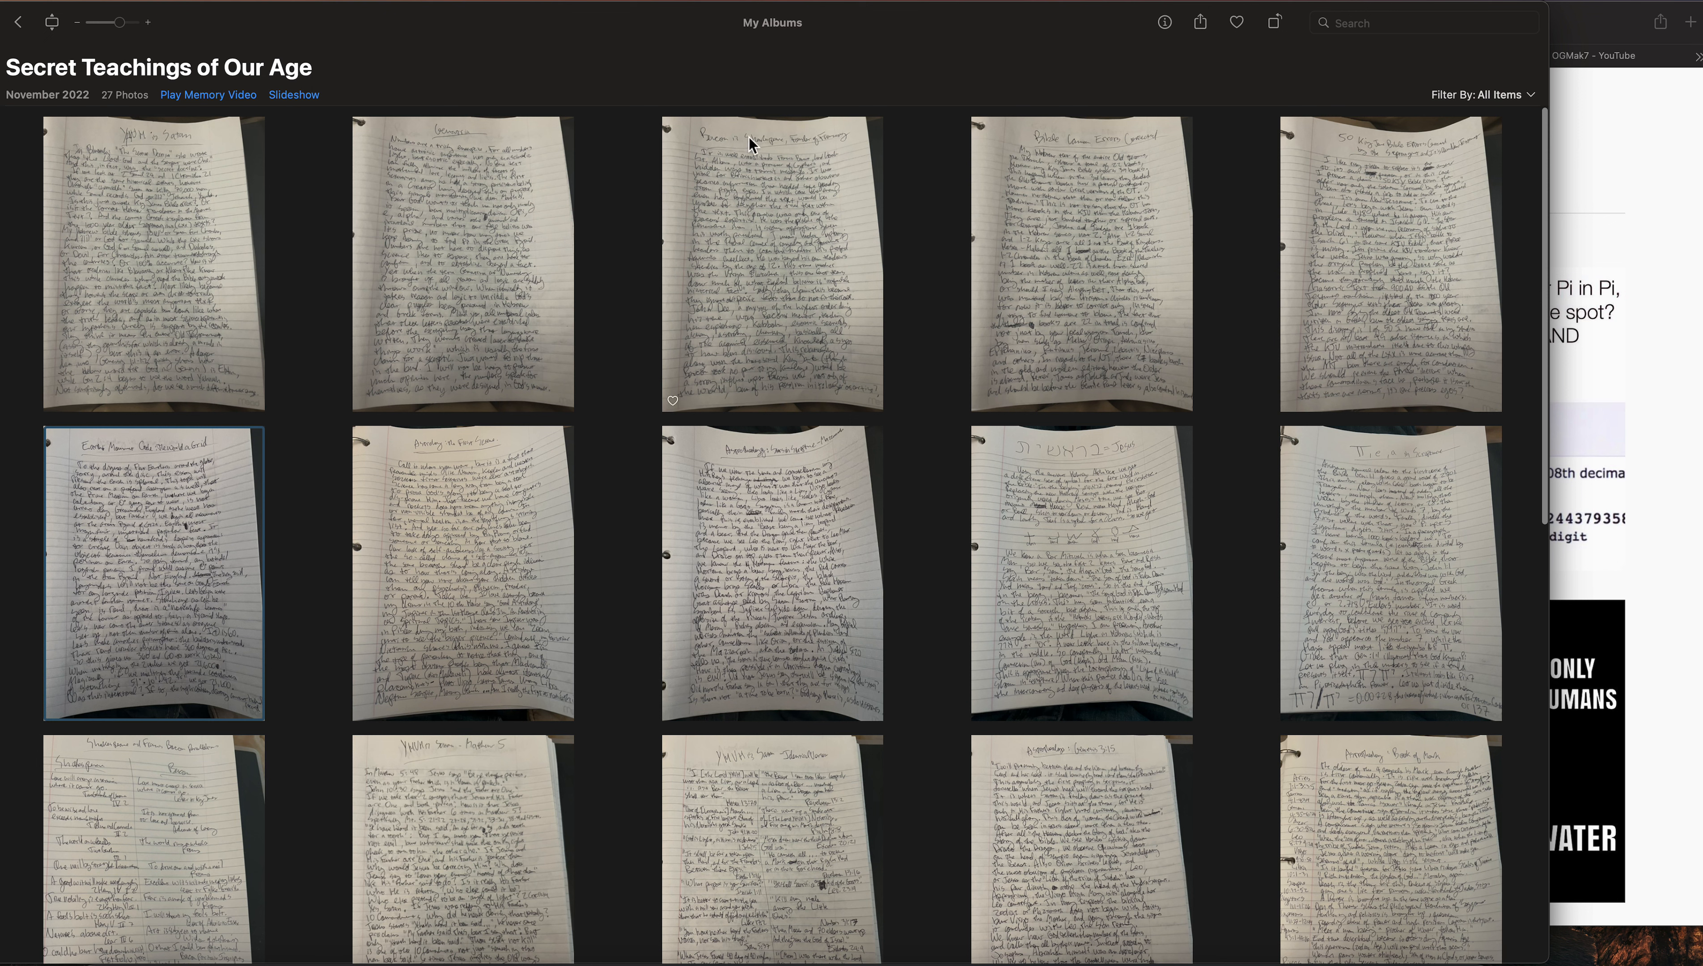
{"action": "mouse_move", "coordinate": [1088, 172]}
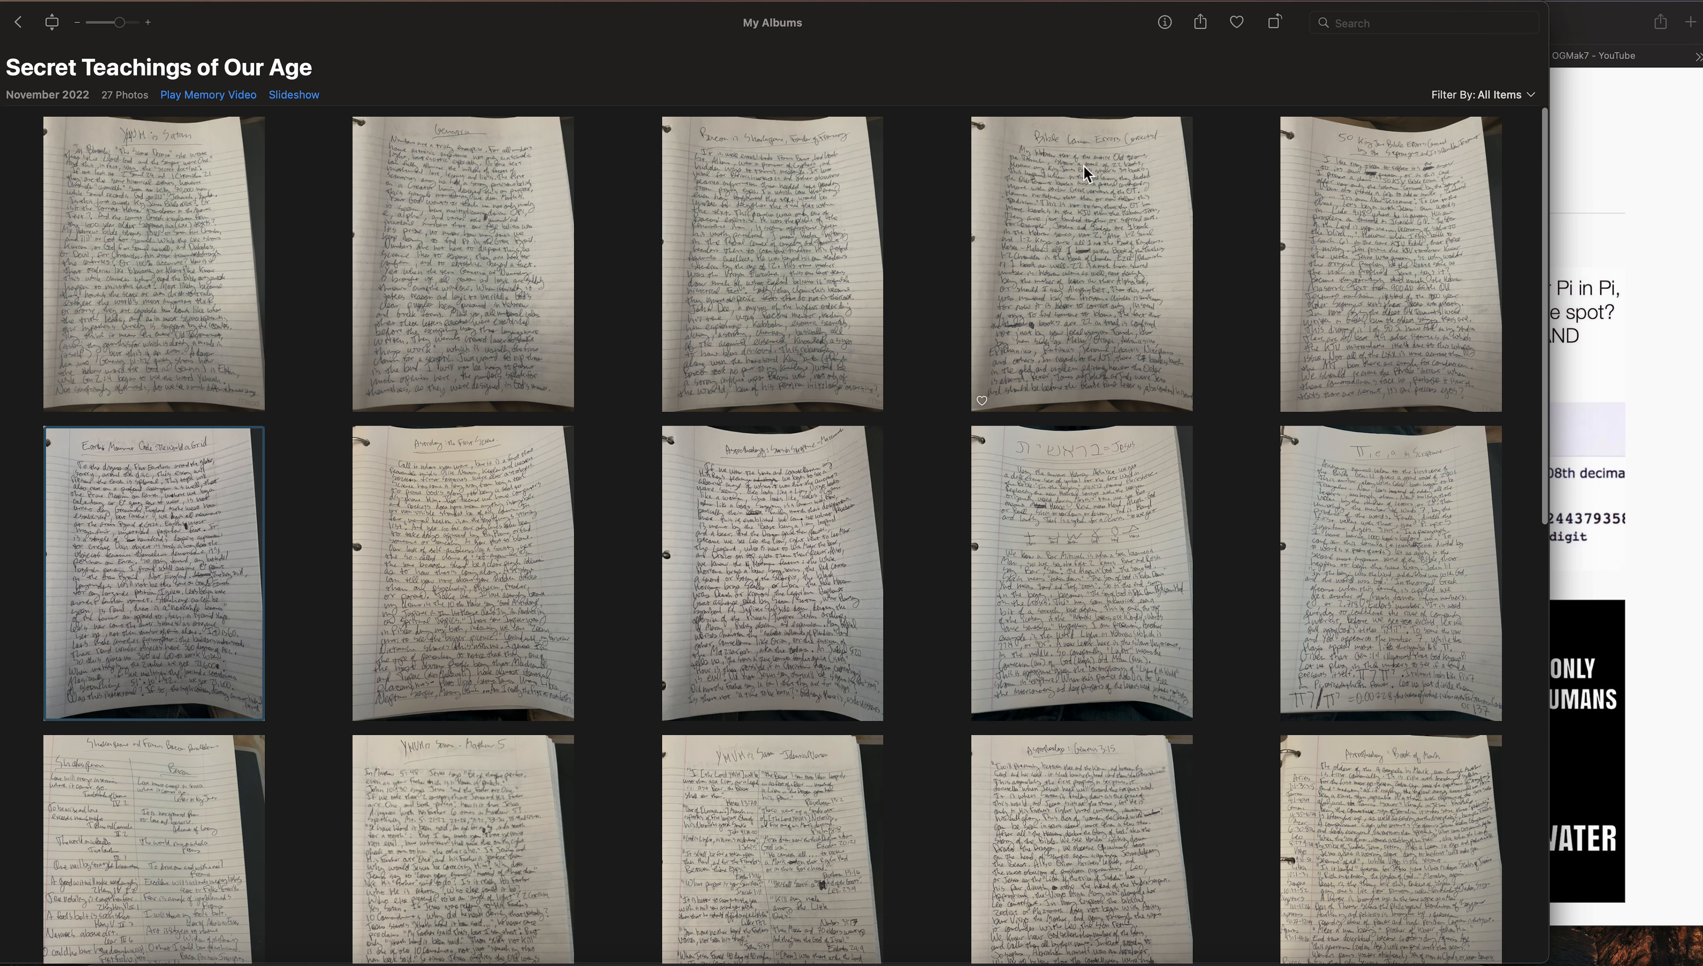
{"action": "mouse_move", "coordinate": [1111, 158]}
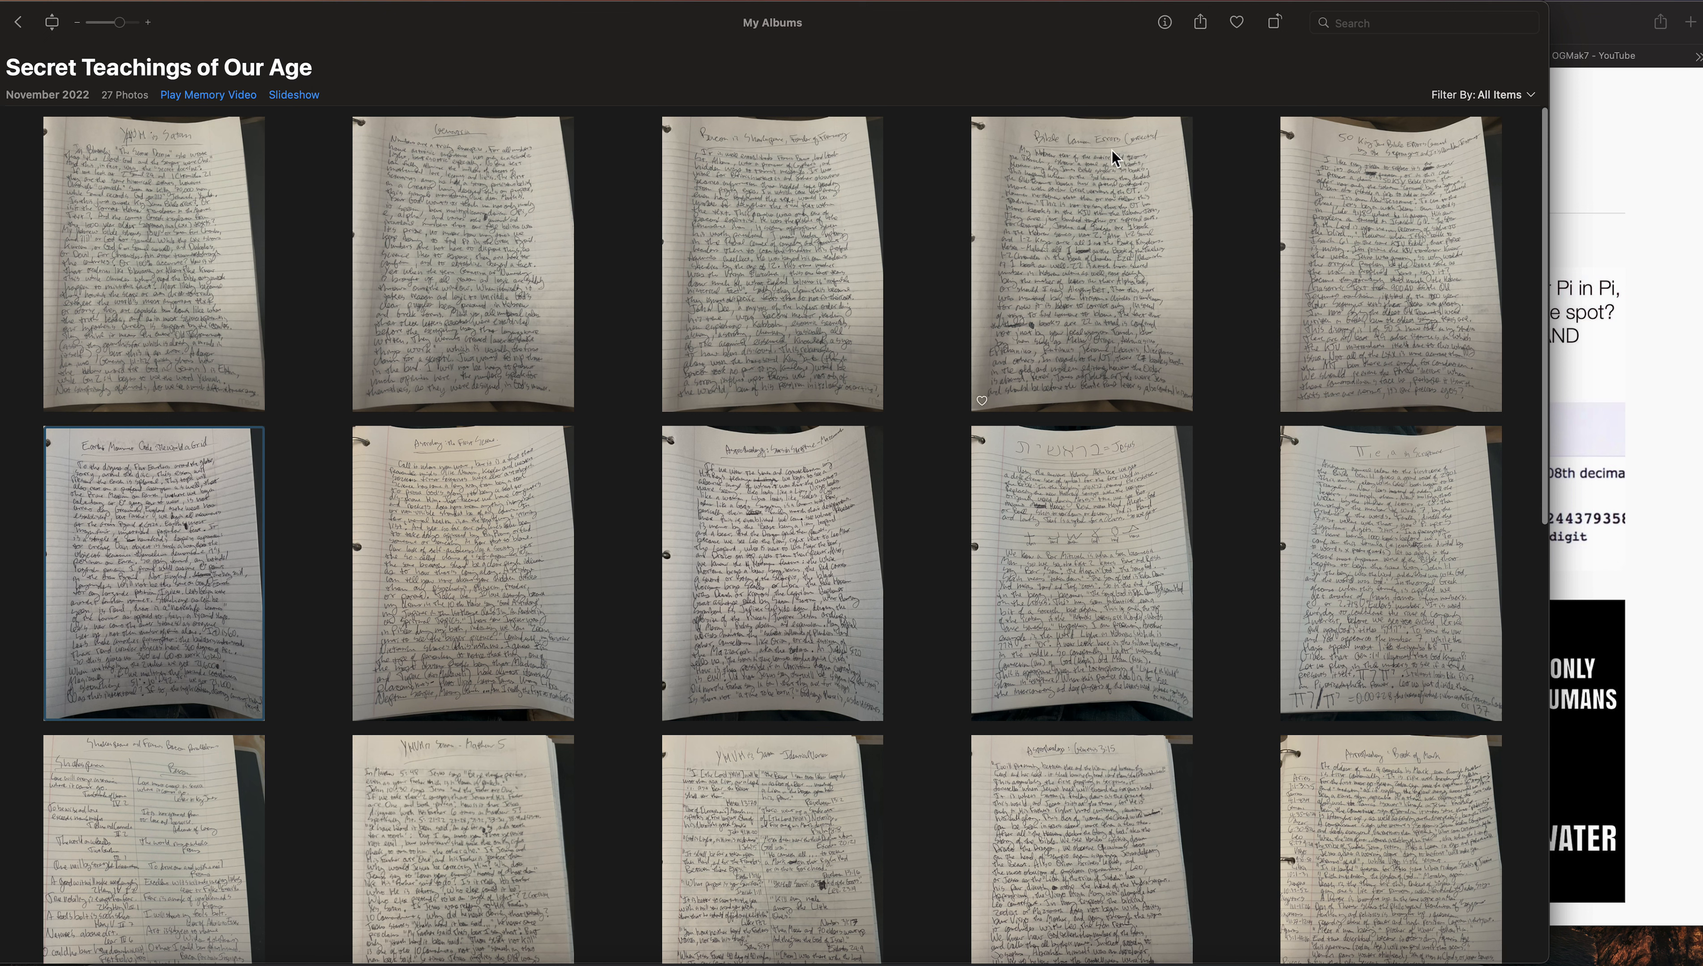
{"action": "mouse_move", "coordinate": [1387, 186]}
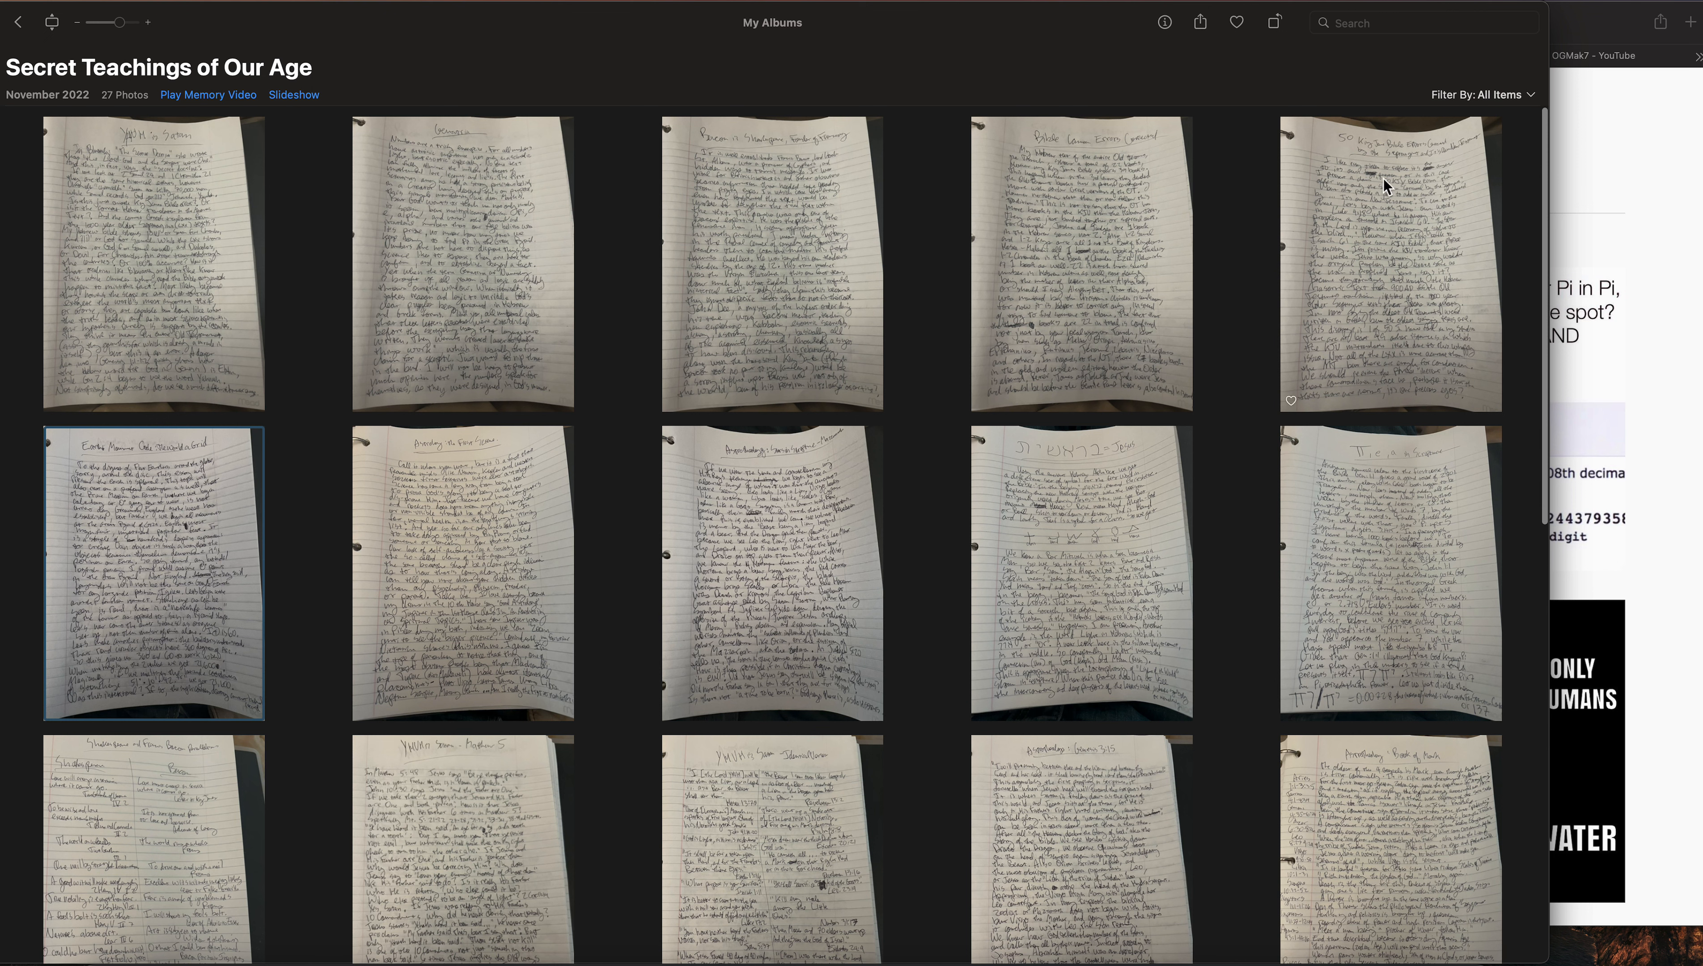
{"action": "mouse_move", "coordinate": [1398, 172]}
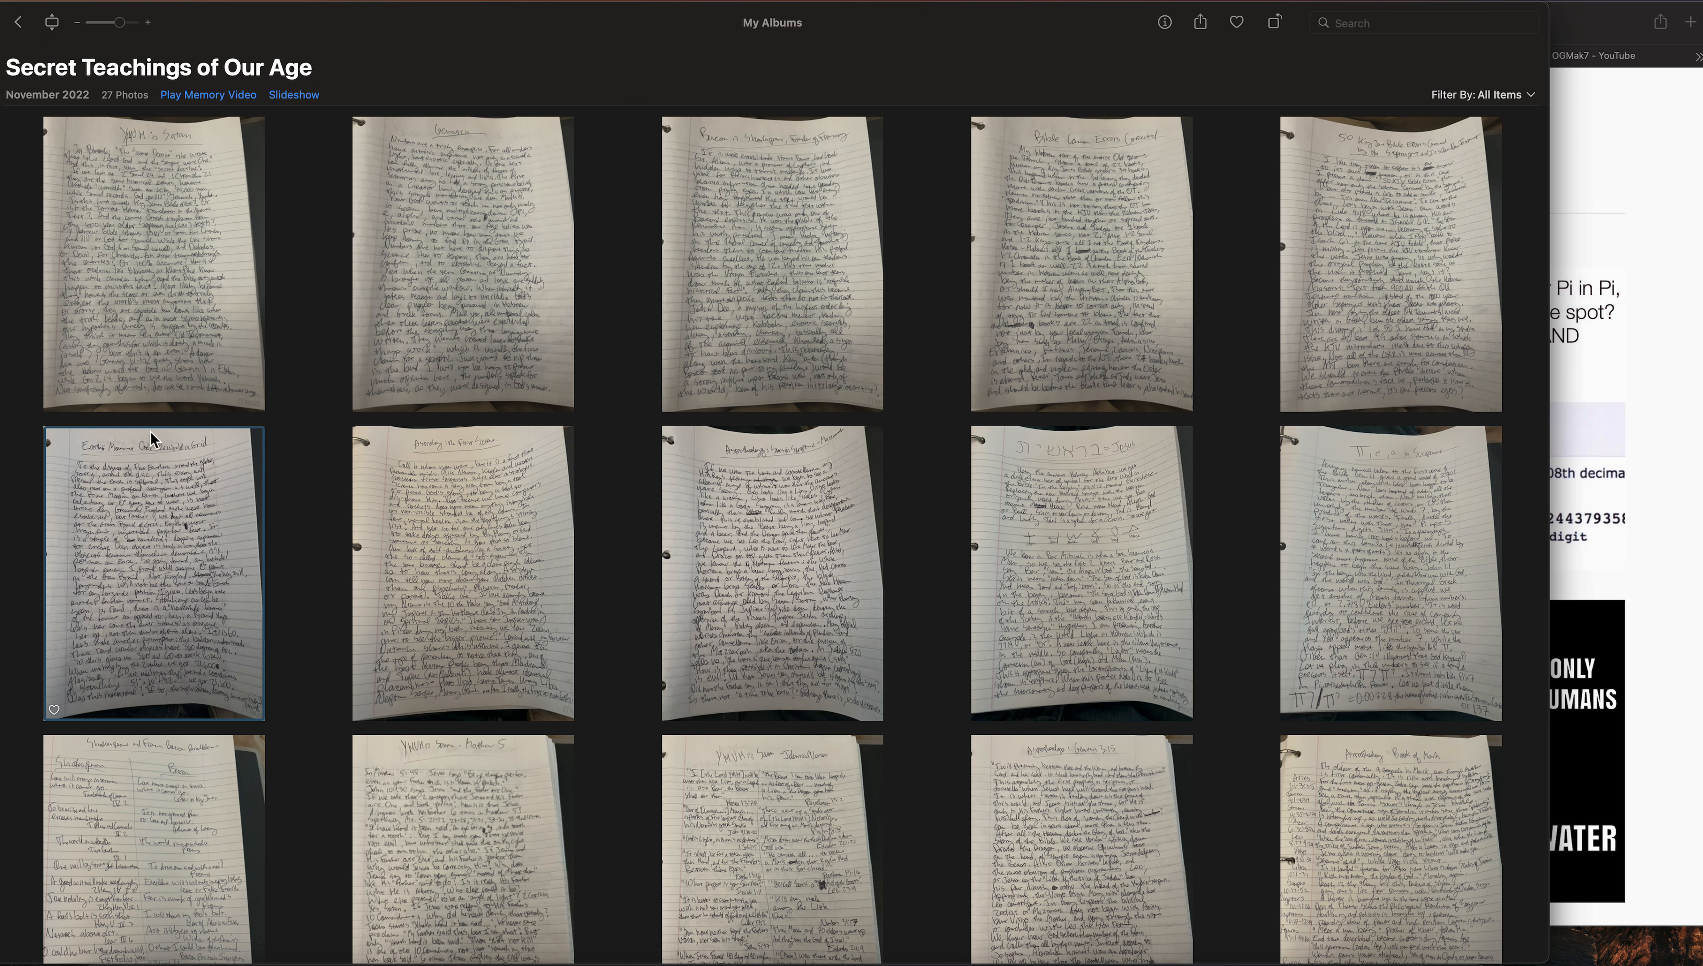
{"action": "mouse_move", "coordinate": [131, 470]}
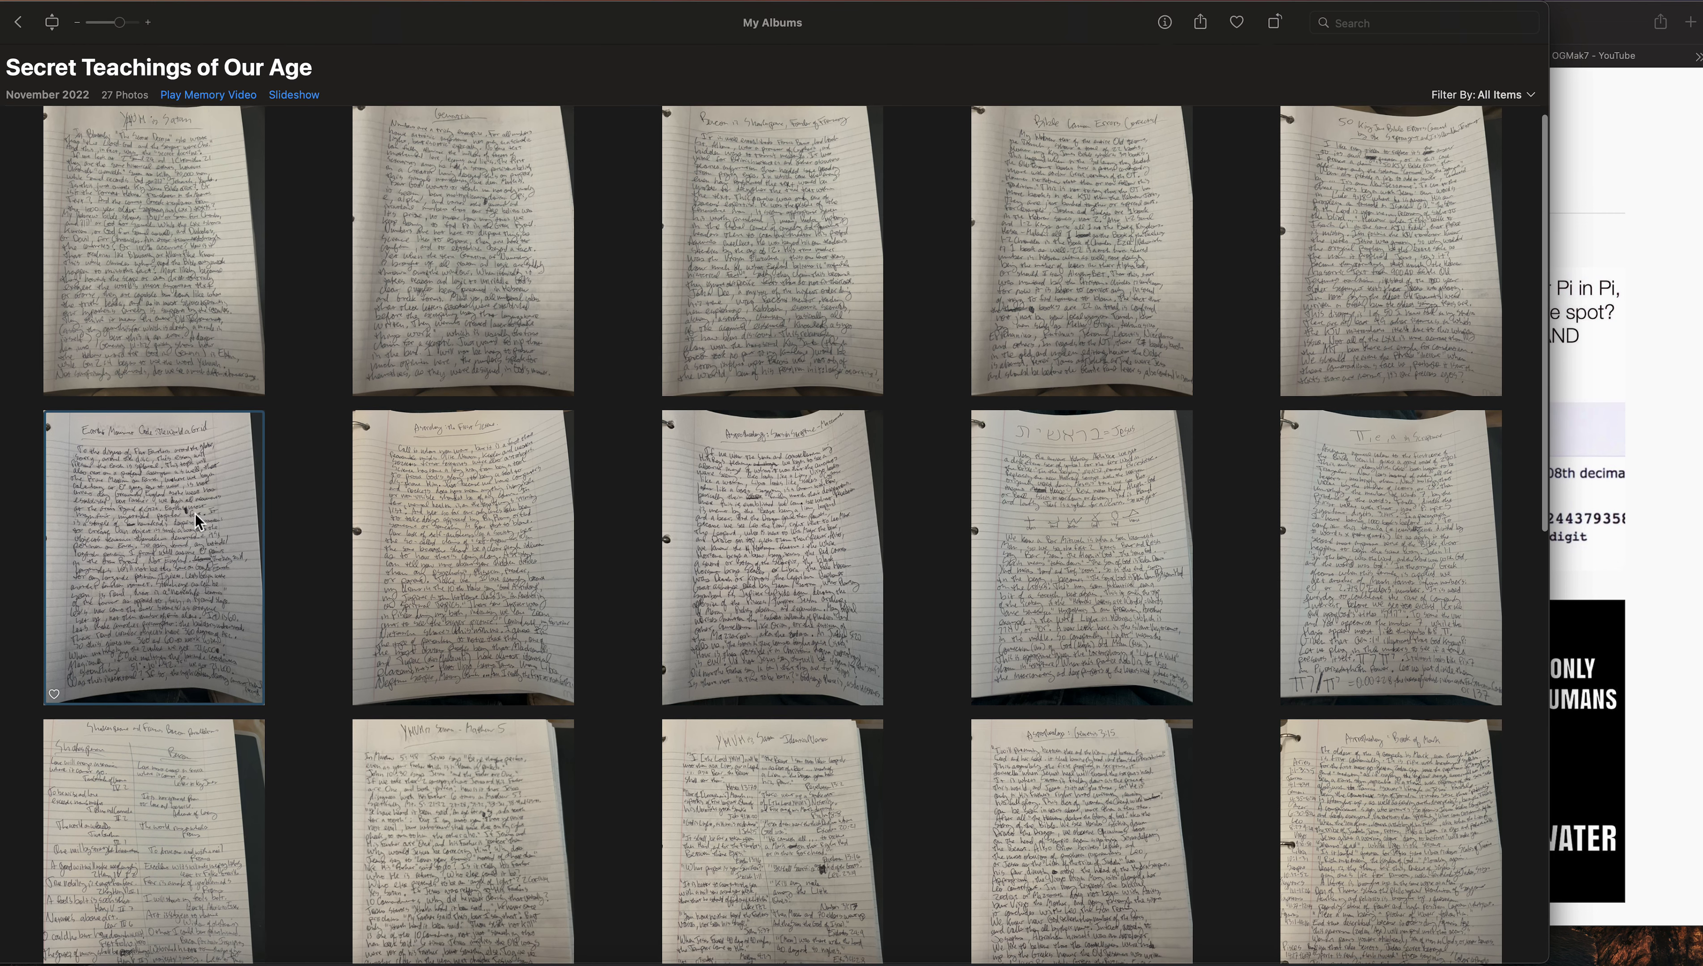
{"action": "scroll", "scroll_direction": "down", "scroll_amount": 3}
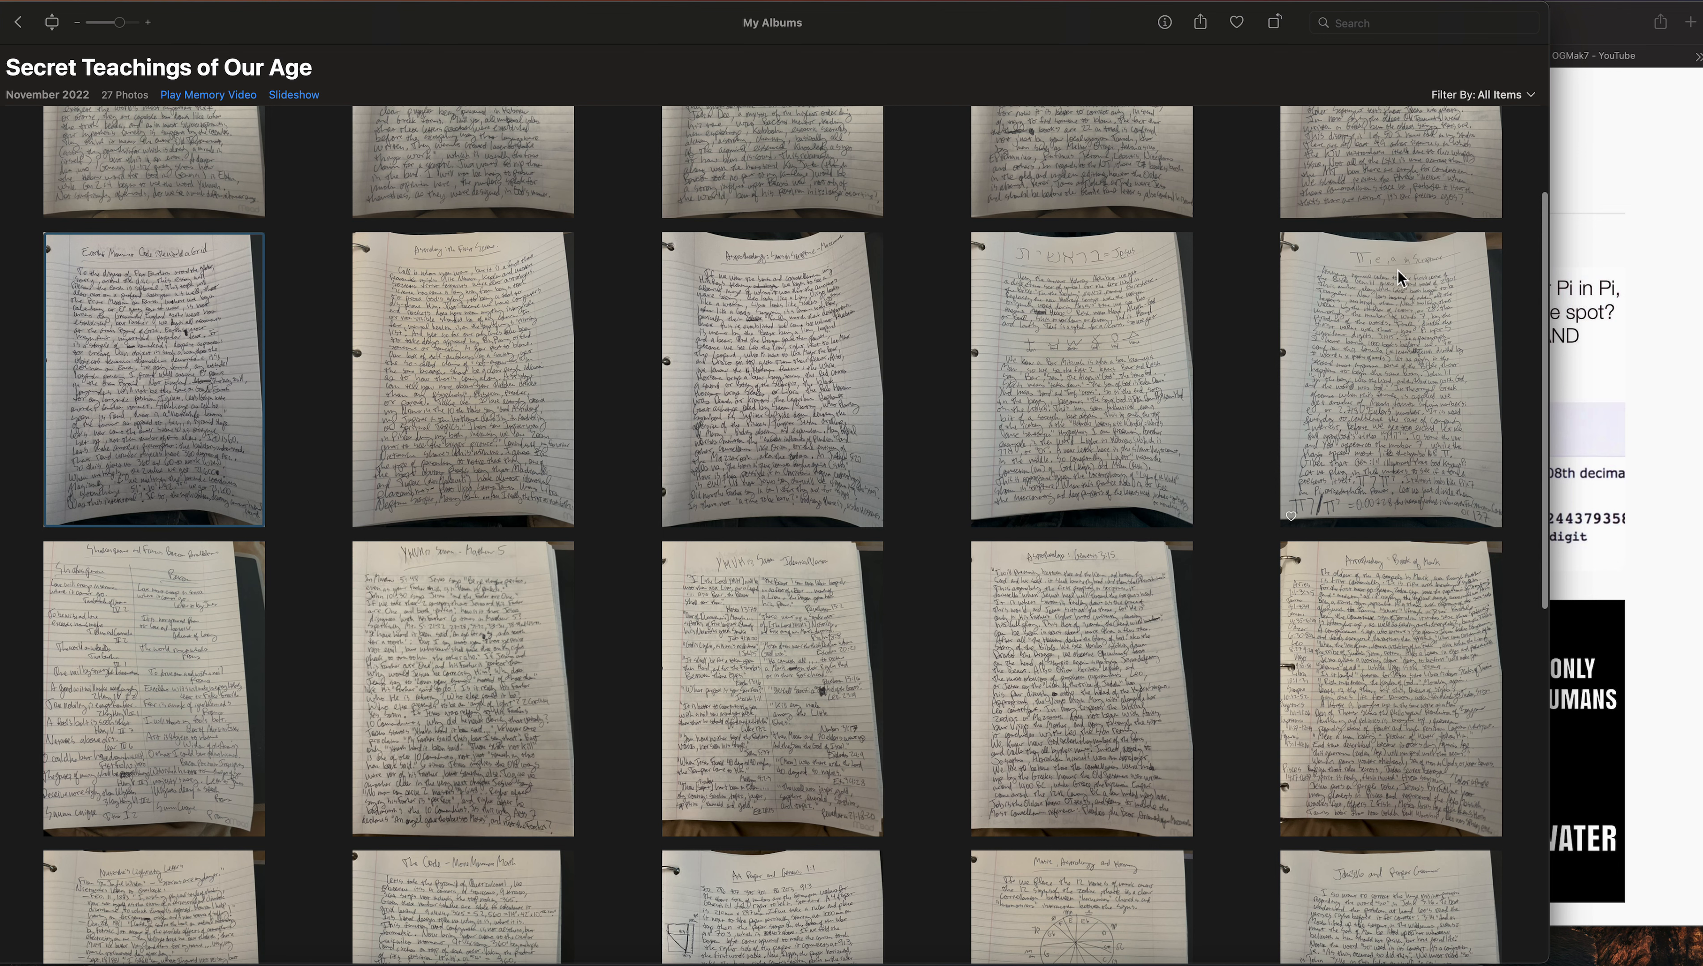
{"action": "scroll", "scroll_direction": "down", "scroll_amount": 3}
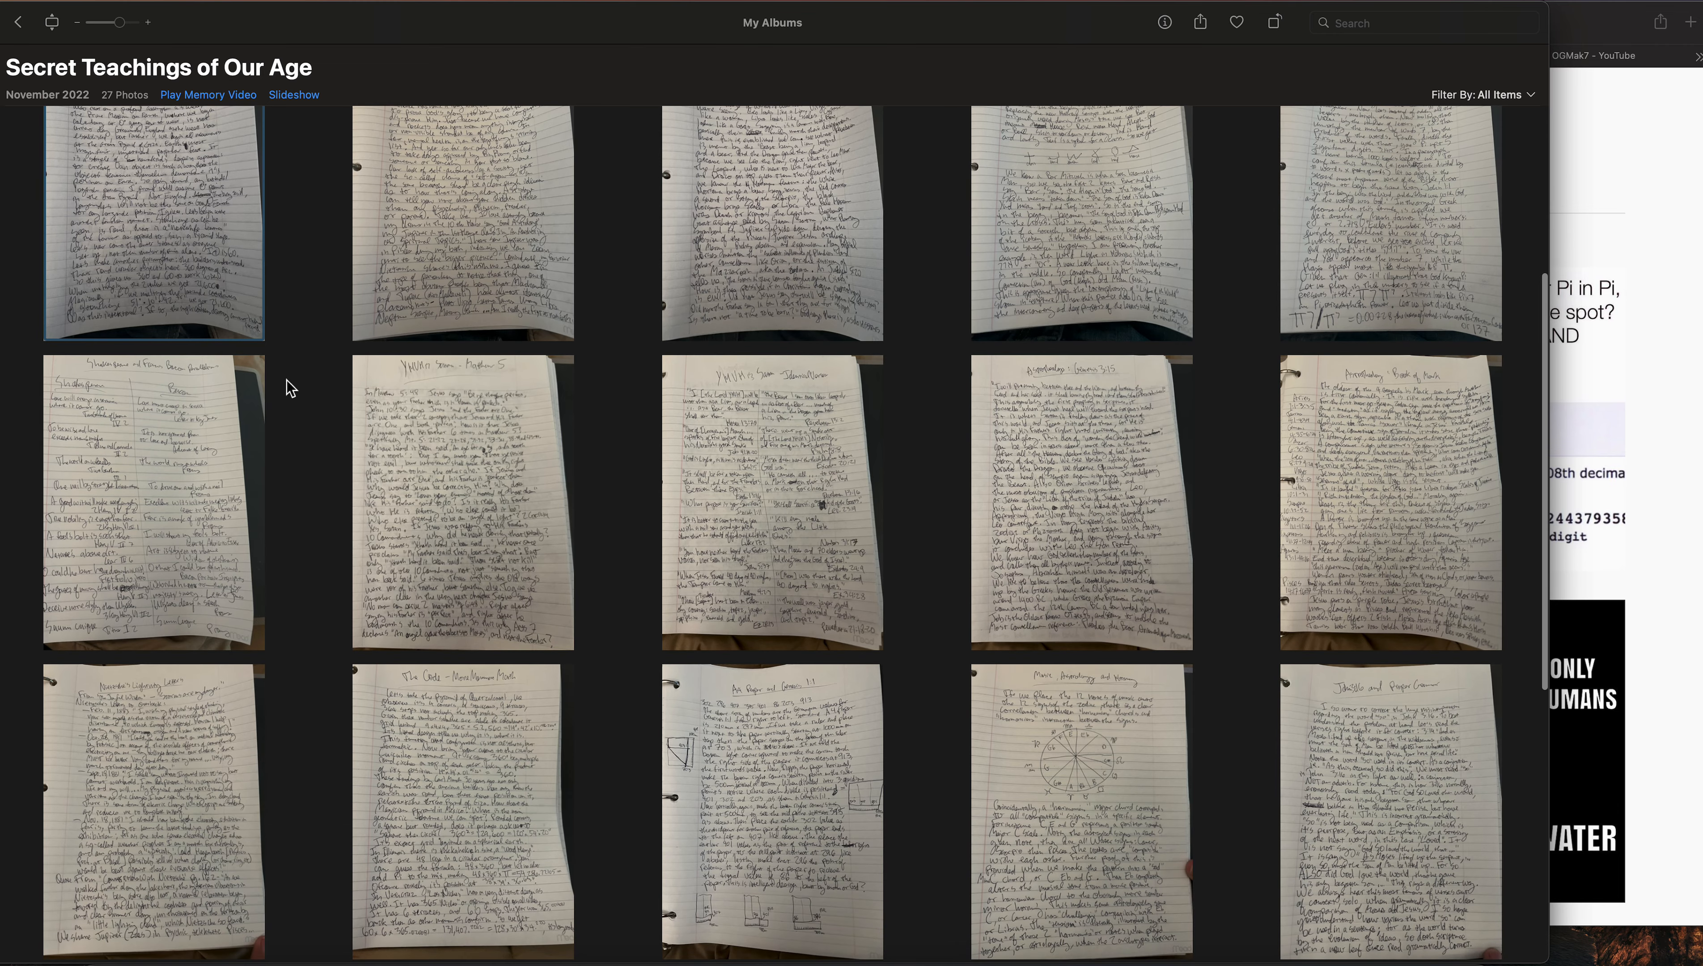
{"action": "mouse_move", "coordinate": [412, 402]}
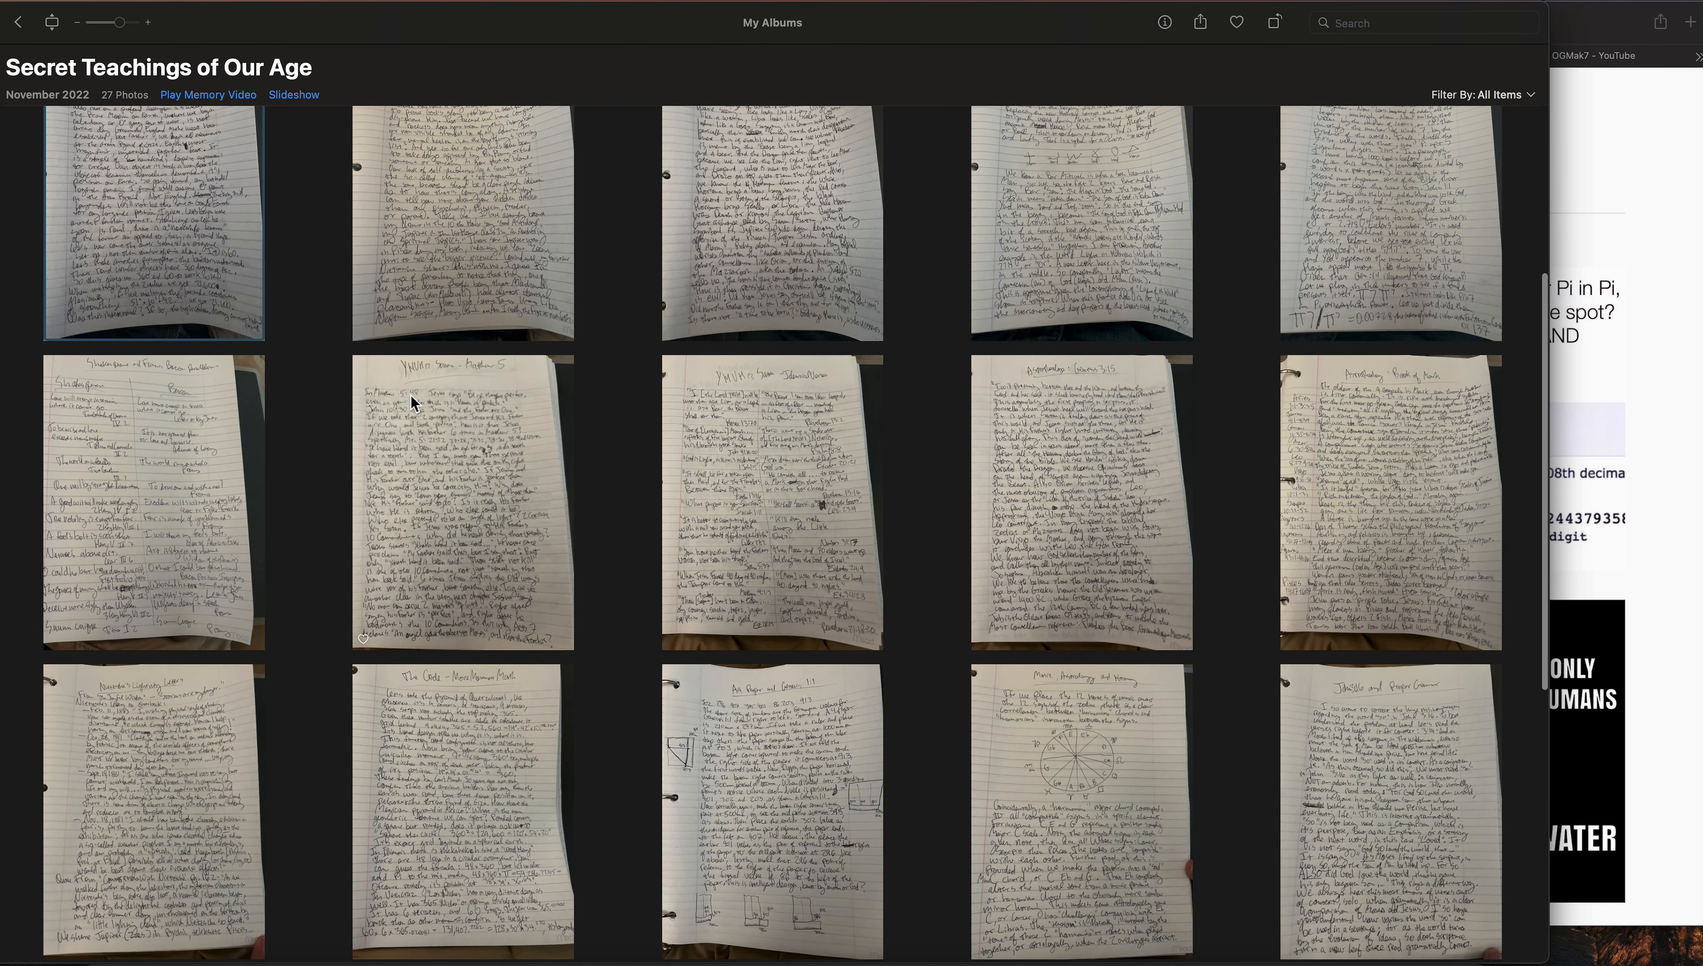
{"action": "scroll", "scroll_direction": "down", "scroll_amount": 3}
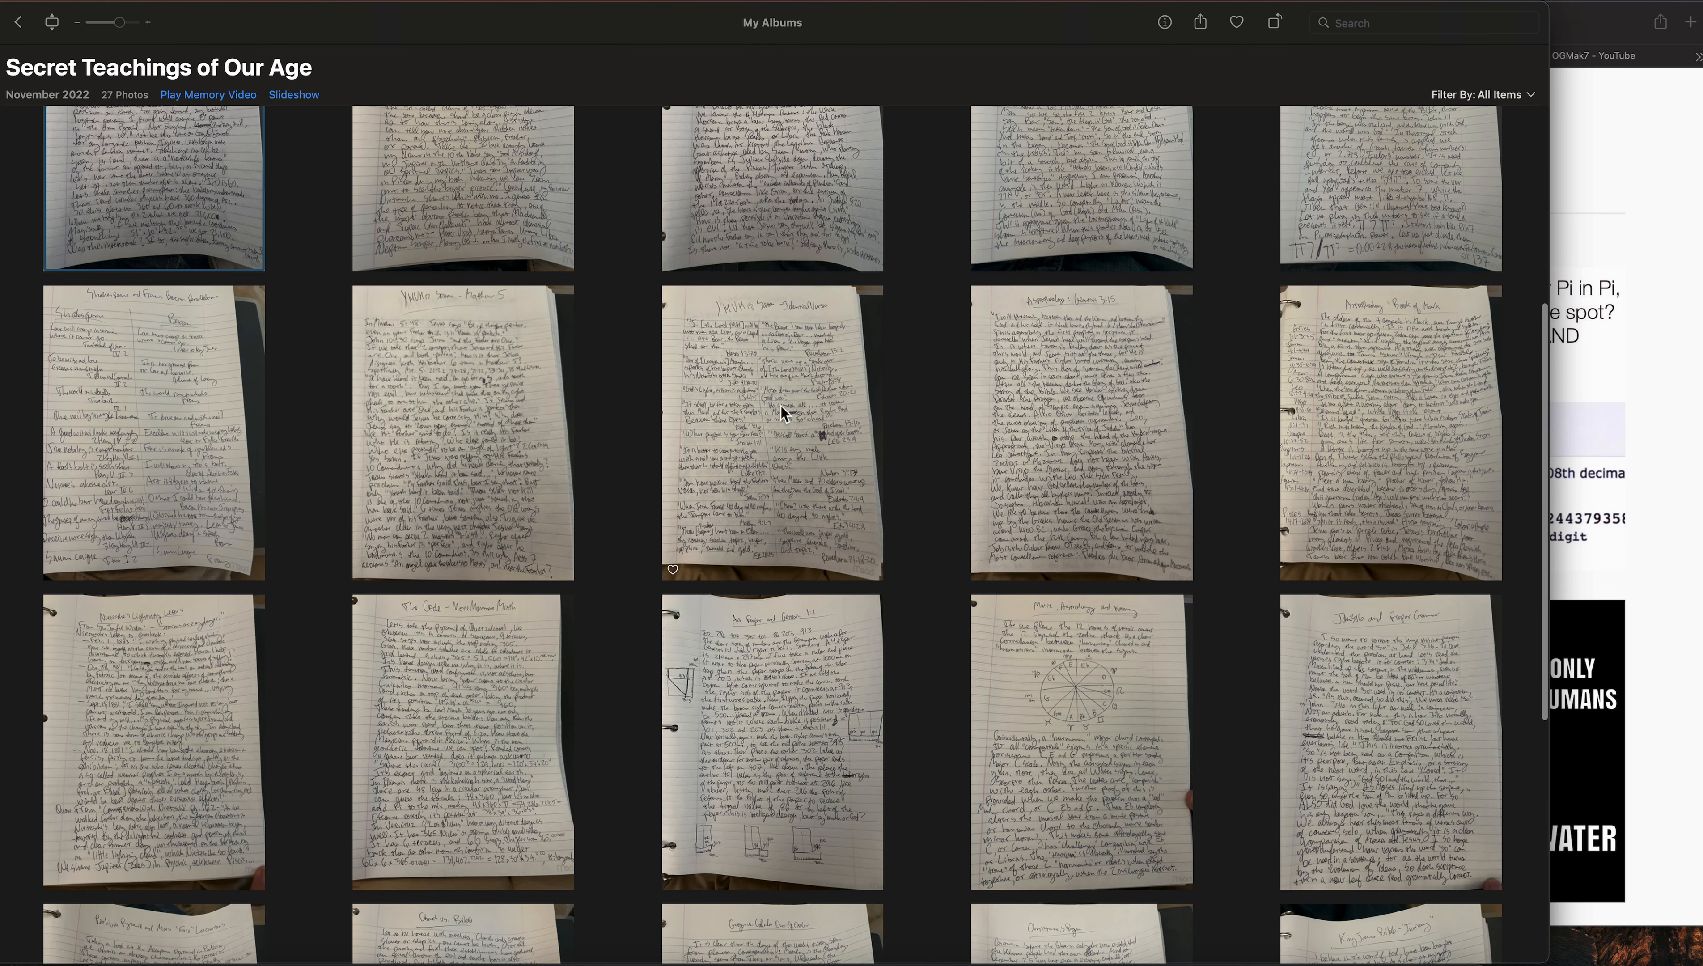
{"action": "scroll", "scroll_direction": "down", "scroll_amount": 3}
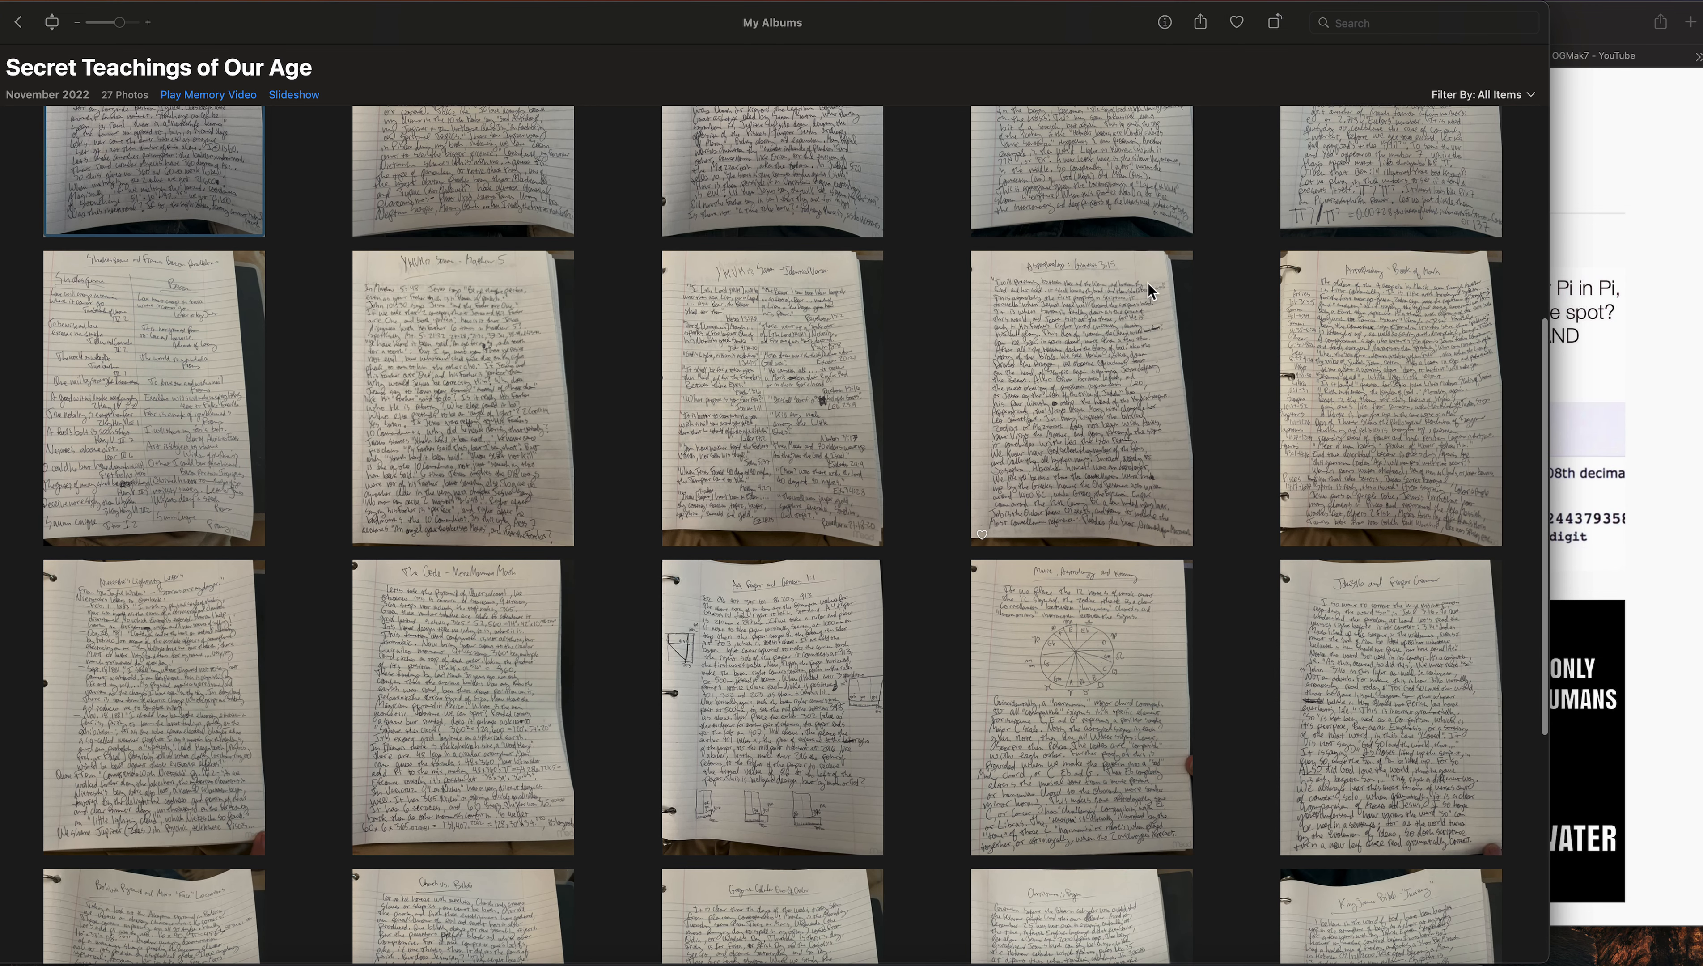
{"action": "mouse_move", "coordinate": [1334, 387]}
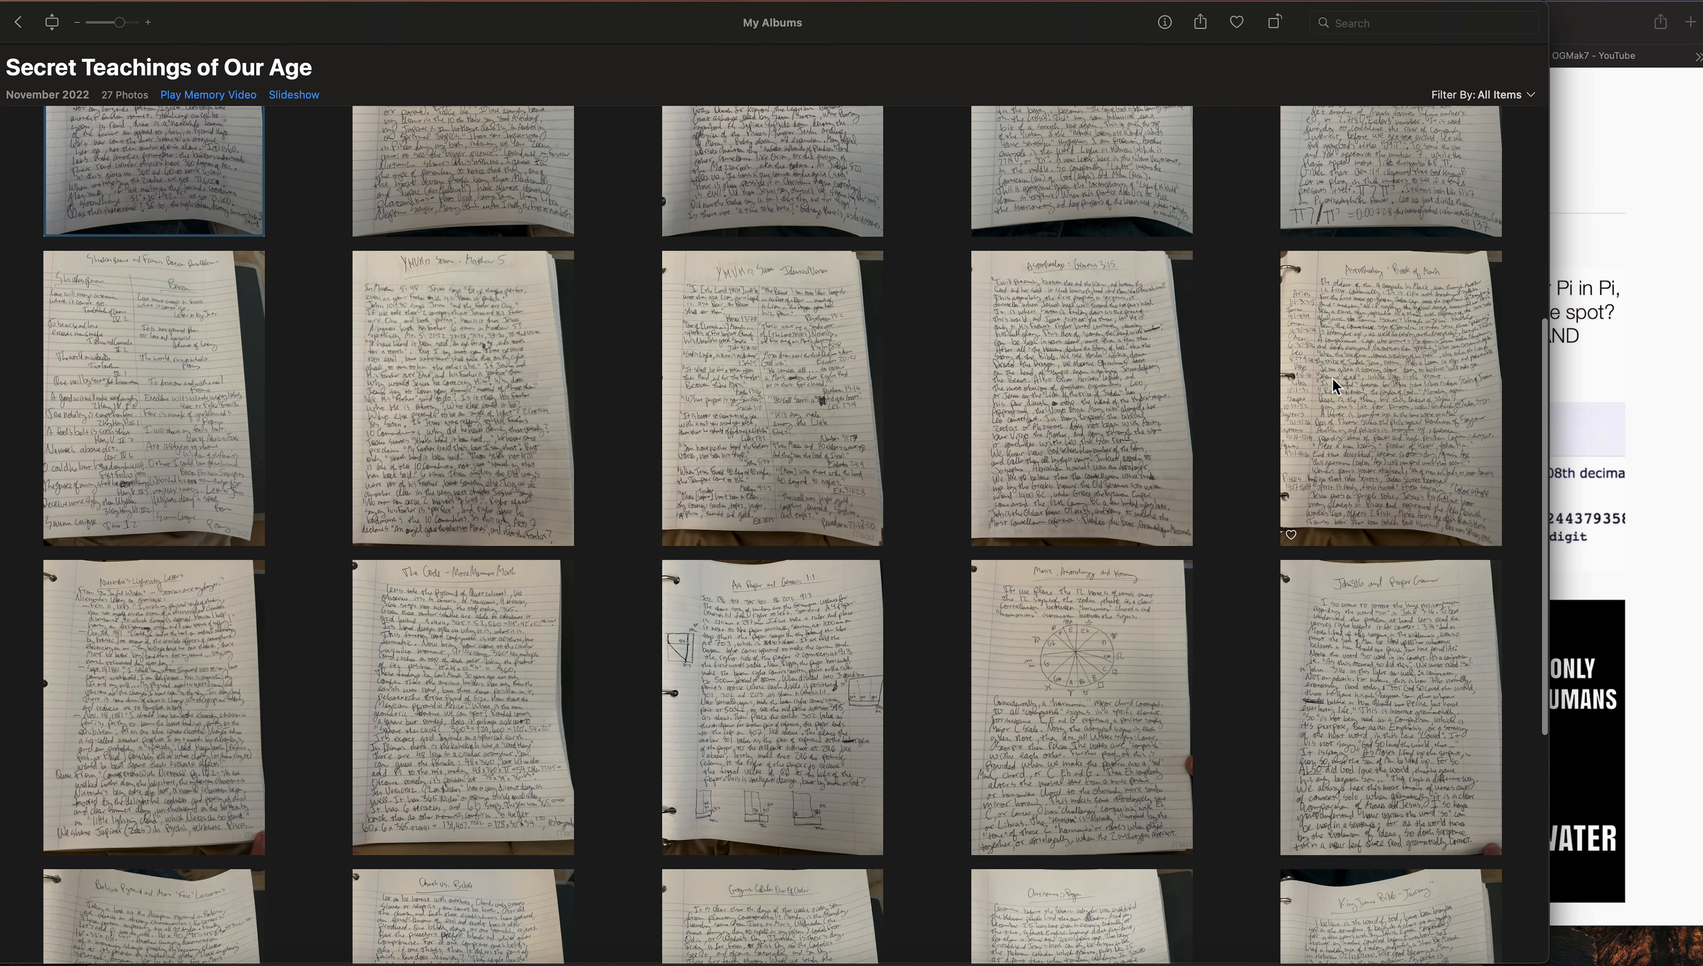
{"action": "scroll", "scroll_direction": "down", "scroll_amount": 3}
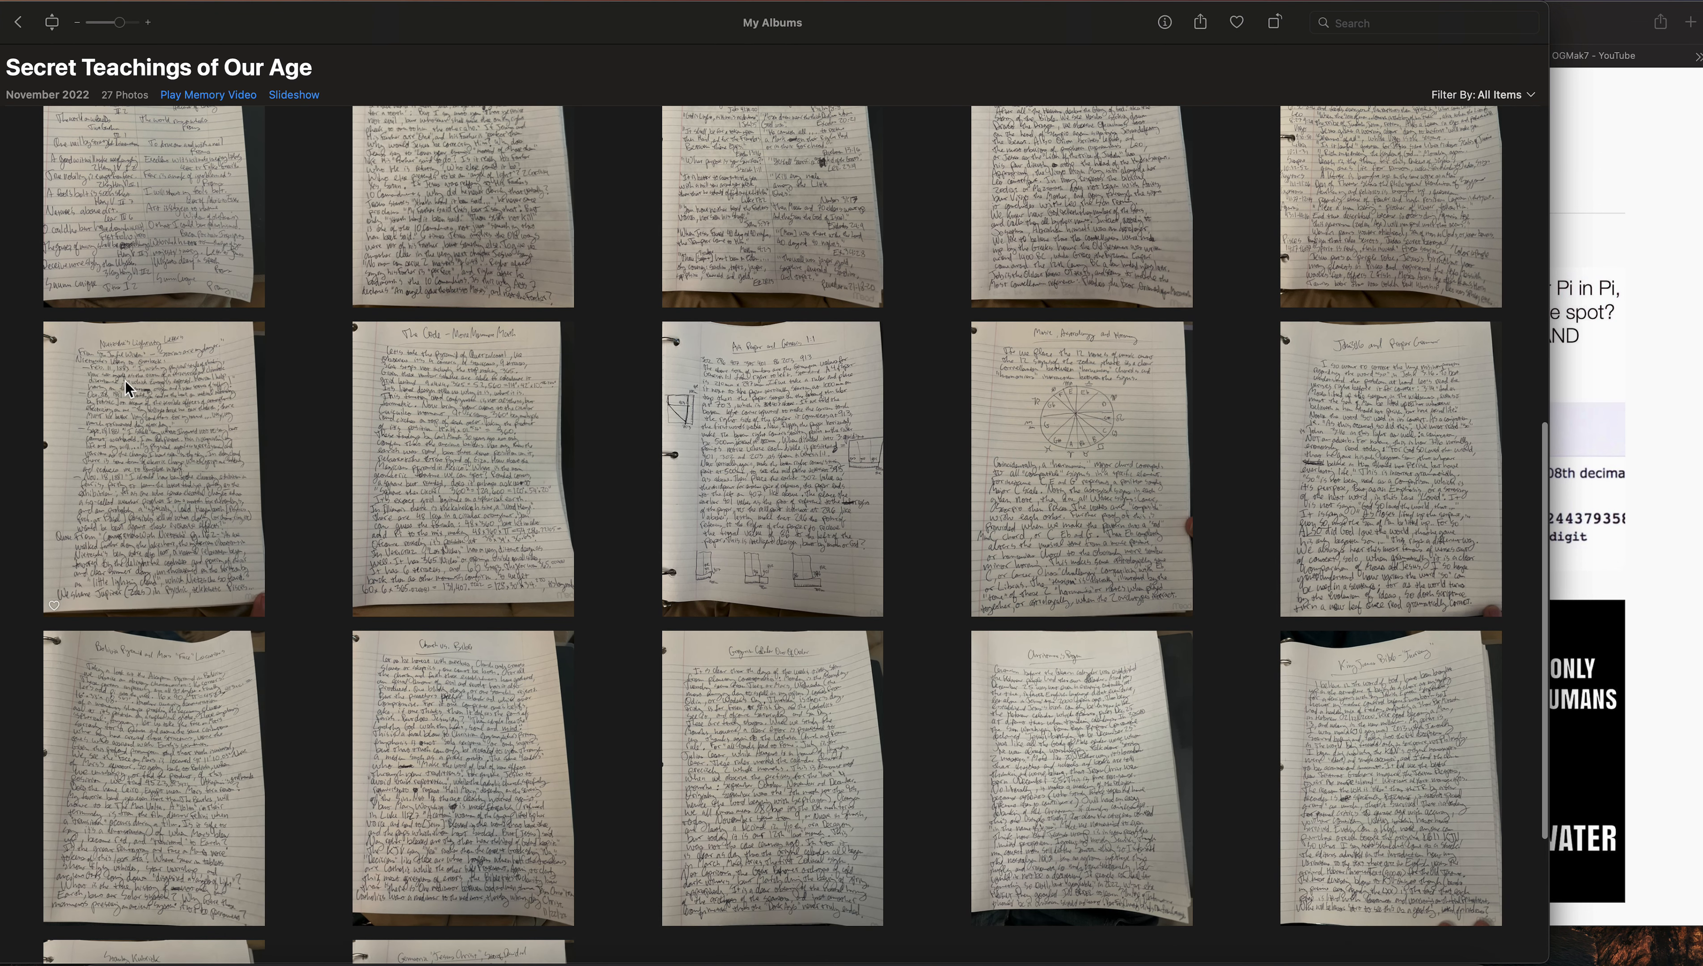
{"action": "scroll", "scroll_direction": "down", "scroll_amount": 3}
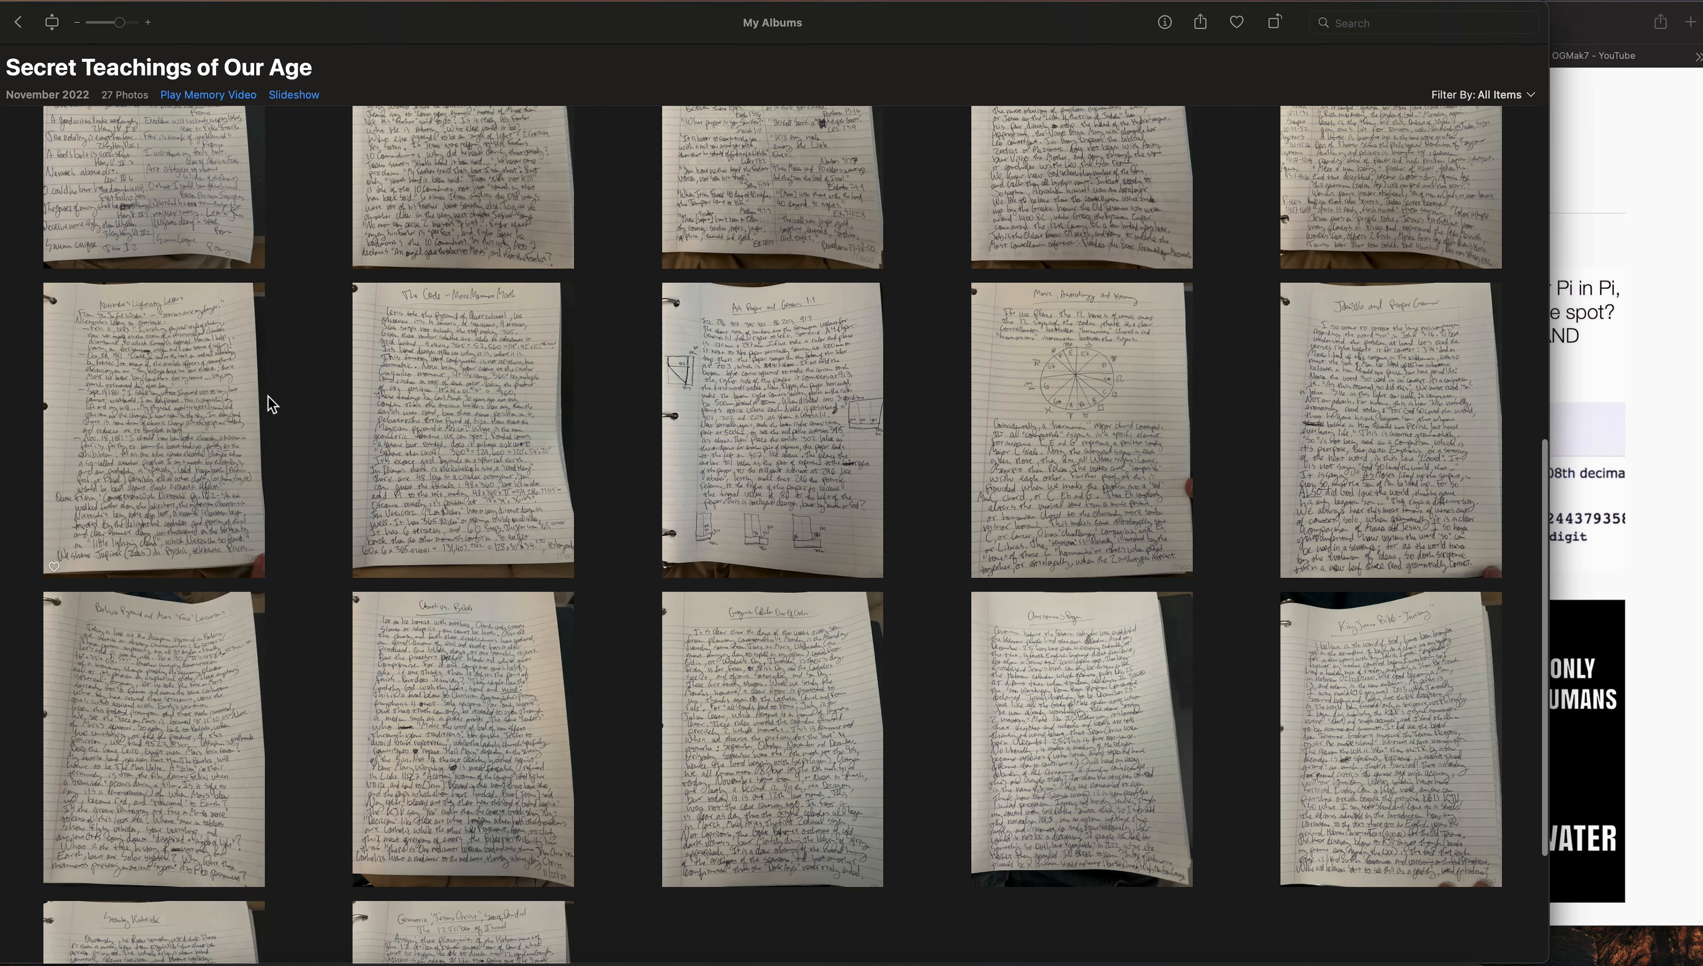
{"action": "mouse_move", "coordinate": [493, 328]}
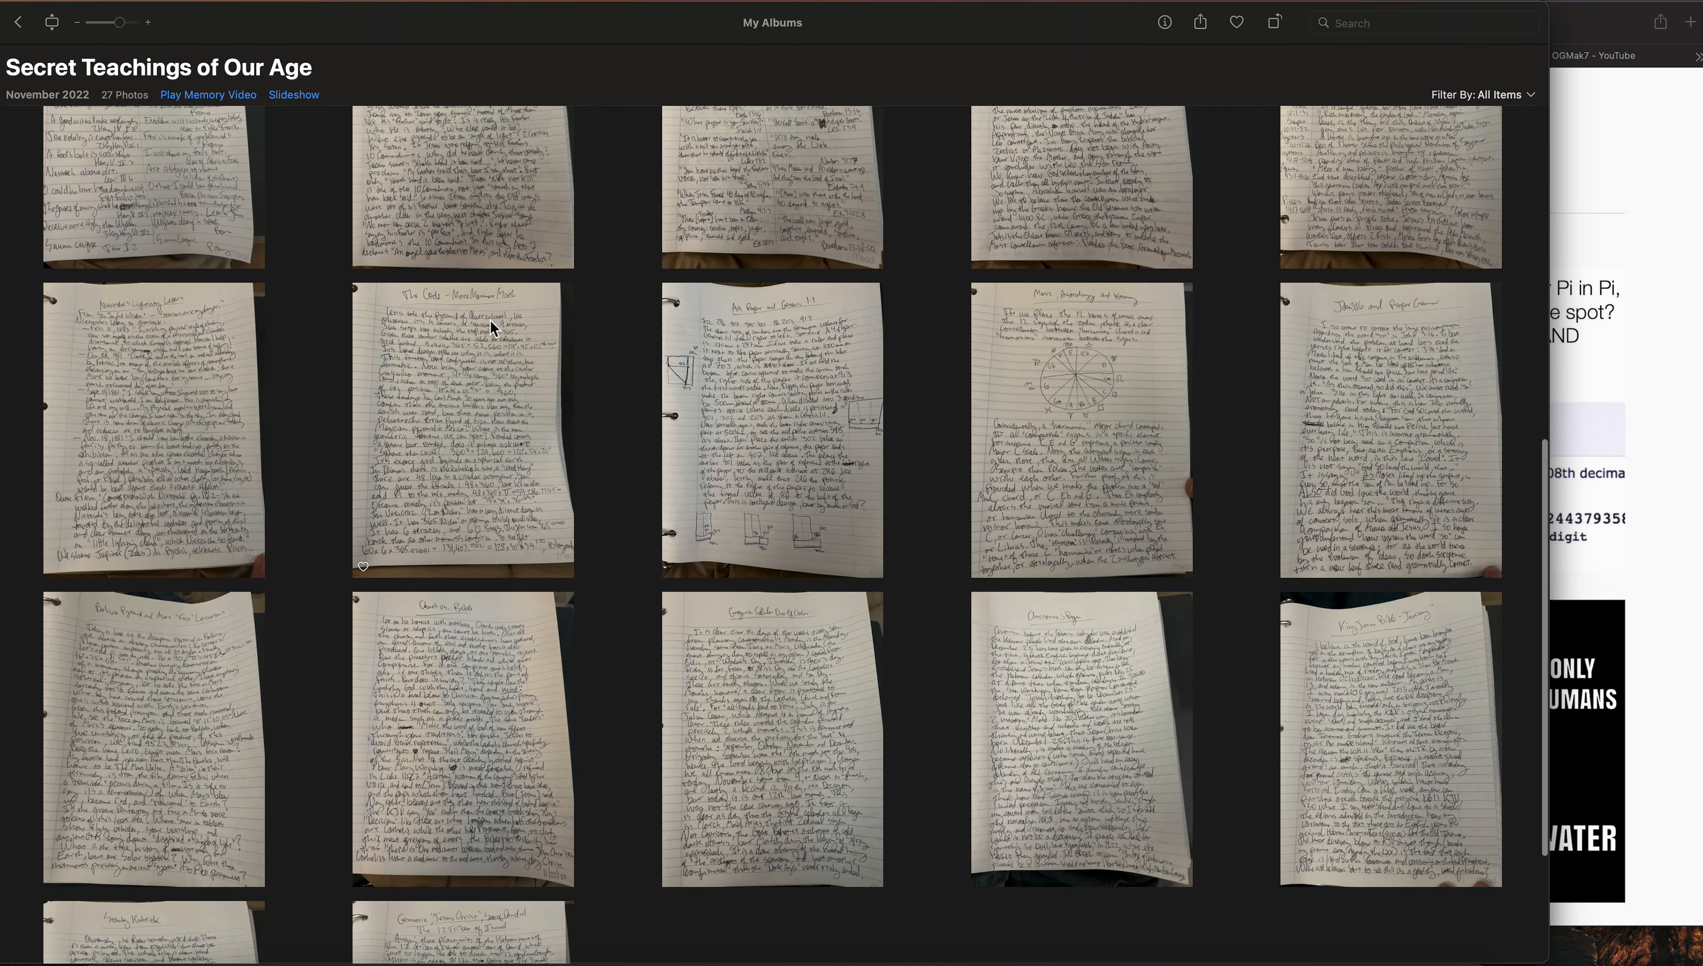
{"action": "scroll", "scroll_direction": "up", "scroll_amount": 3}
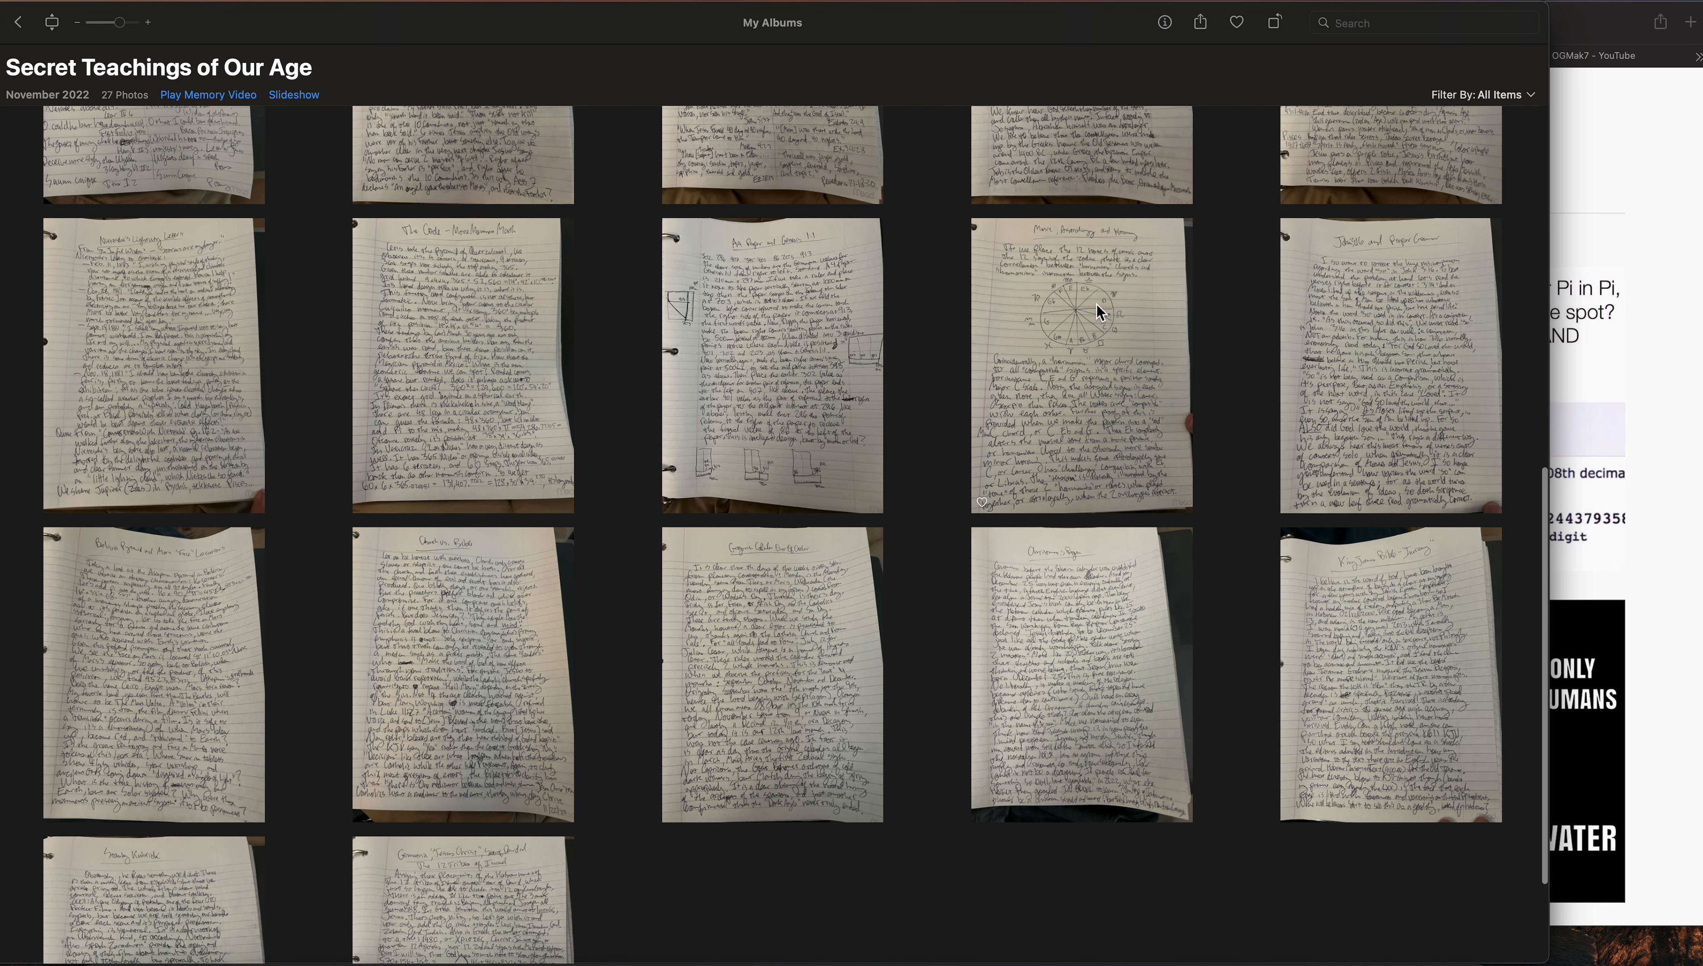
{"action": "mouse_move", "coordinate": [1364, 332]}
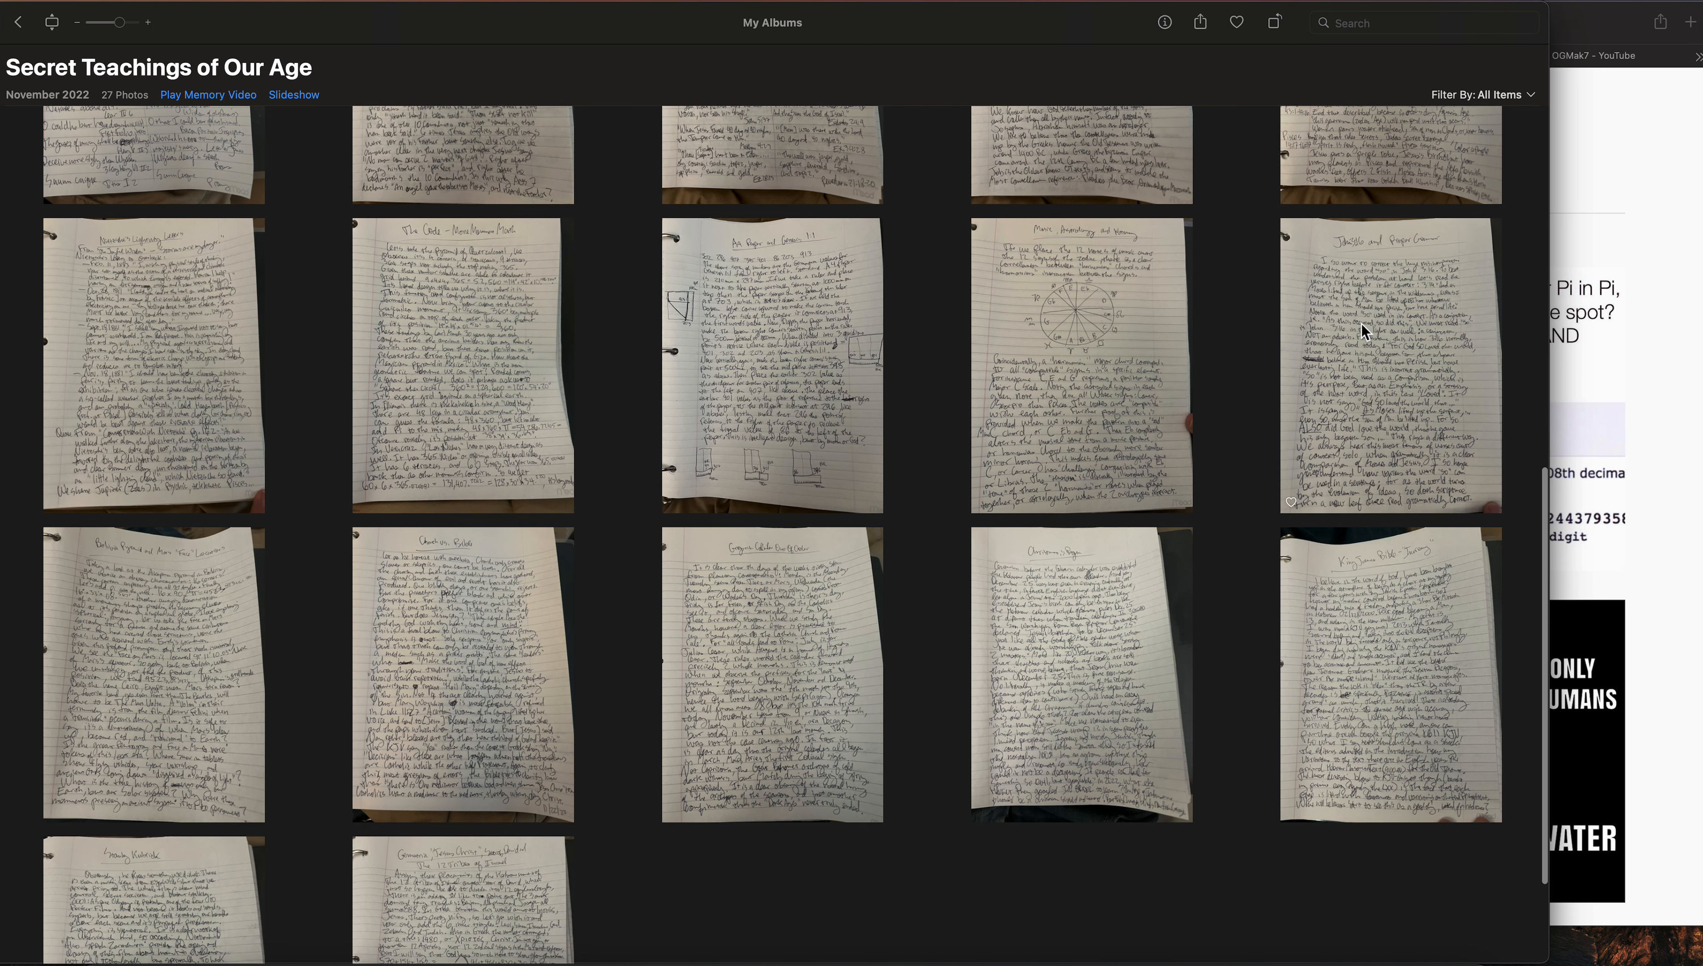
{"action": "scroll", "scroll_direction": "down", "scroll_amount": 3}
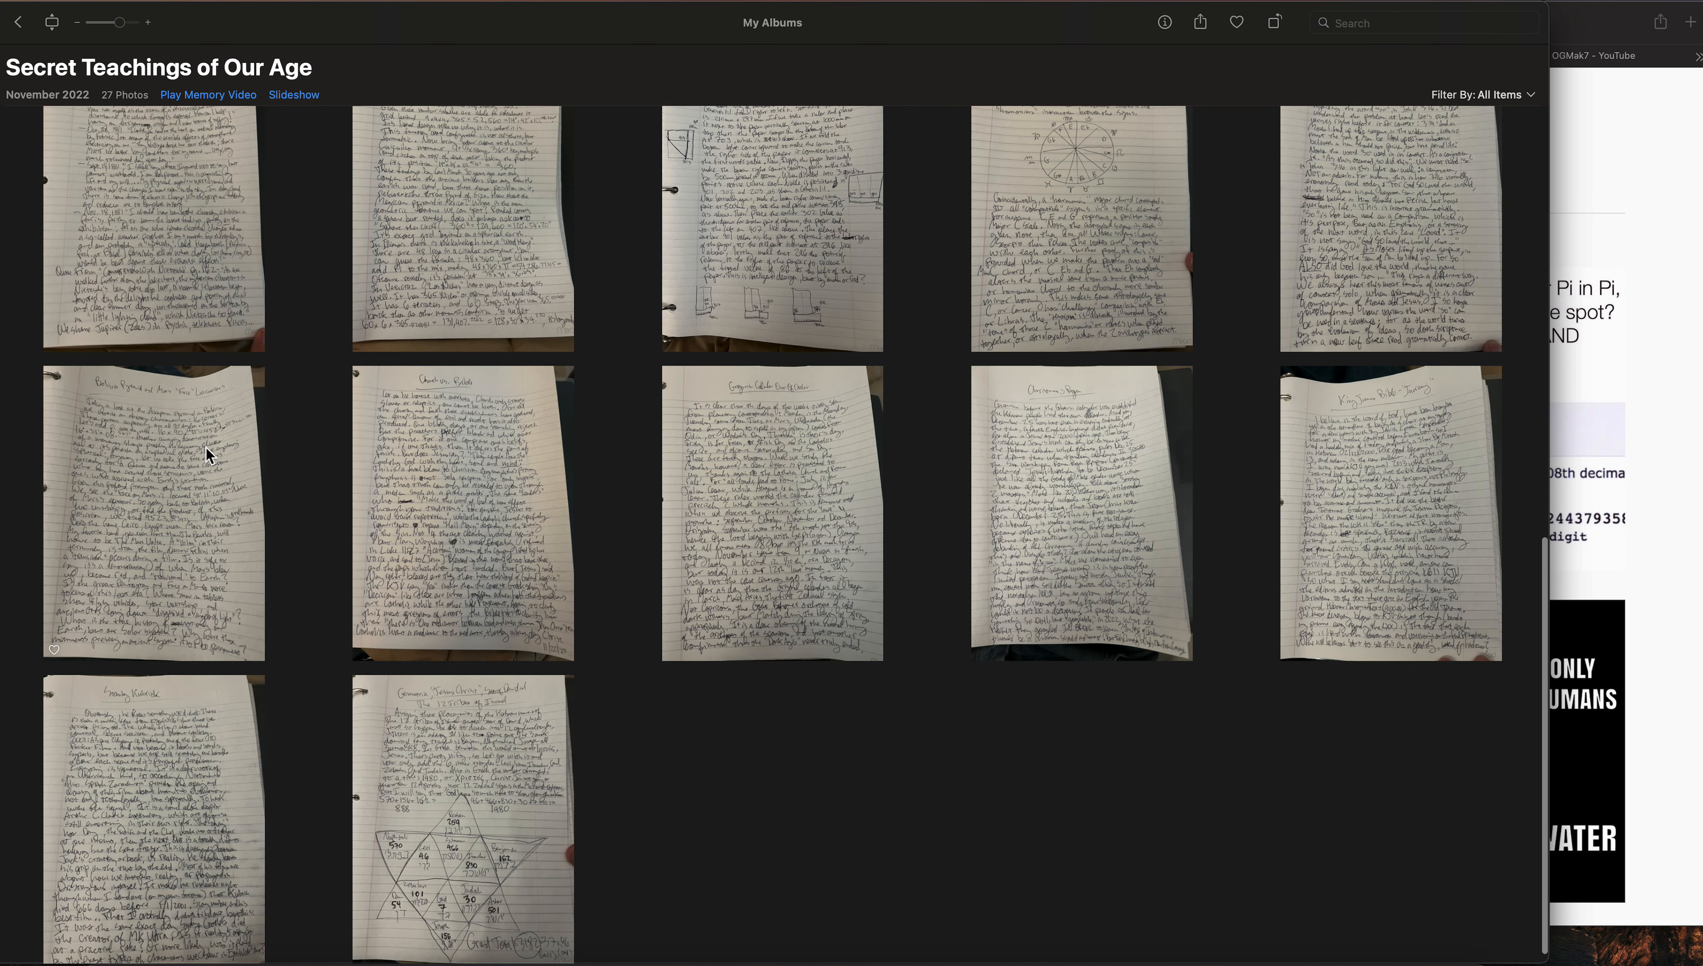
{"action": "mouse_move", "coordinate": [495, 446]}
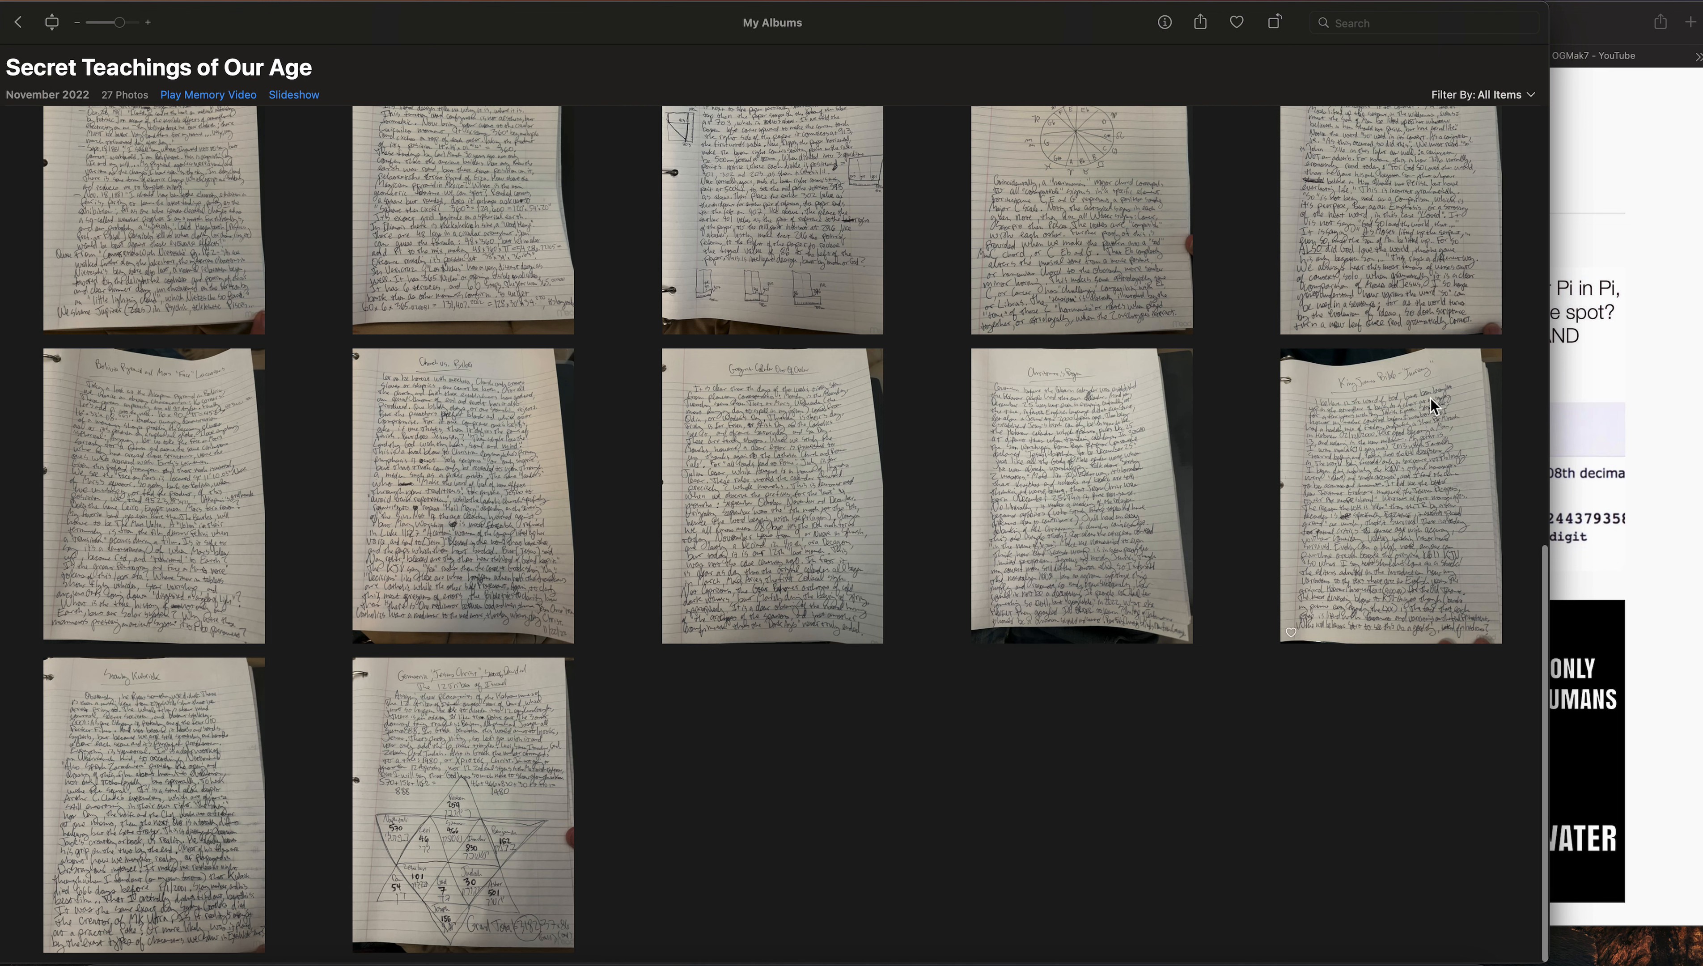
{"action": "scroll", "scroll_direction": "down", "scroll_amount": 3}
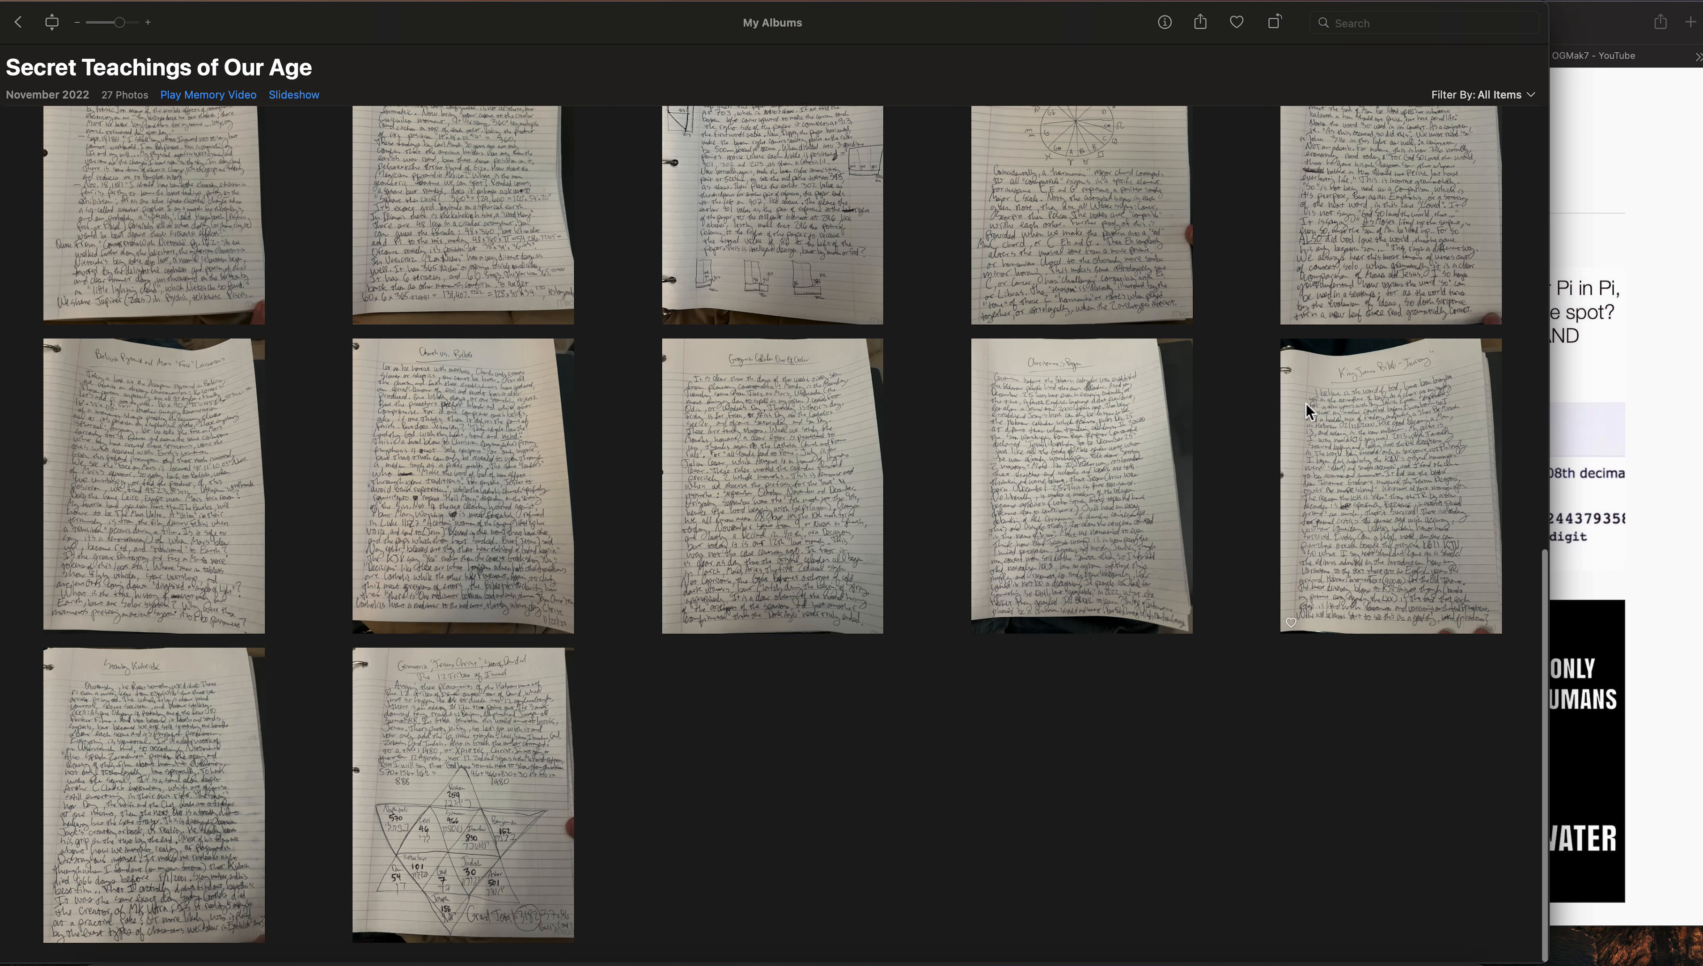
{"action": "scroll", "scroll_direction": "down", "scroll_amount": 3}
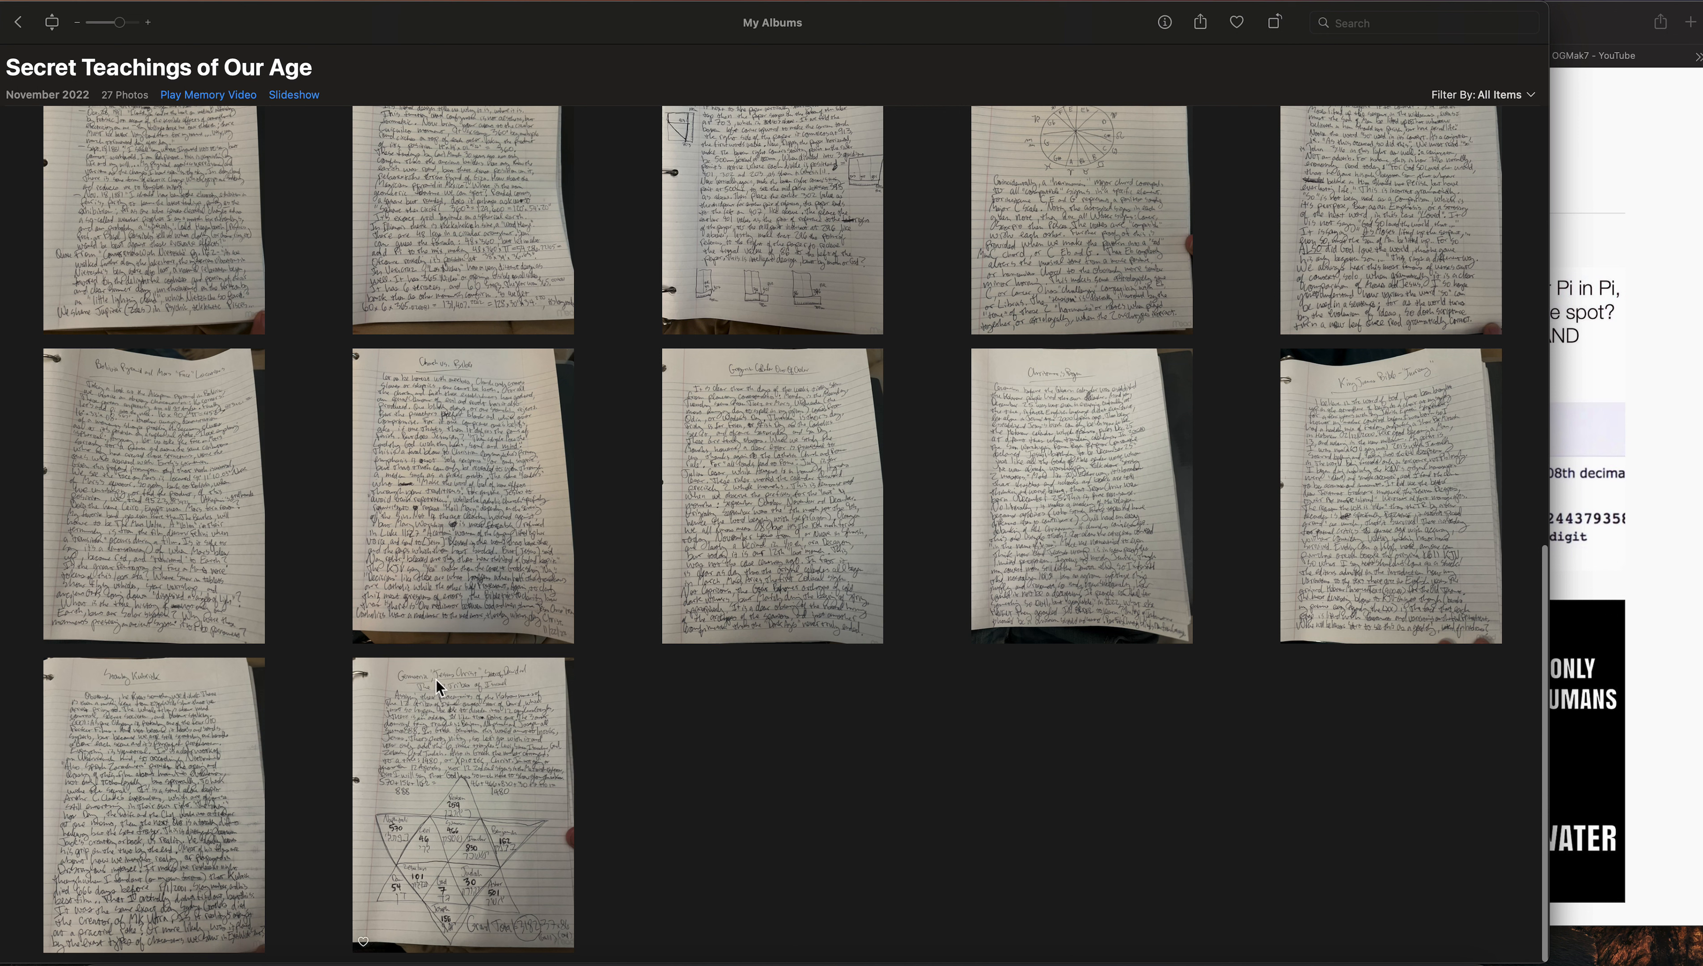
{"action": "mouse_move", "coordinate": [455, 723]}
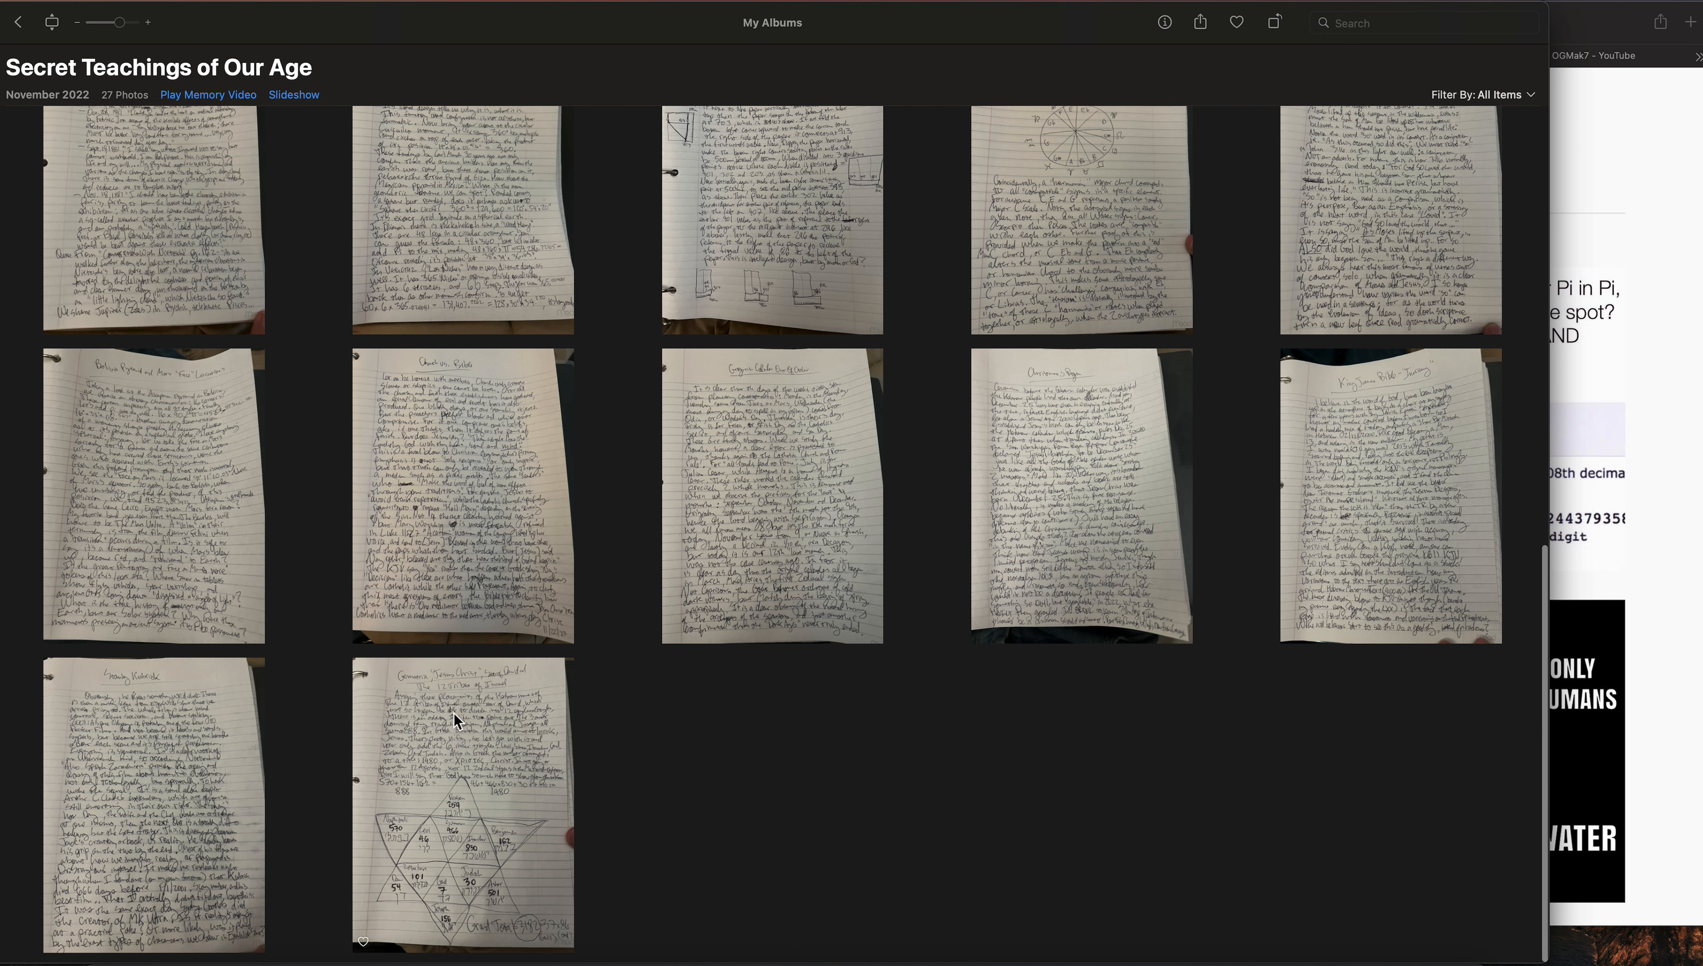
{"action": "mouse_move", "coordinate": [530, 787]}
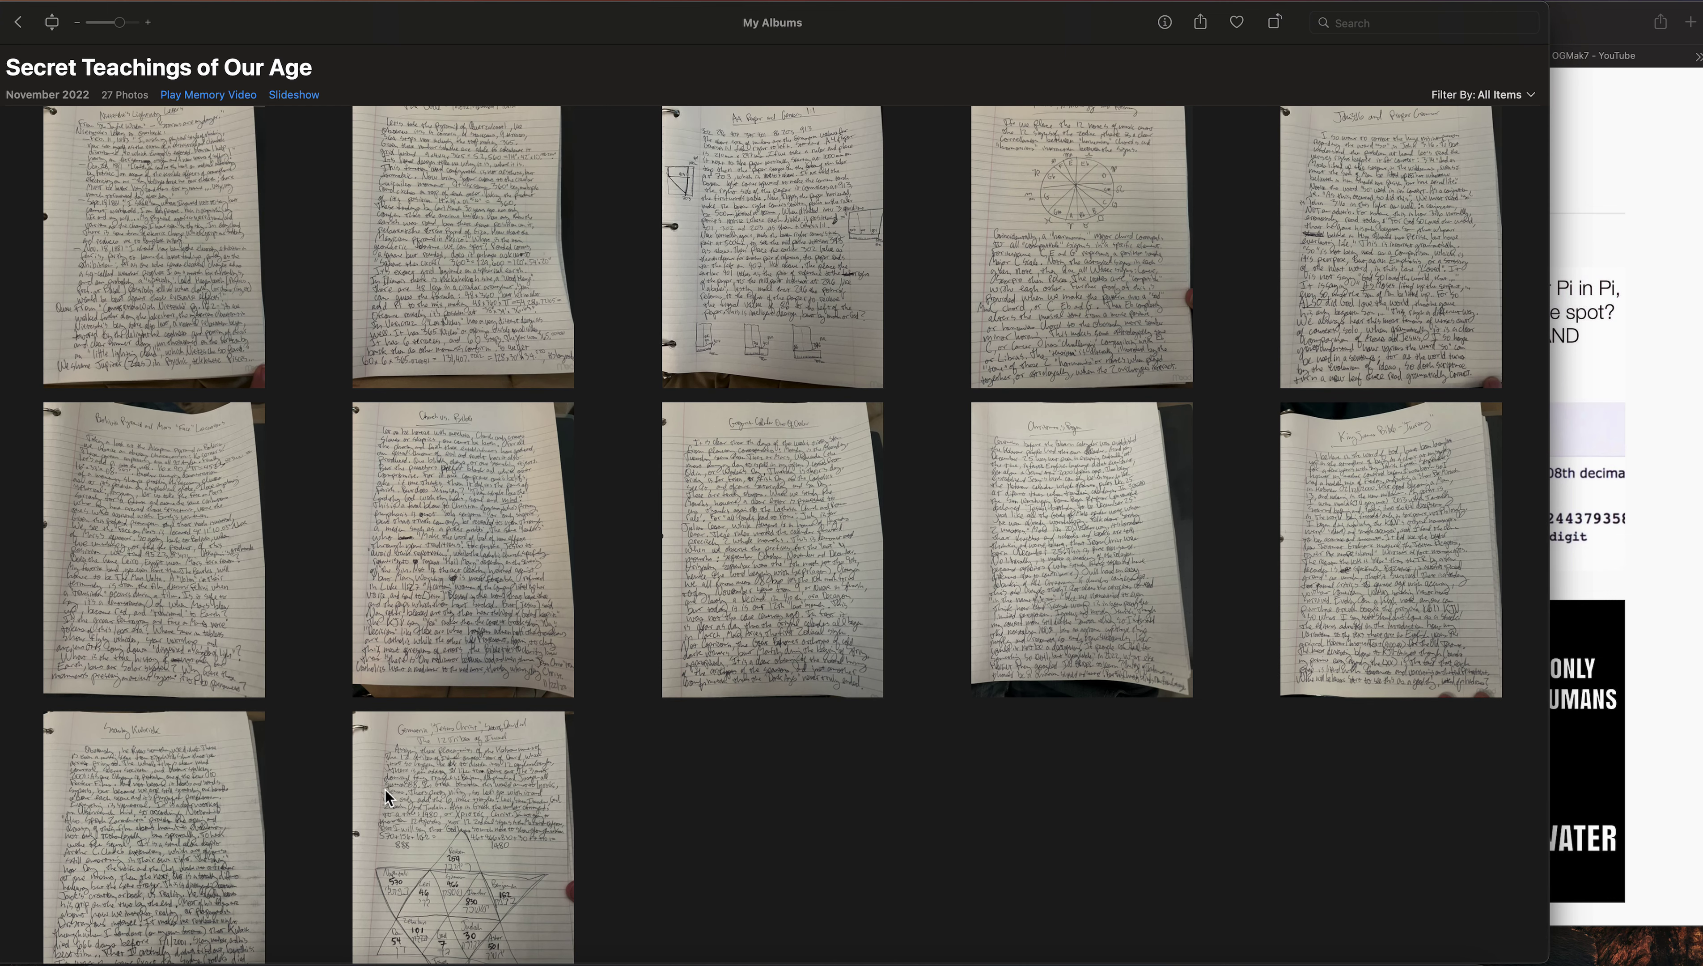
{"action": "scroll", "scroll_direction": "down", "scroll_amount": 3}
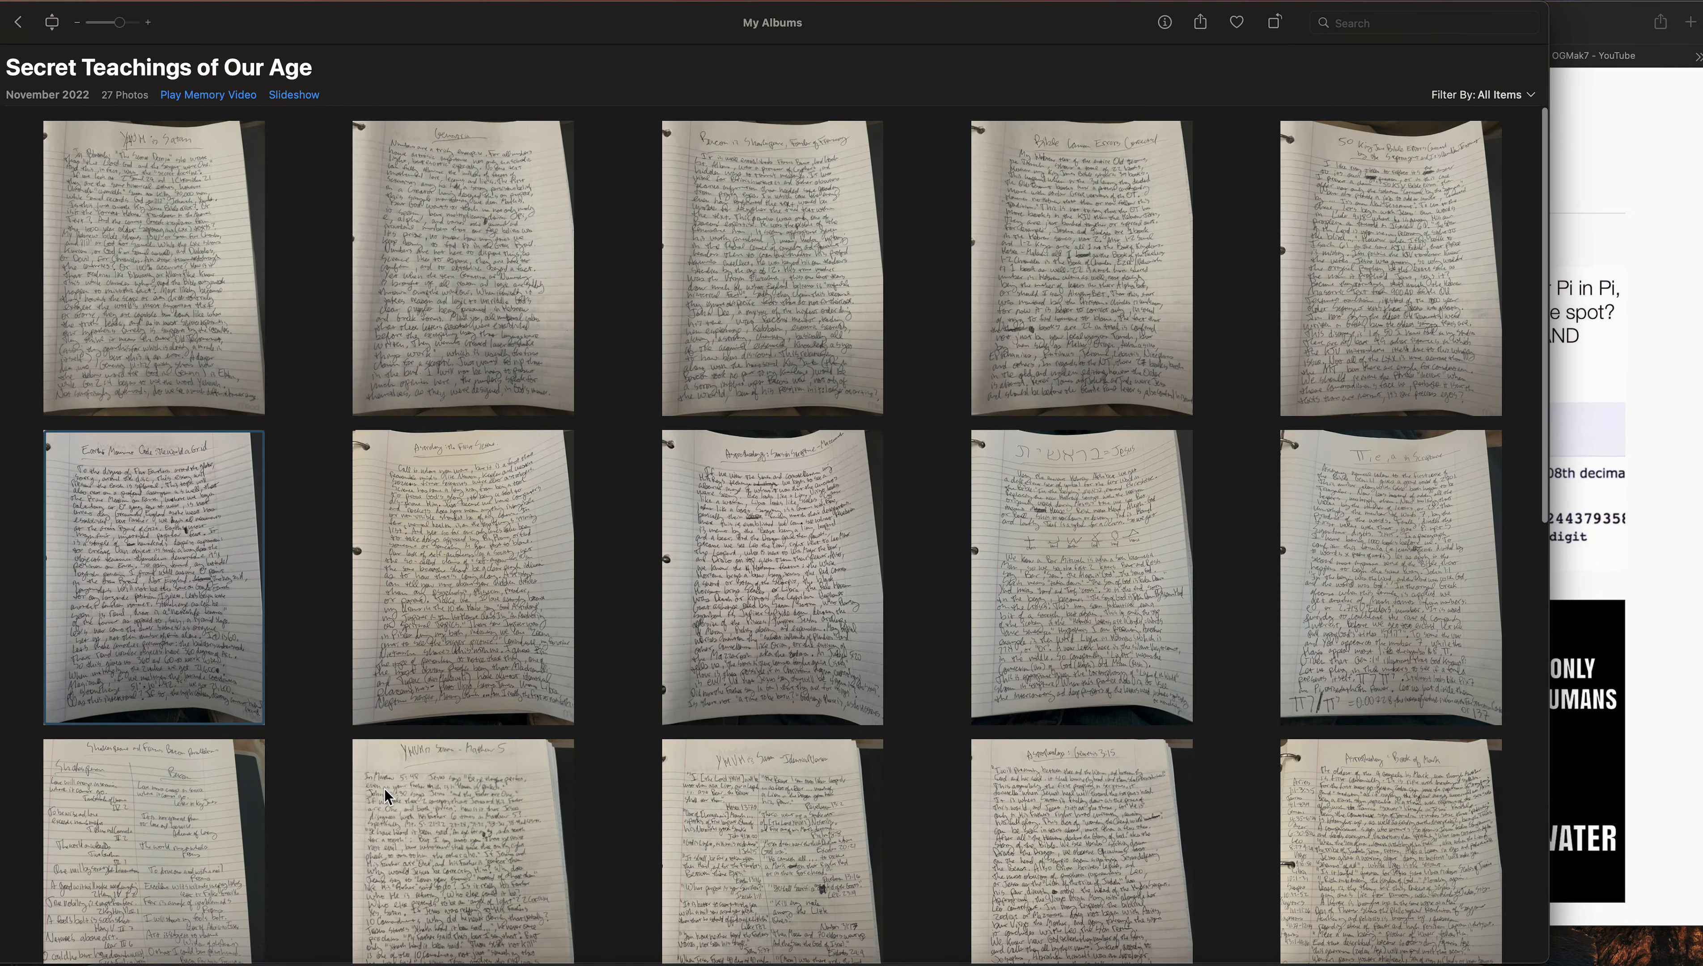
Scroll the album grid and bring the guitaoist Instagram profile with its comment thread forward
{"action": "scroll", "scroll_direction": "down", "scroll_amount": 3}
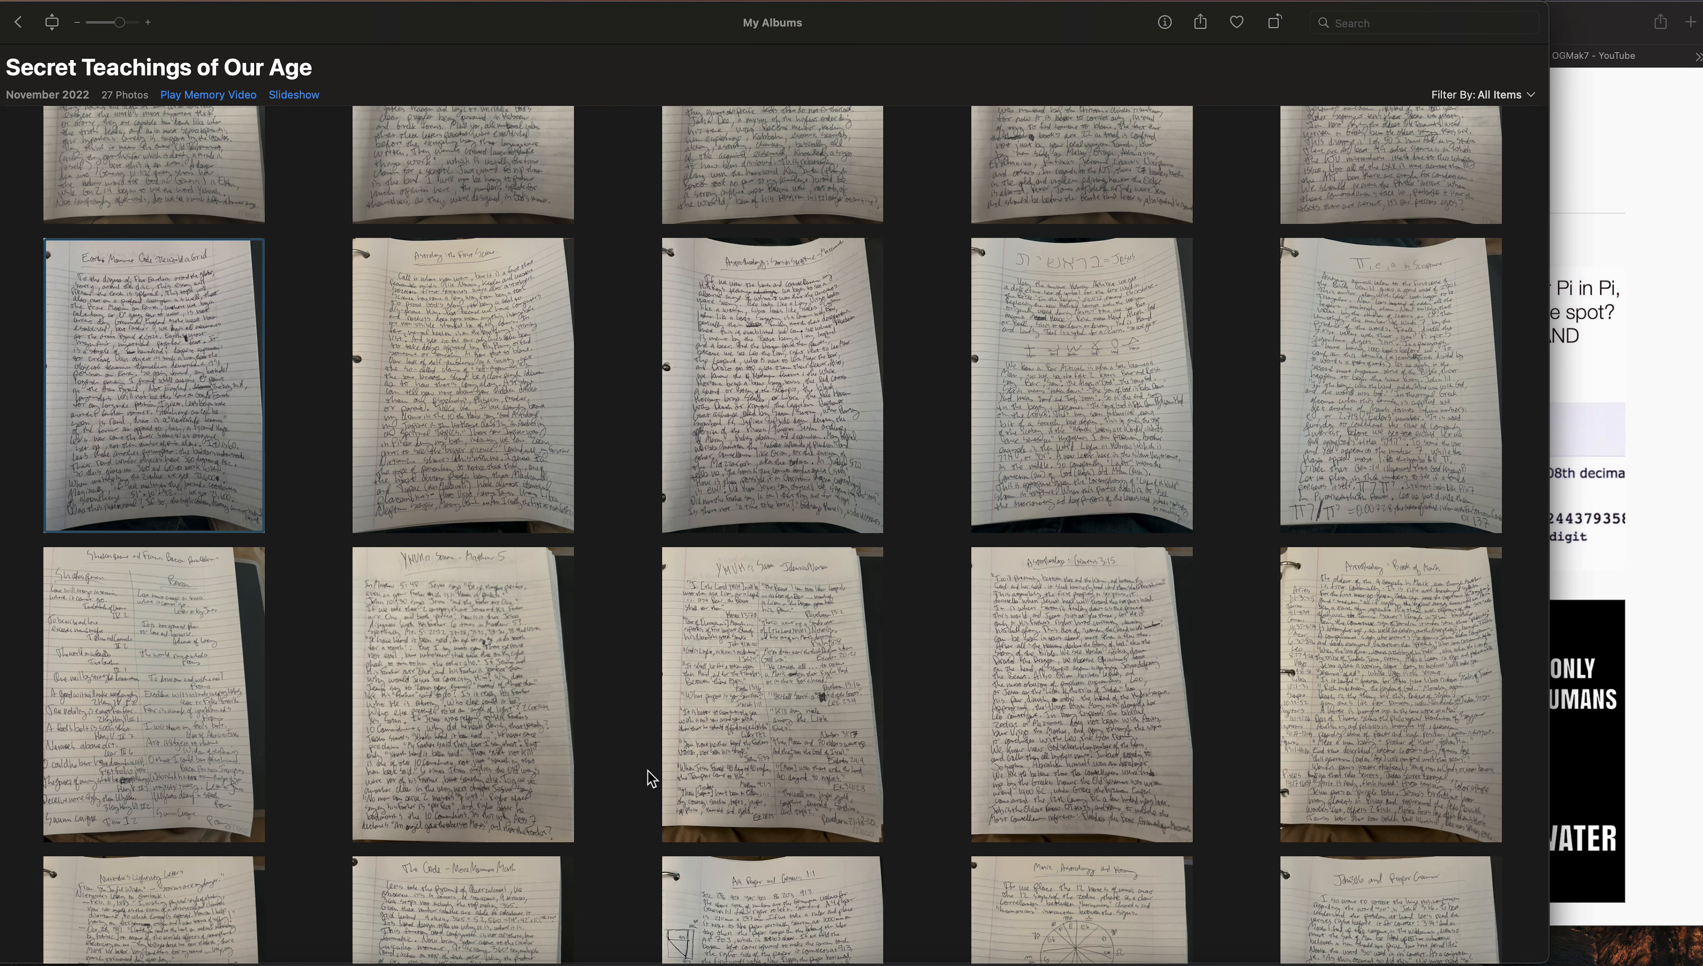
{"action": "scroll", "scroll_direction": "up", "scroll_amount": 3}
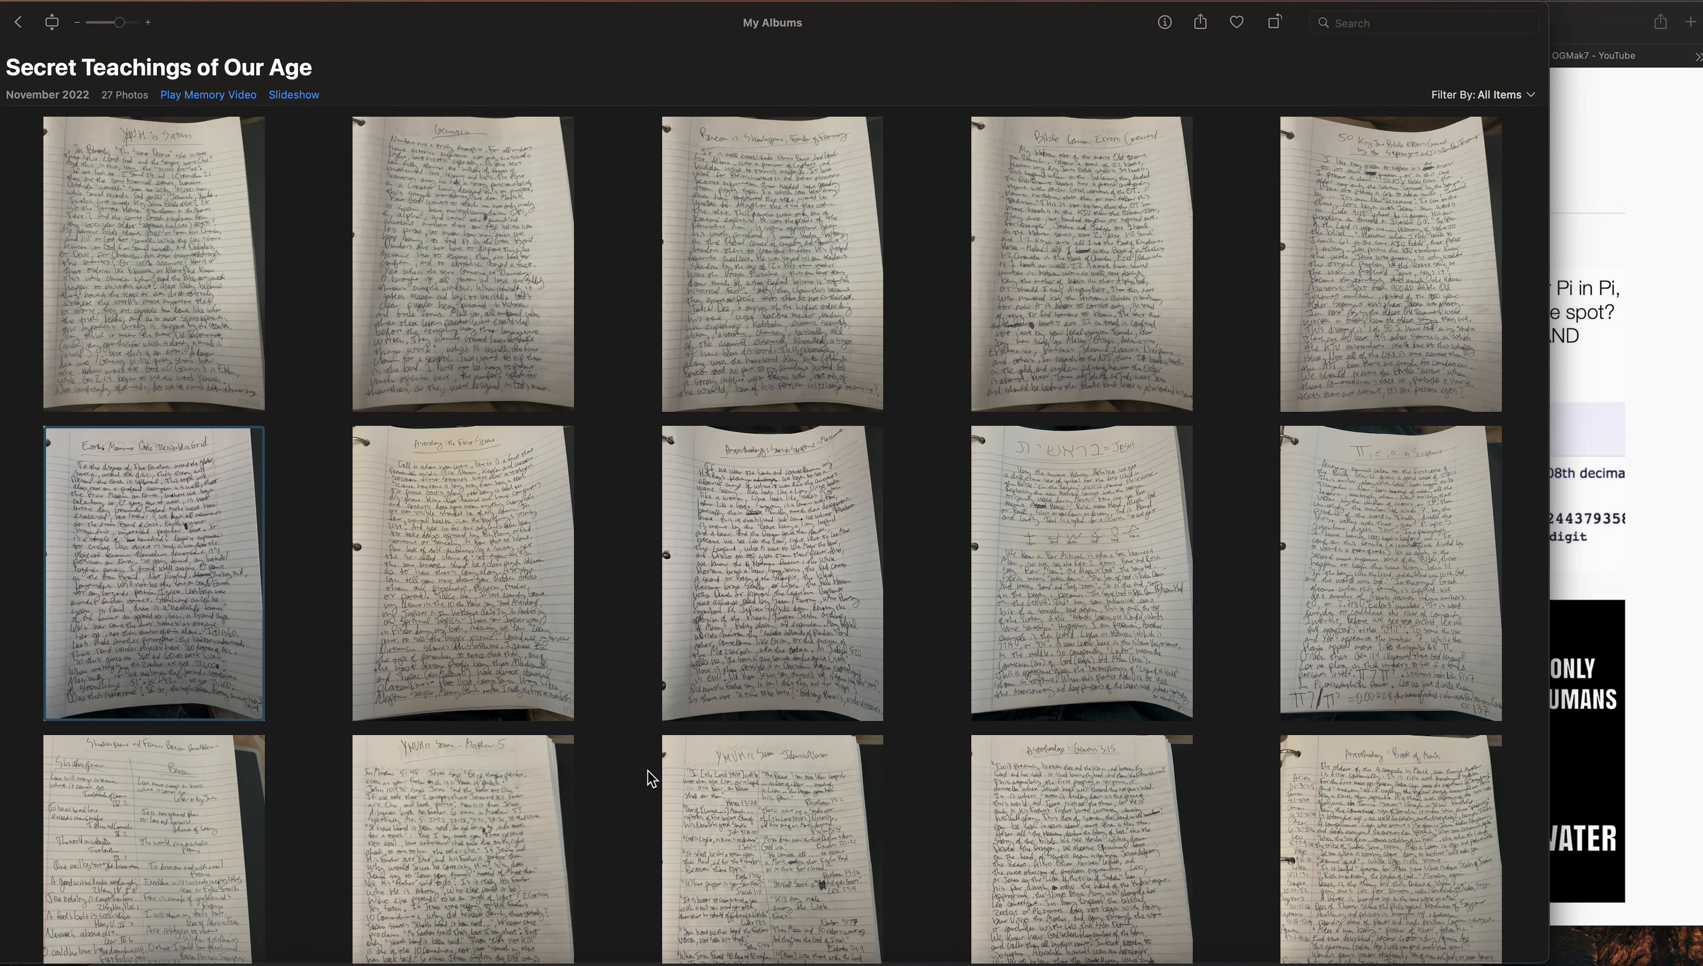
{"action": "mouse_move", "coordinate": [1148, 533]}
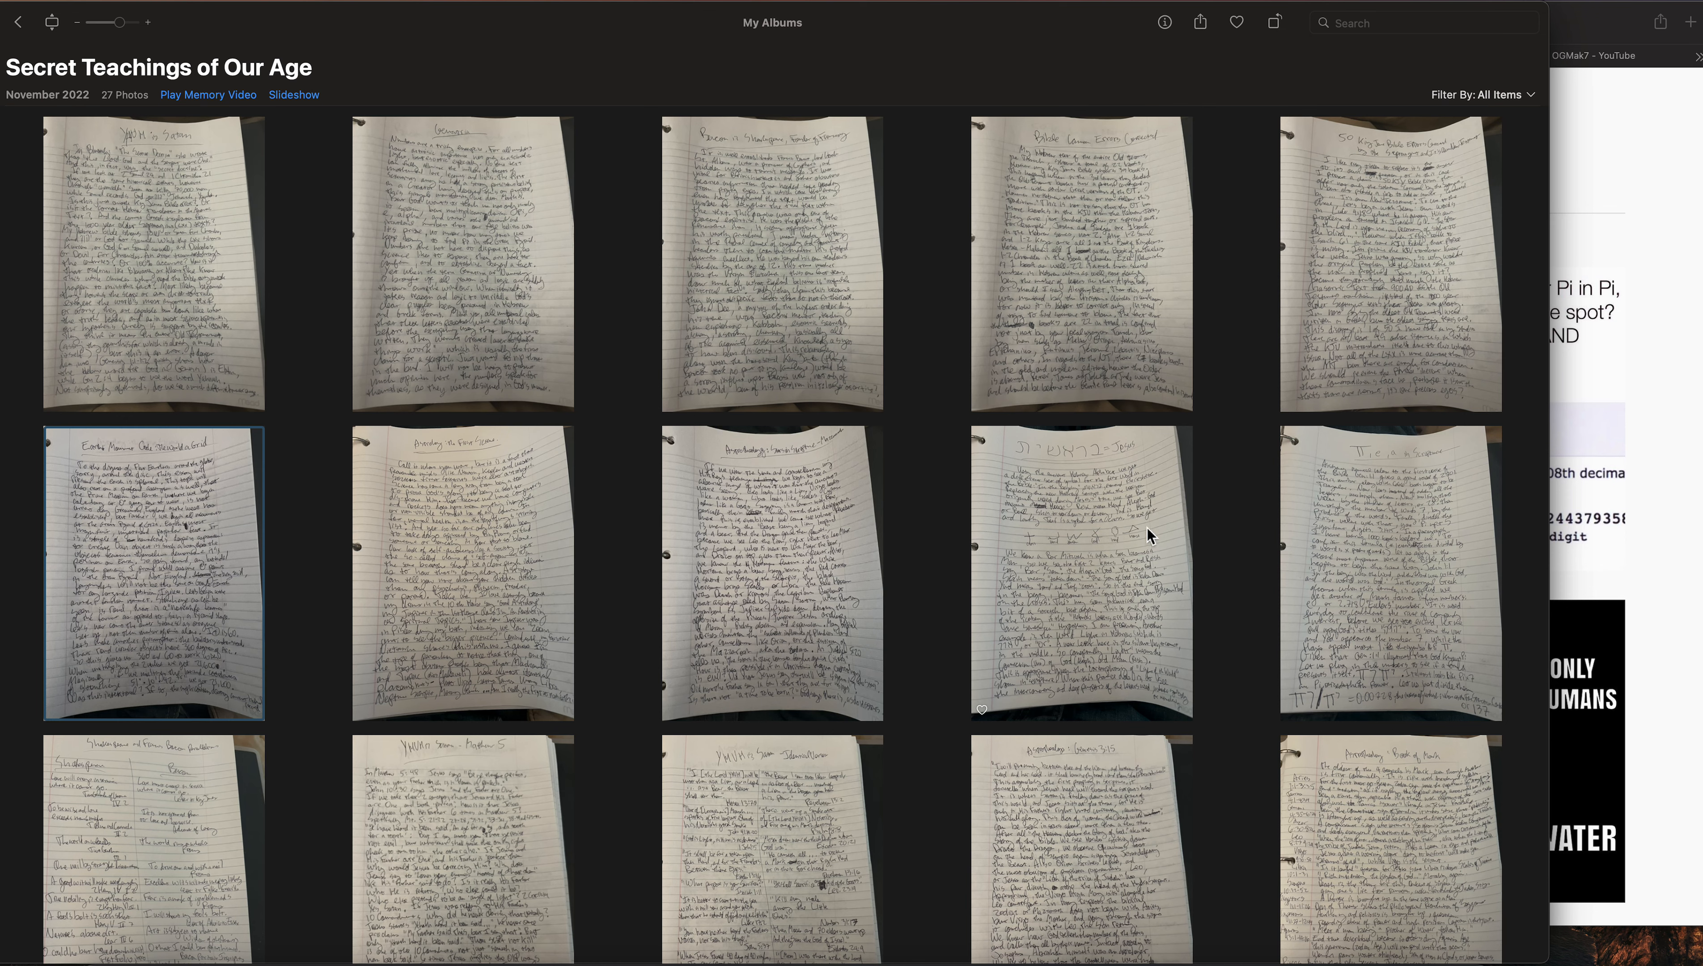
{"action": "mouse_move", "coordinate": [1132, 512]}
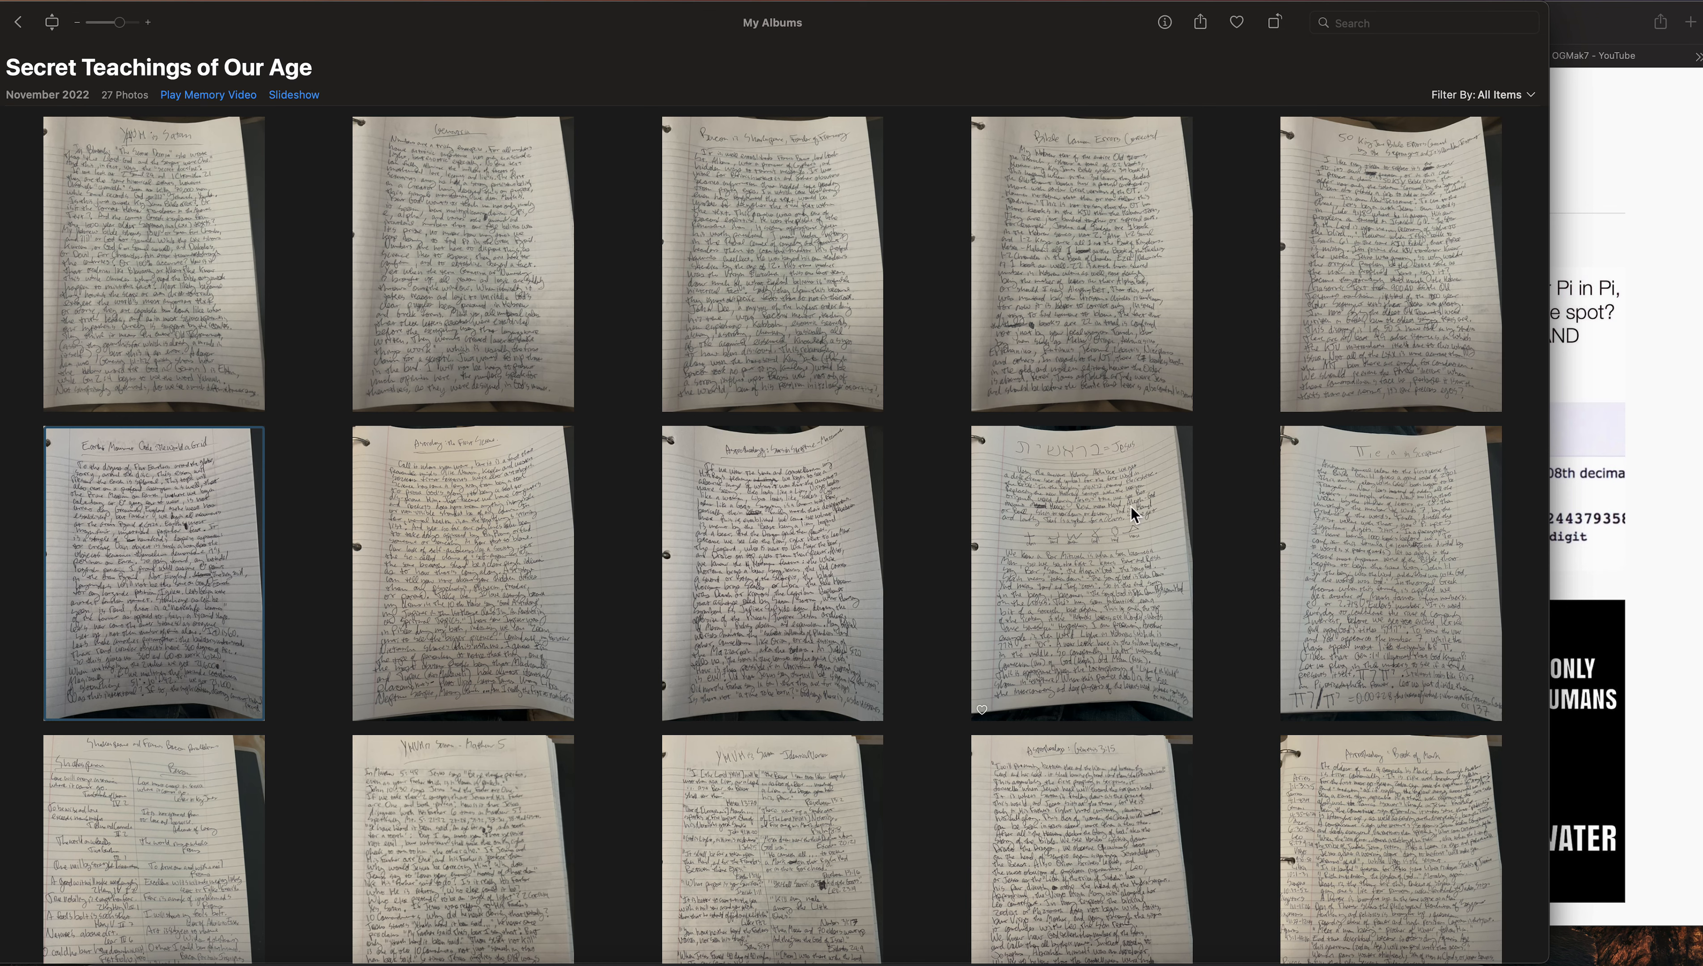
{"action": "scroll", "scroll_direction": "down", "scroll_amount": 3}
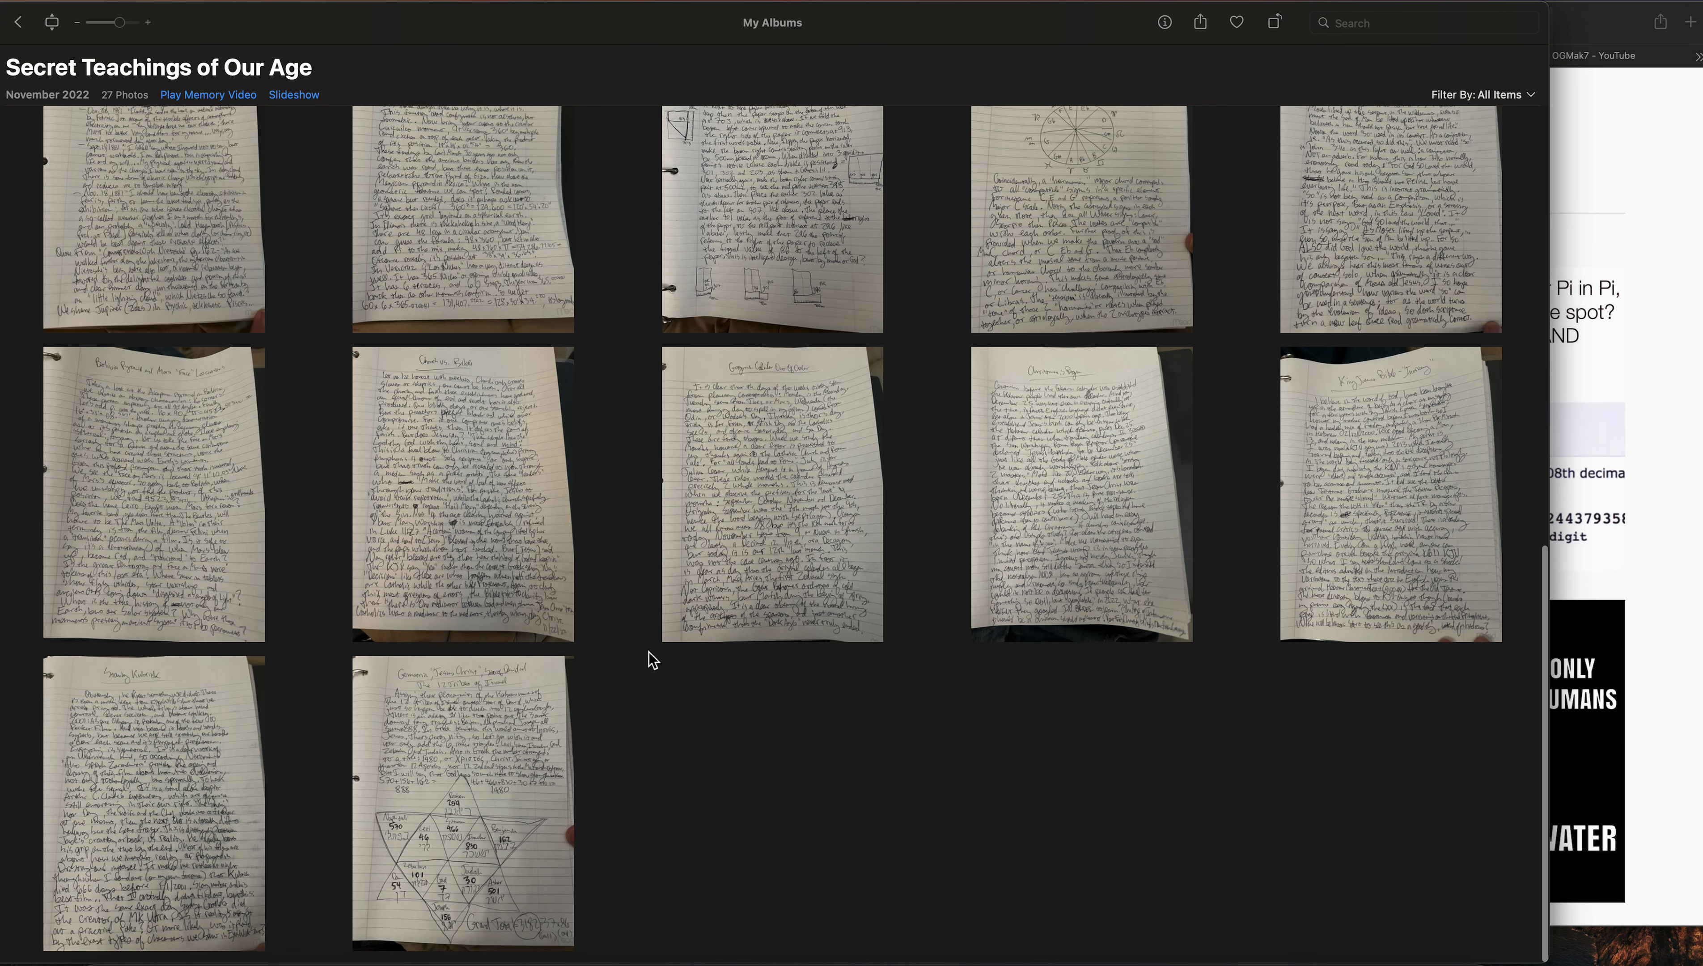
{"action": "scroll", "scroll_direction": "up", "scroll_amount": 3}
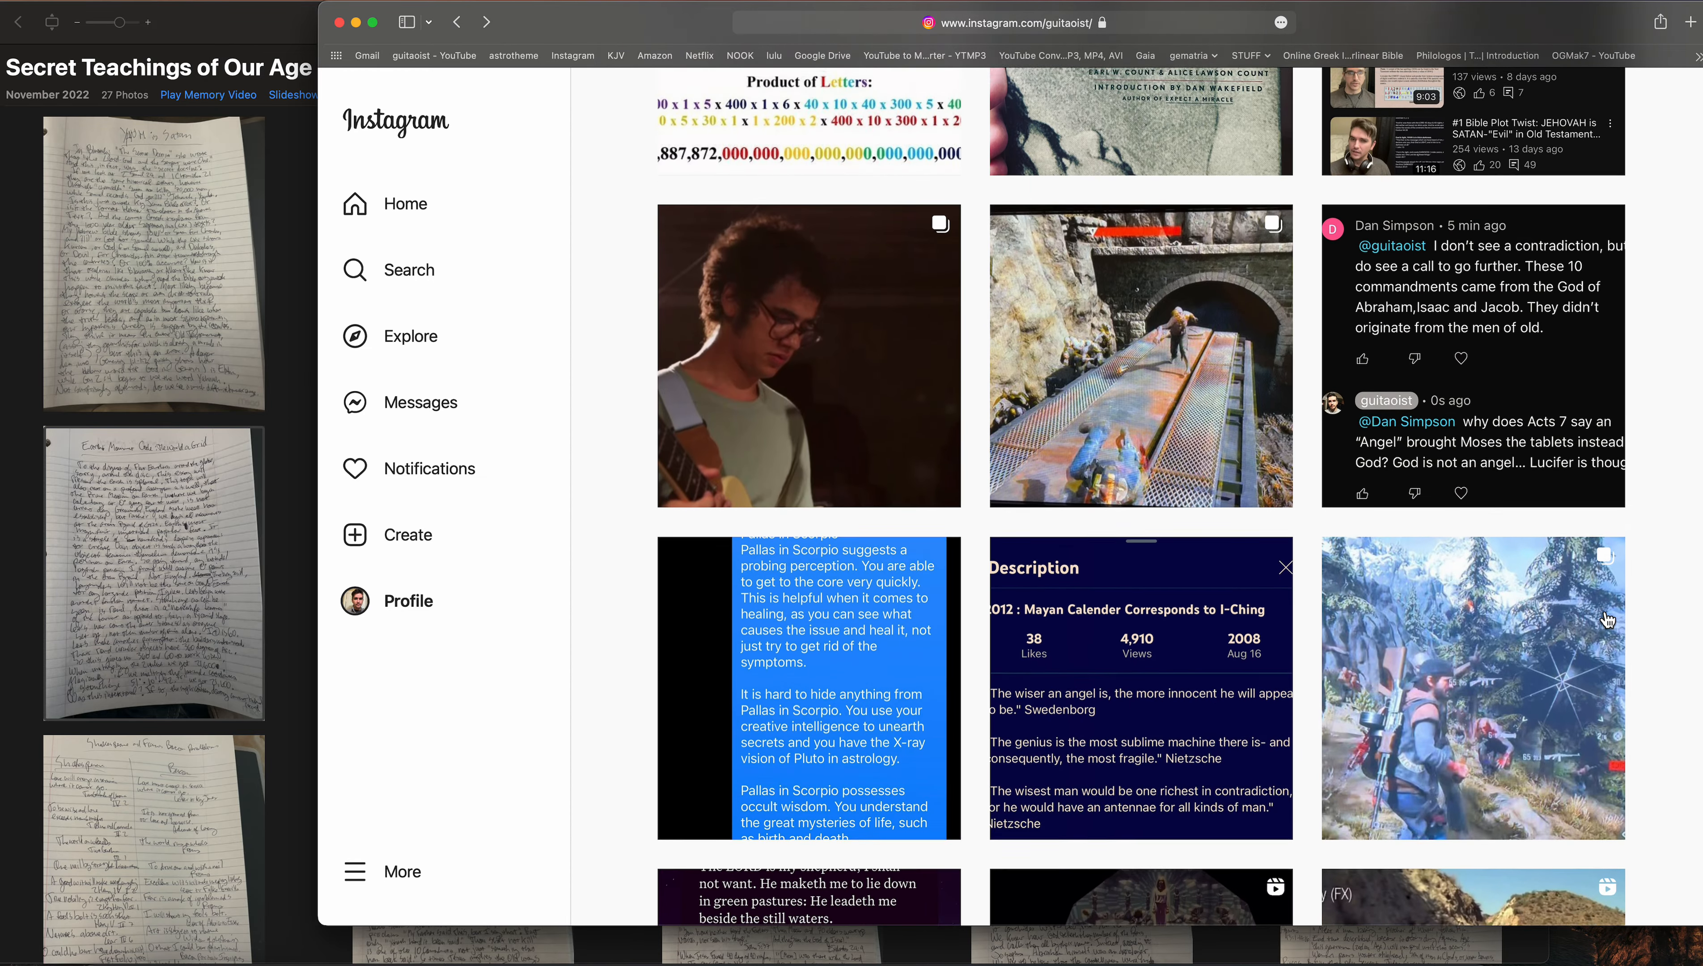
Open the 'BIBLE: NO ONE KNOWS THE HOUR' end-times meme about calculating the pandemic via astrology
{"action": "scroll", "scroll_direction": "down", "scroll_amount": 3}
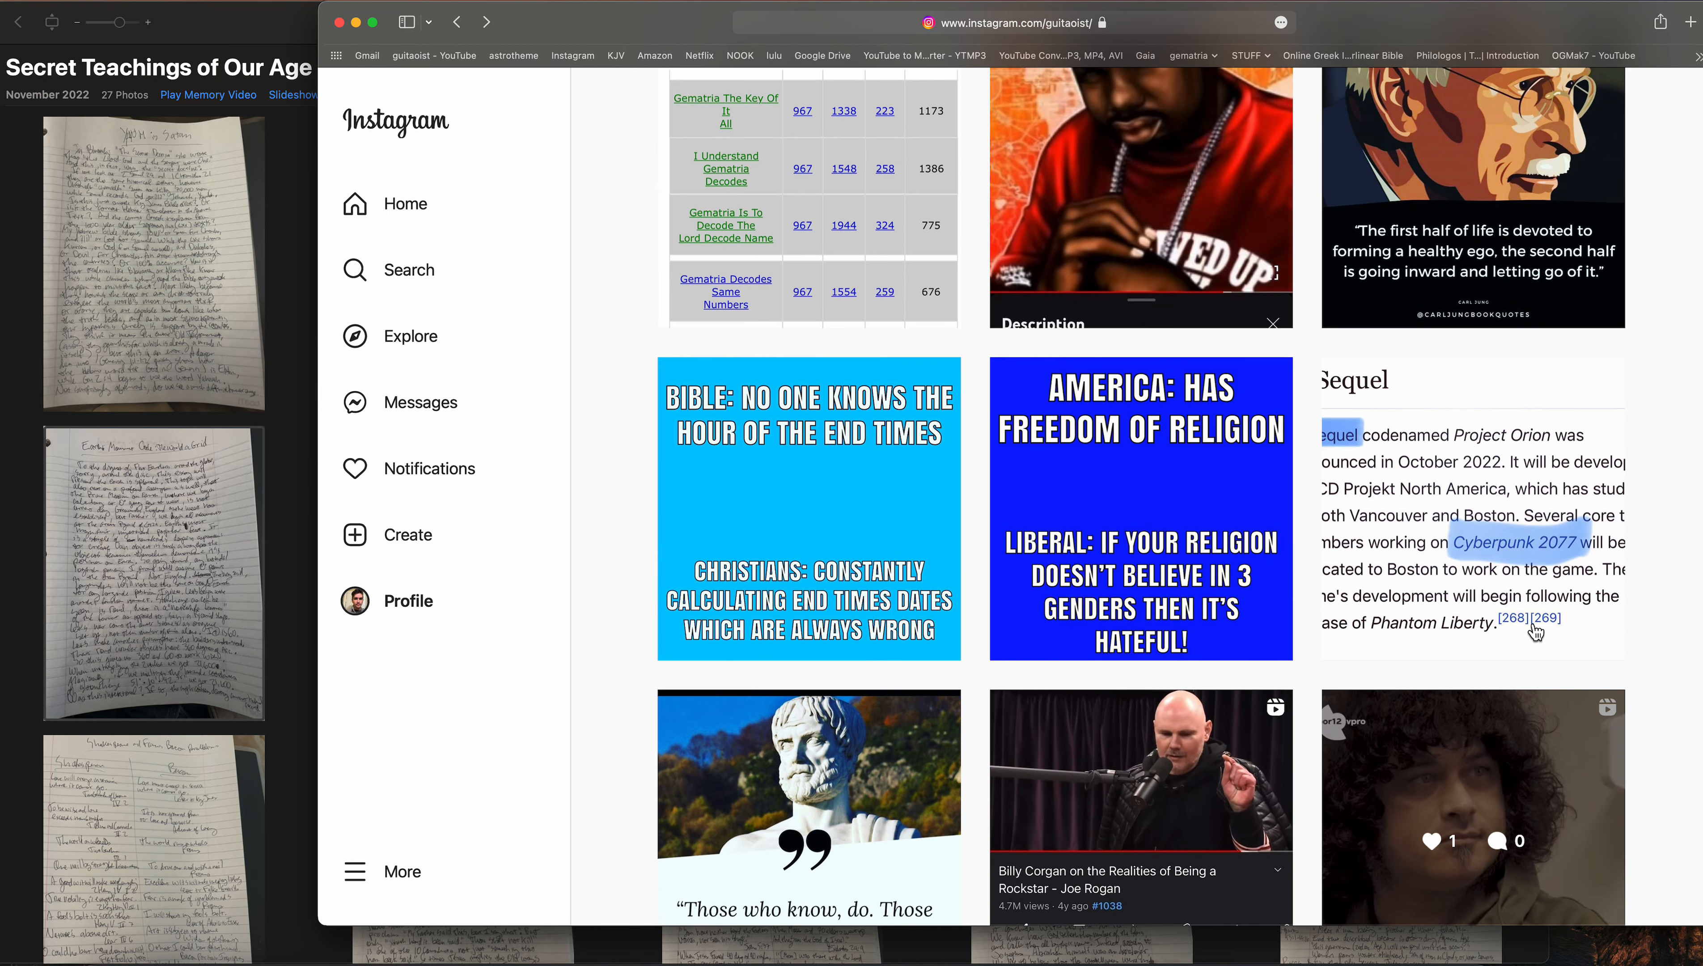
{"action": "left_click", "coordinate": [808, 507]}
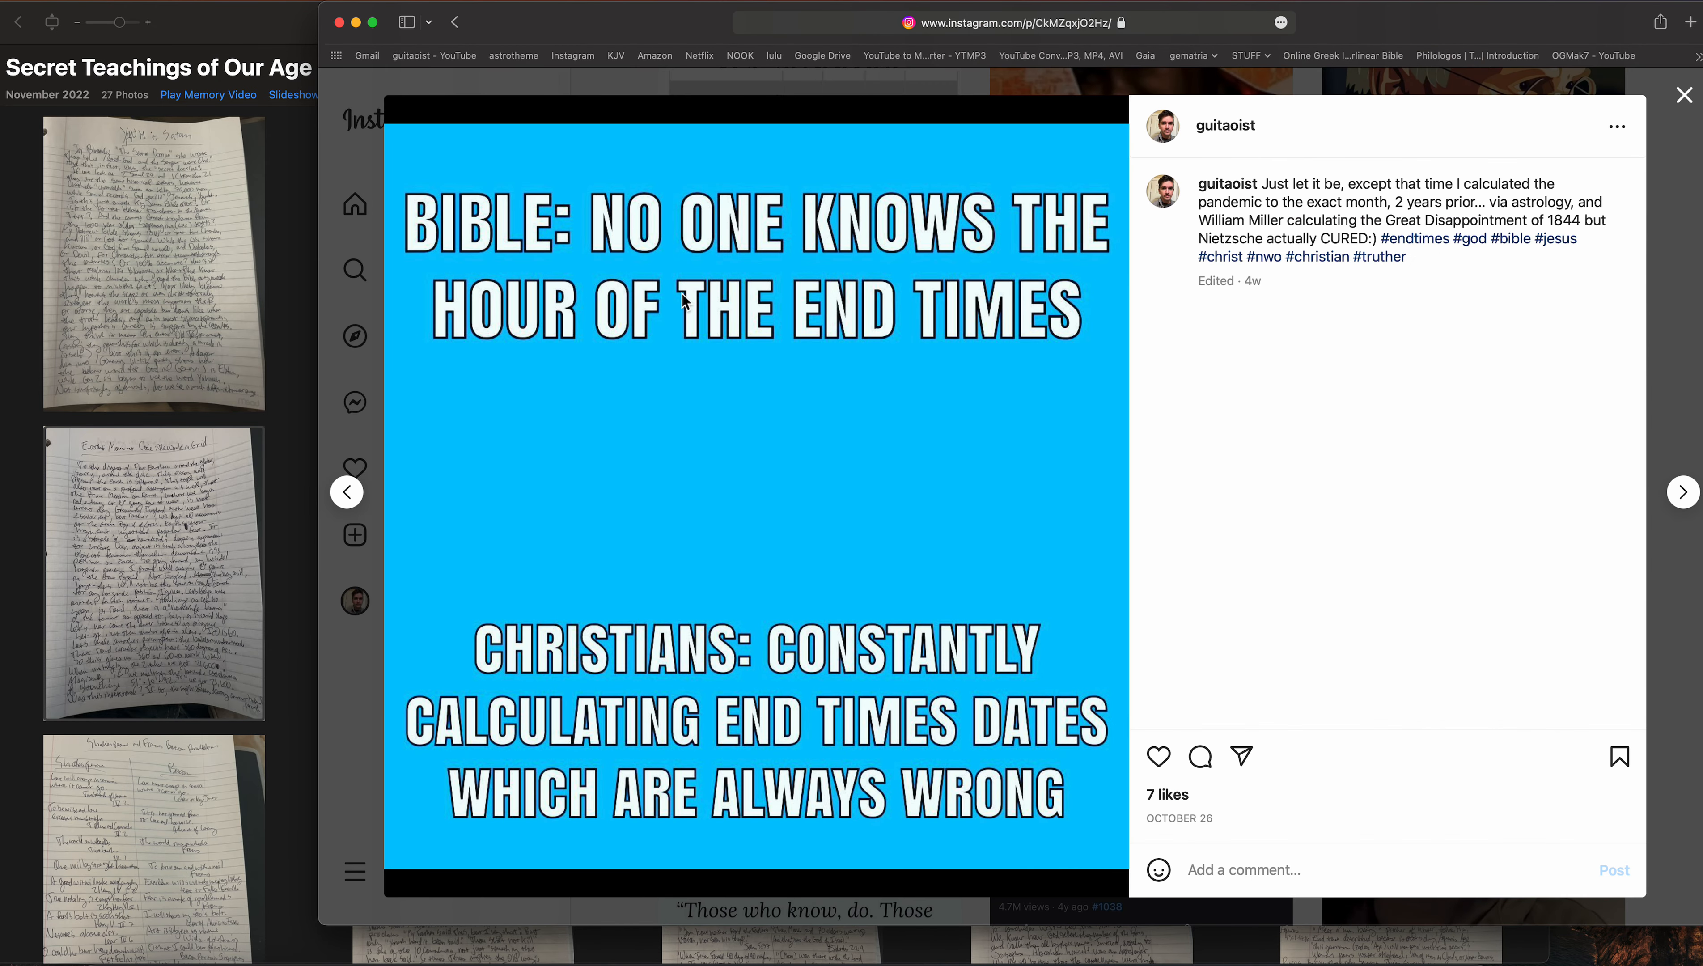
{"action": "mouse_move", "coordinate": [453, 221]}
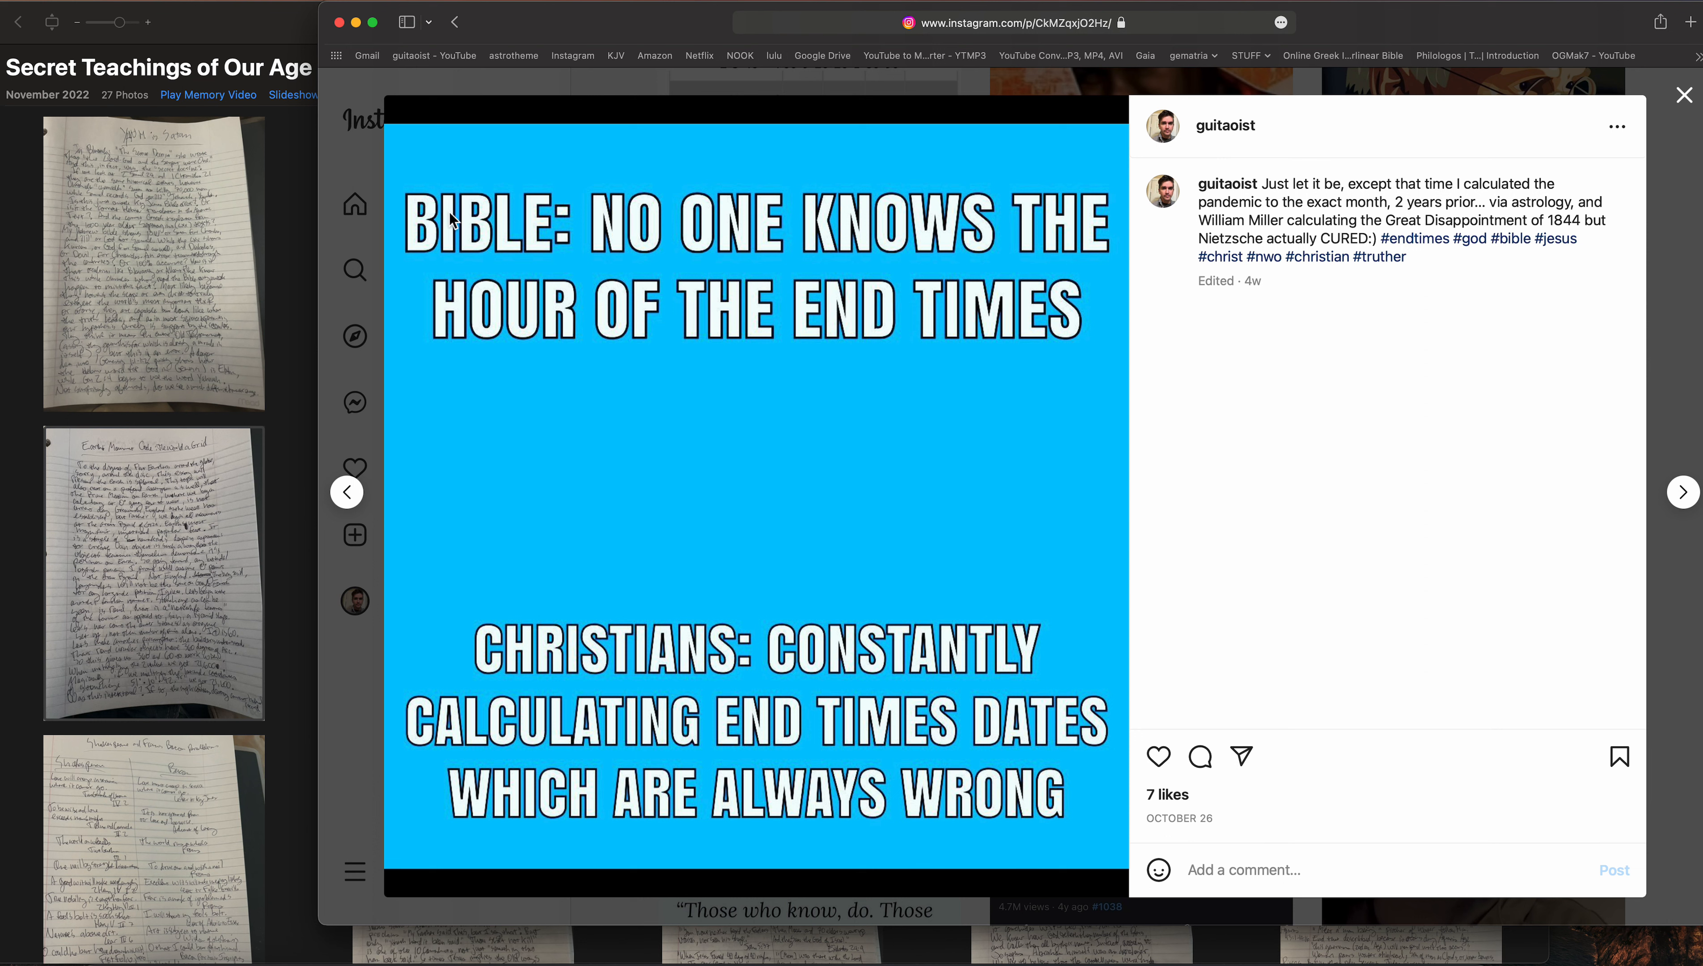
{"action": "mouse_move", "coordinate": [589, 717]}
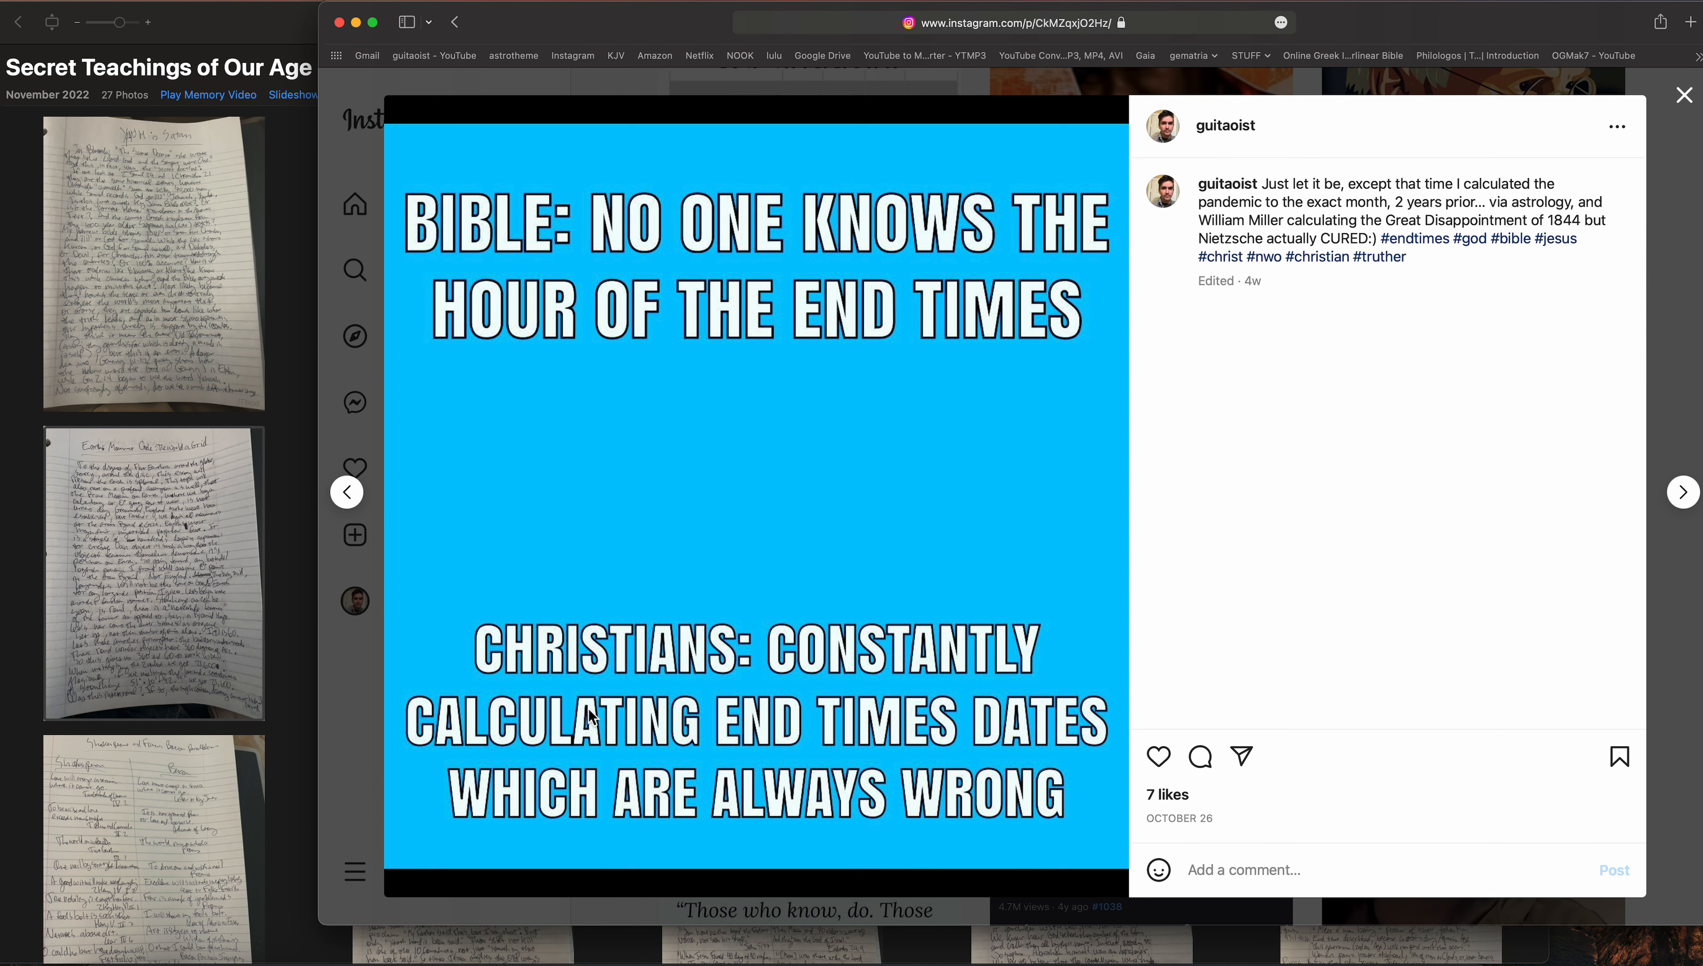
{"action": "mouse_move", "coordinate": [731, 814]}
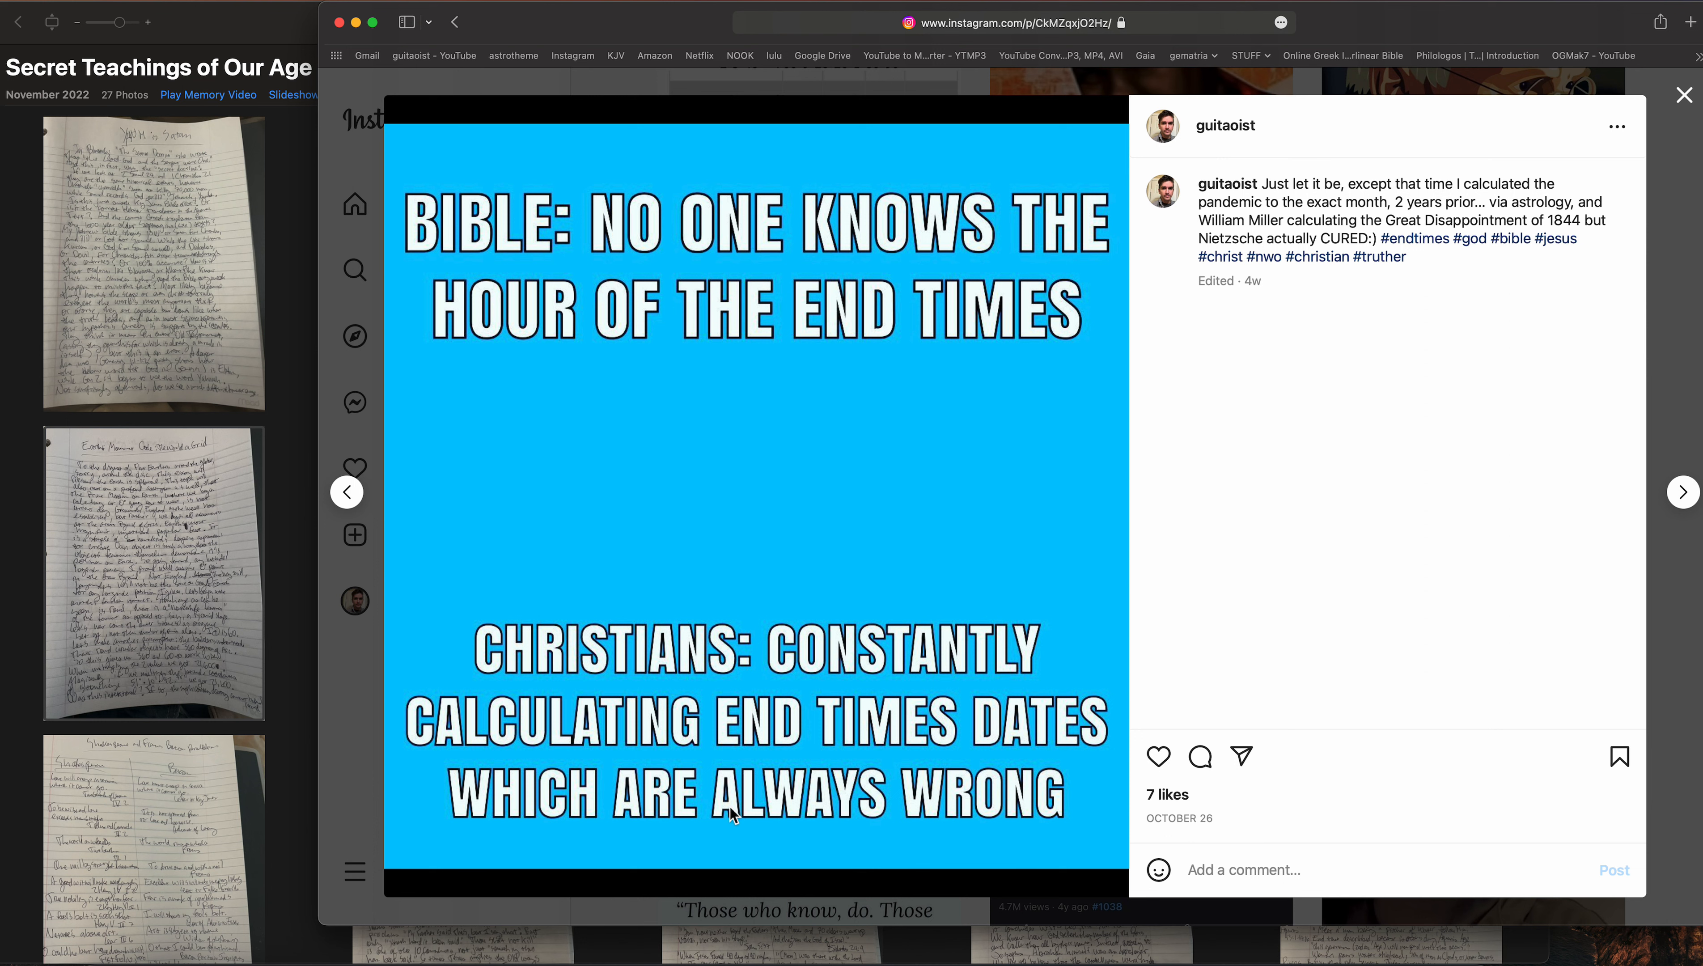
{"action": "mouse_move", "coordinate": [1406, 244]}
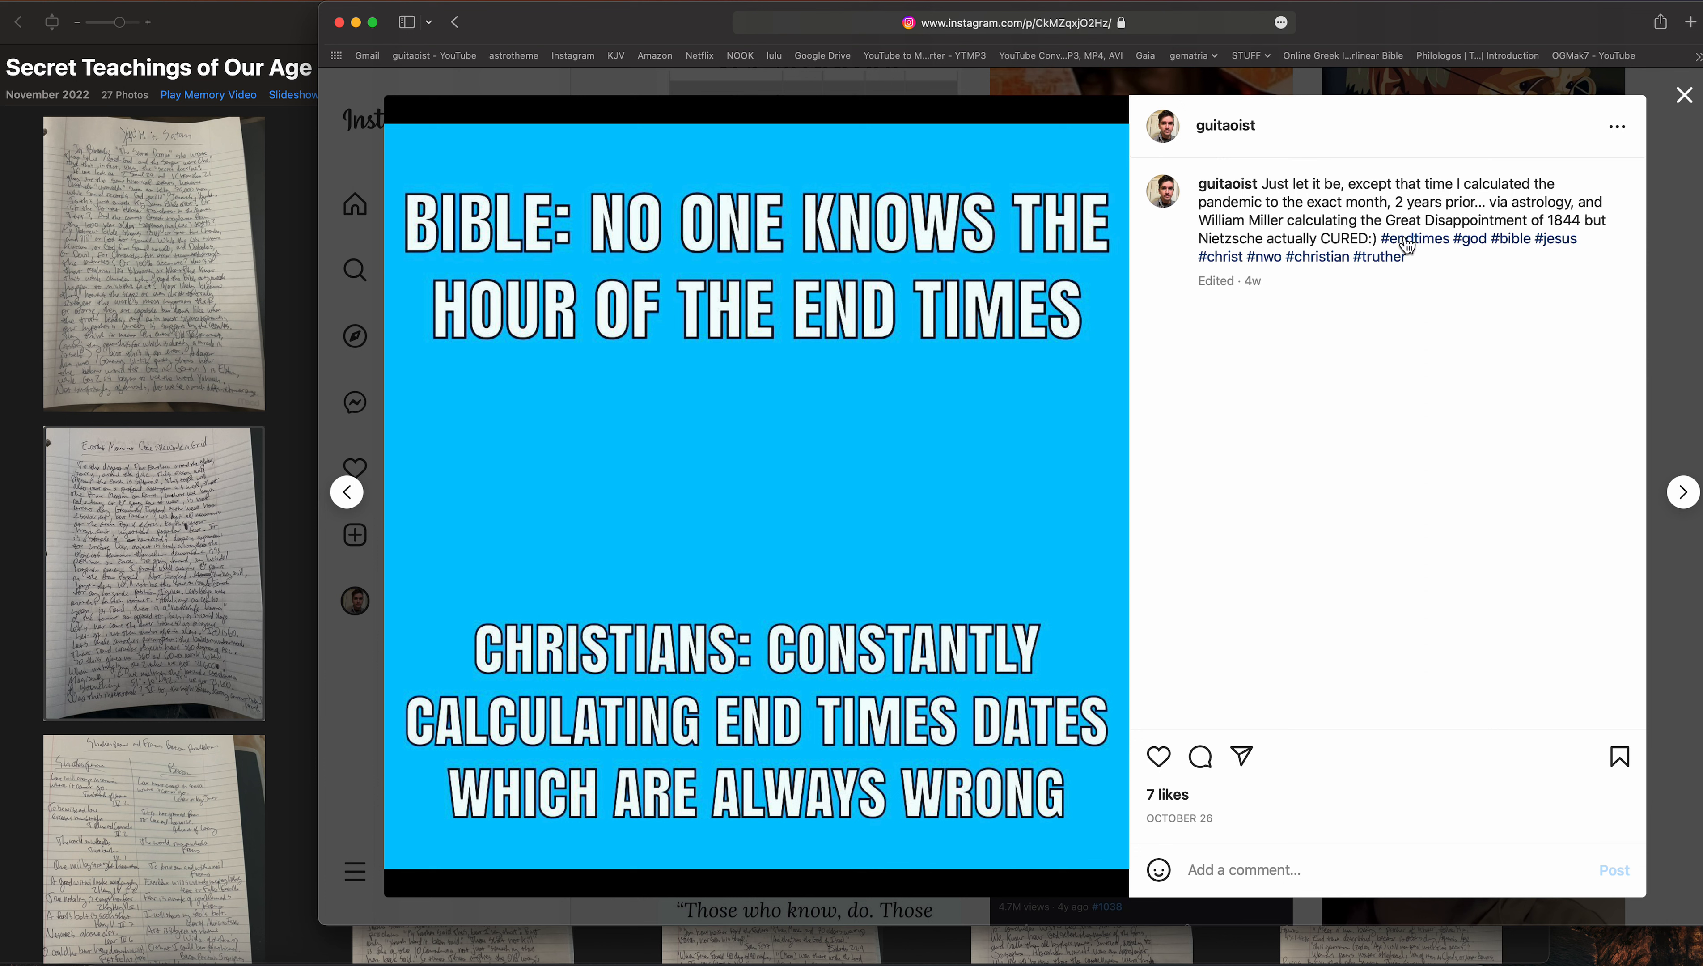
{"action": "mouse_move", "coordinate": [1447, 185]}
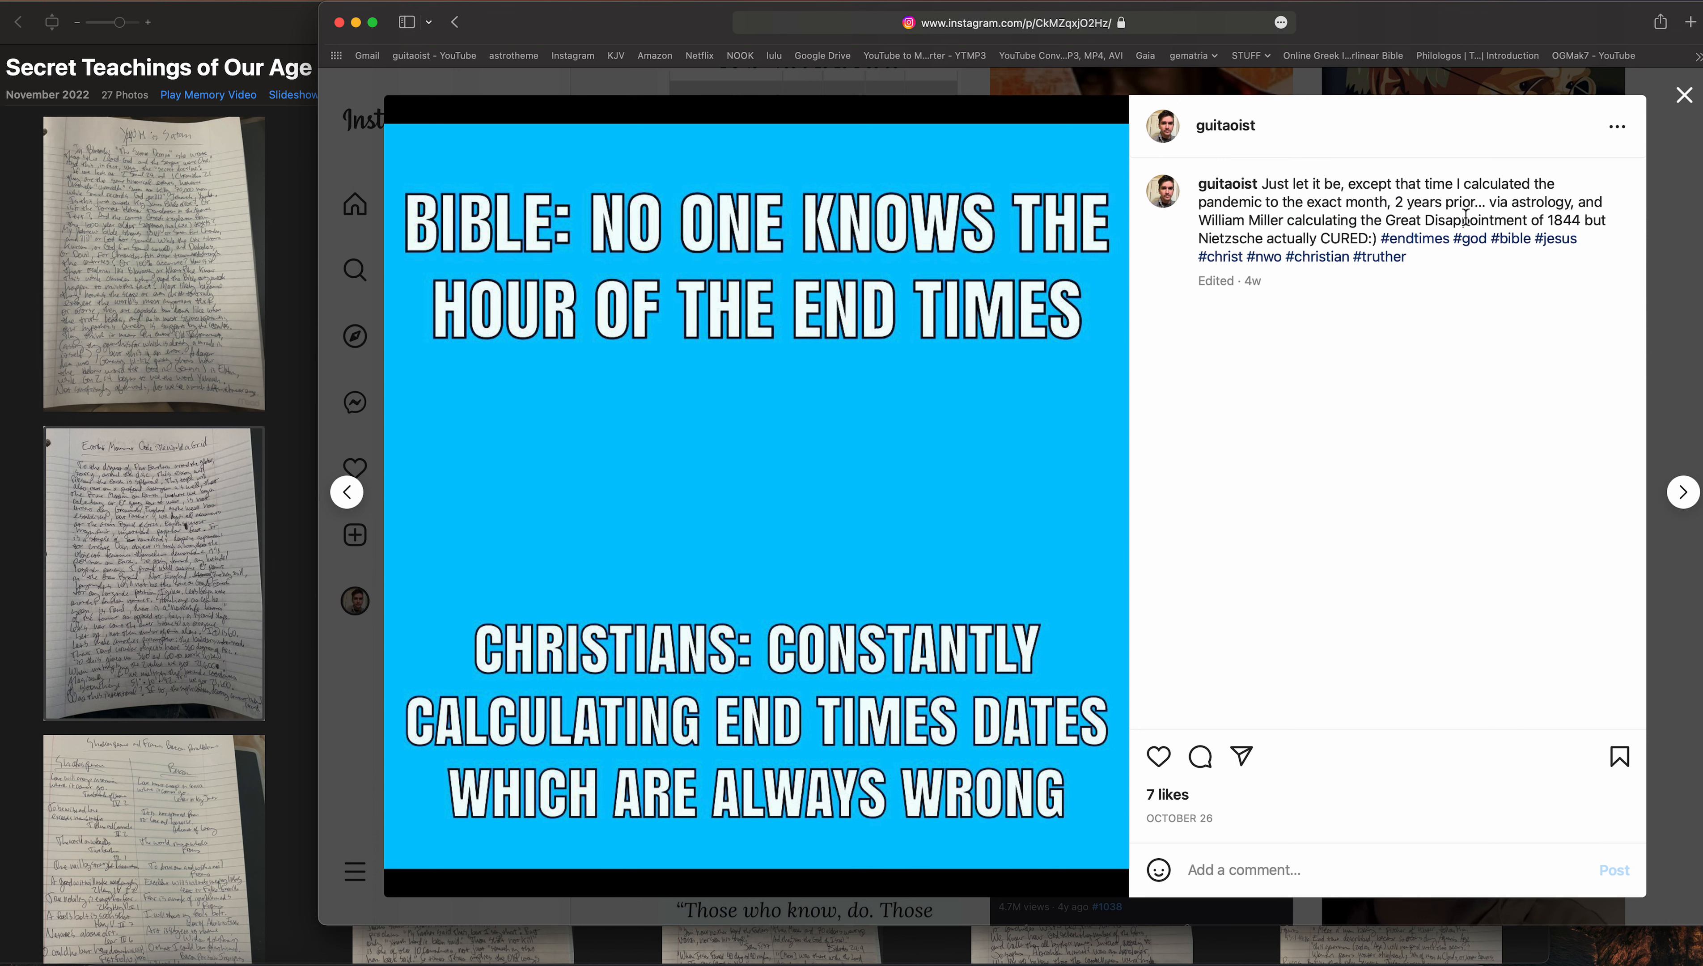
{"action": "mouse_move", "coordinate": [1276, 218]}
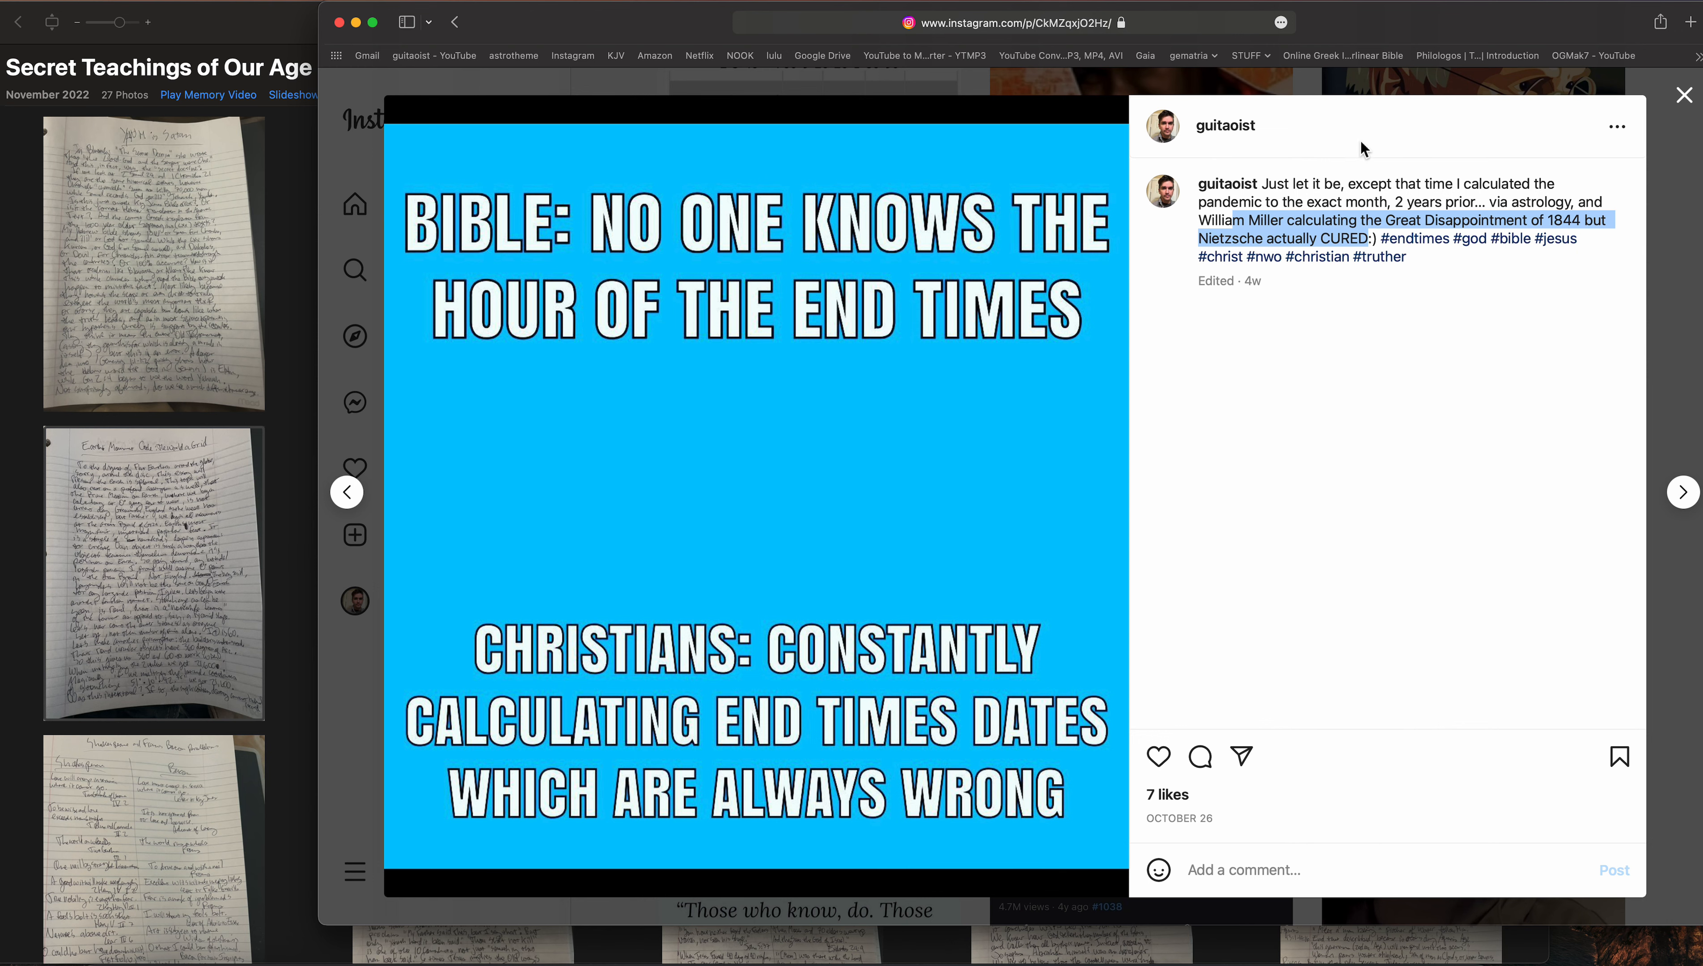
Close the end-times meme and scroll the grid to the 967 gematria table post captioned 'Figures.'
{"action": "left_click", "coordinate": [1683, 96]}
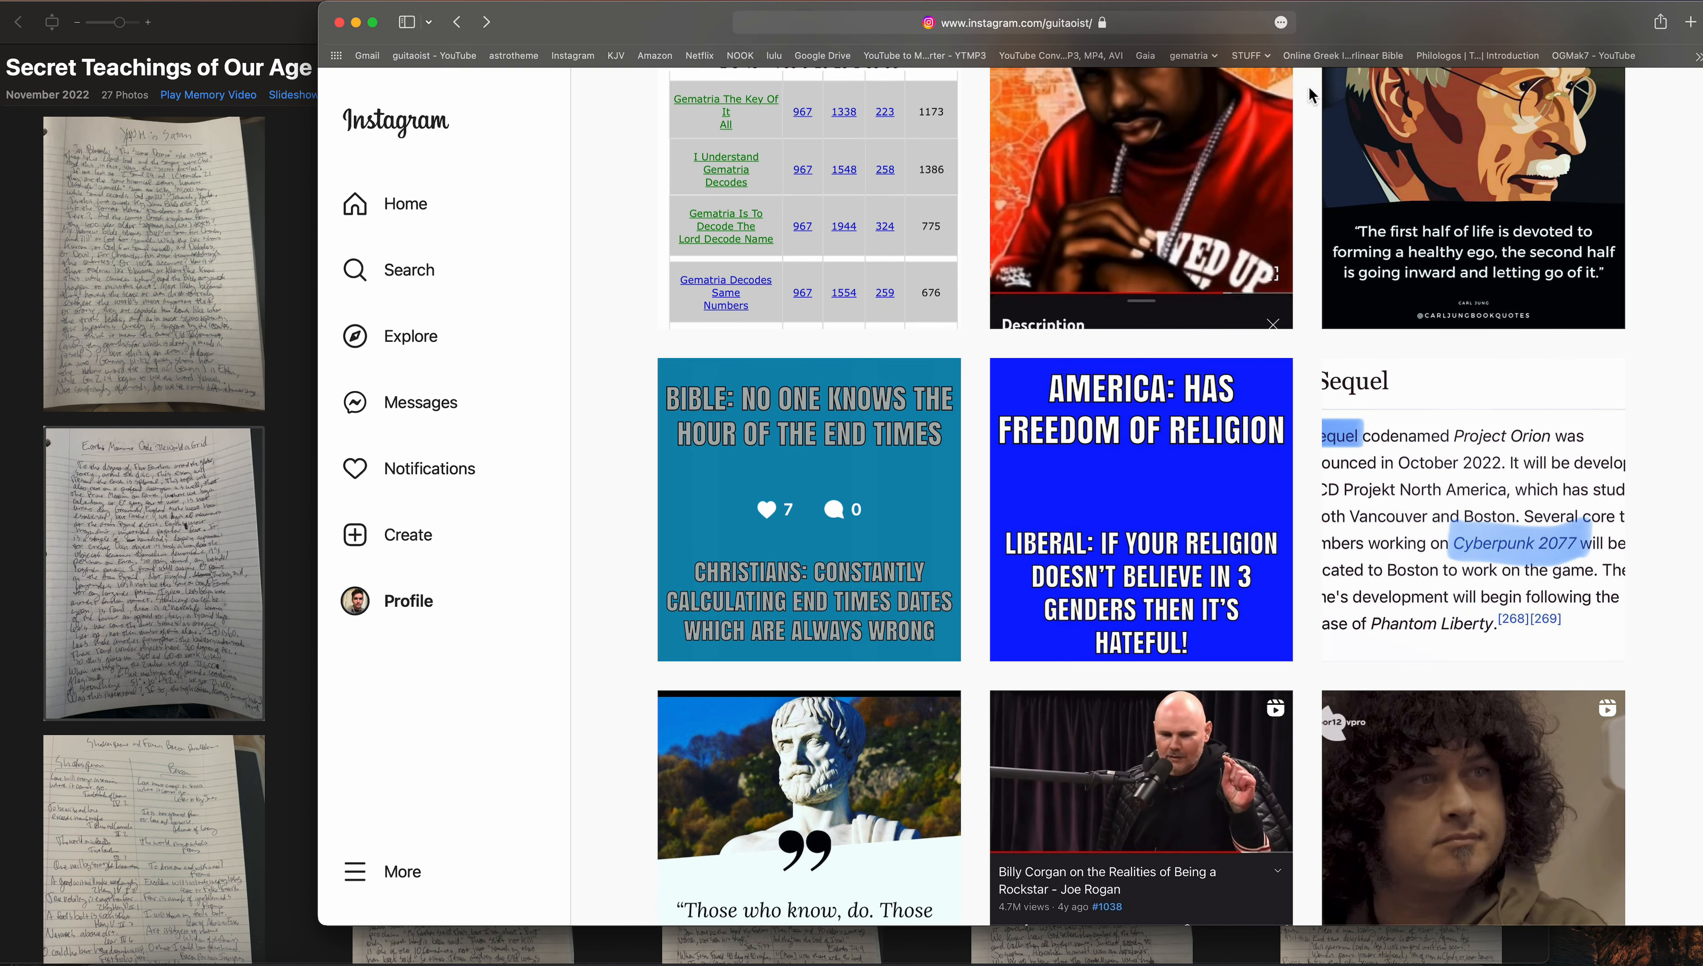
{"action": "scroll", "scroll_direction": "down", "scroll_amount": 3}
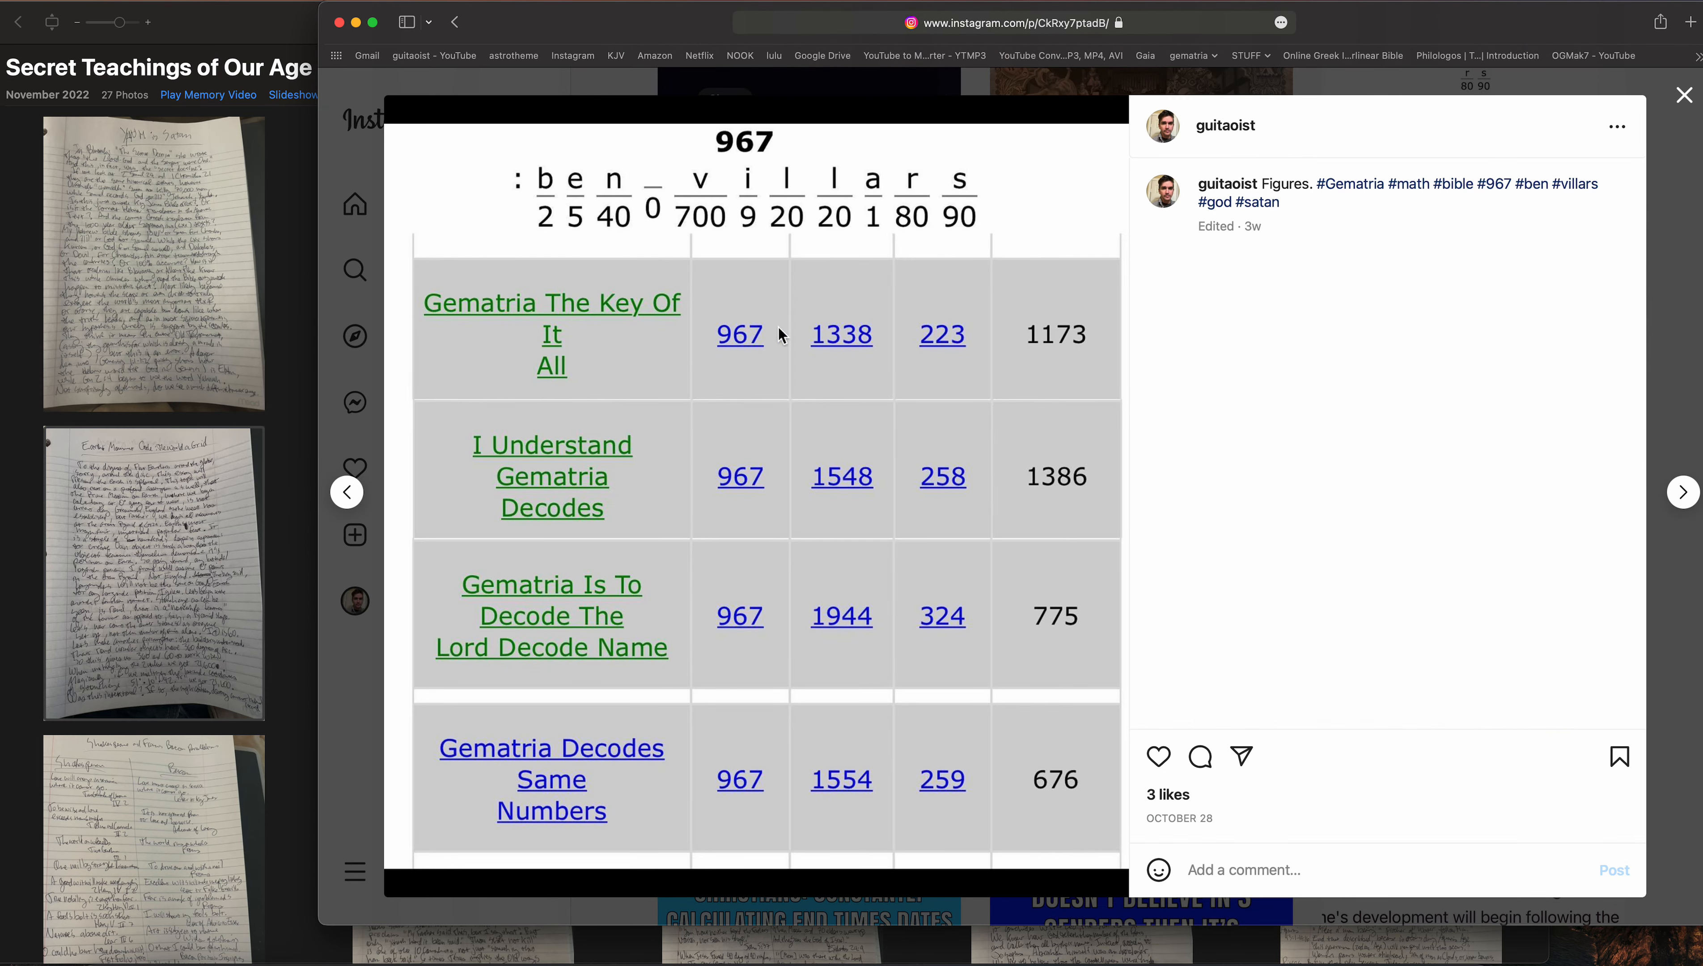
{"action": "mouse_move", "coordinate": [758, 156]}
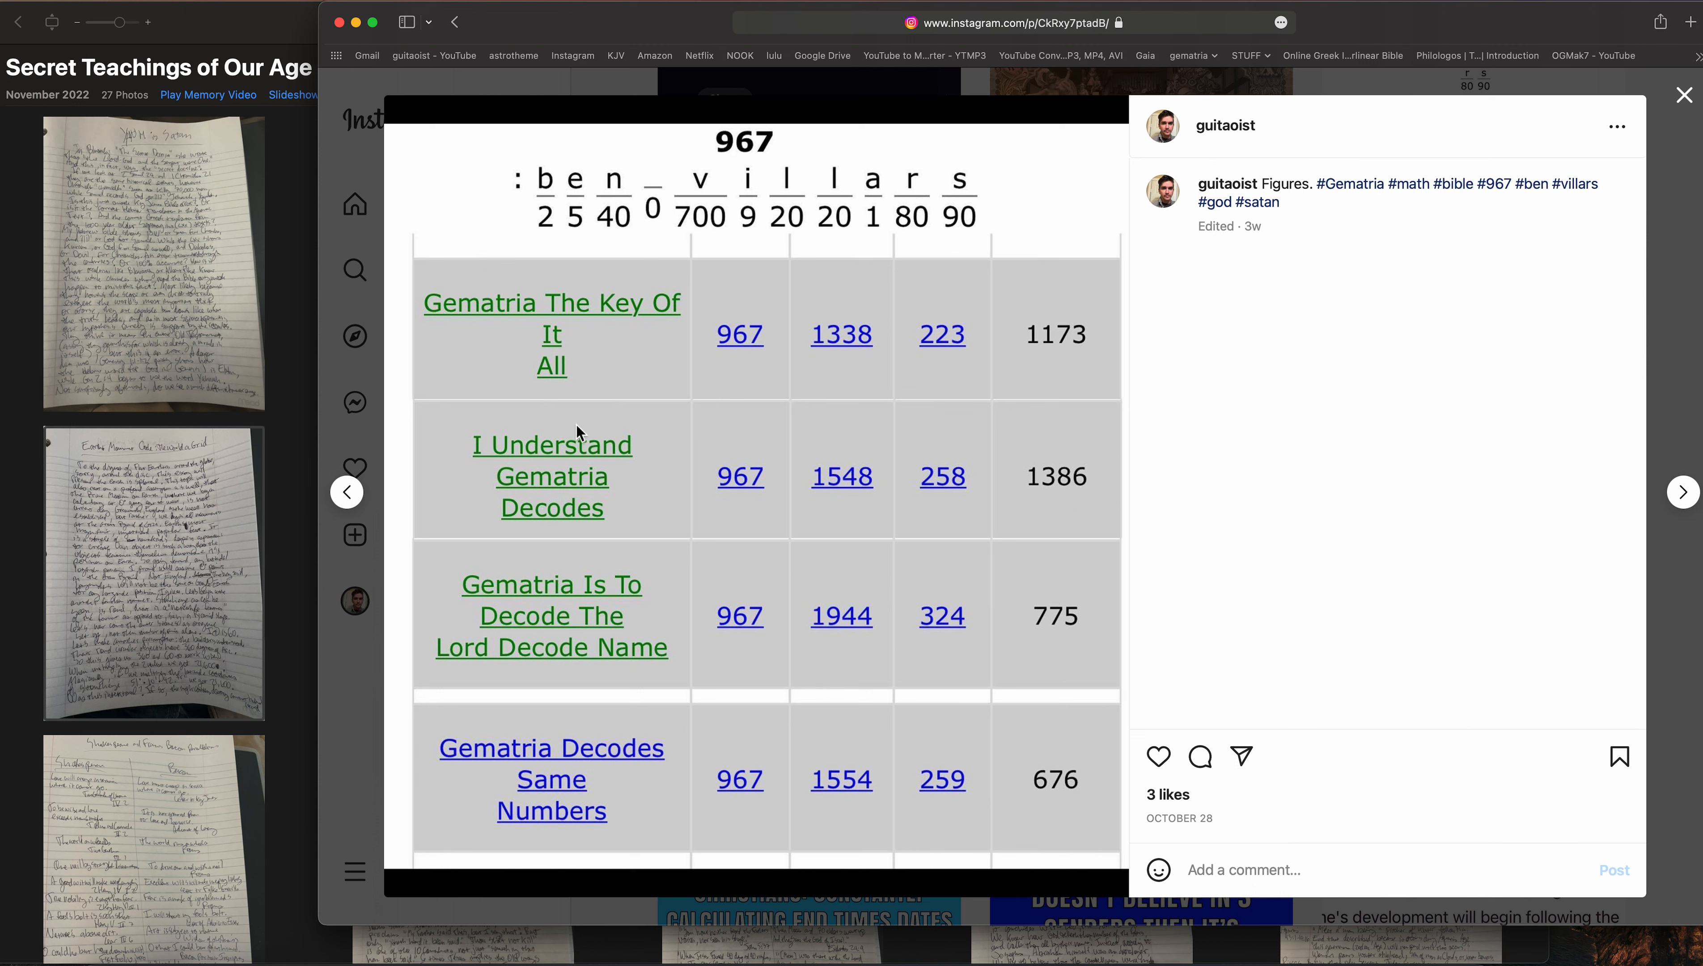
{"action": "mouse_move", "coordinate": [546, 448]}
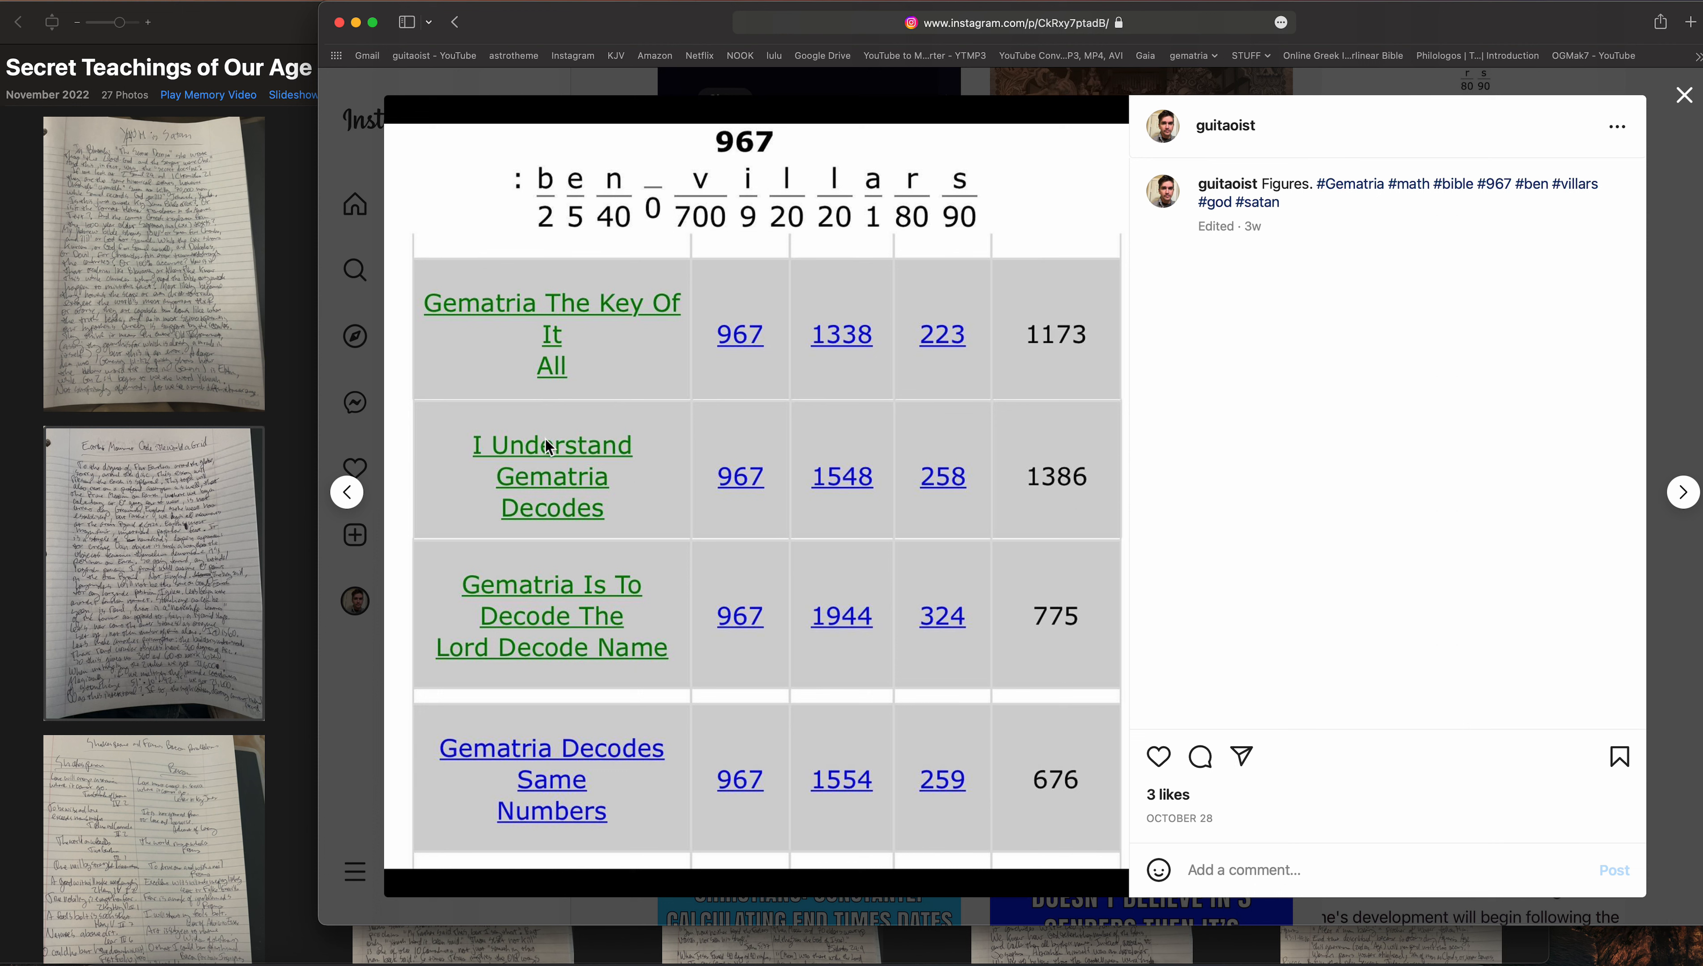
{"action": "mouse_move", "coordinate": [578, 562]}
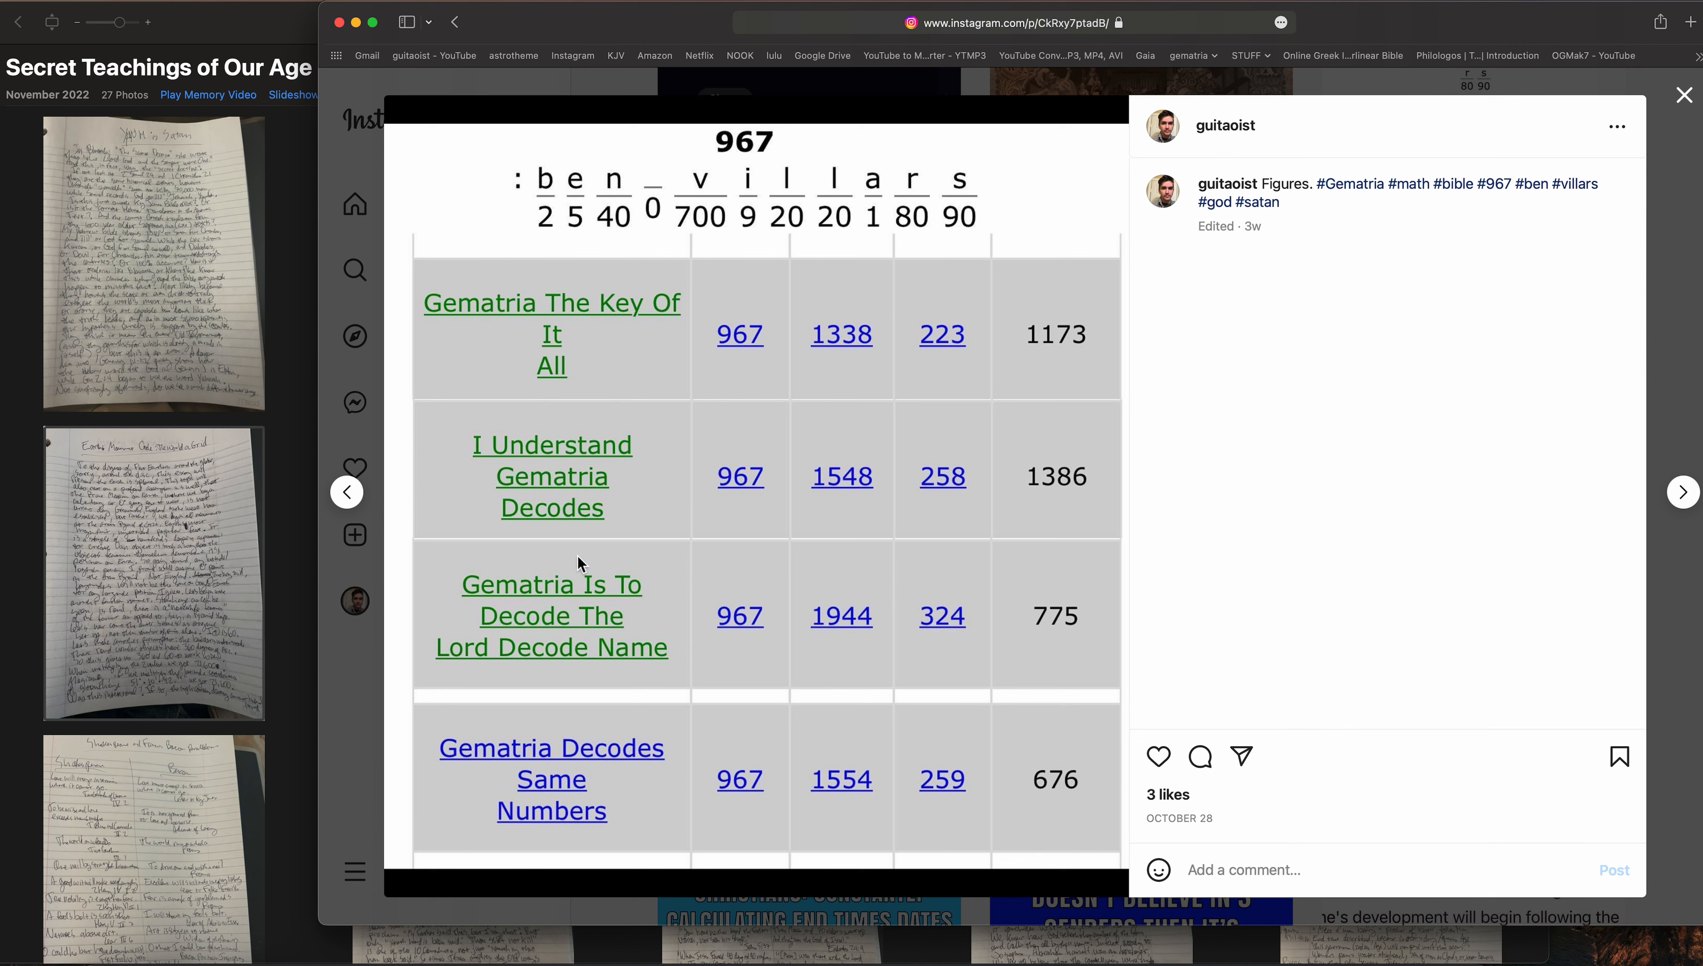
{"action": "mouse_move", "coordinate": [593, 633]}
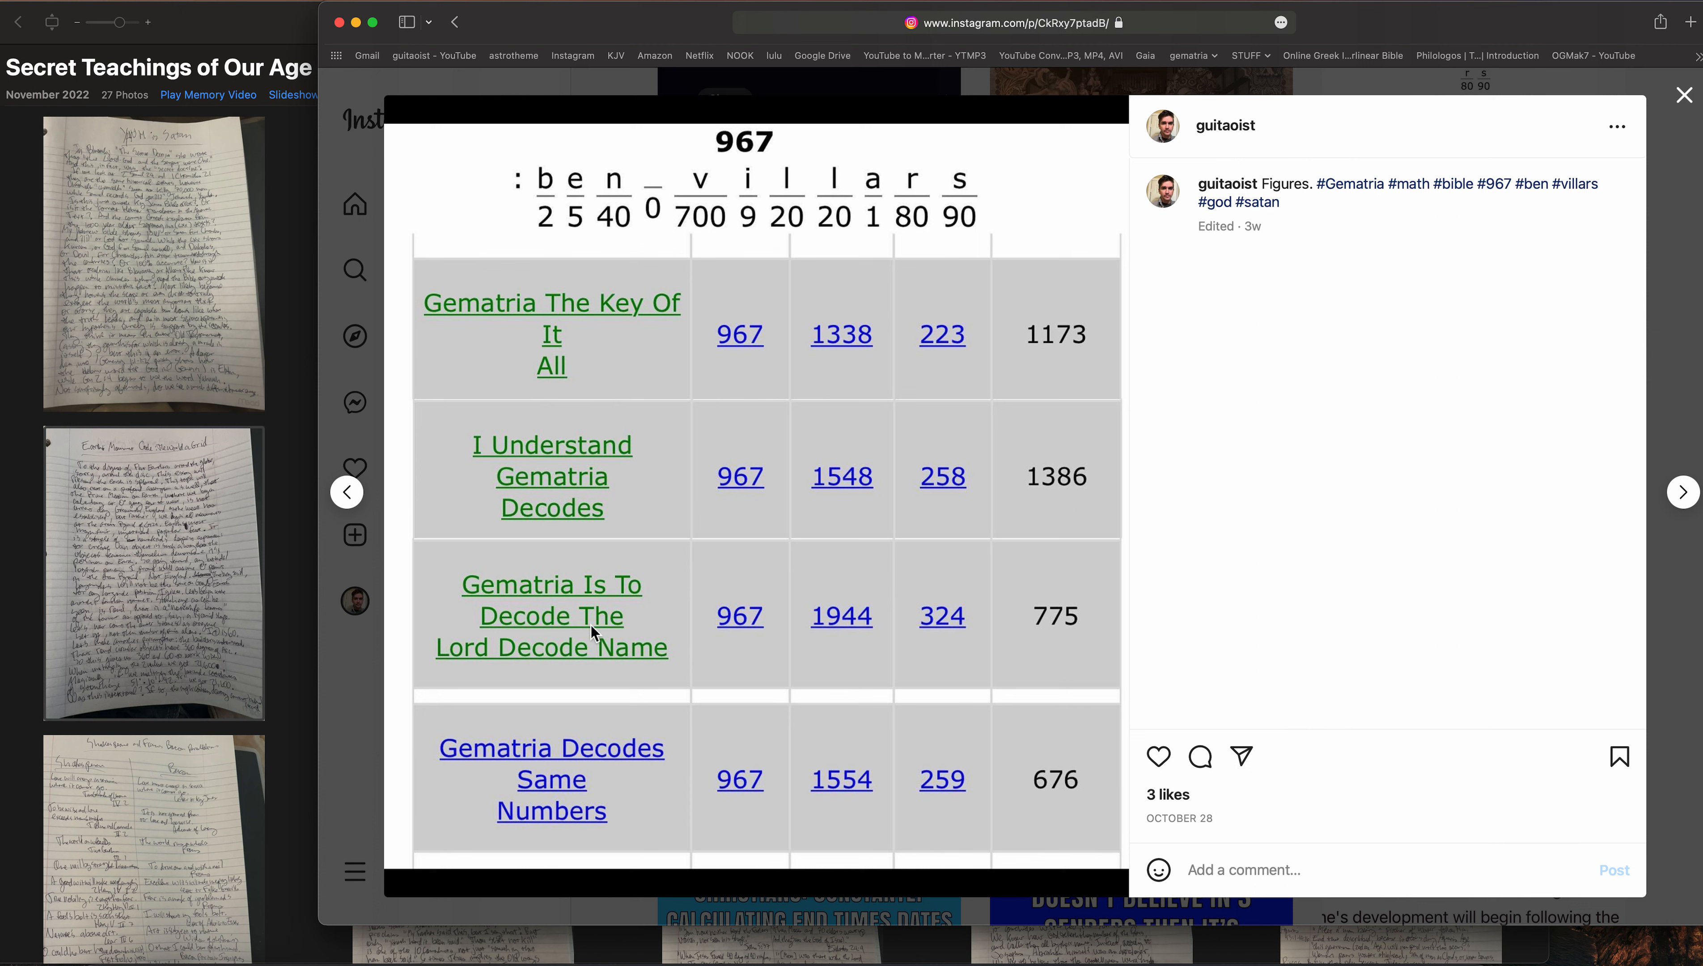
{"action": "mouse_move", "coordinate": [631, 253]}
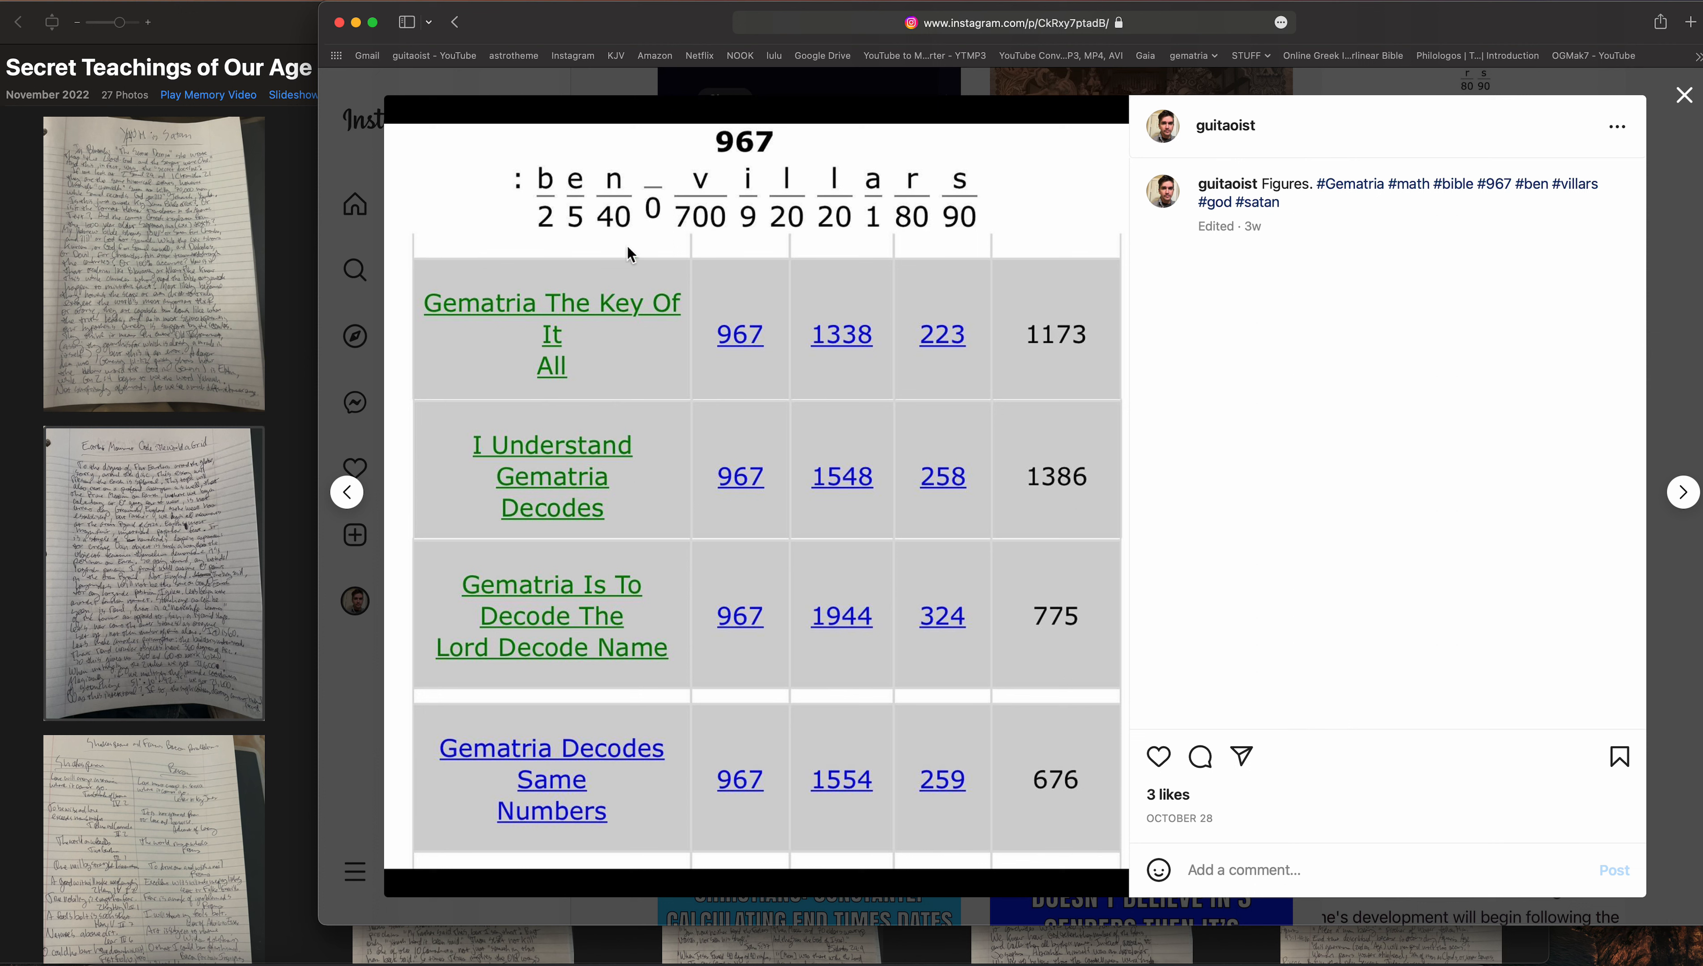
{"action": "mouse_move", "coordinate": [1013, 350]}
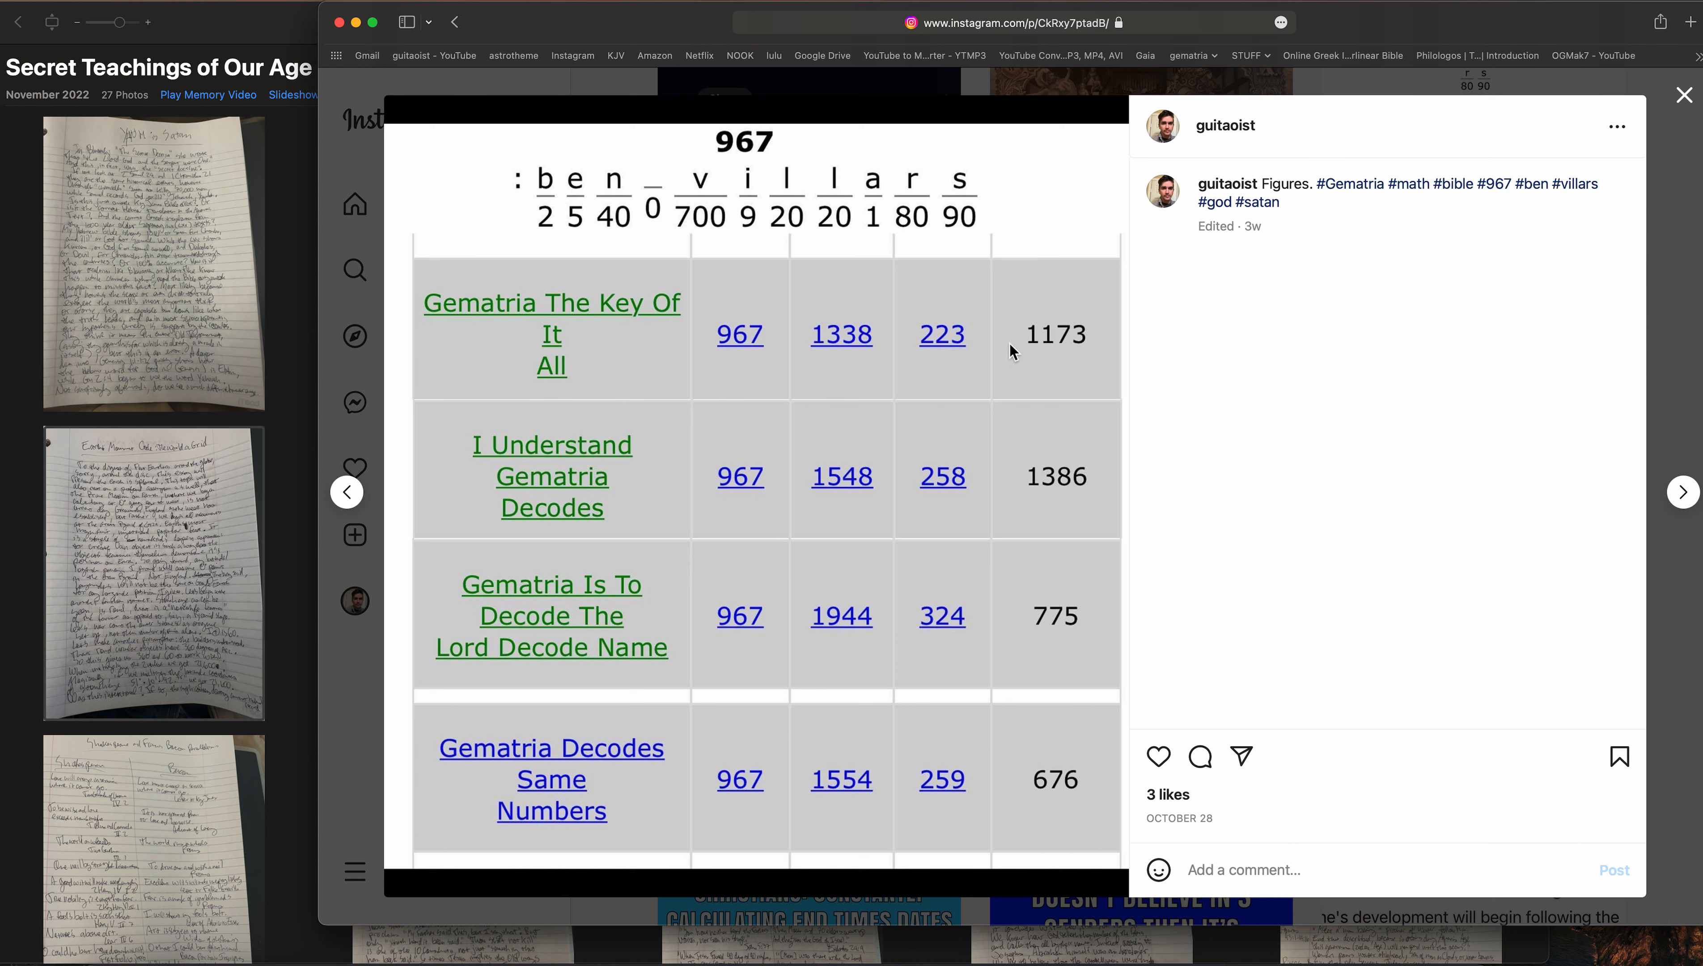
{"action": "mouse_move", "coordinate": [1601, 118]}
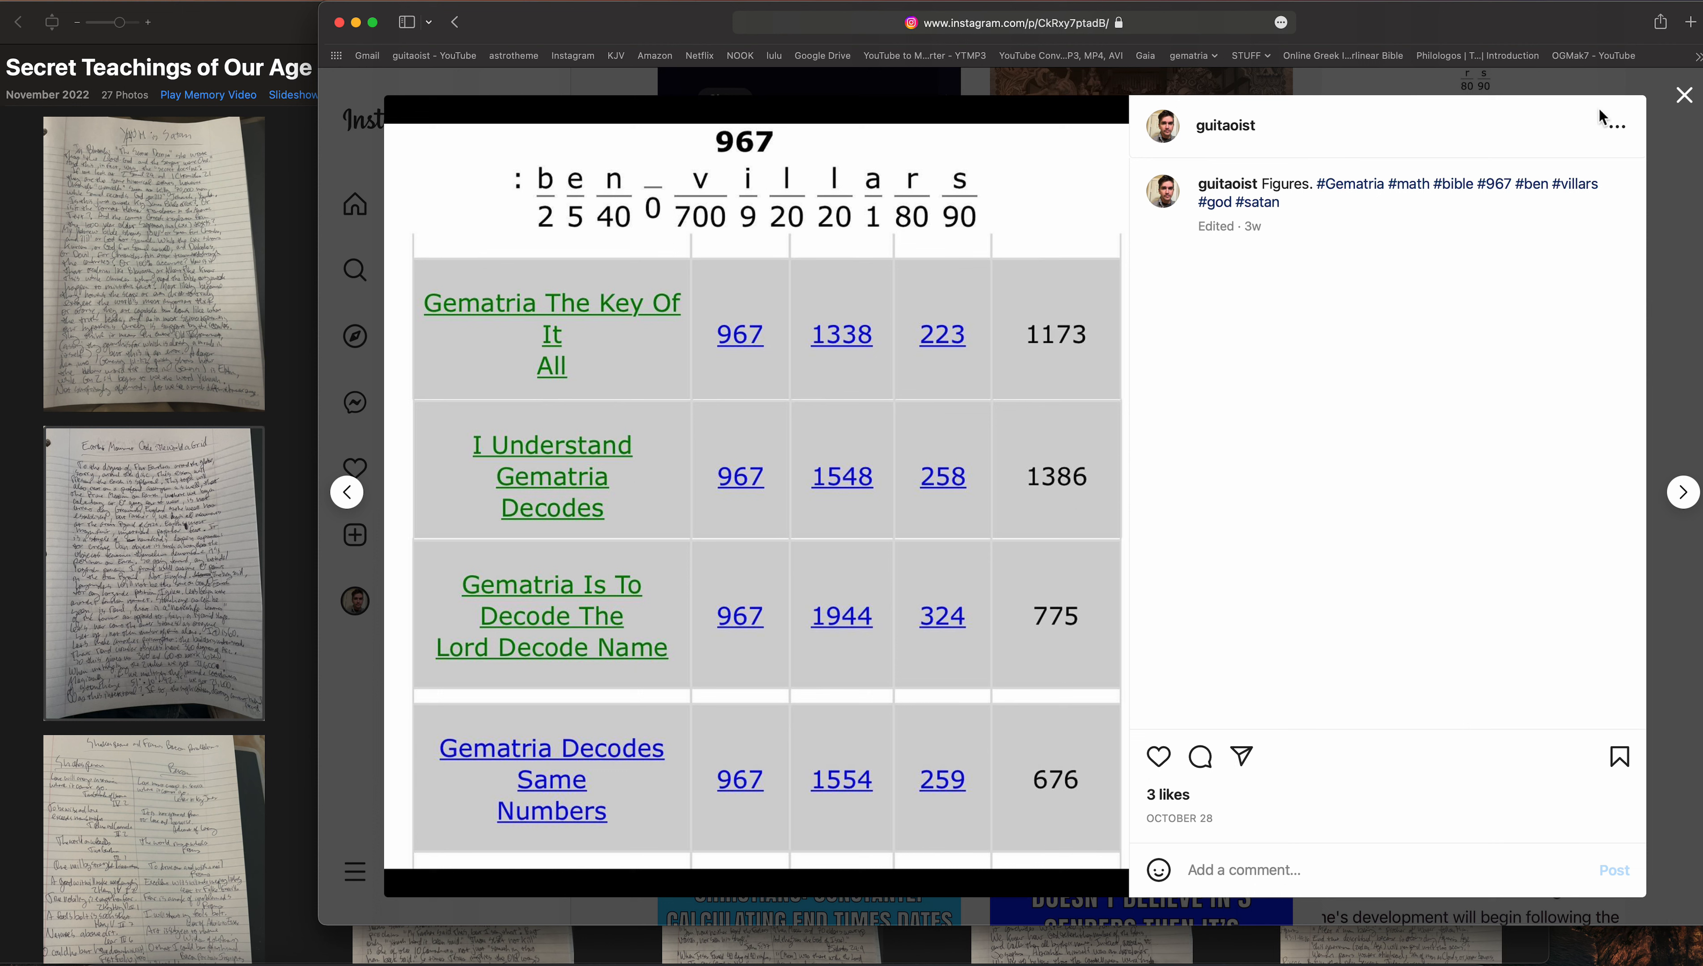
{"action": "mouse_move", "coordinate": [622, 619]}
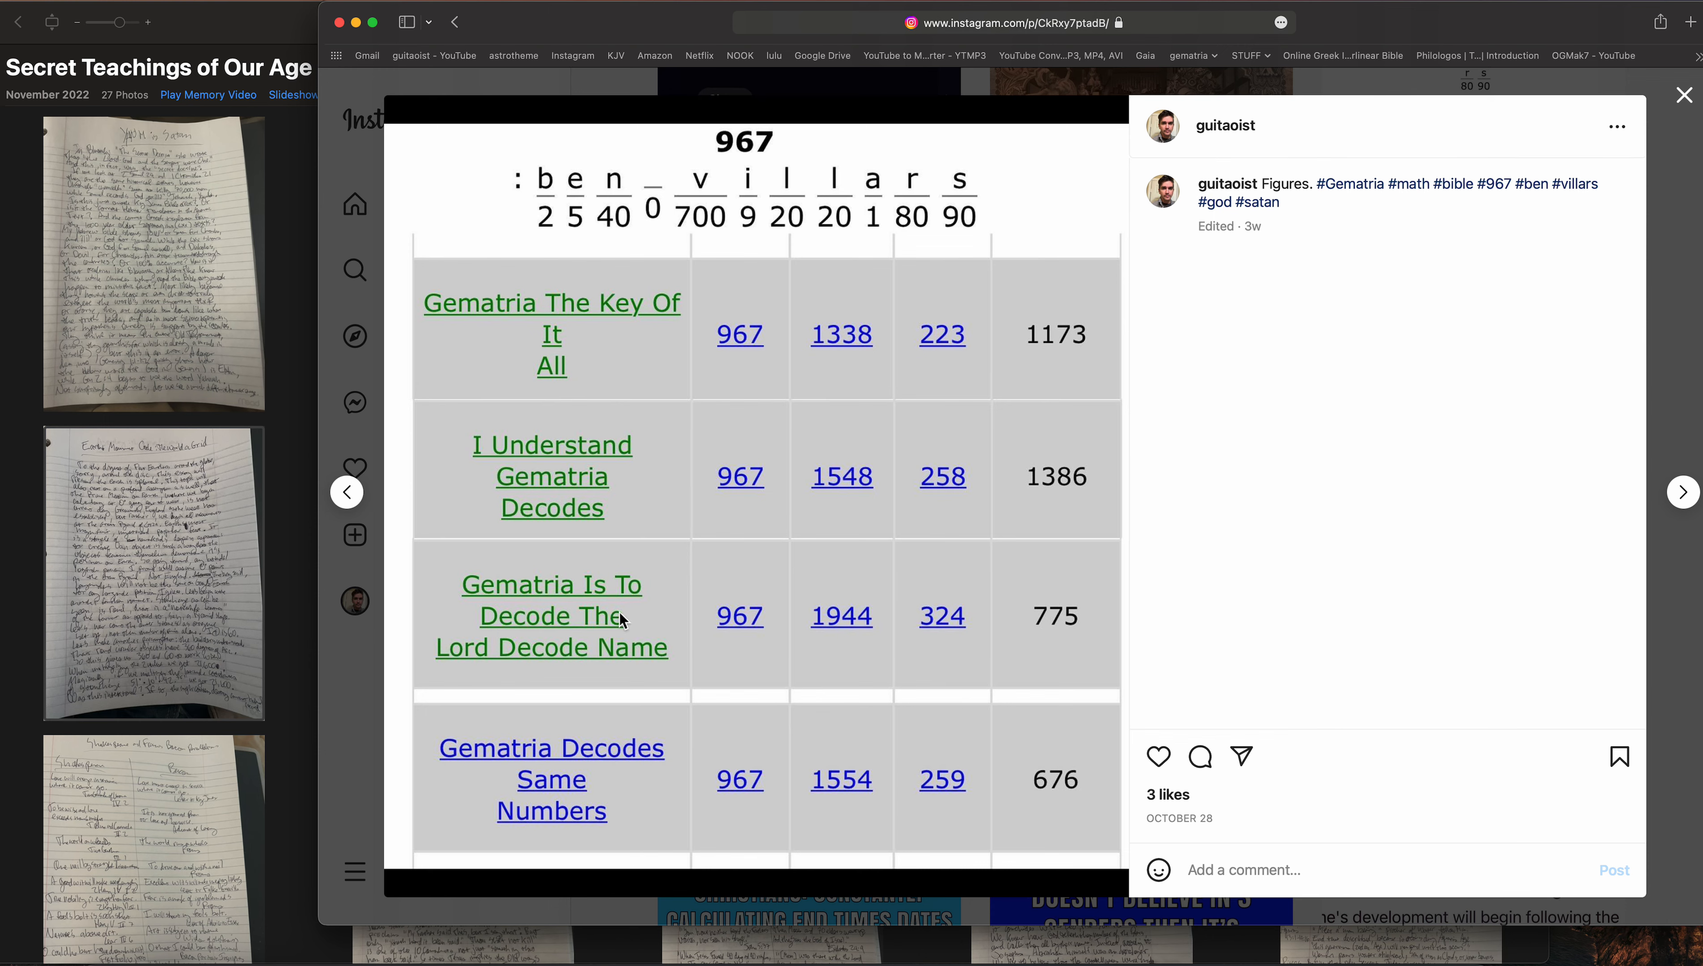
{"action": "mouse_move", "coordinate": [1676, 77]}
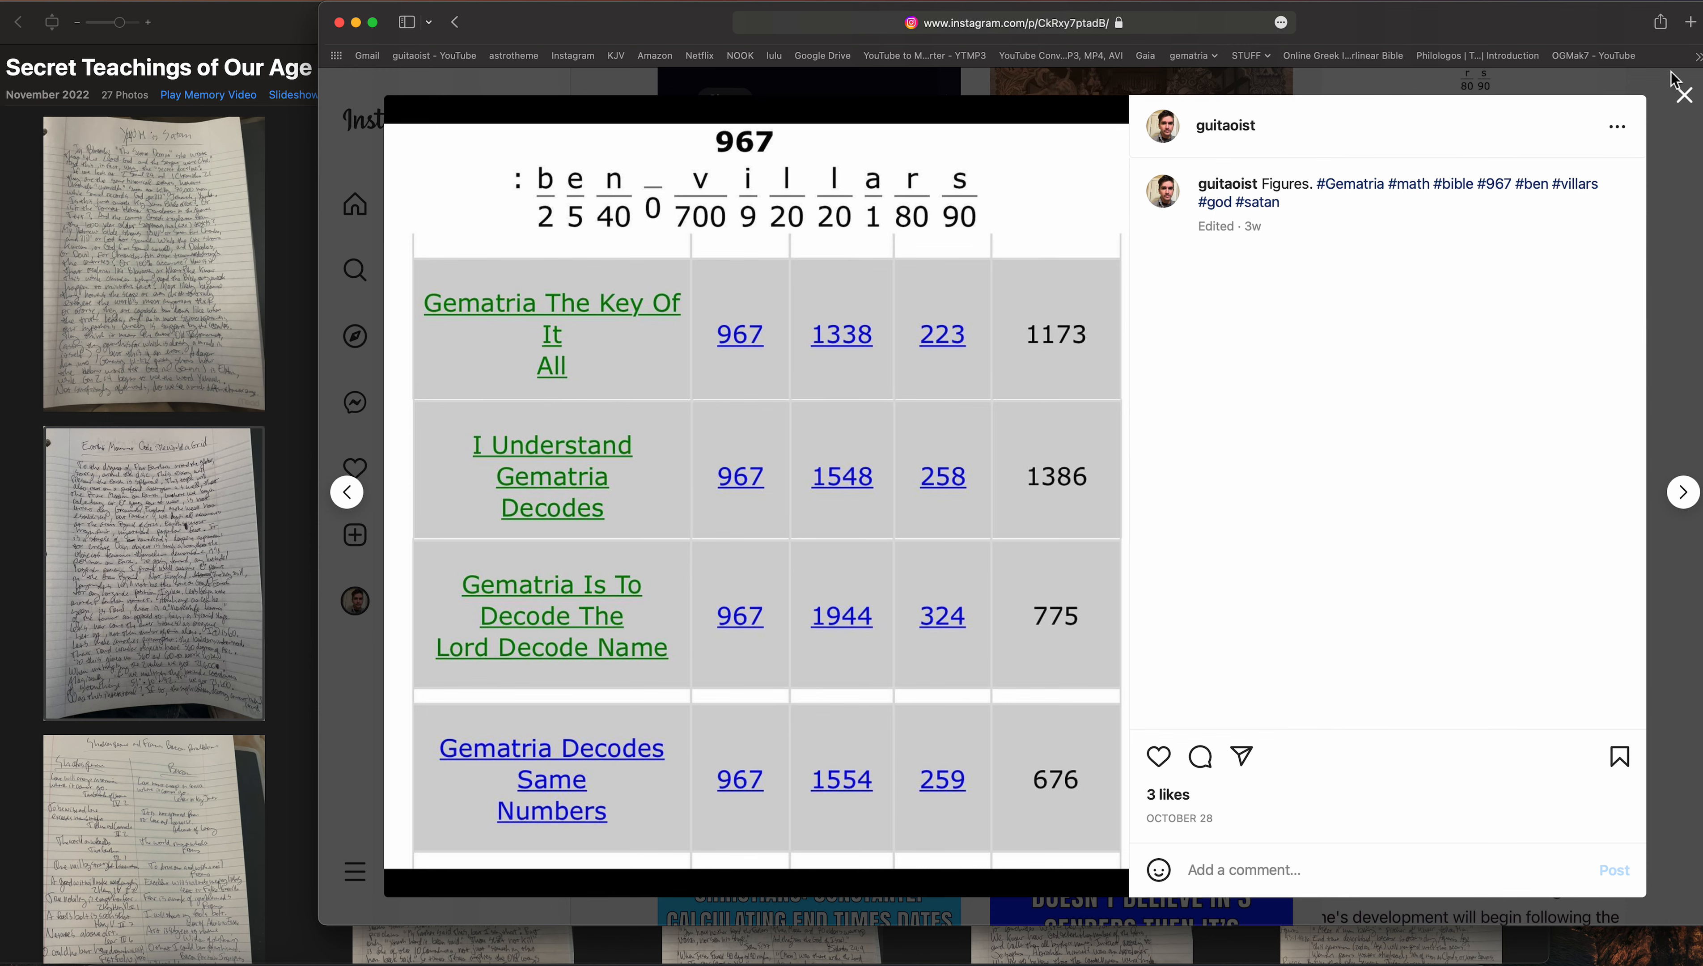
{"action": "left_click", "coordinate": [1682, 95]}
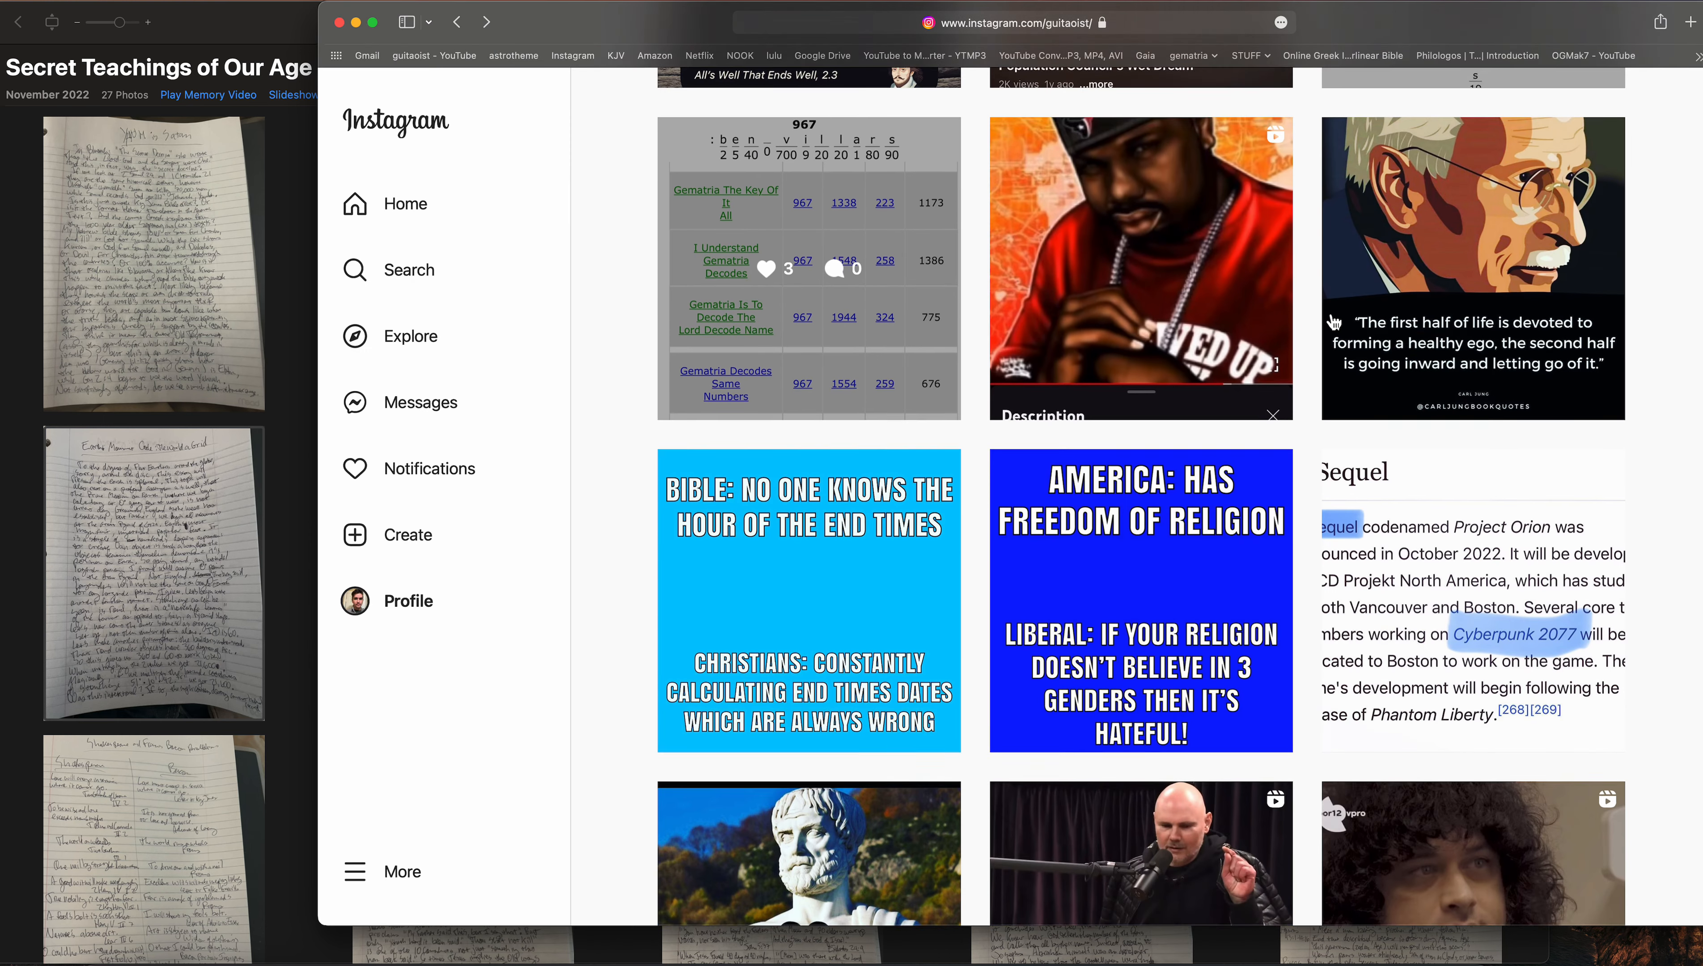
{"action": "scroll", "scroll_direction": "up", "scroll_amount": 3}
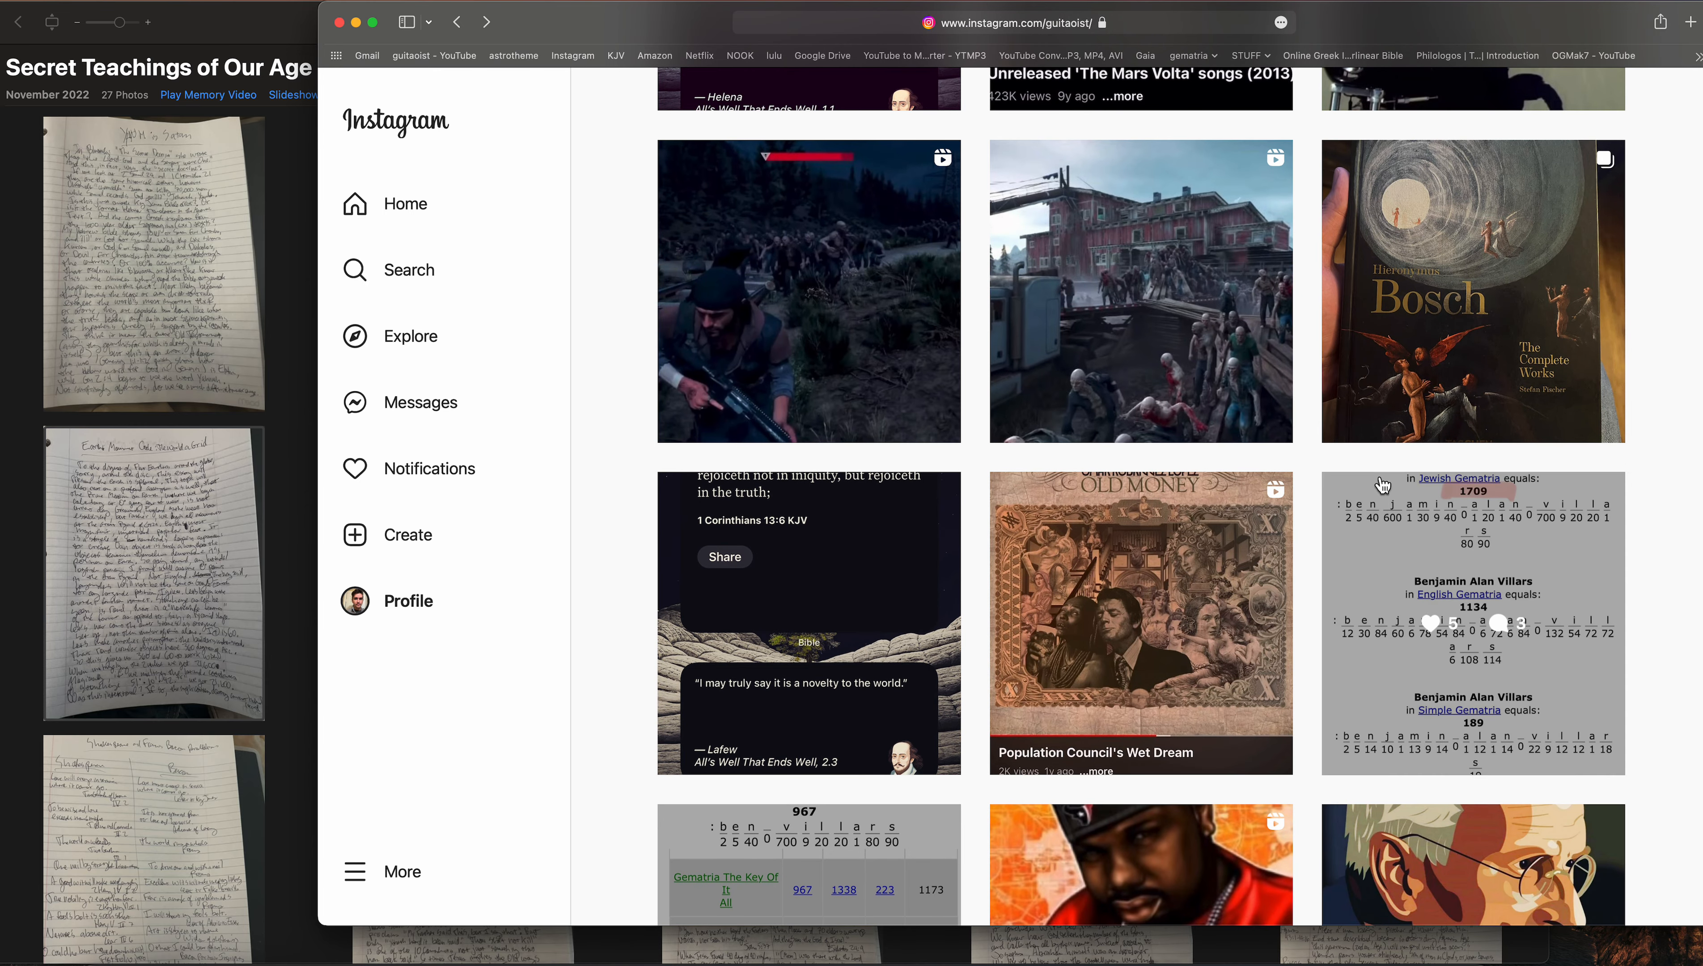
{"action": "left_click", "coordinate": [1471, 622]}
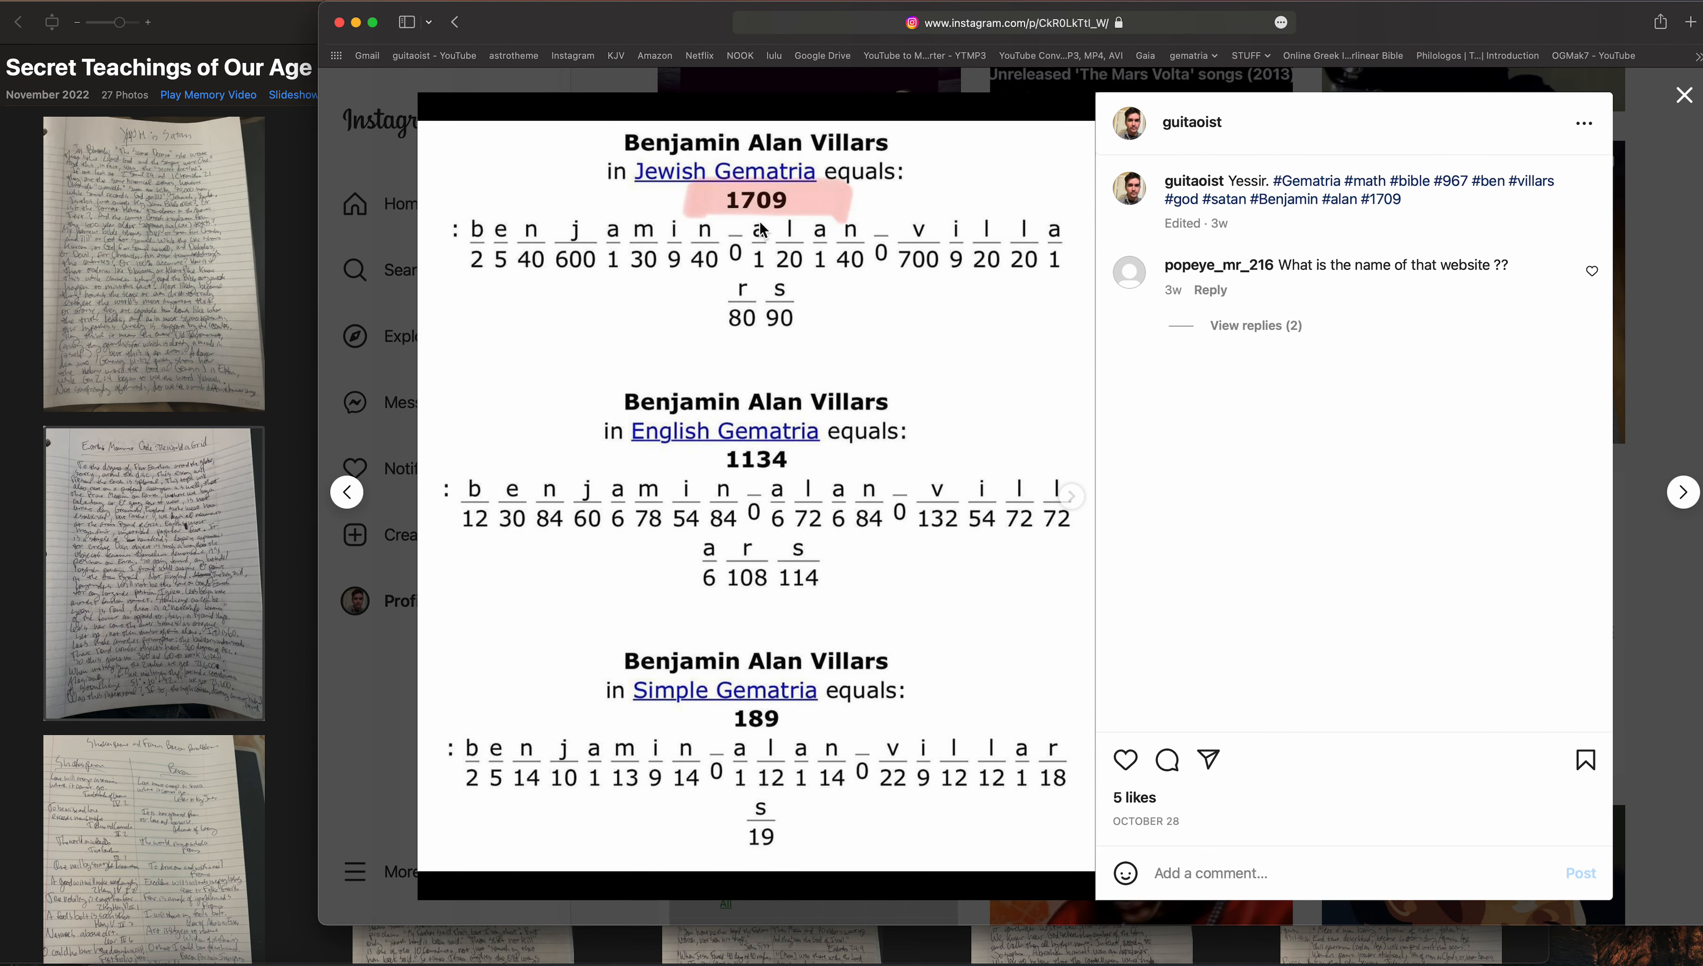
{"action": "mouse_move", "coordinate": [1071, 506]}
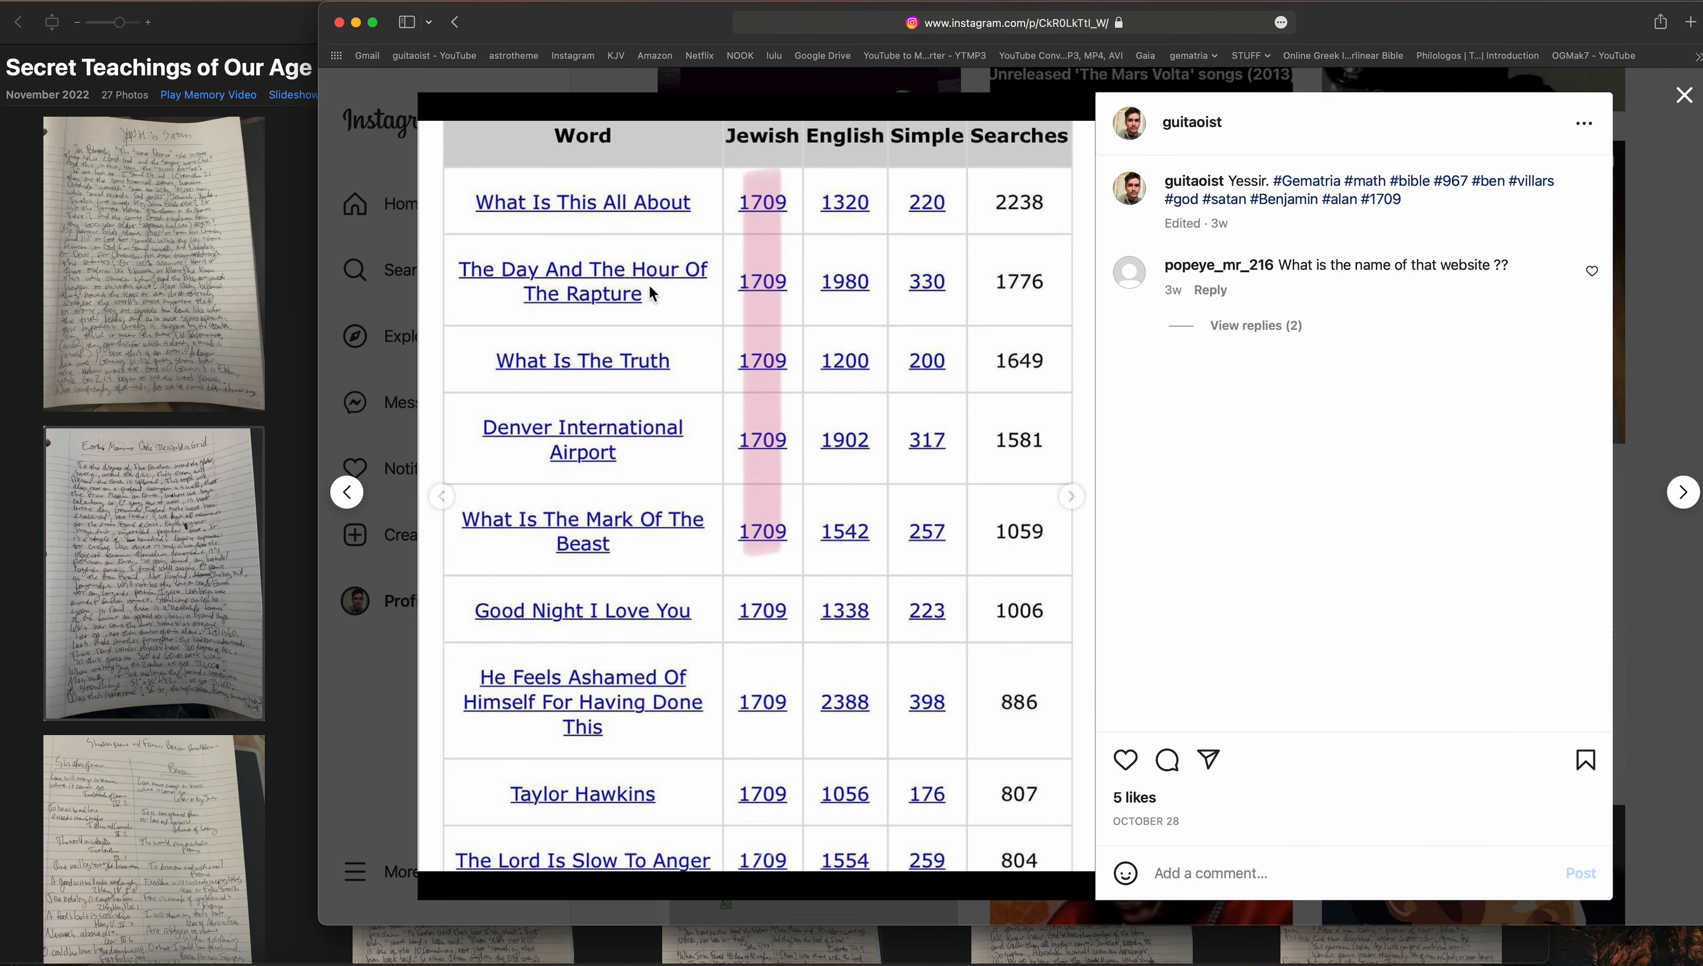
{"action": "mouse_move", "coordinate": [465, 510]}
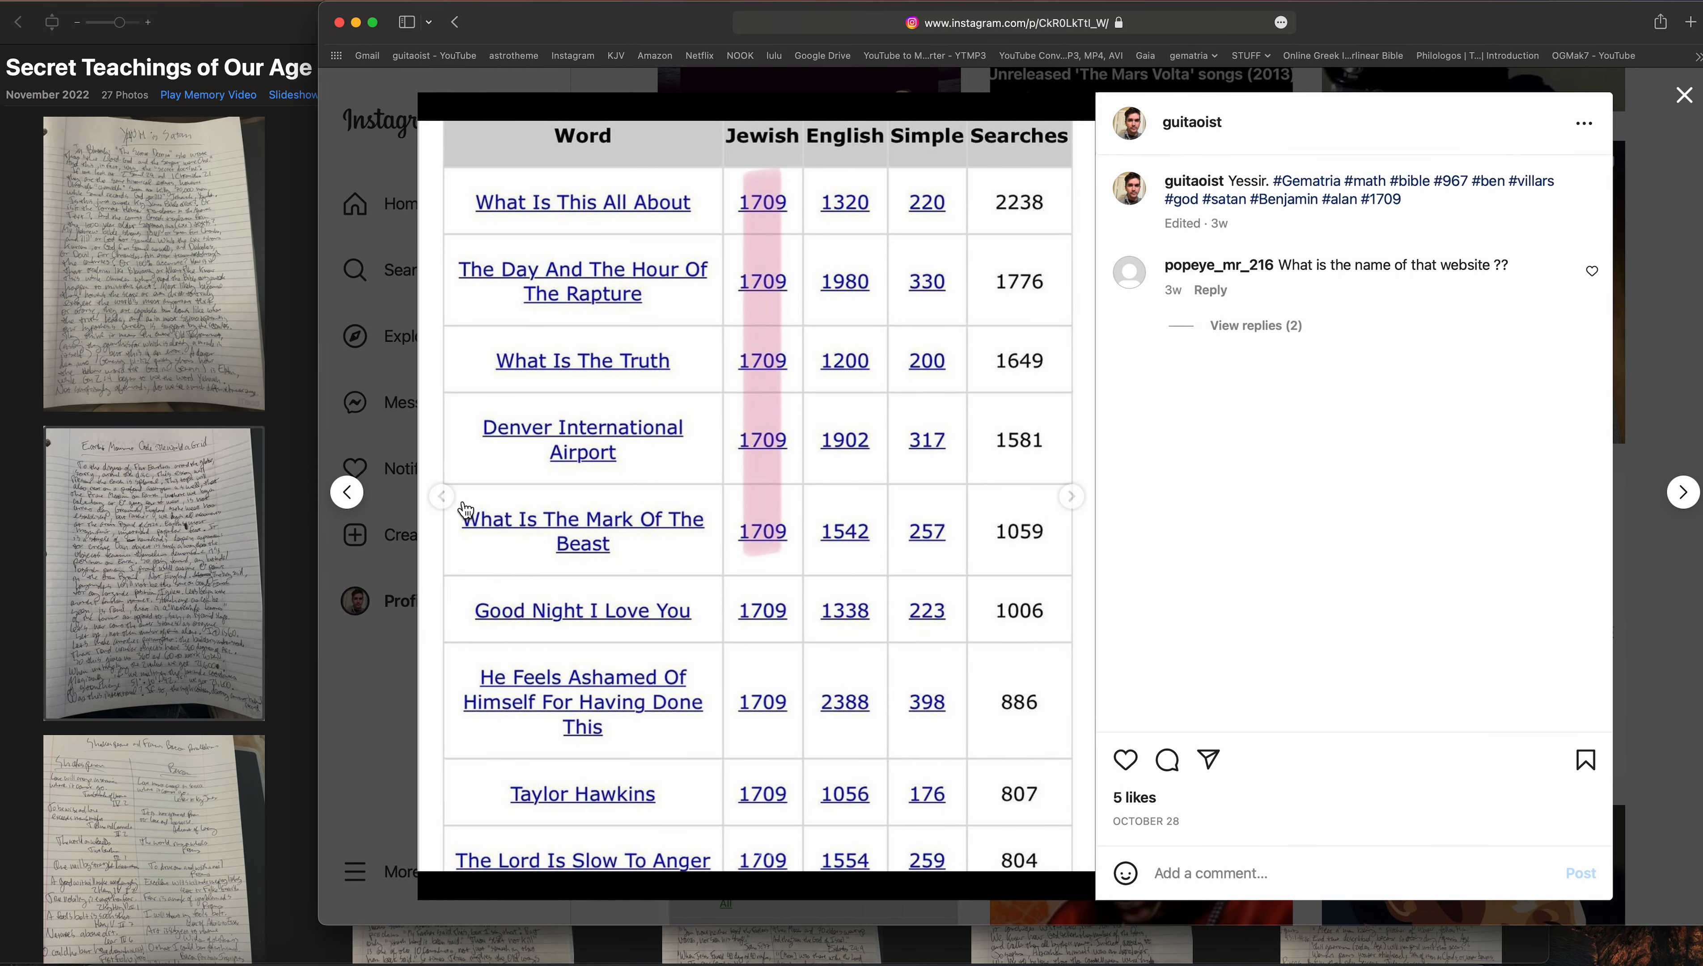
{"action": "left_click", "coordinate": [1070, 491]}
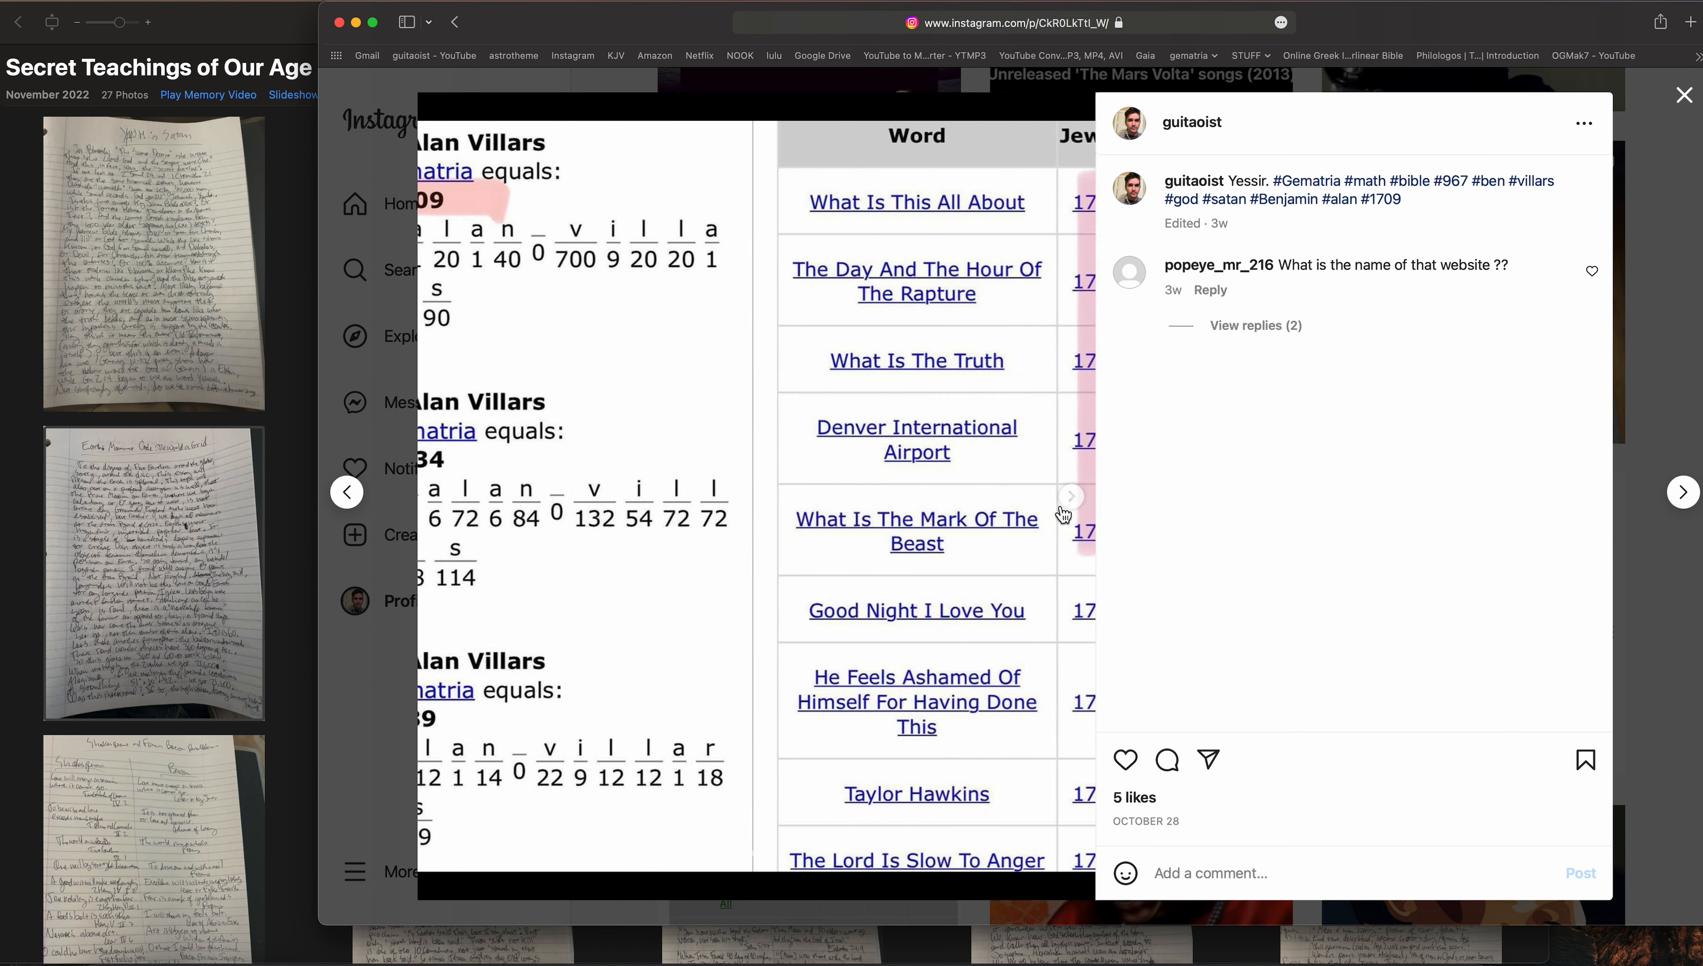
{"action": "left_click", "coordinate": [1065, 496]}
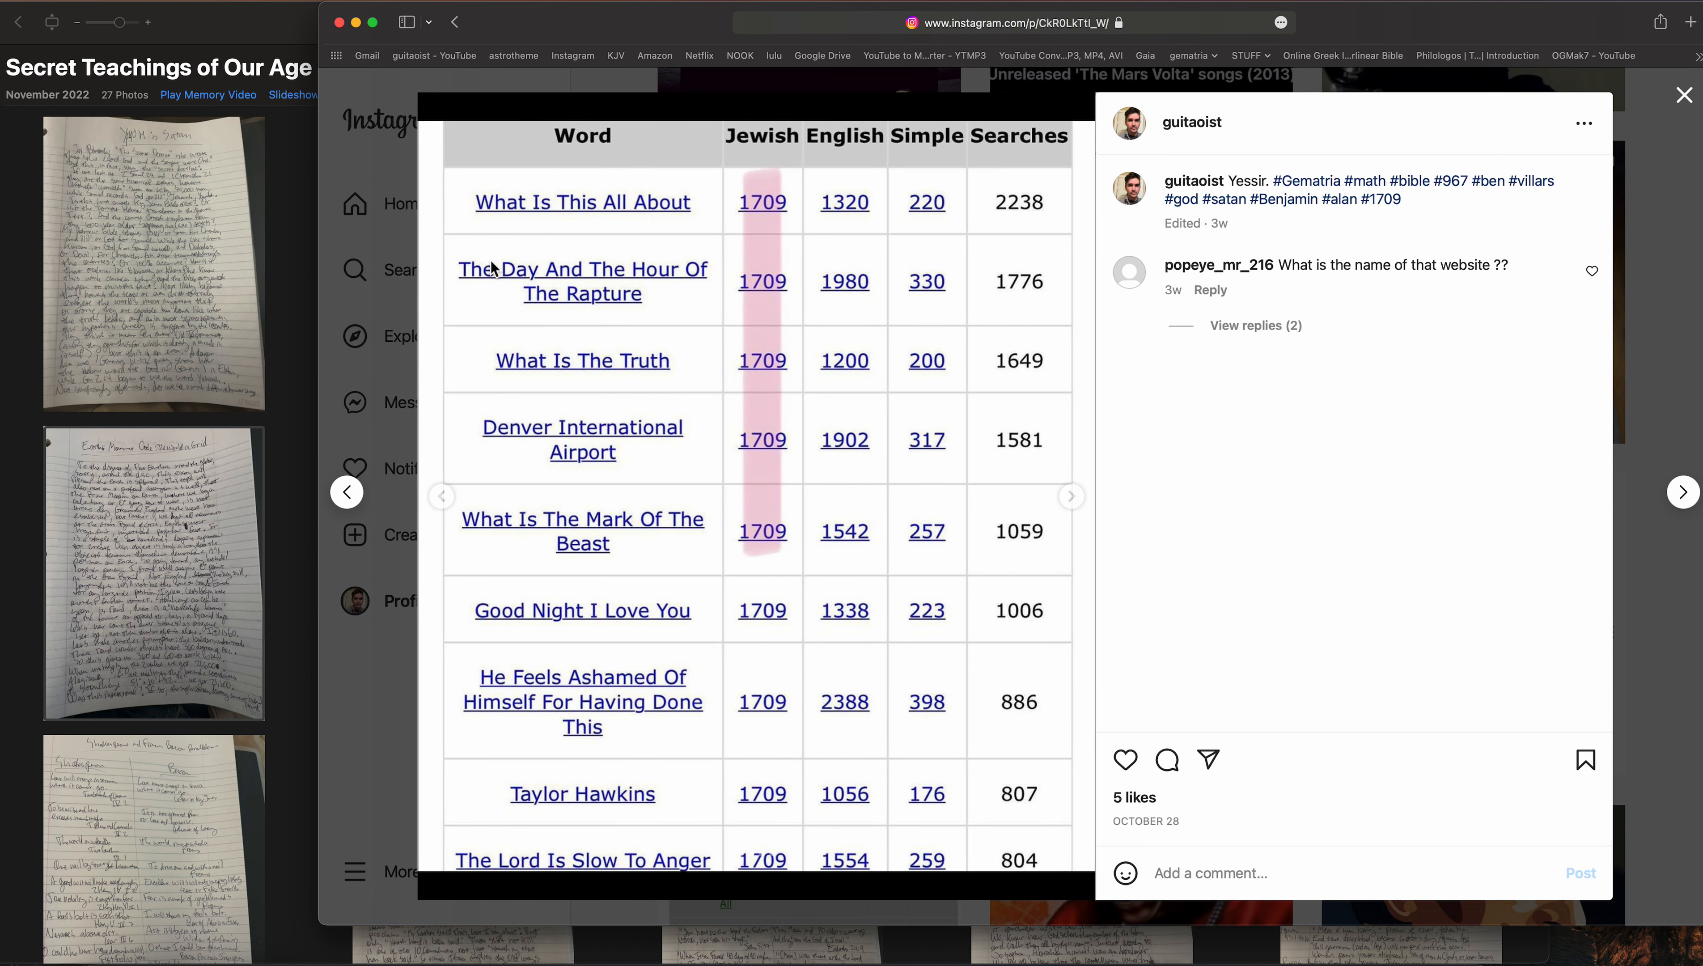
{"action": "mouse_move", "coordinate": [562, 459]}
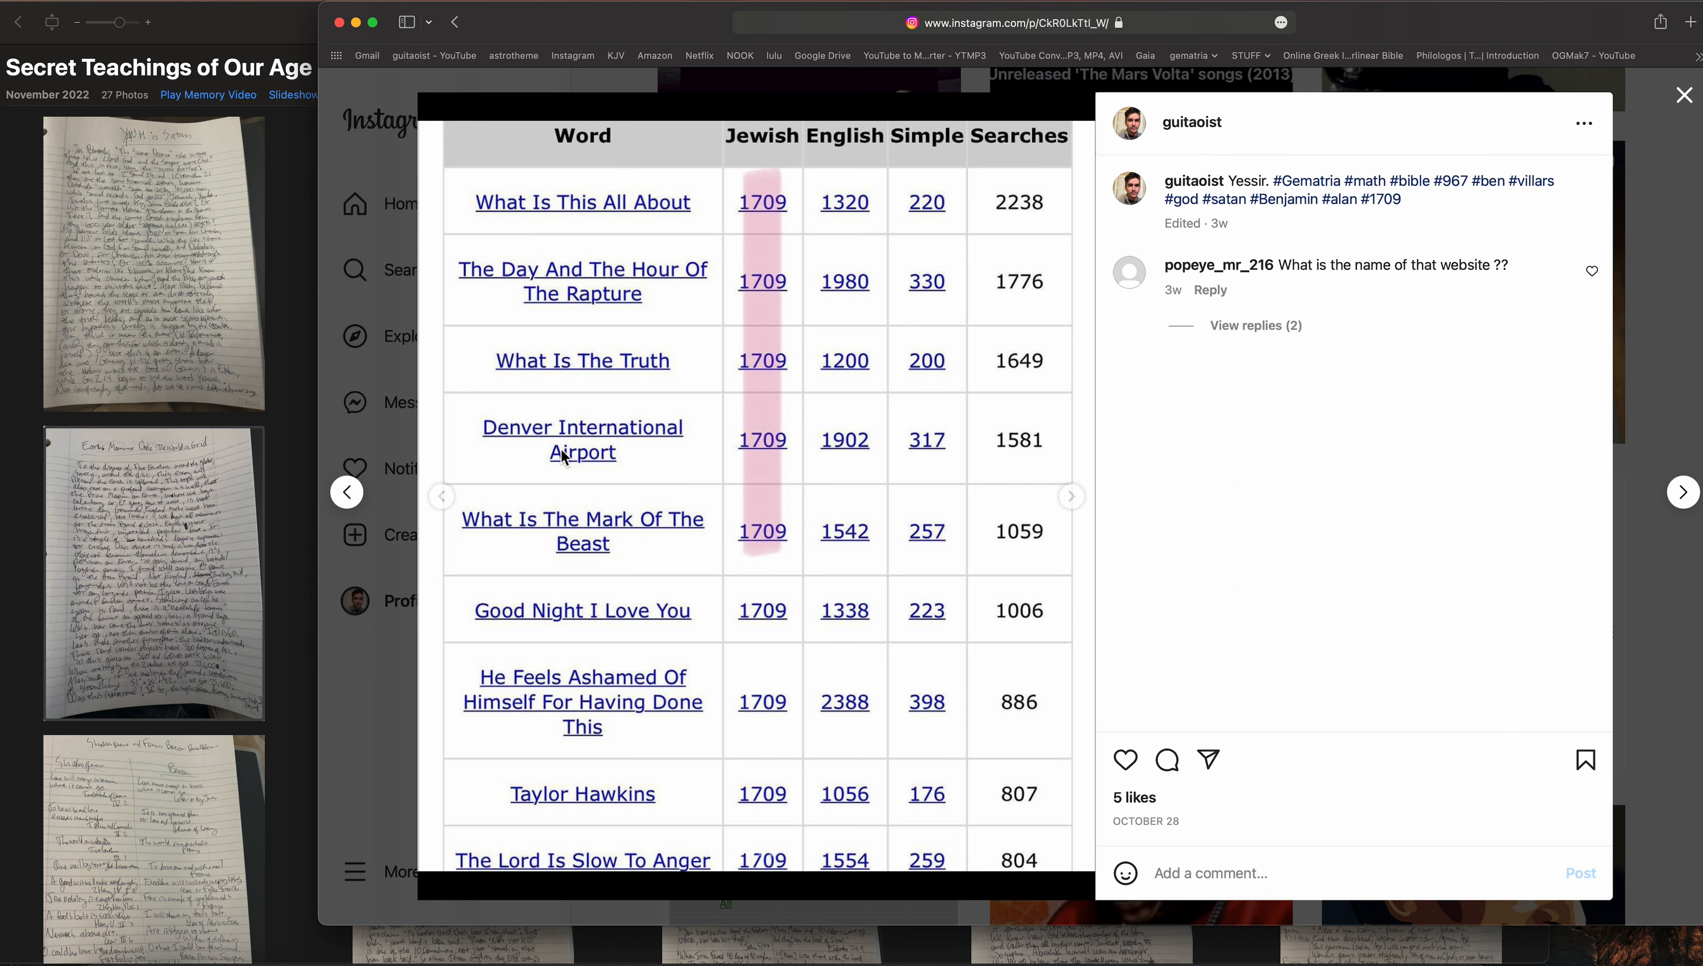
{"action": "mouse_move", "coordinate": [897, 527]}
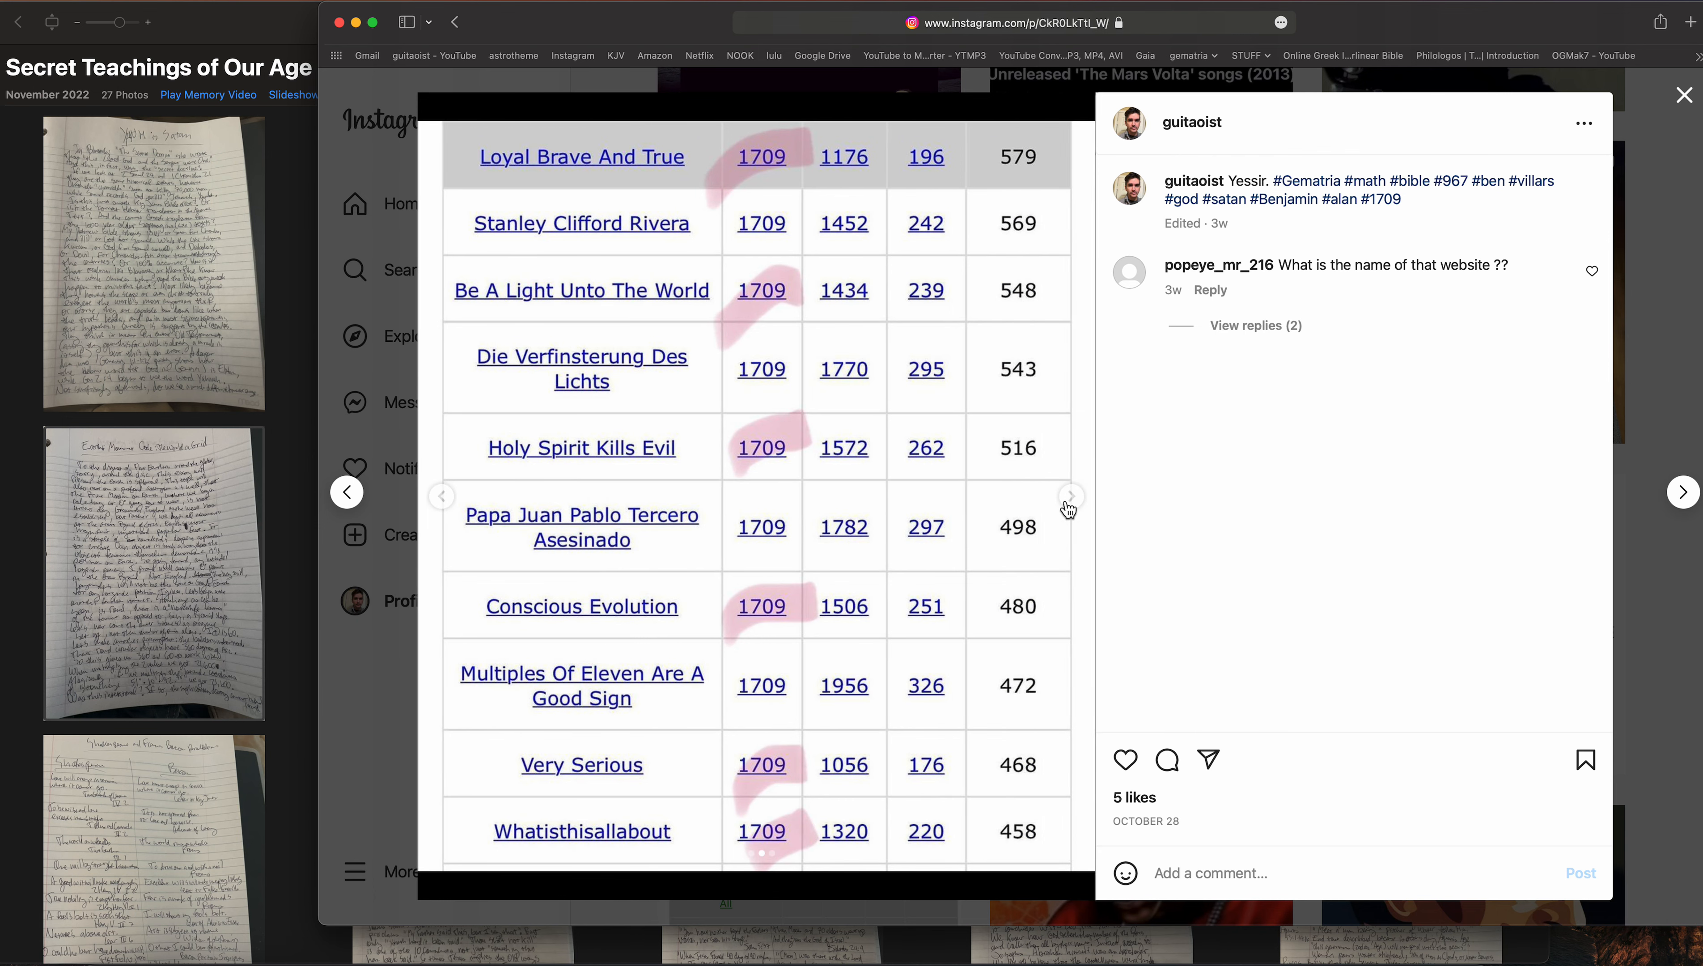
{"action": "mouse_move", "coordinate": [862, 598]}
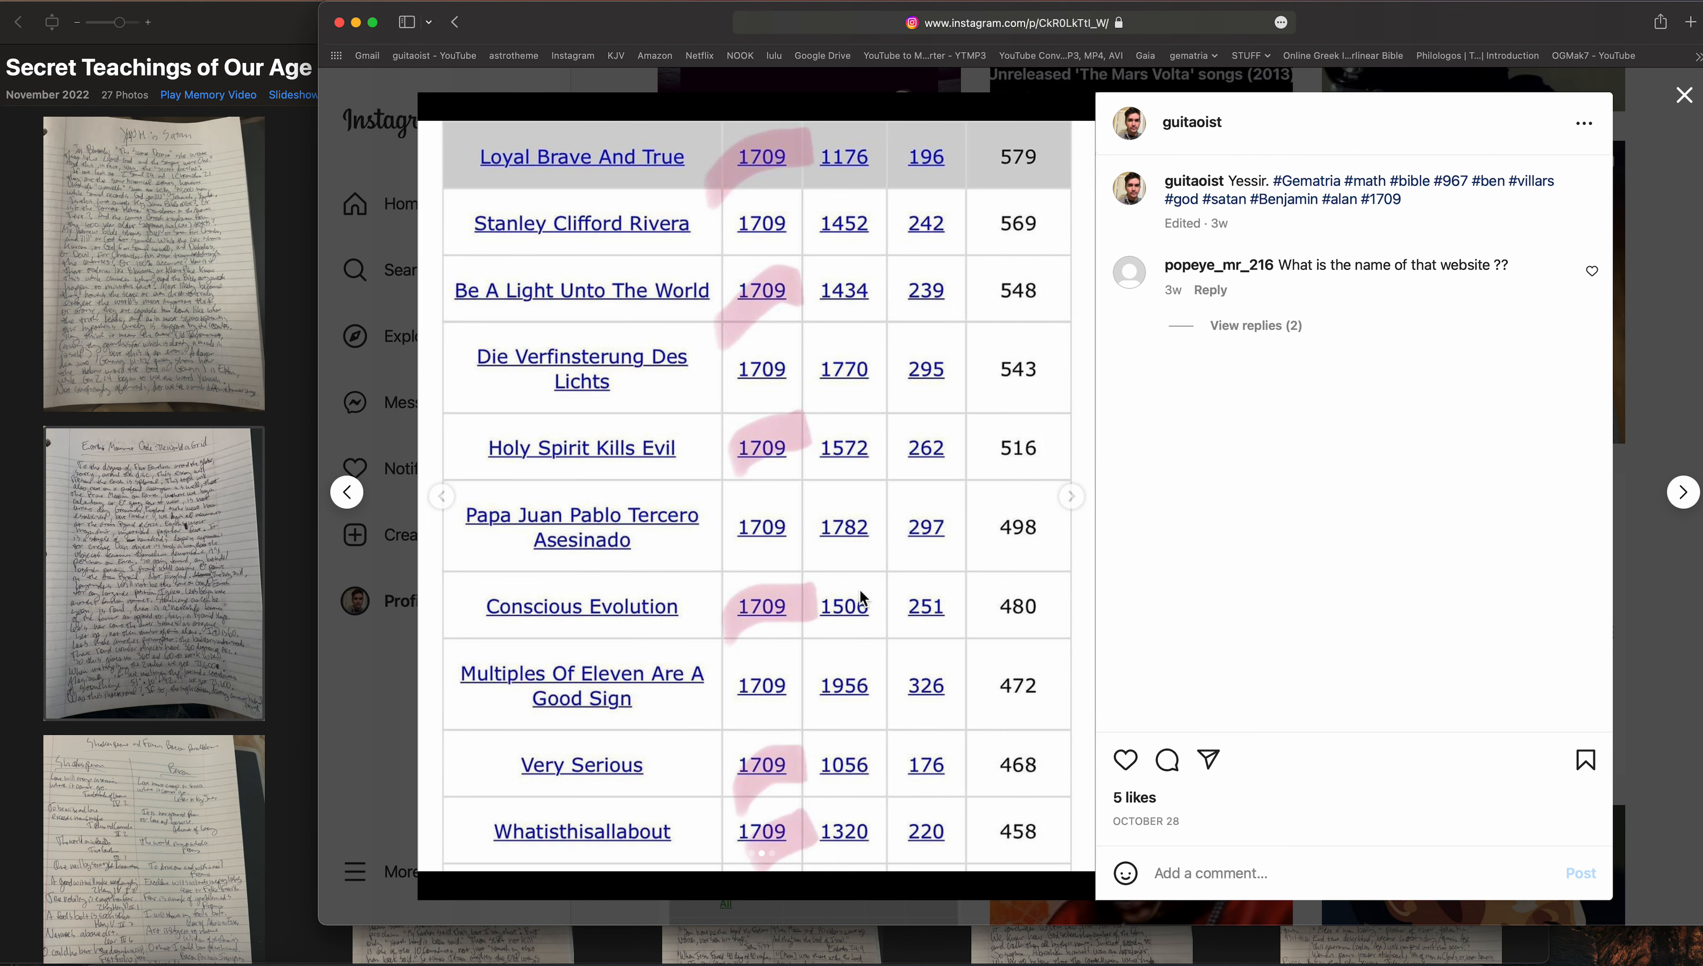
{"action": "mouse_move", "coordinate": [594, 817]}
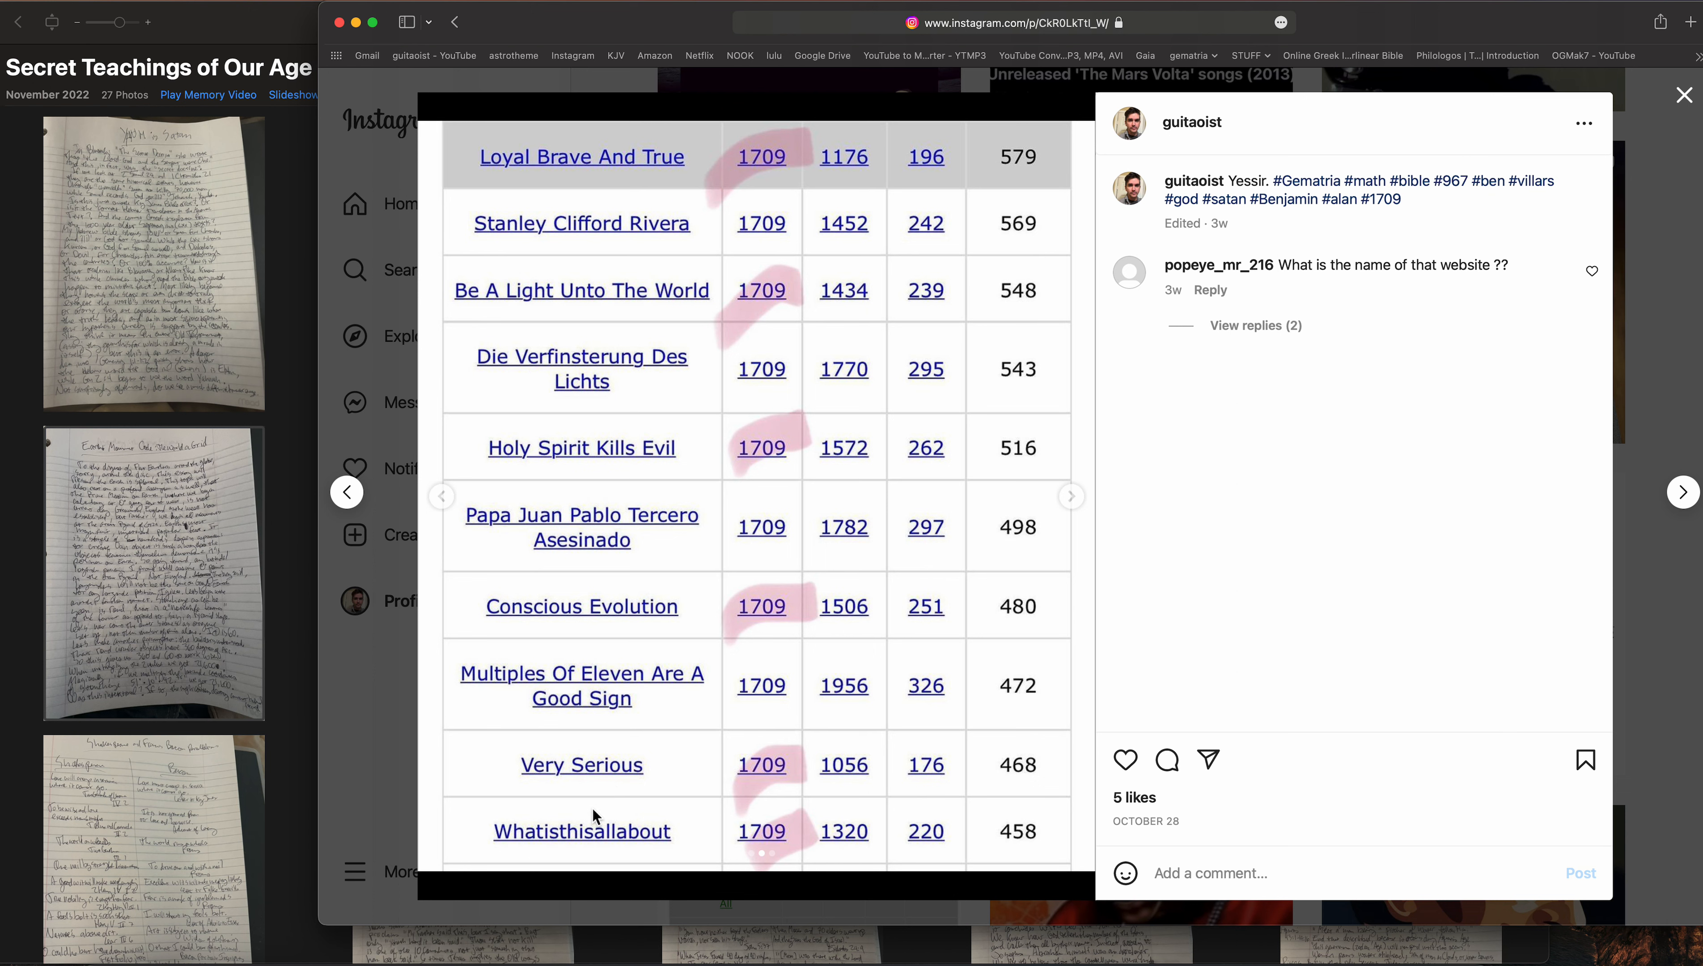
{"action": "mouse_move", "coordinate": [659, 446]}
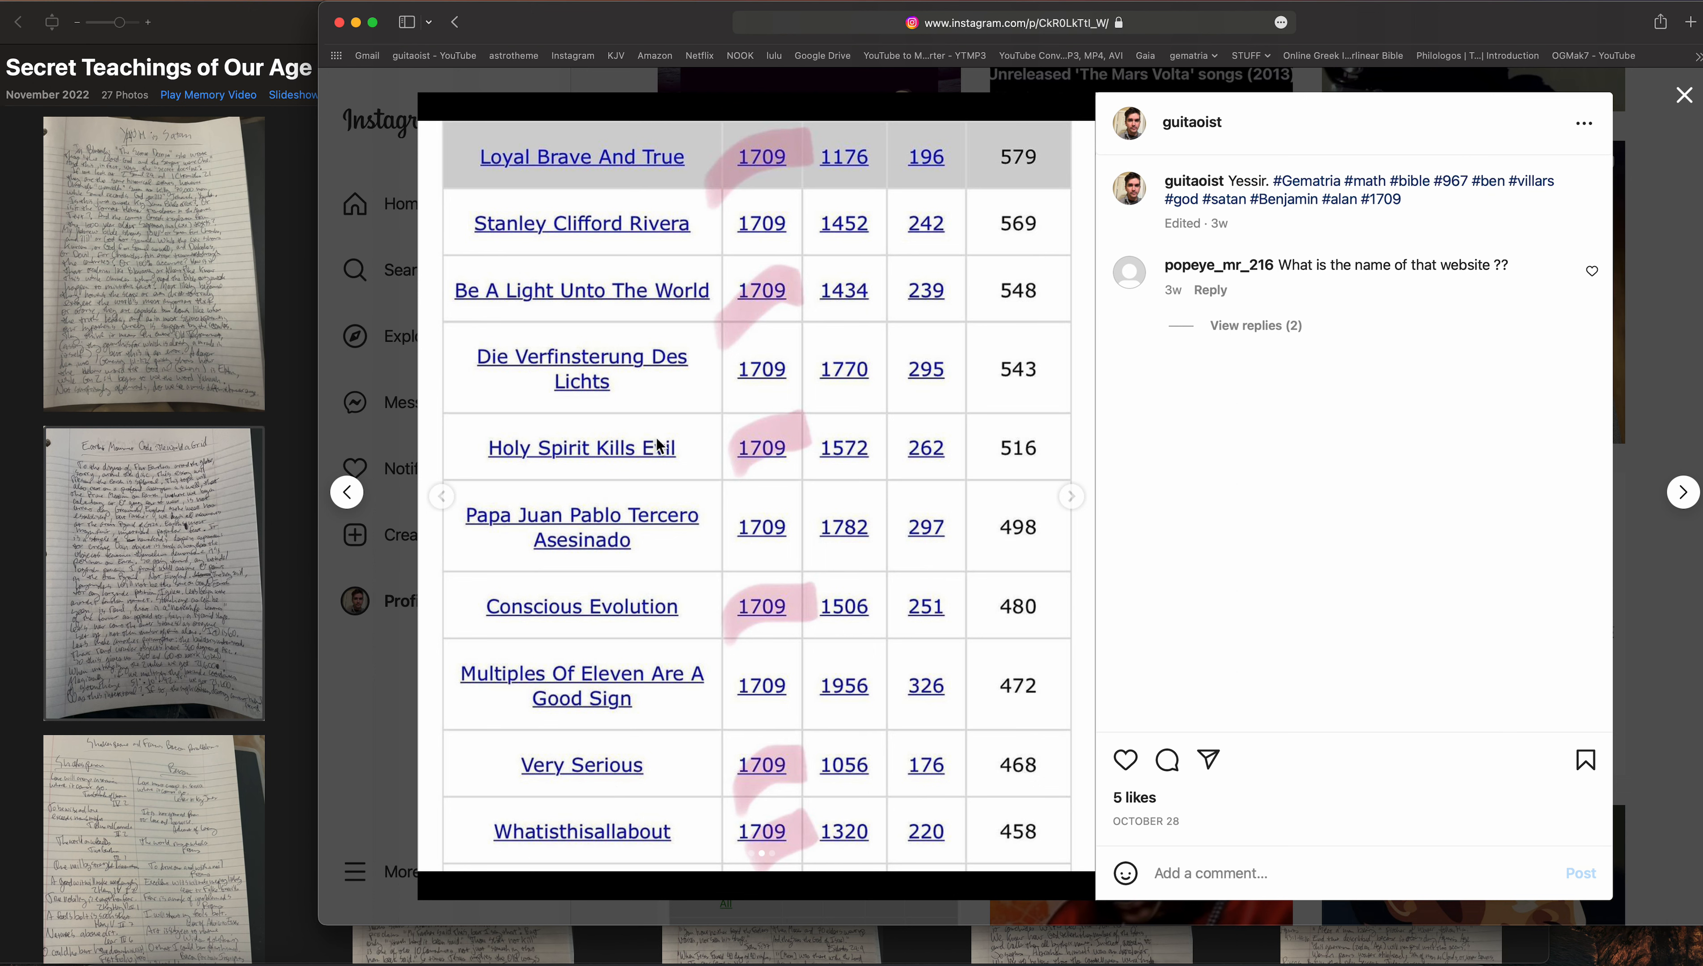
{"action": "scroll", "scroll_direction": "down", "scroll_amount": 3}
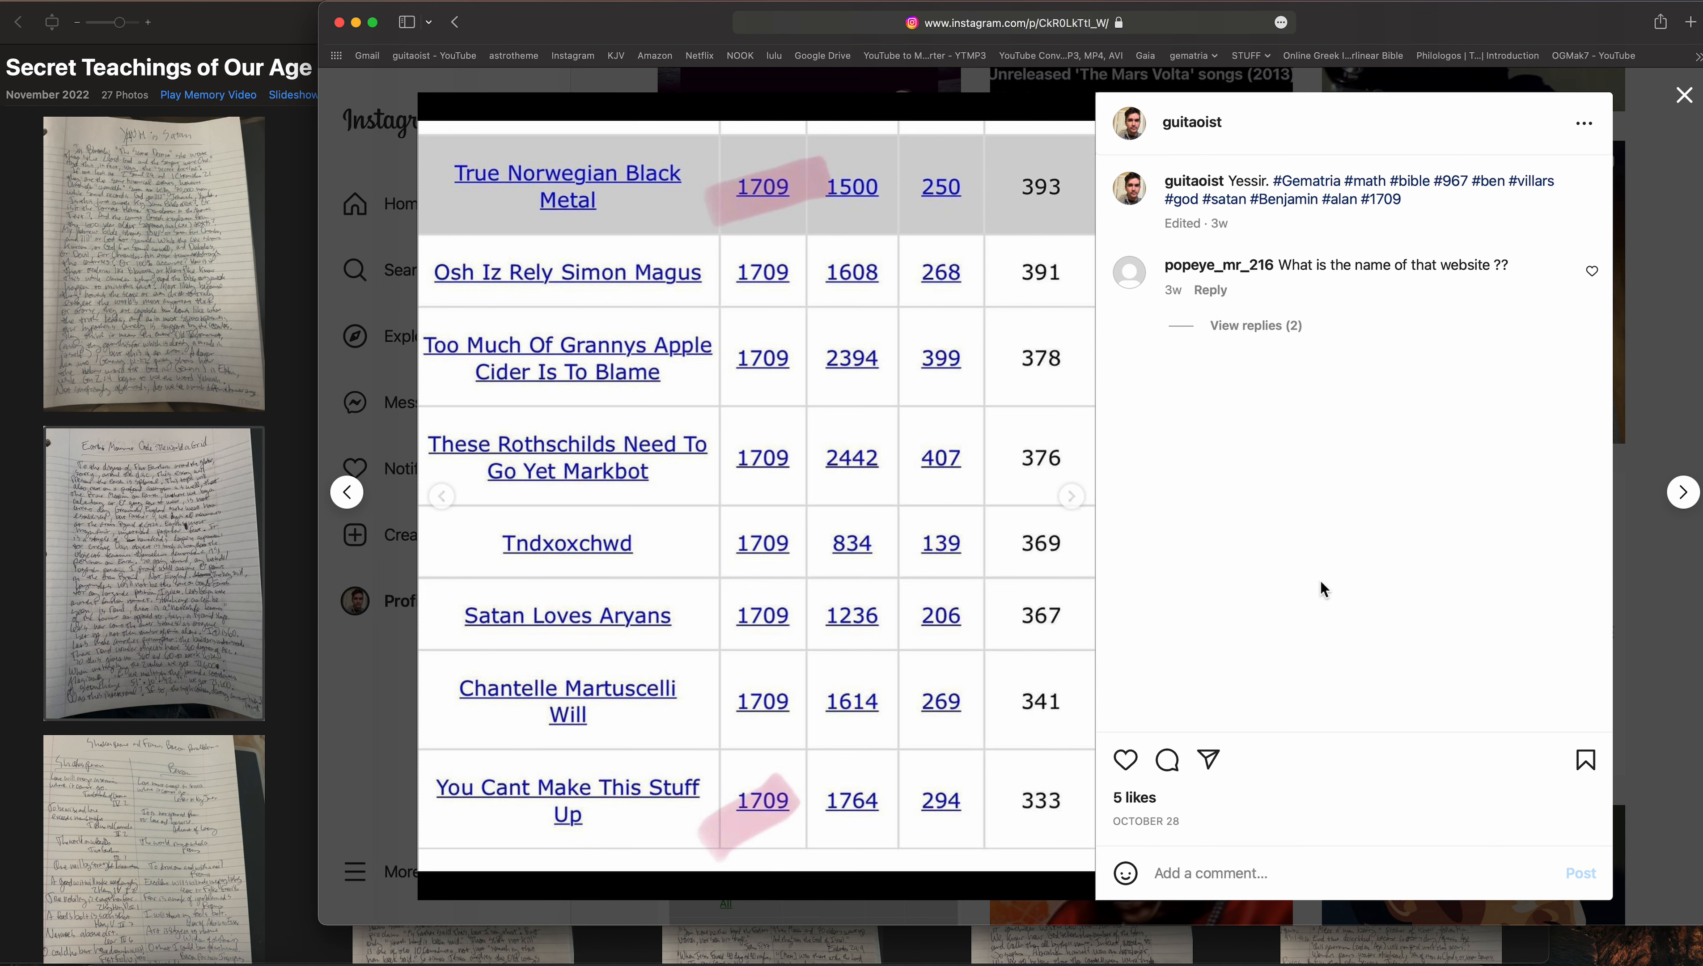
{"action": "mouse_move", "coordinate": [1086, 494]}
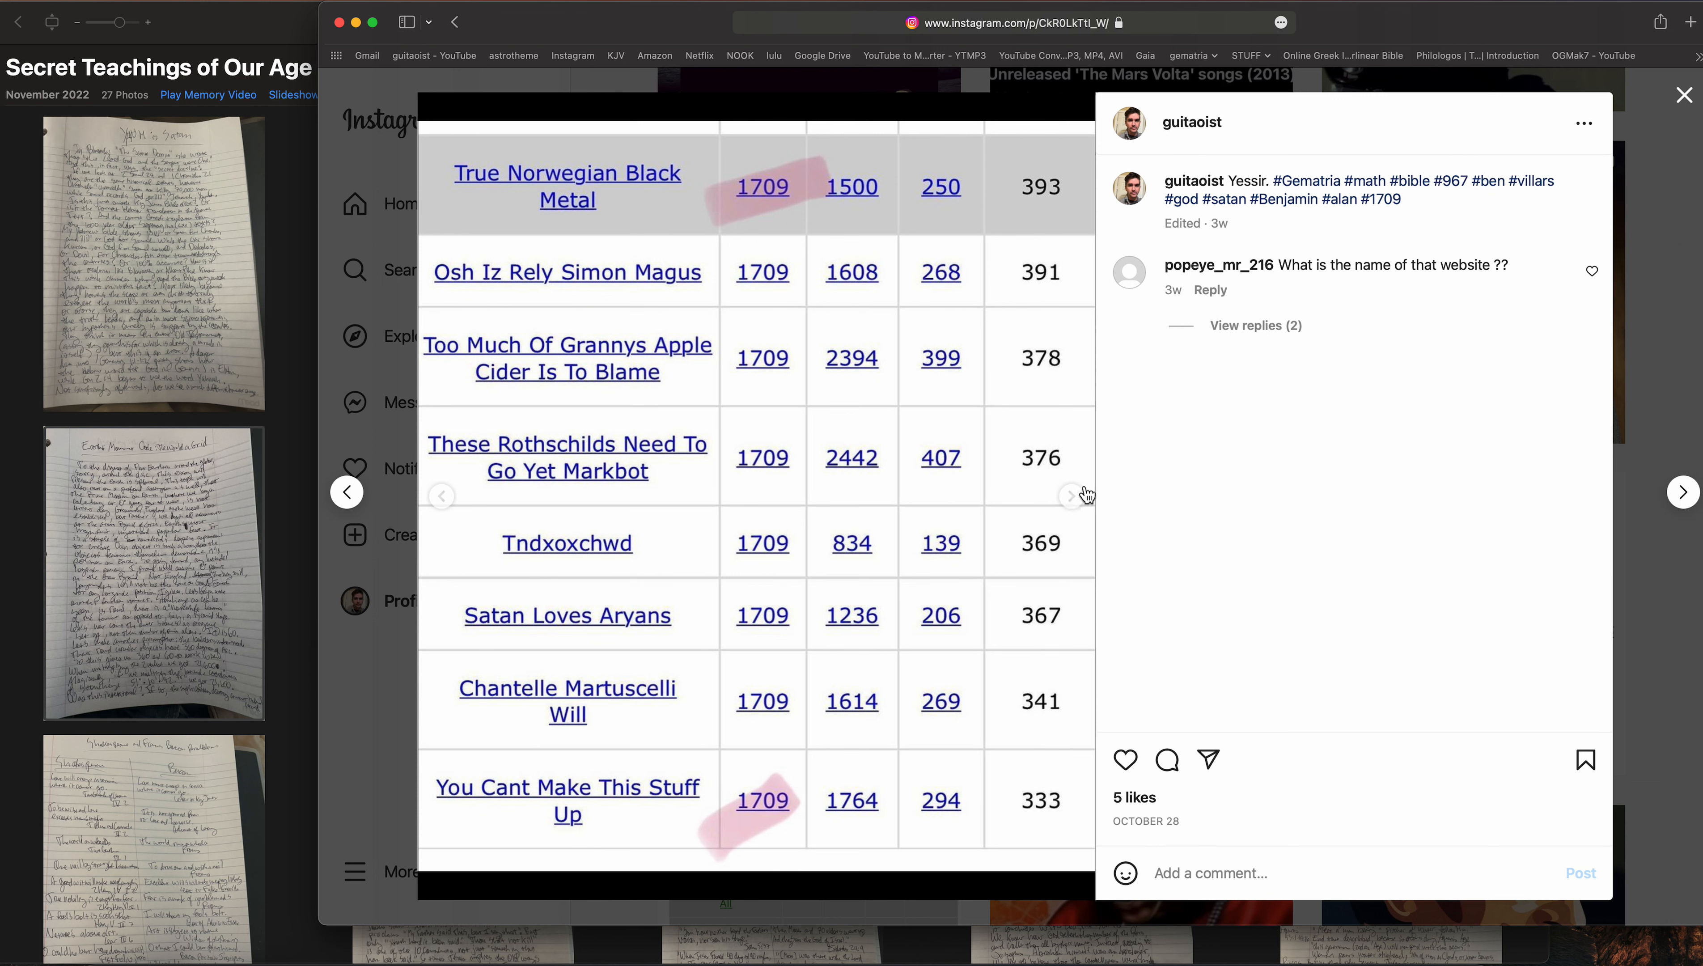
{"action": "mouse_move", "coordinate": [932, 152]}
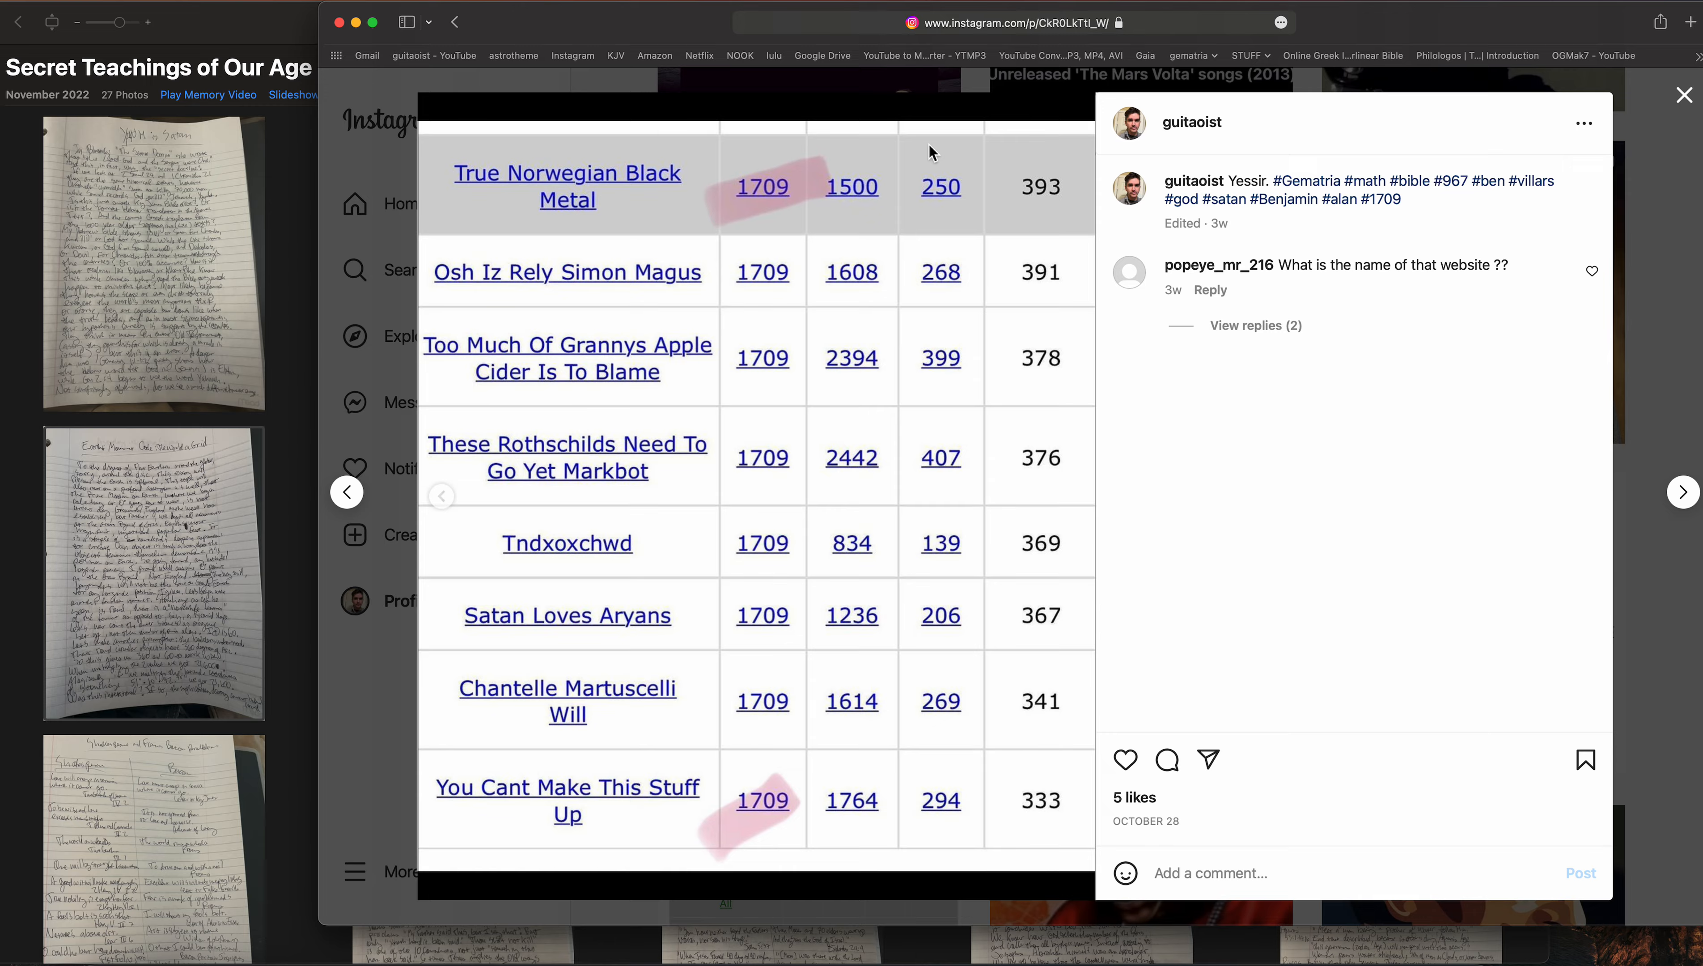
{"action": "mouse_move", "coordinate": [421, 418]}
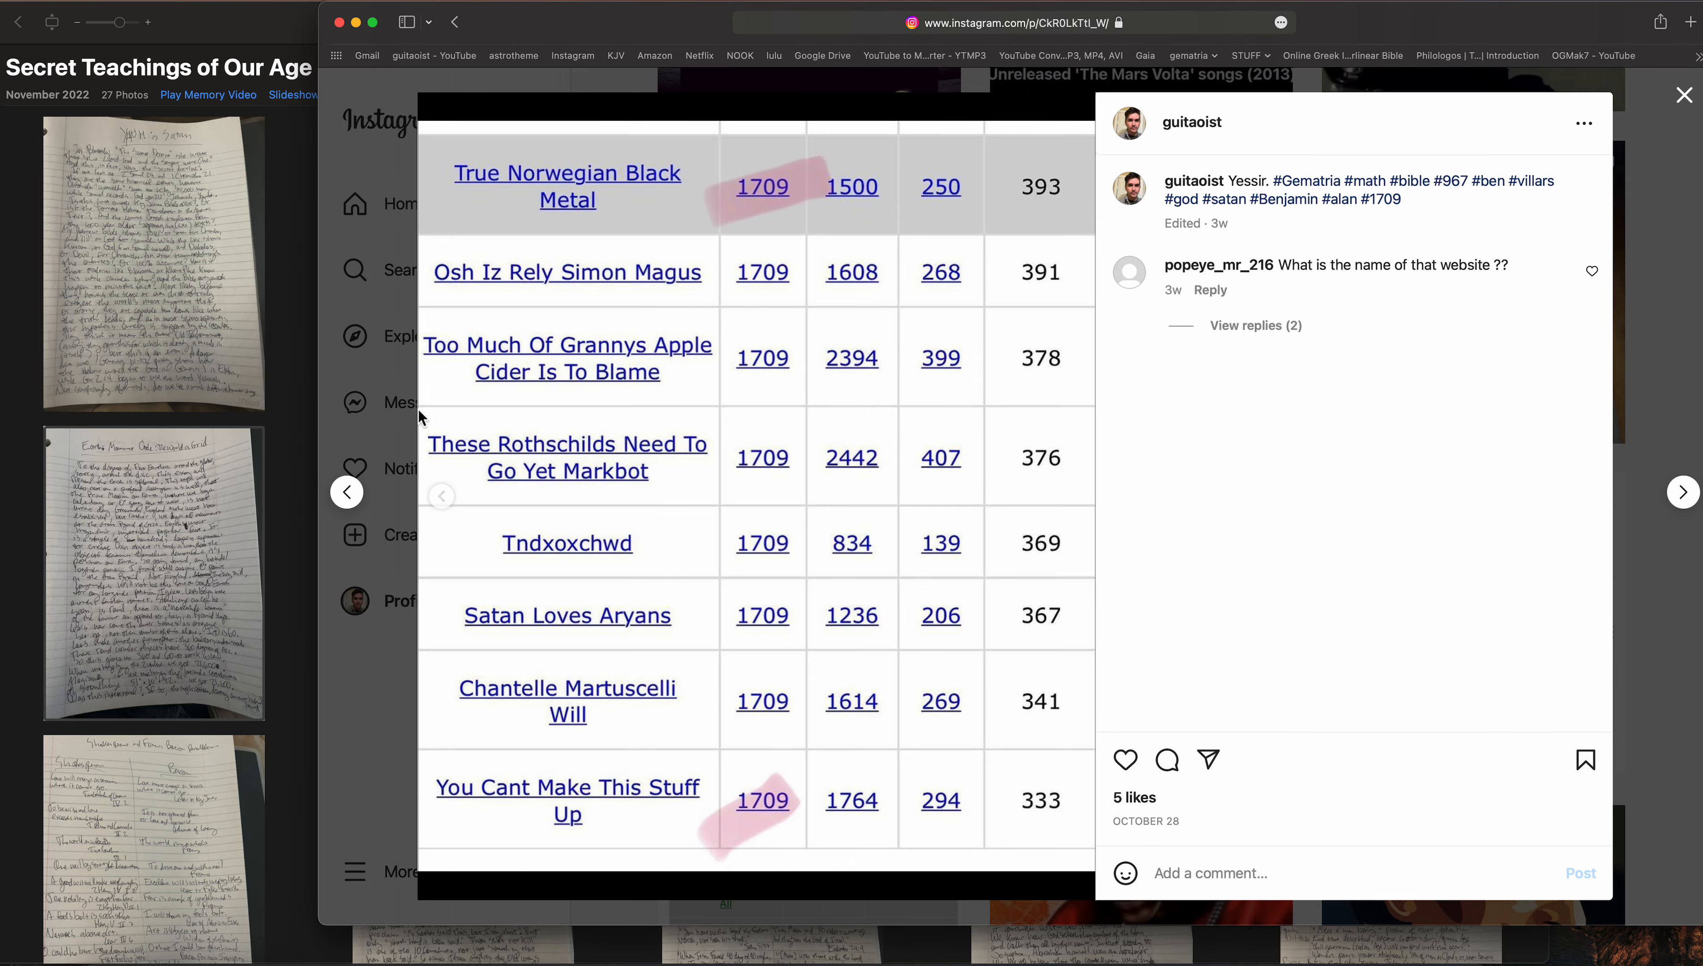
Close the 1709 post, scroll the guitaoist profile to its top and bring the Secret Teachings album forward
{"action": "left_click", "coordinate": [1684, 96]}
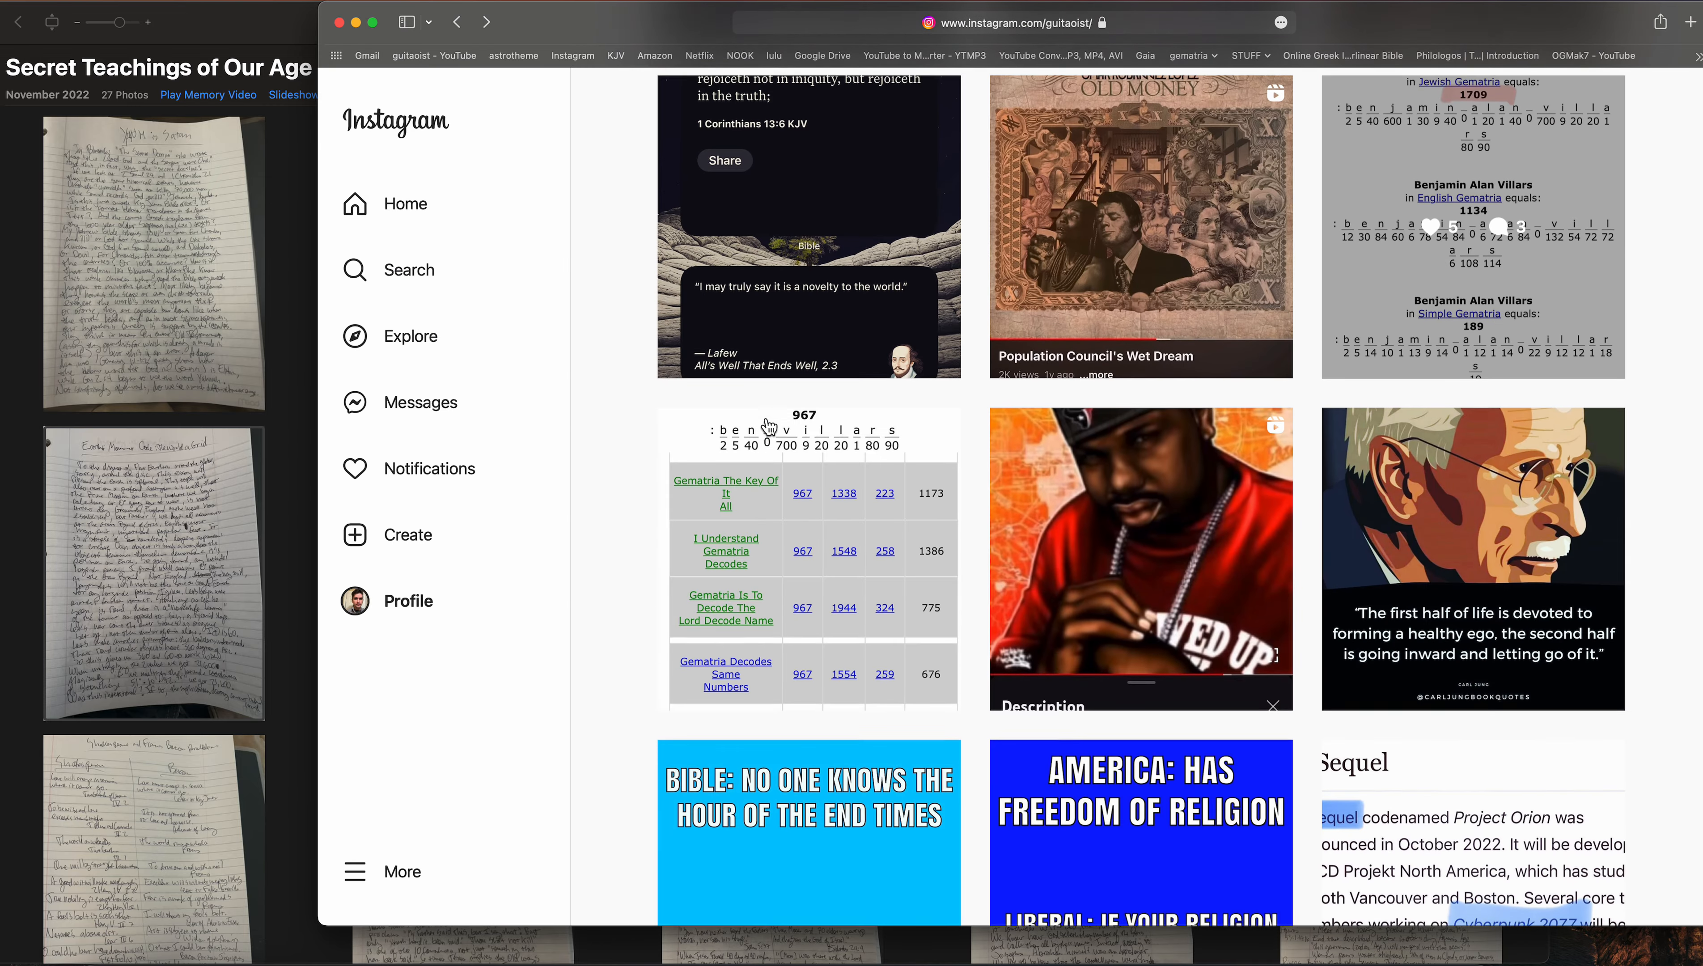
{"action": "left_click", "coordinate": [407, 601]}
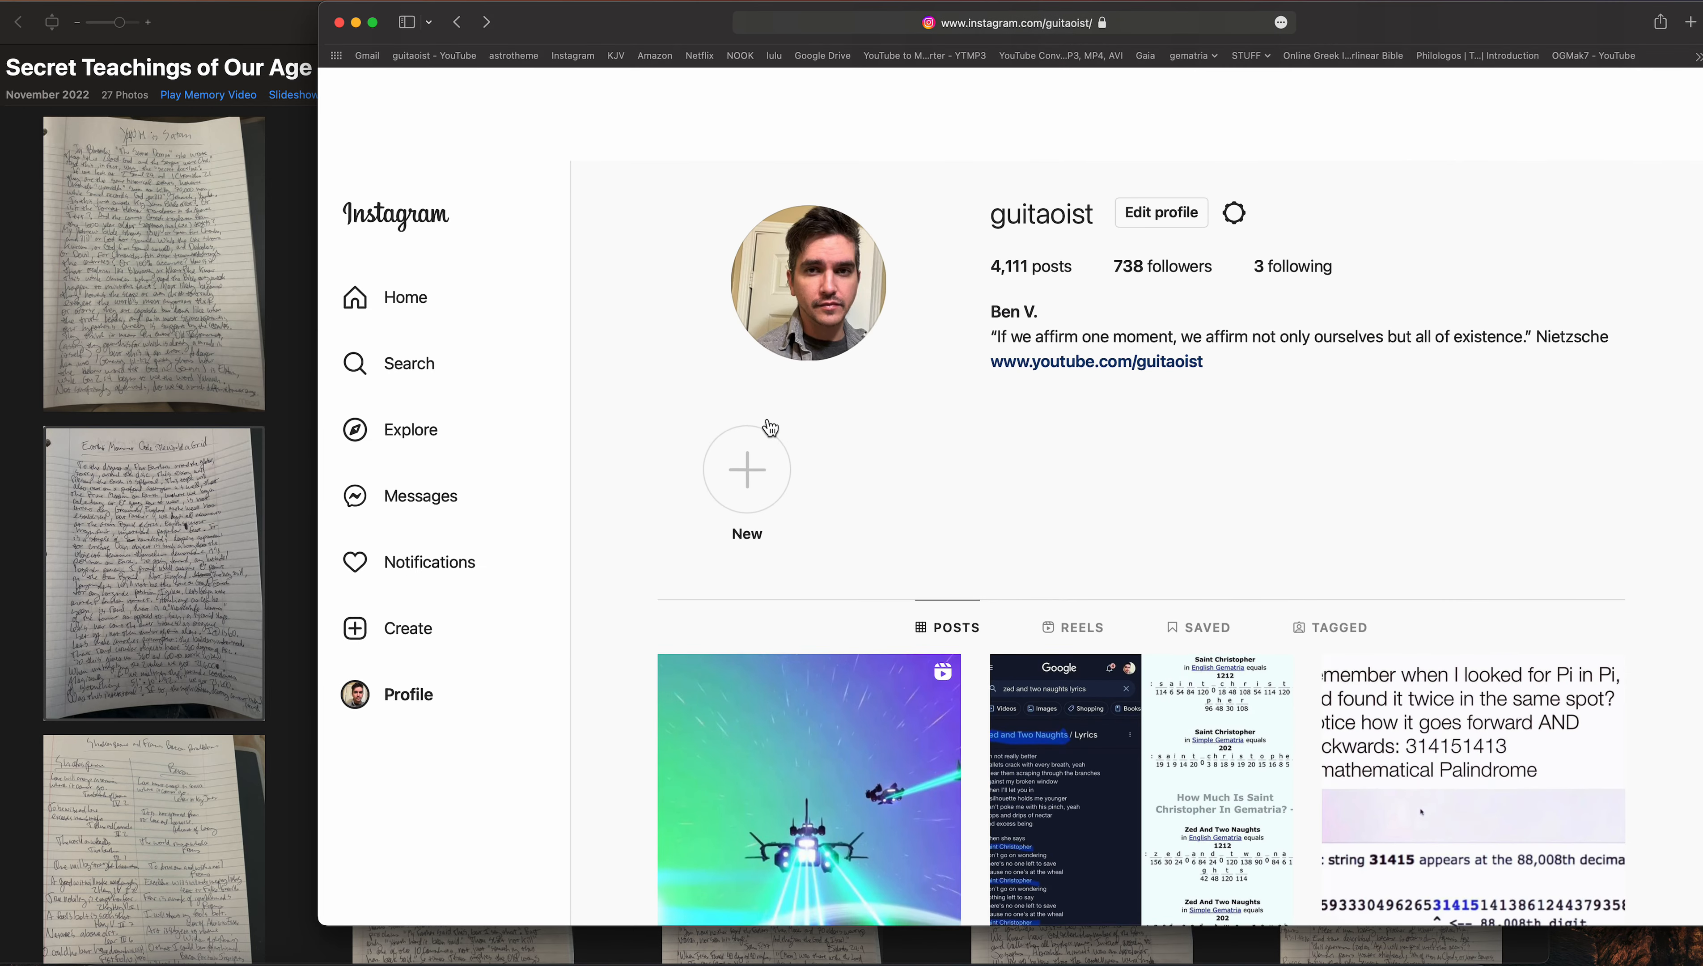
{"action": "scroll", "scroll_direction": "down", "scroll_amount": 3}
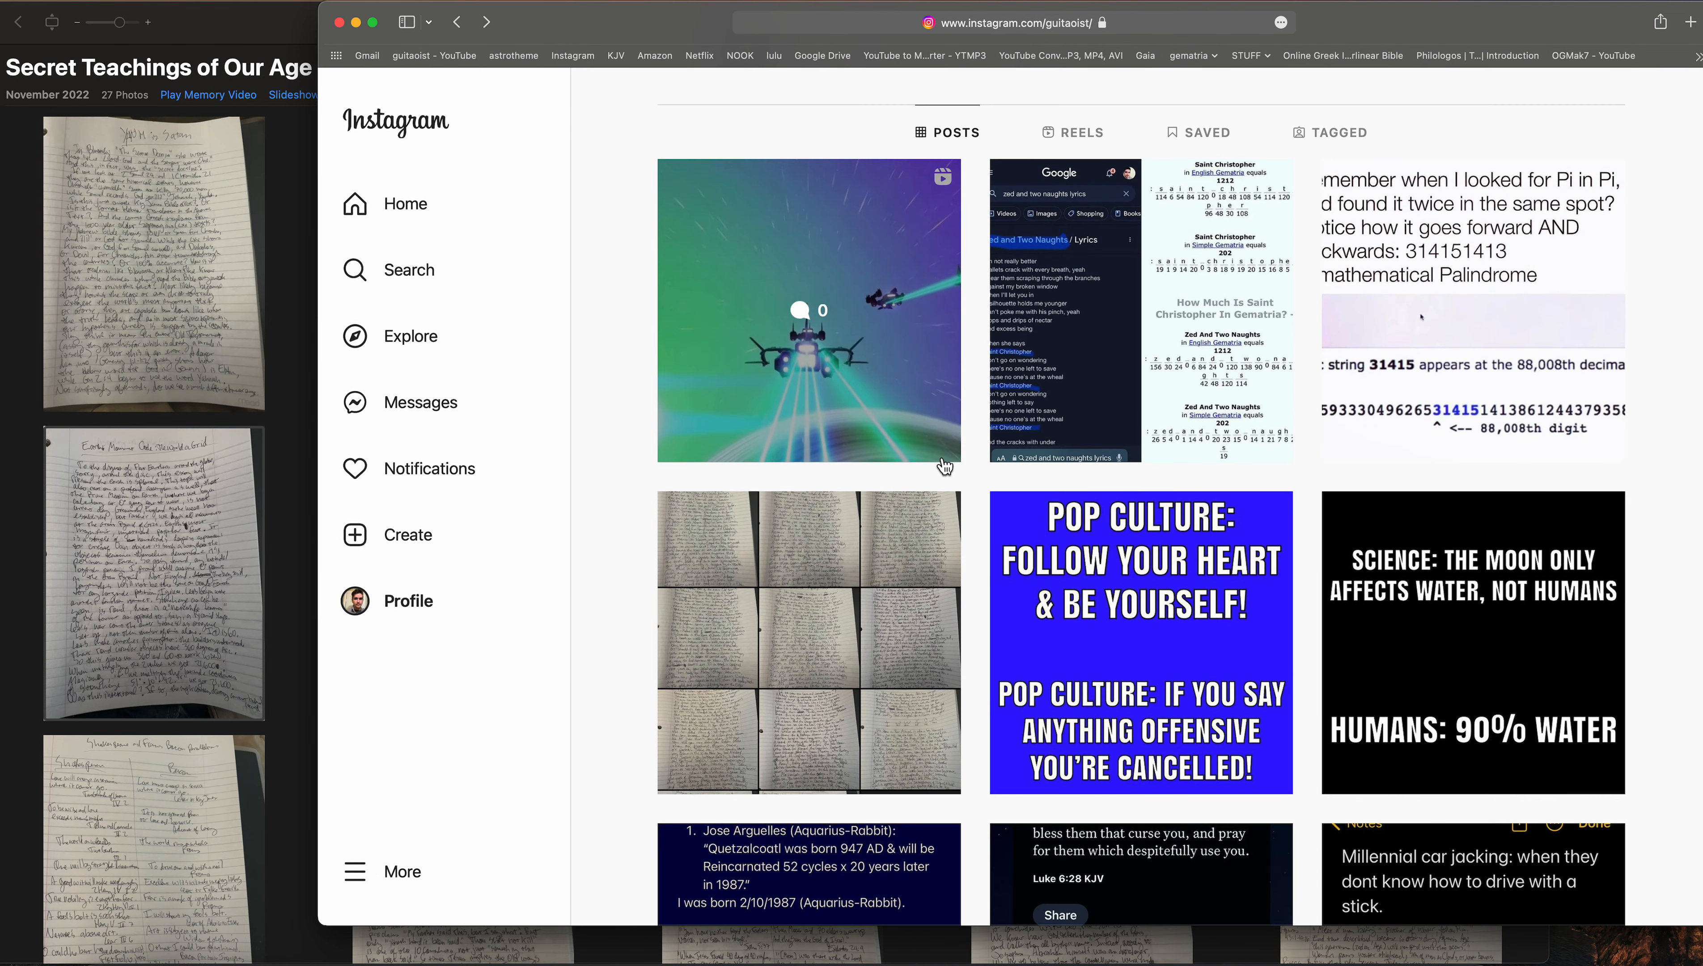
{"action": "scroll", "scroll_direction": "down", "scroll_amount": 3}
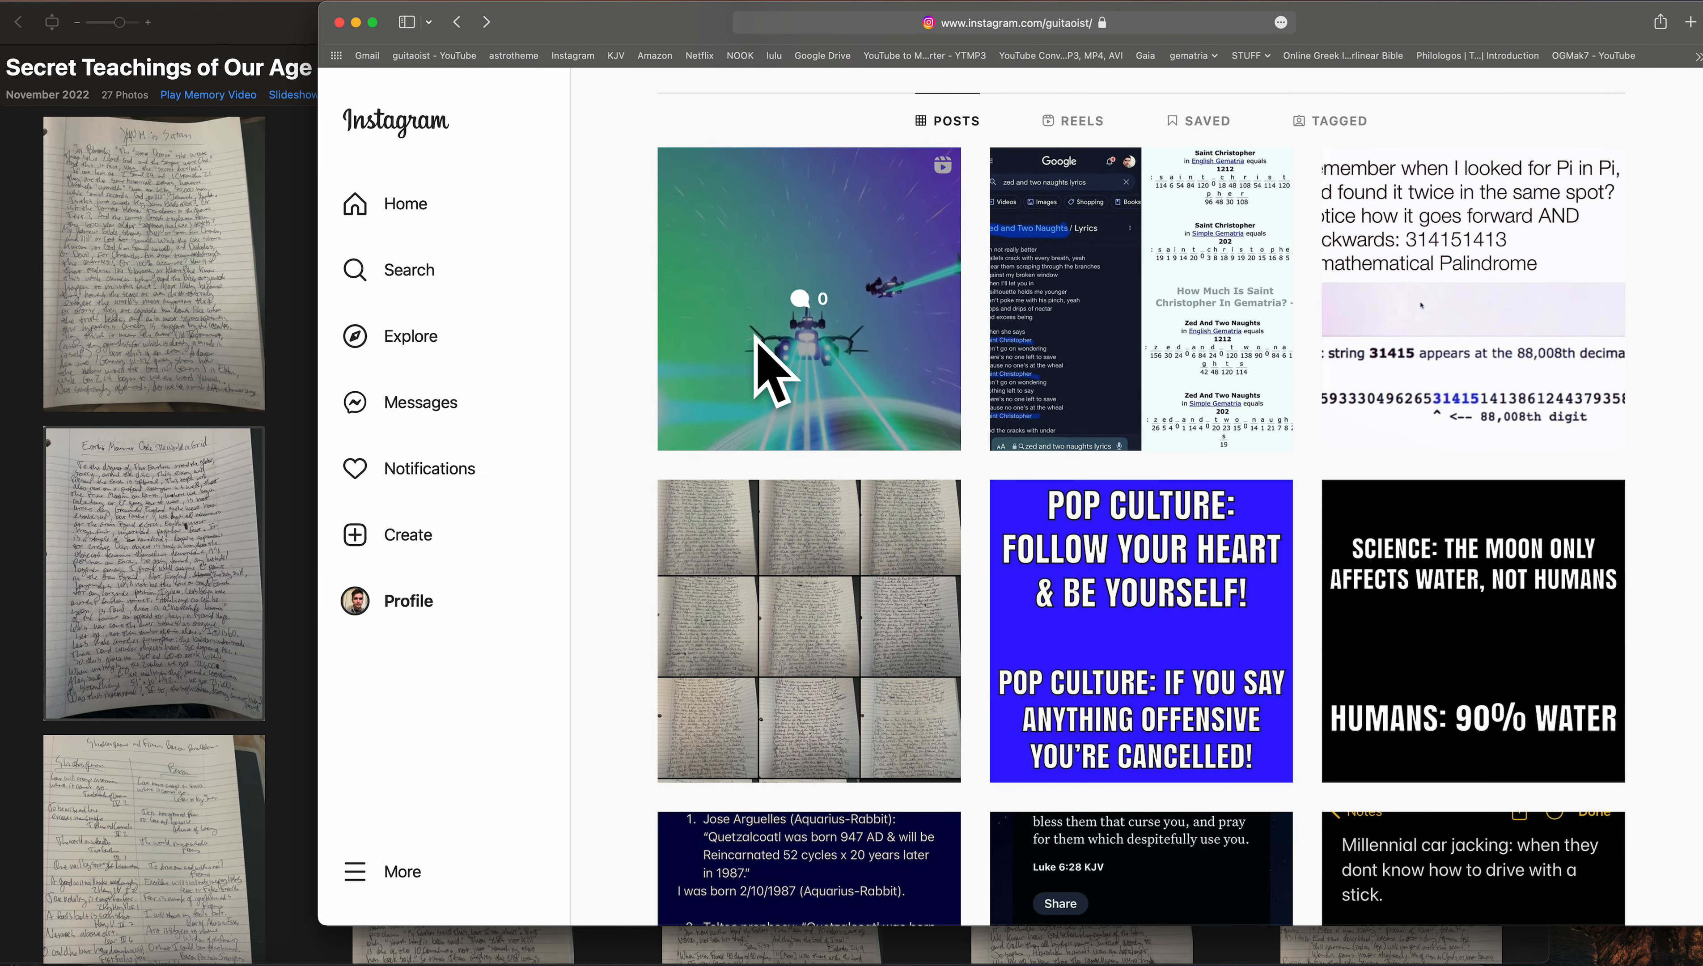
{"action": "scroll", "scroll_direction": "up", "scroll_amount": 3}
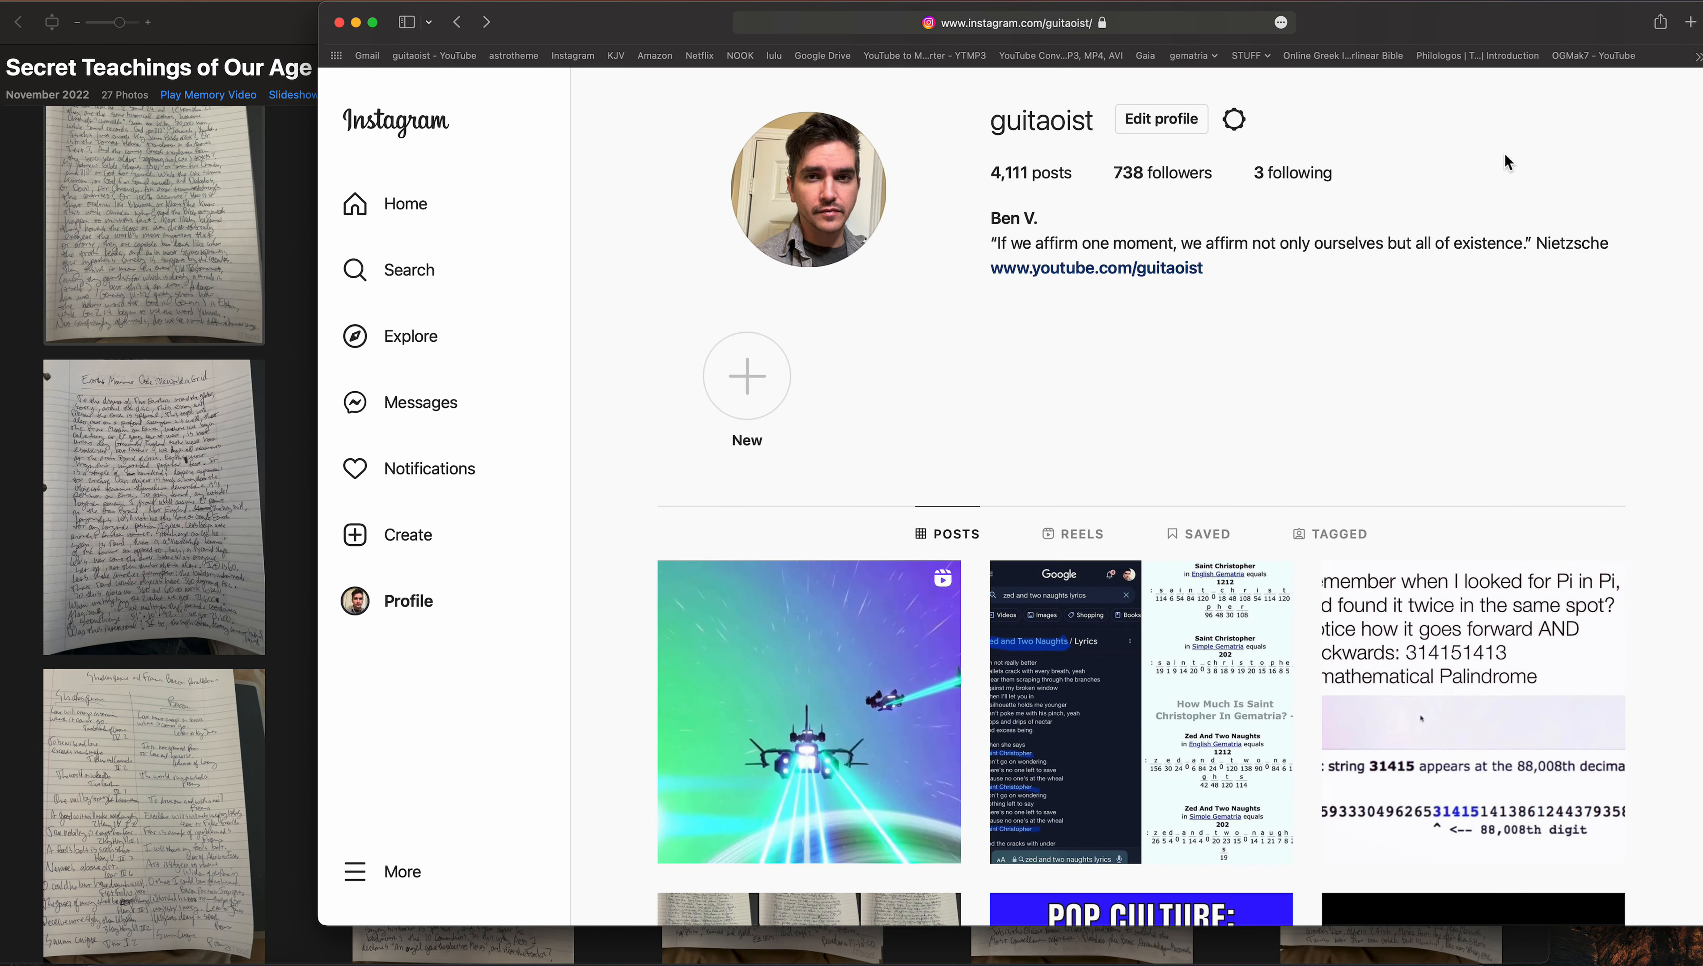
{"action": "scroll", "scroll_direction": "down", "scroll_amount": 3}
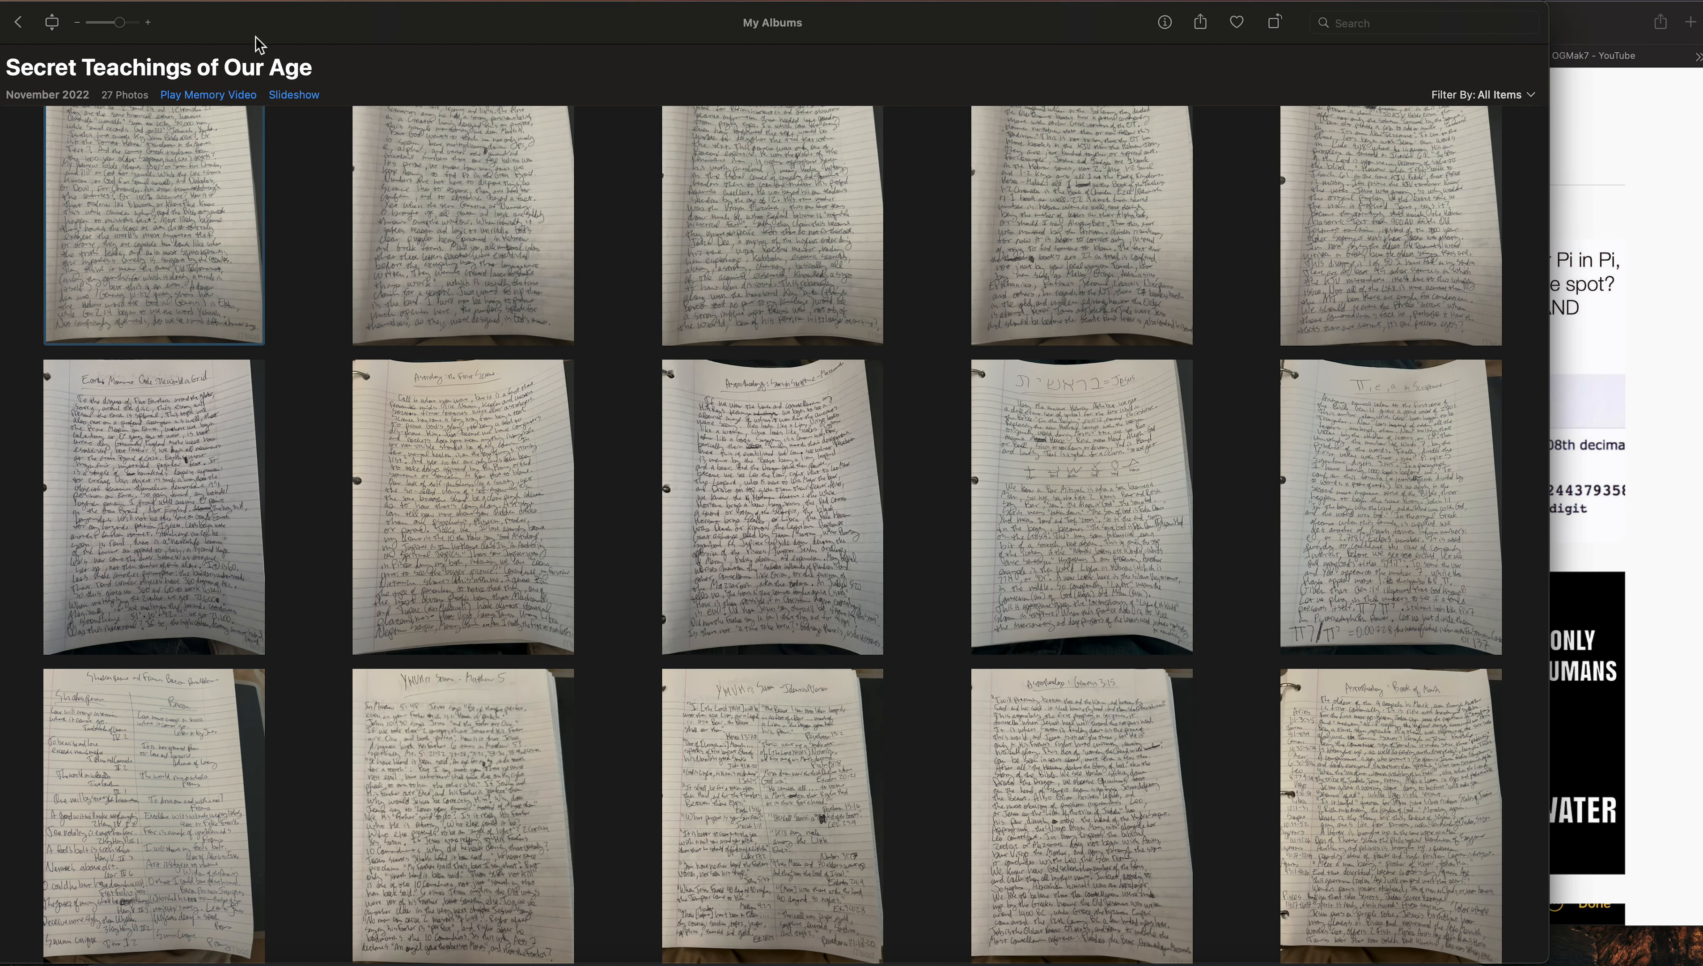
{"action": "mouse_move", "coordinate": [1423, 3]}
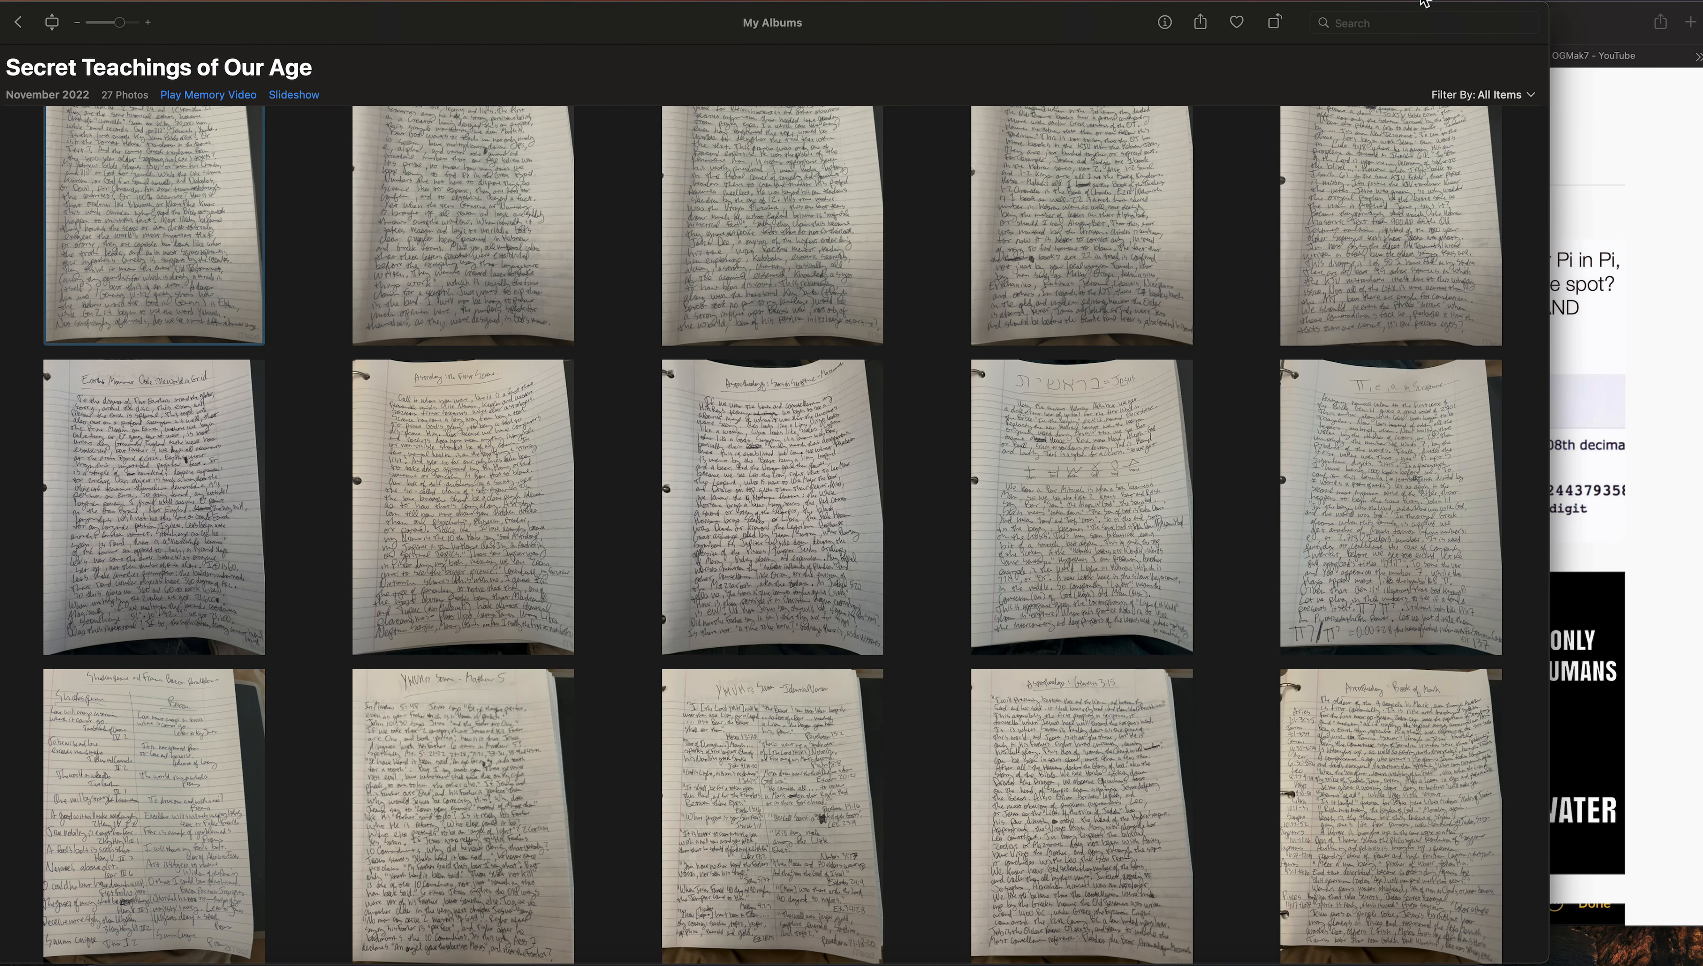